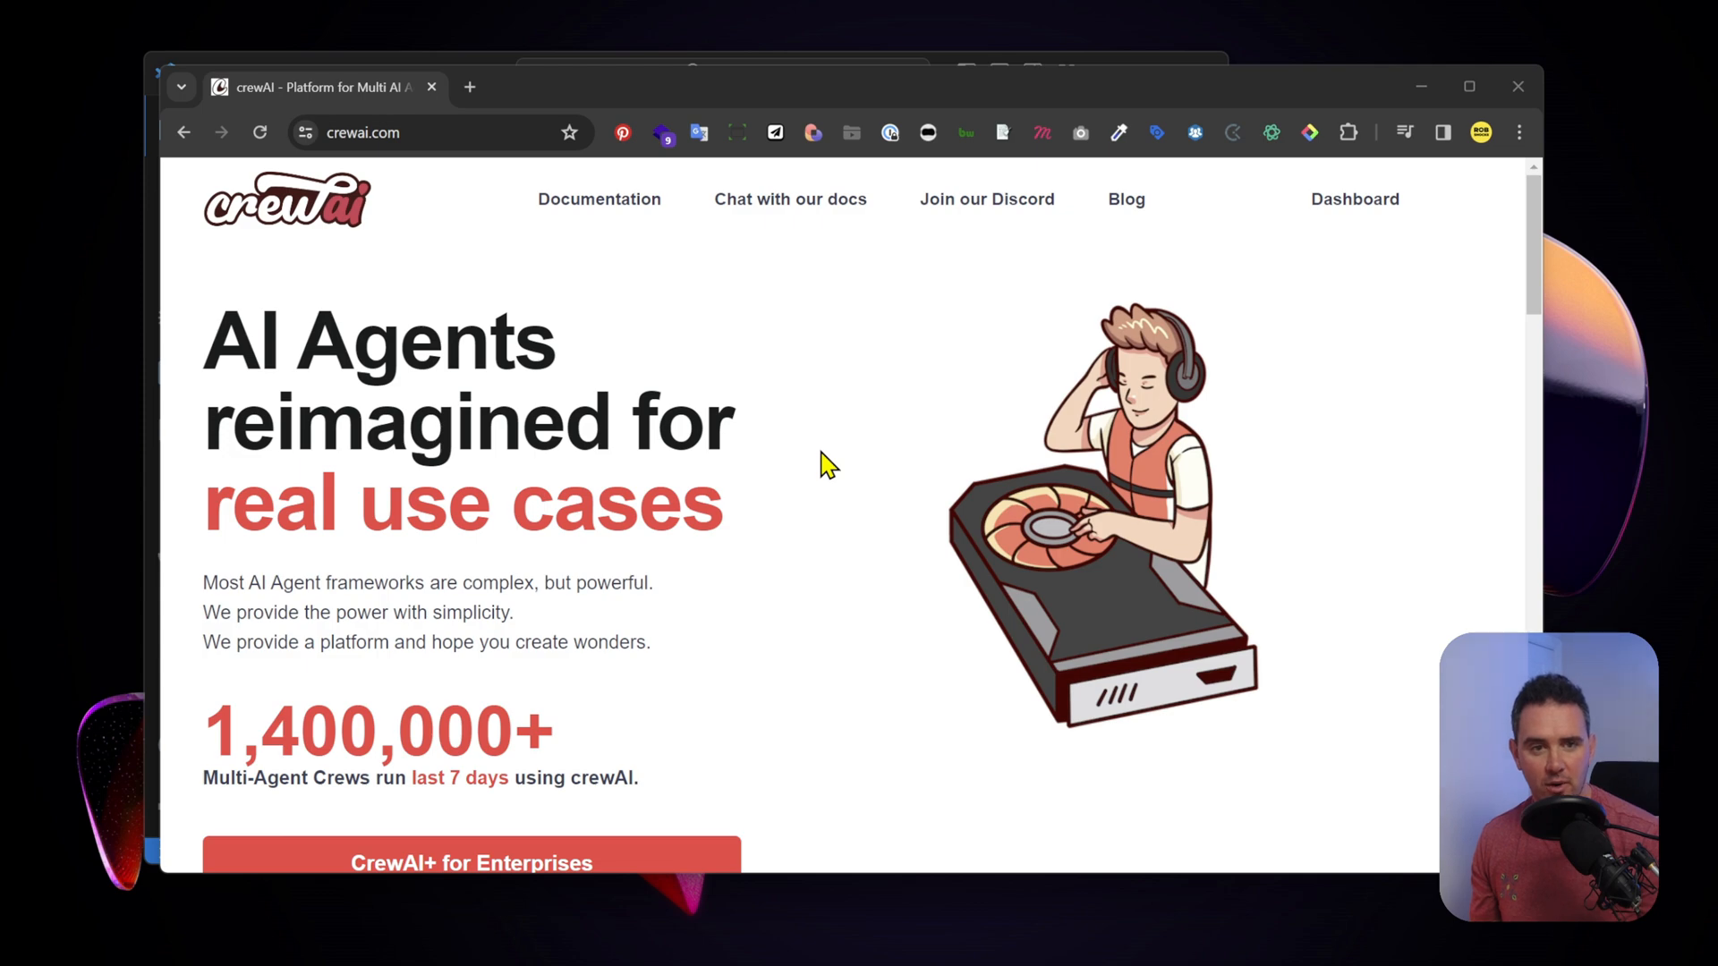
Scroll through the crewAI homepage's hero and multi-agent automation feature sections.
scroll(down, 3)
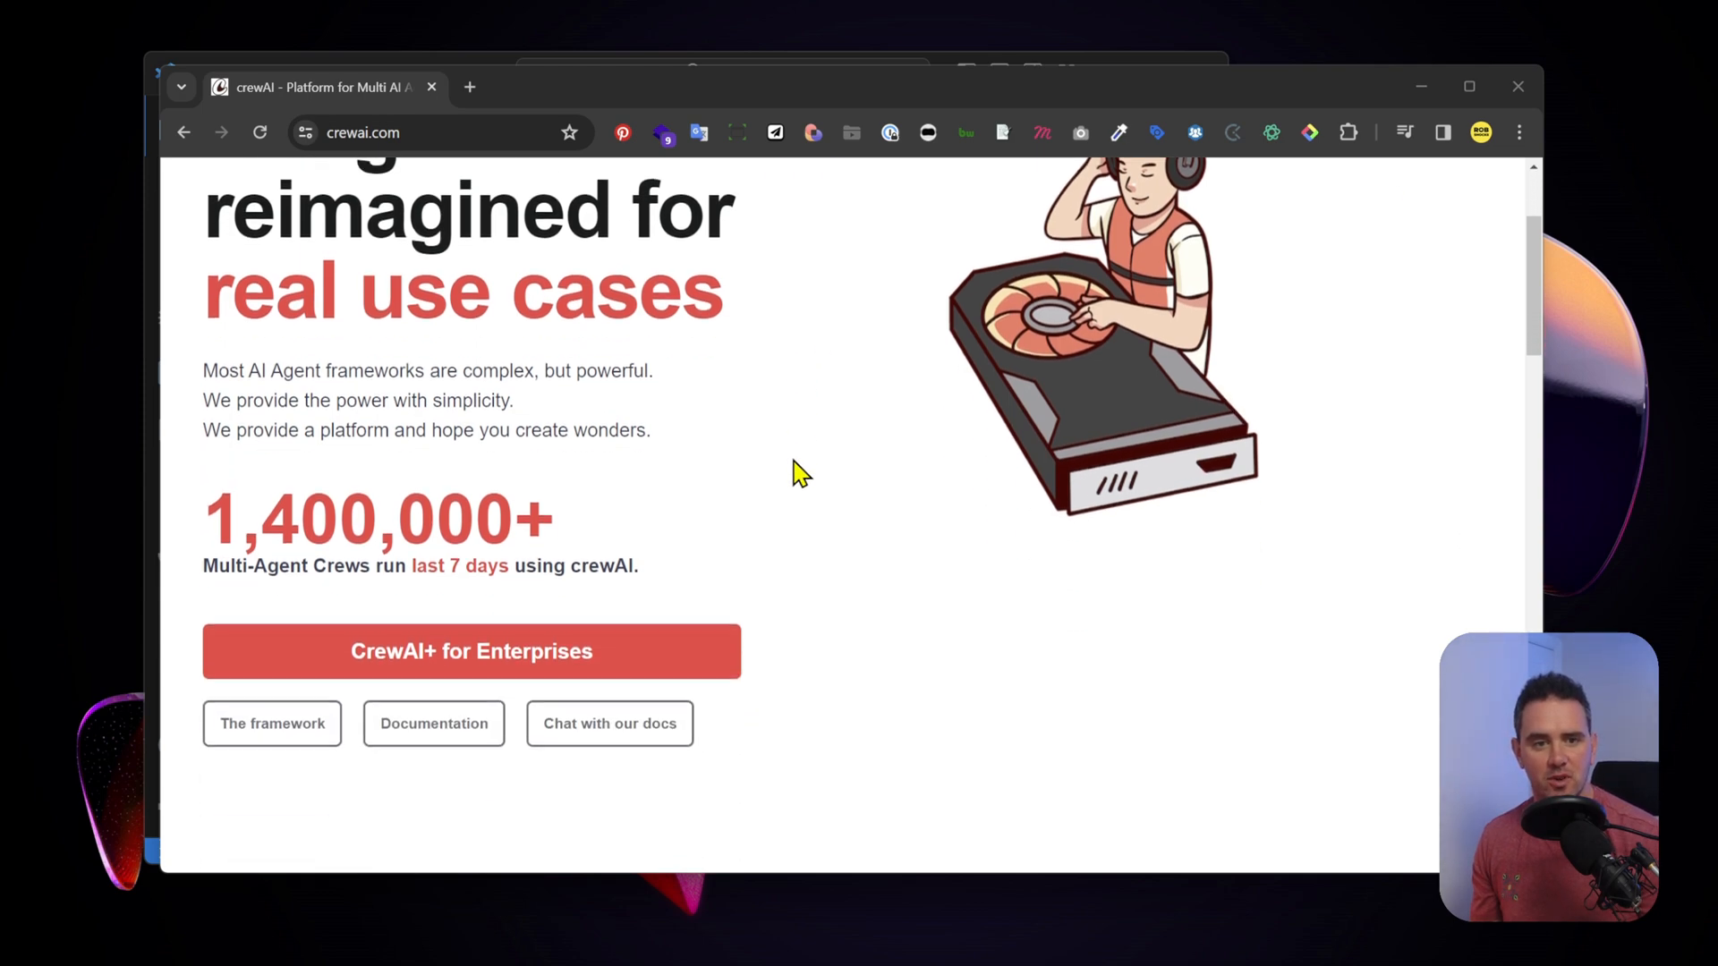
scroll(down, 3)
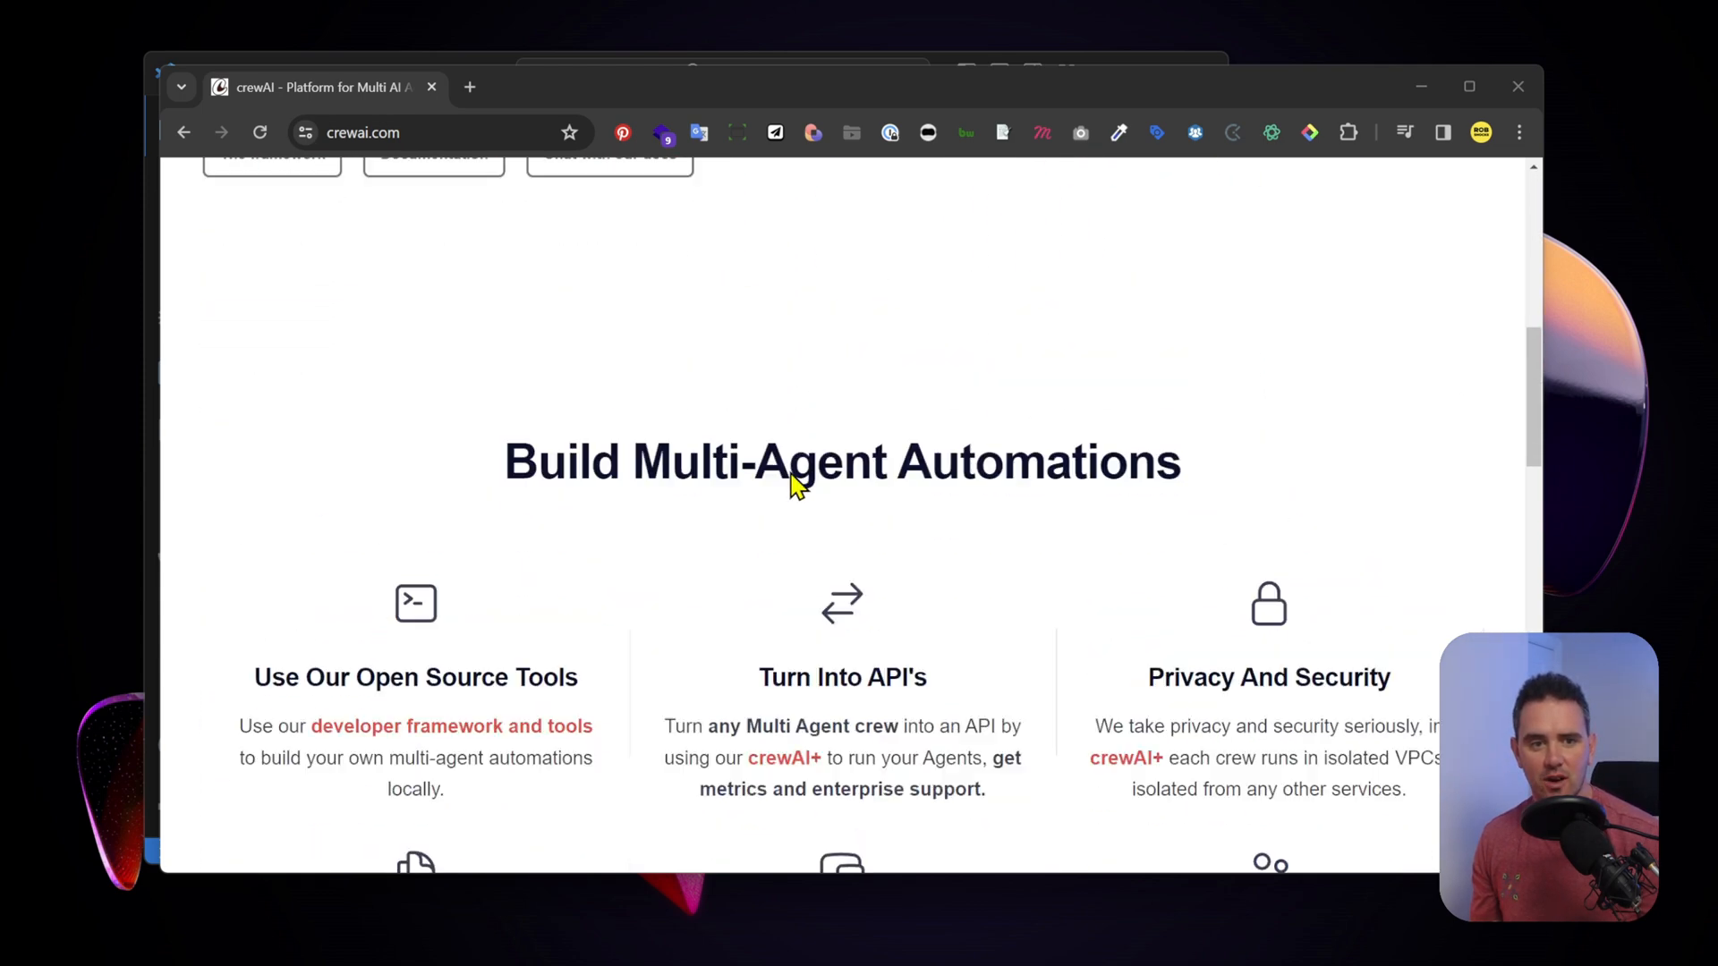
scroll(up, 3)
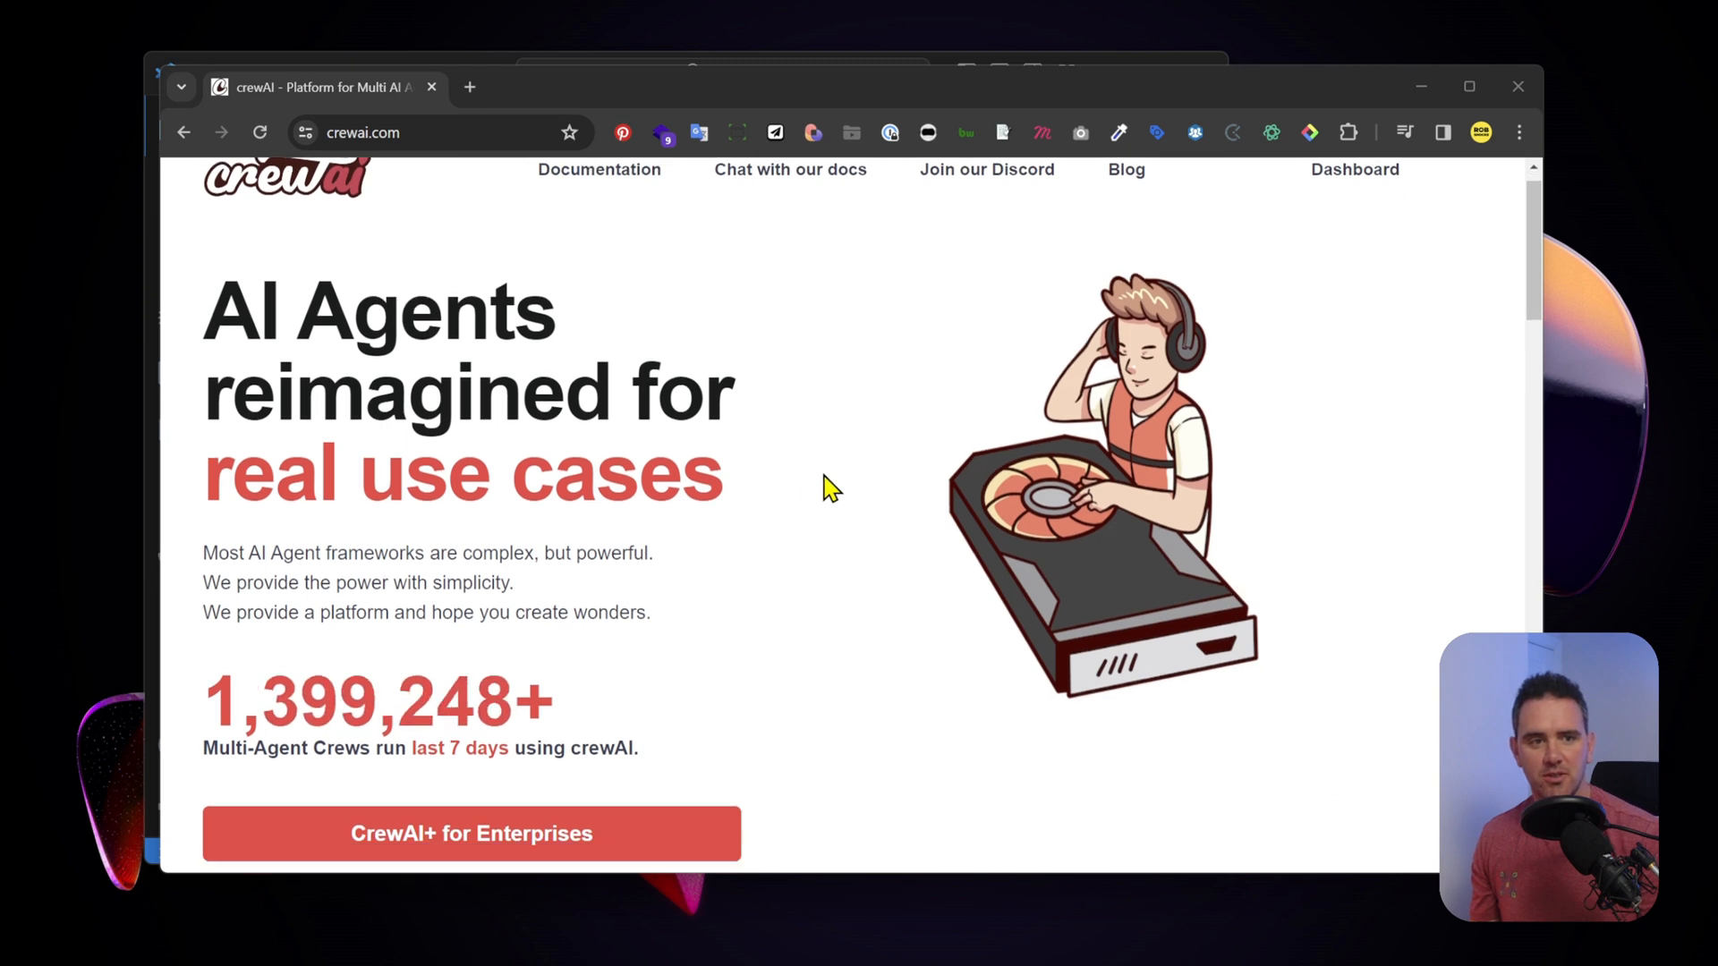
scroll(down, 3)
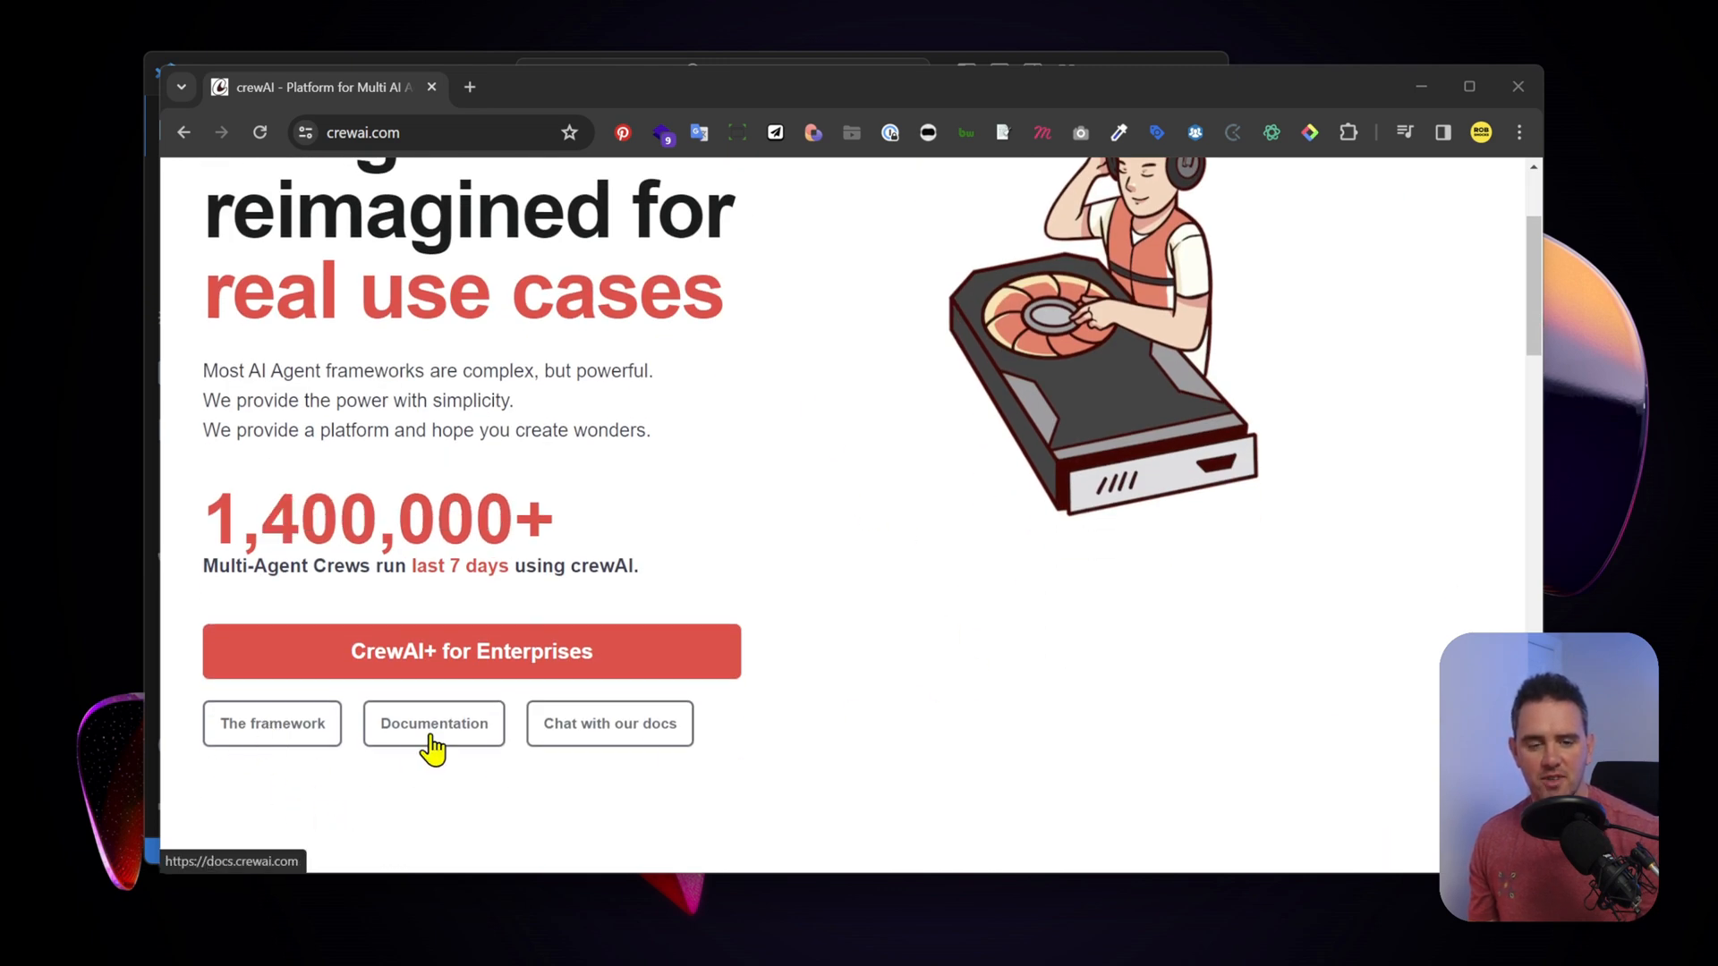
mouse_move(621, 745)
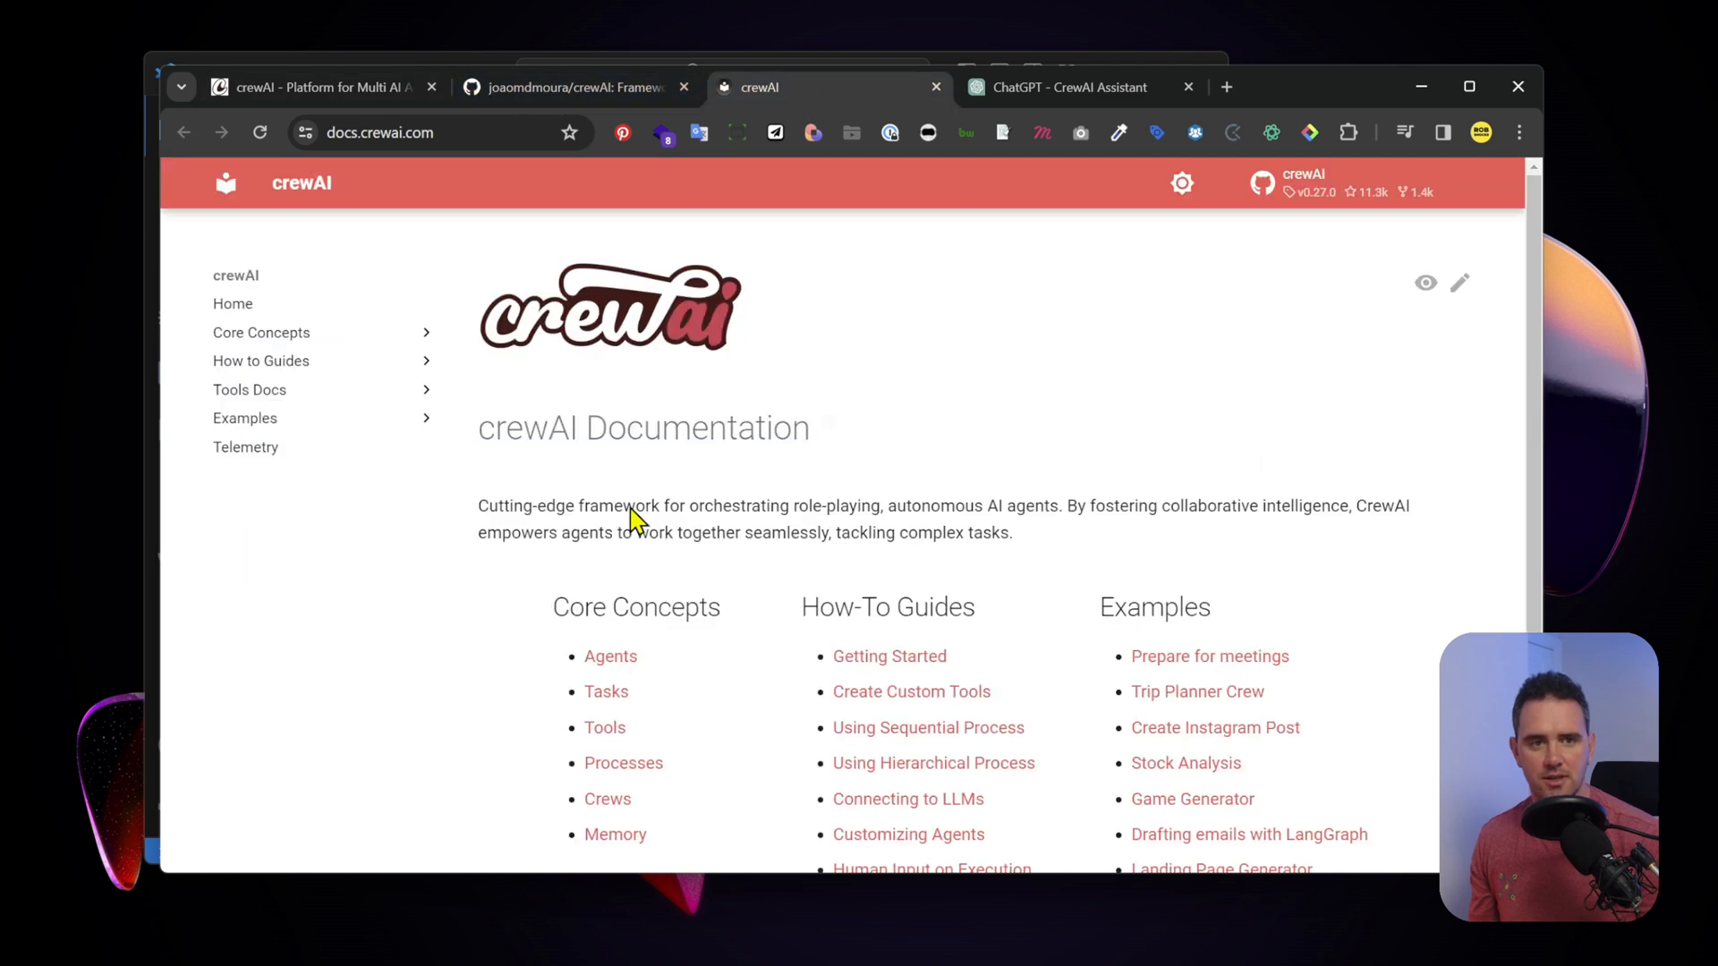
mouse_move(274, 337)
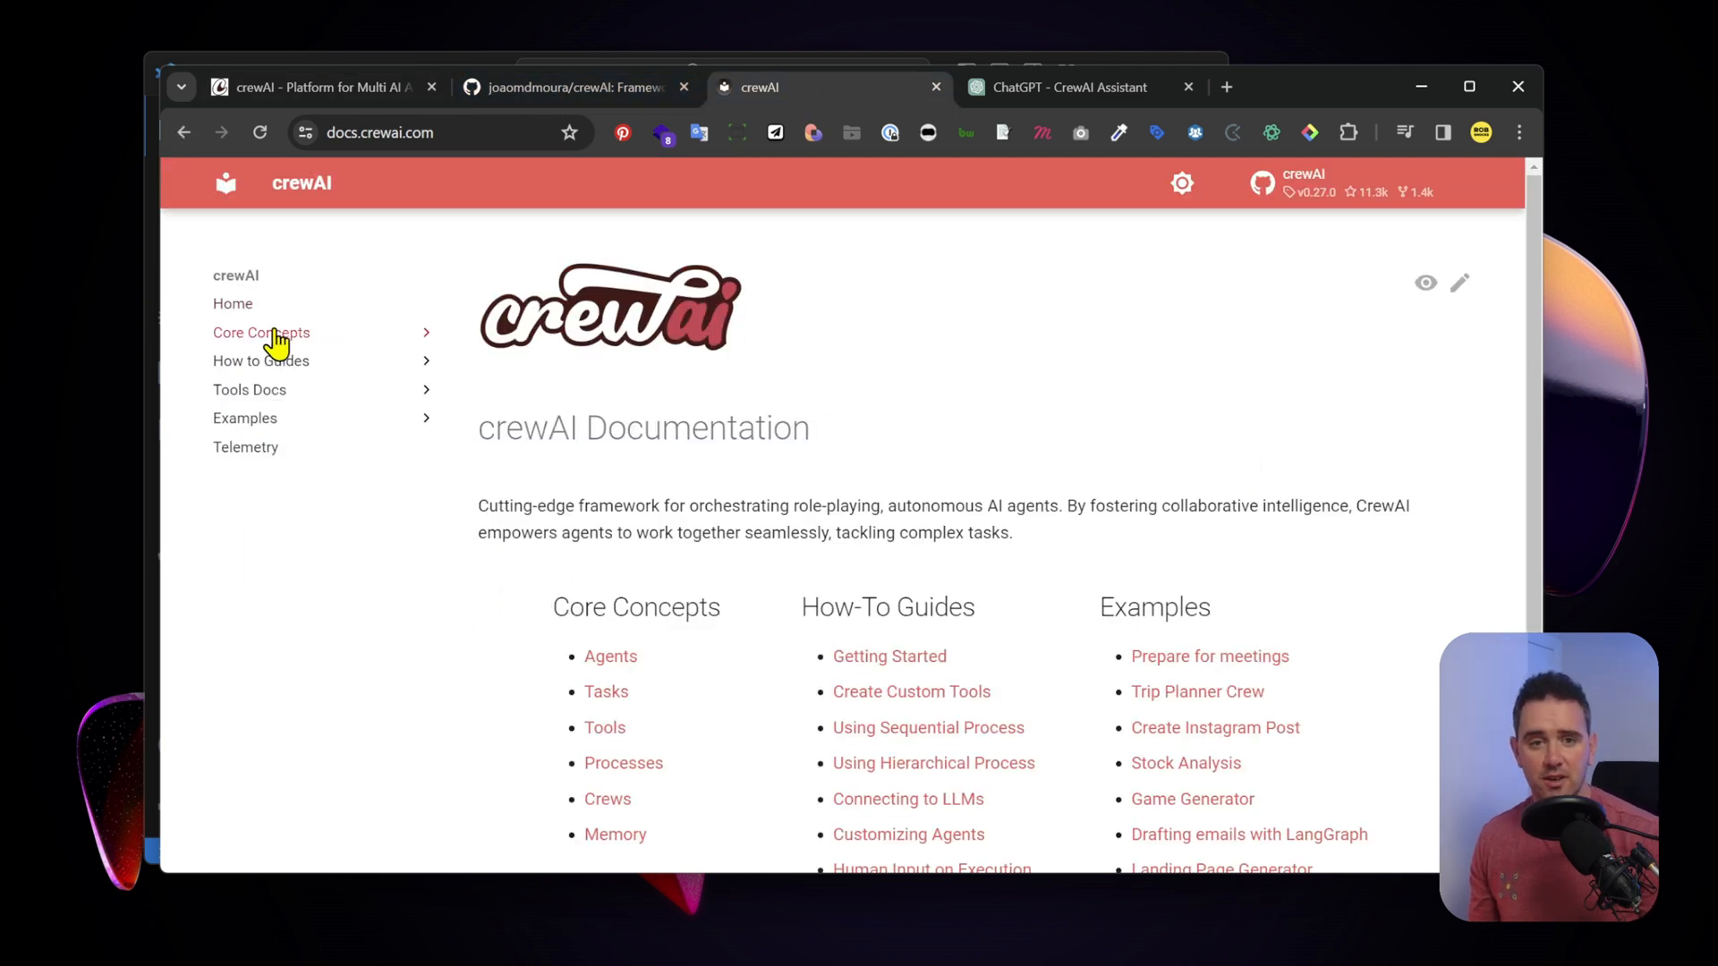
Expand Core Concepts in the docs sidebar and read the Agents and Tasks pages.
click(260, 332)
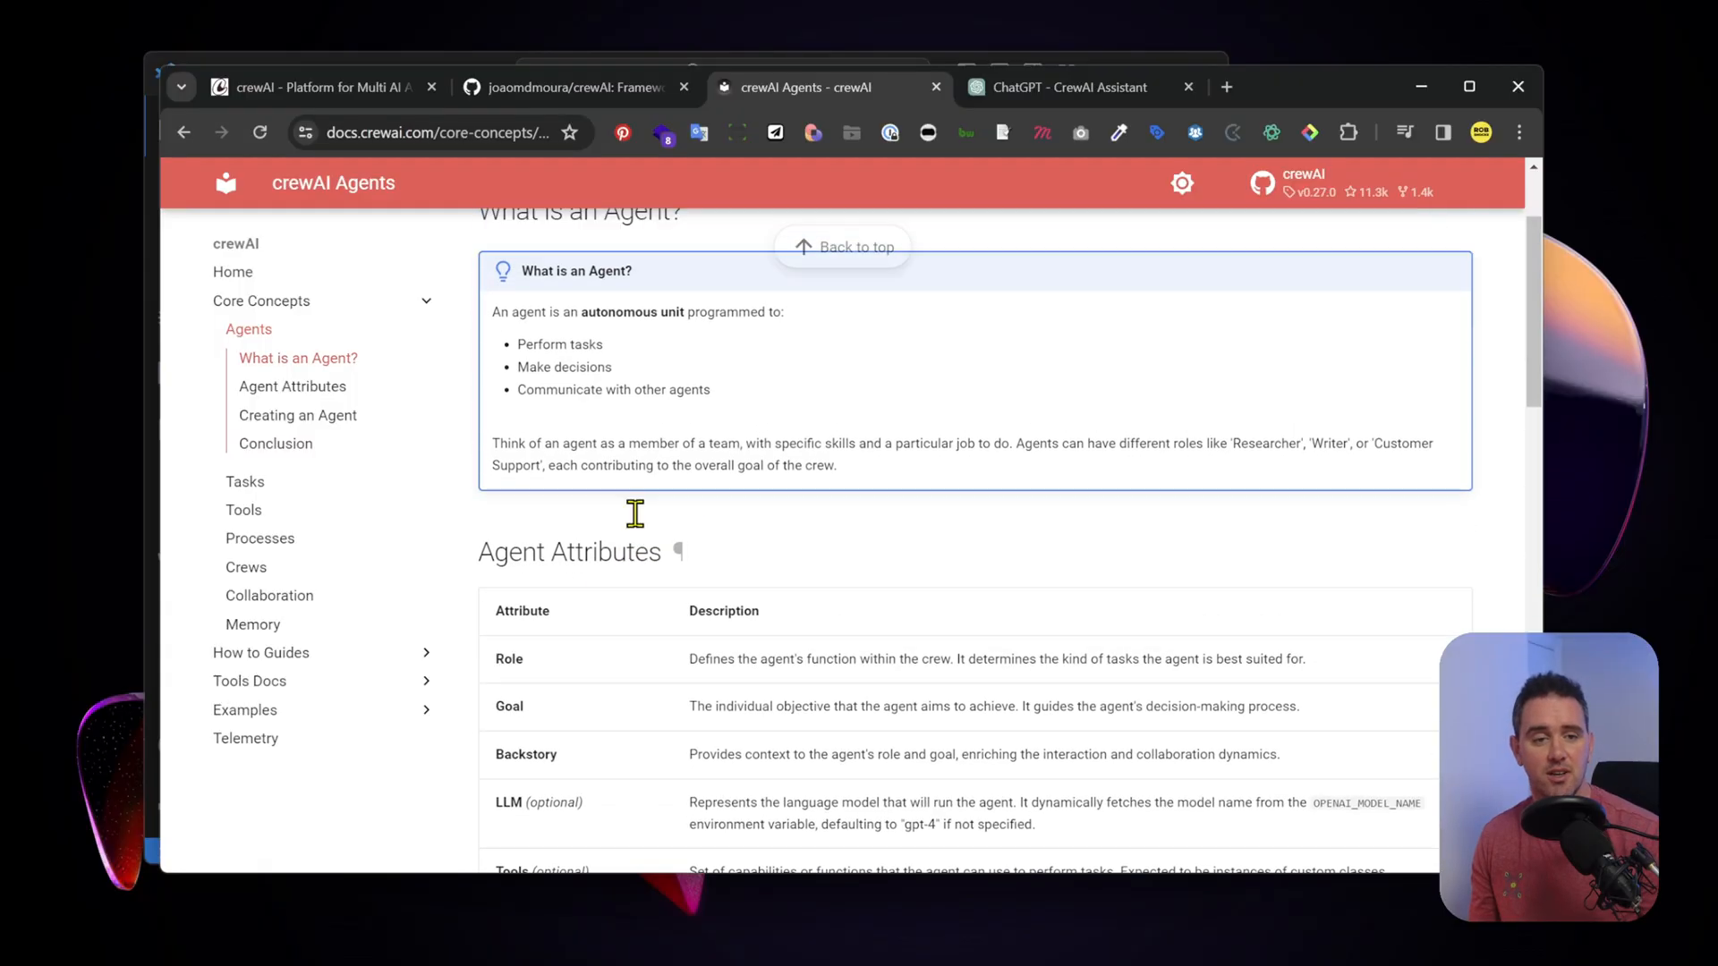
scroll(up, 3)
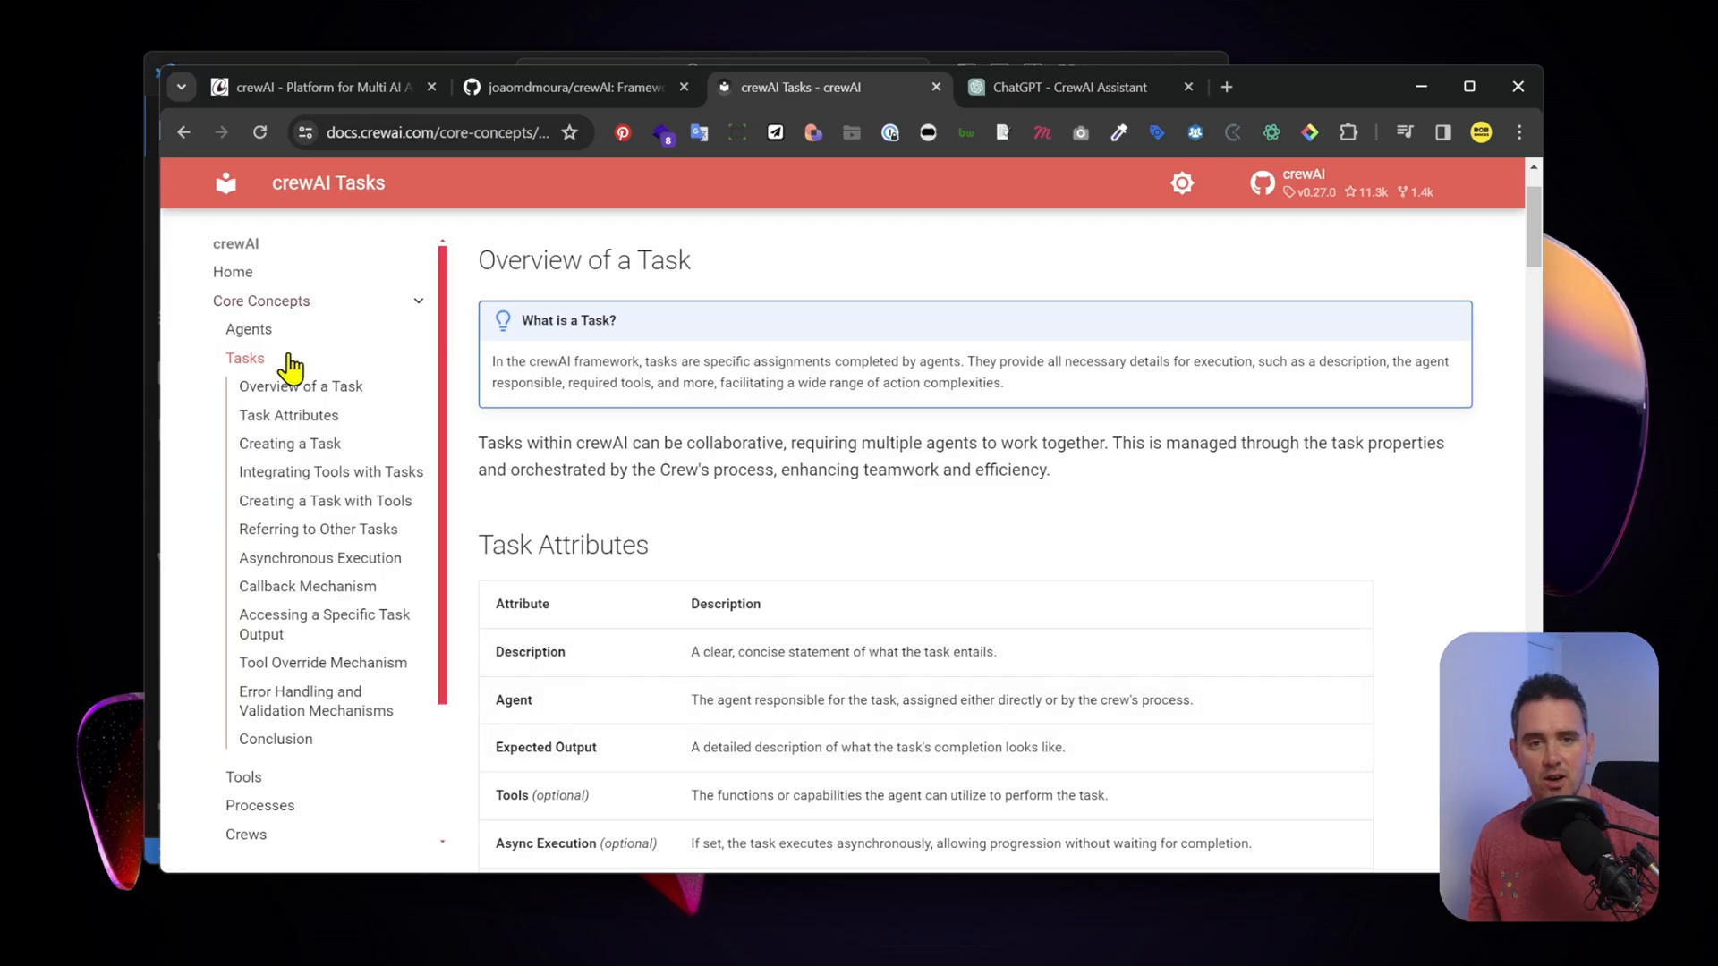
scroll(down, 3)
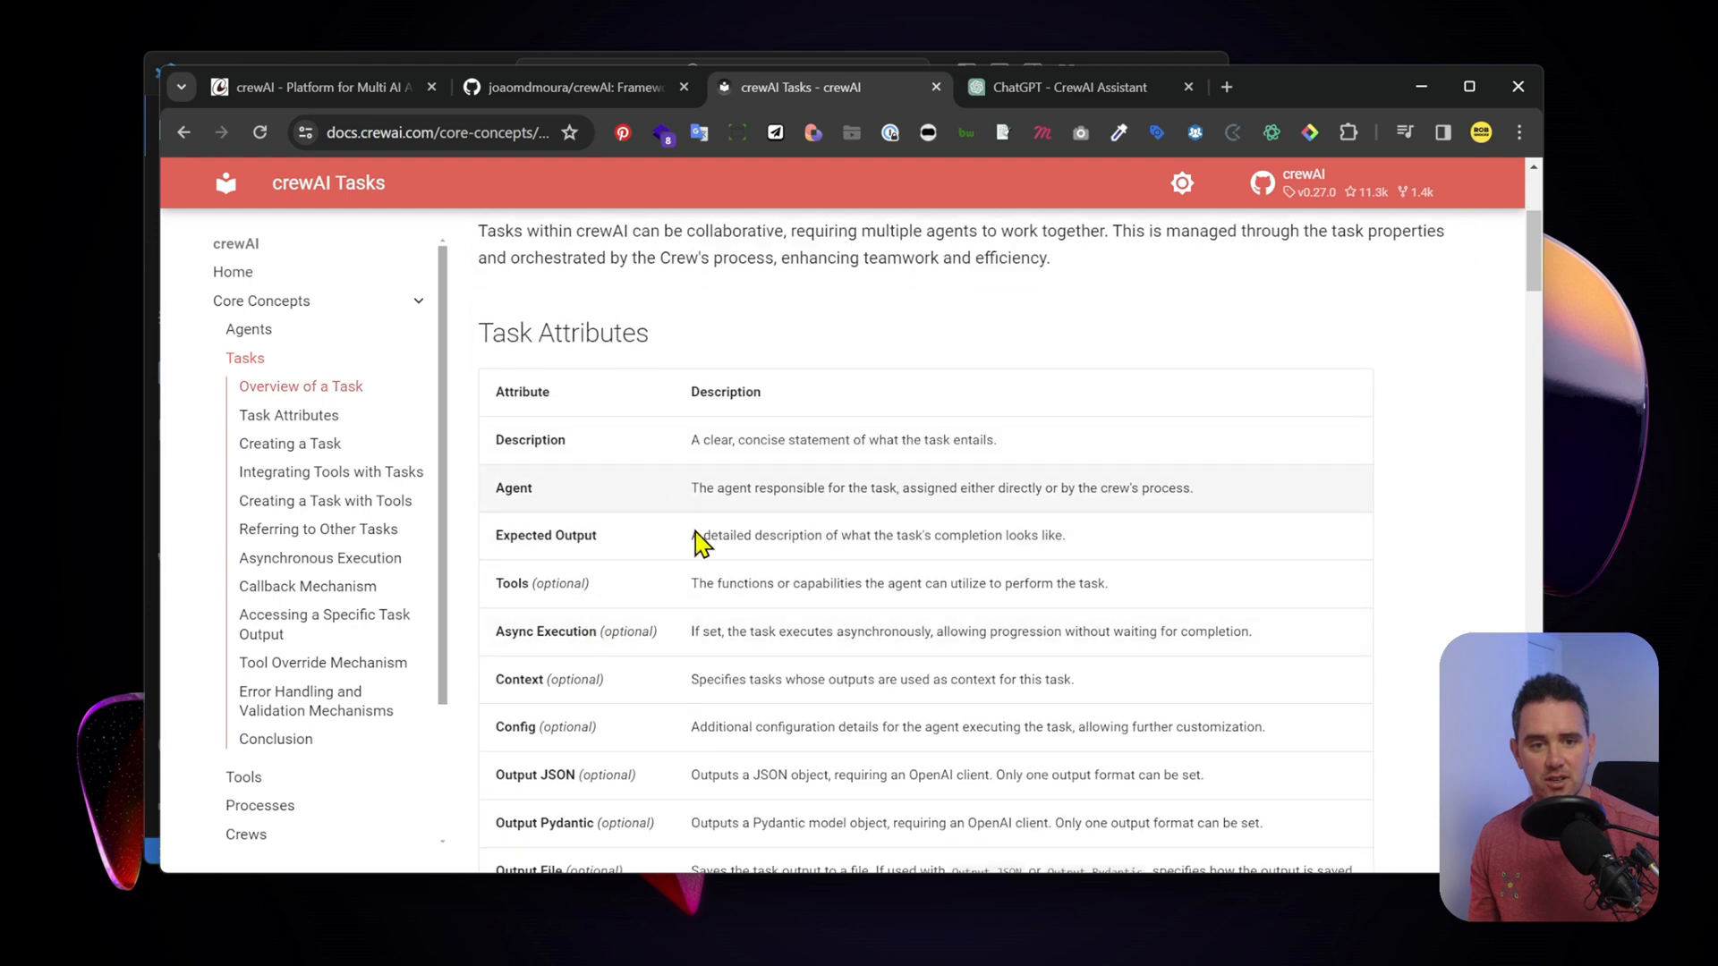
scroll(down, 3)
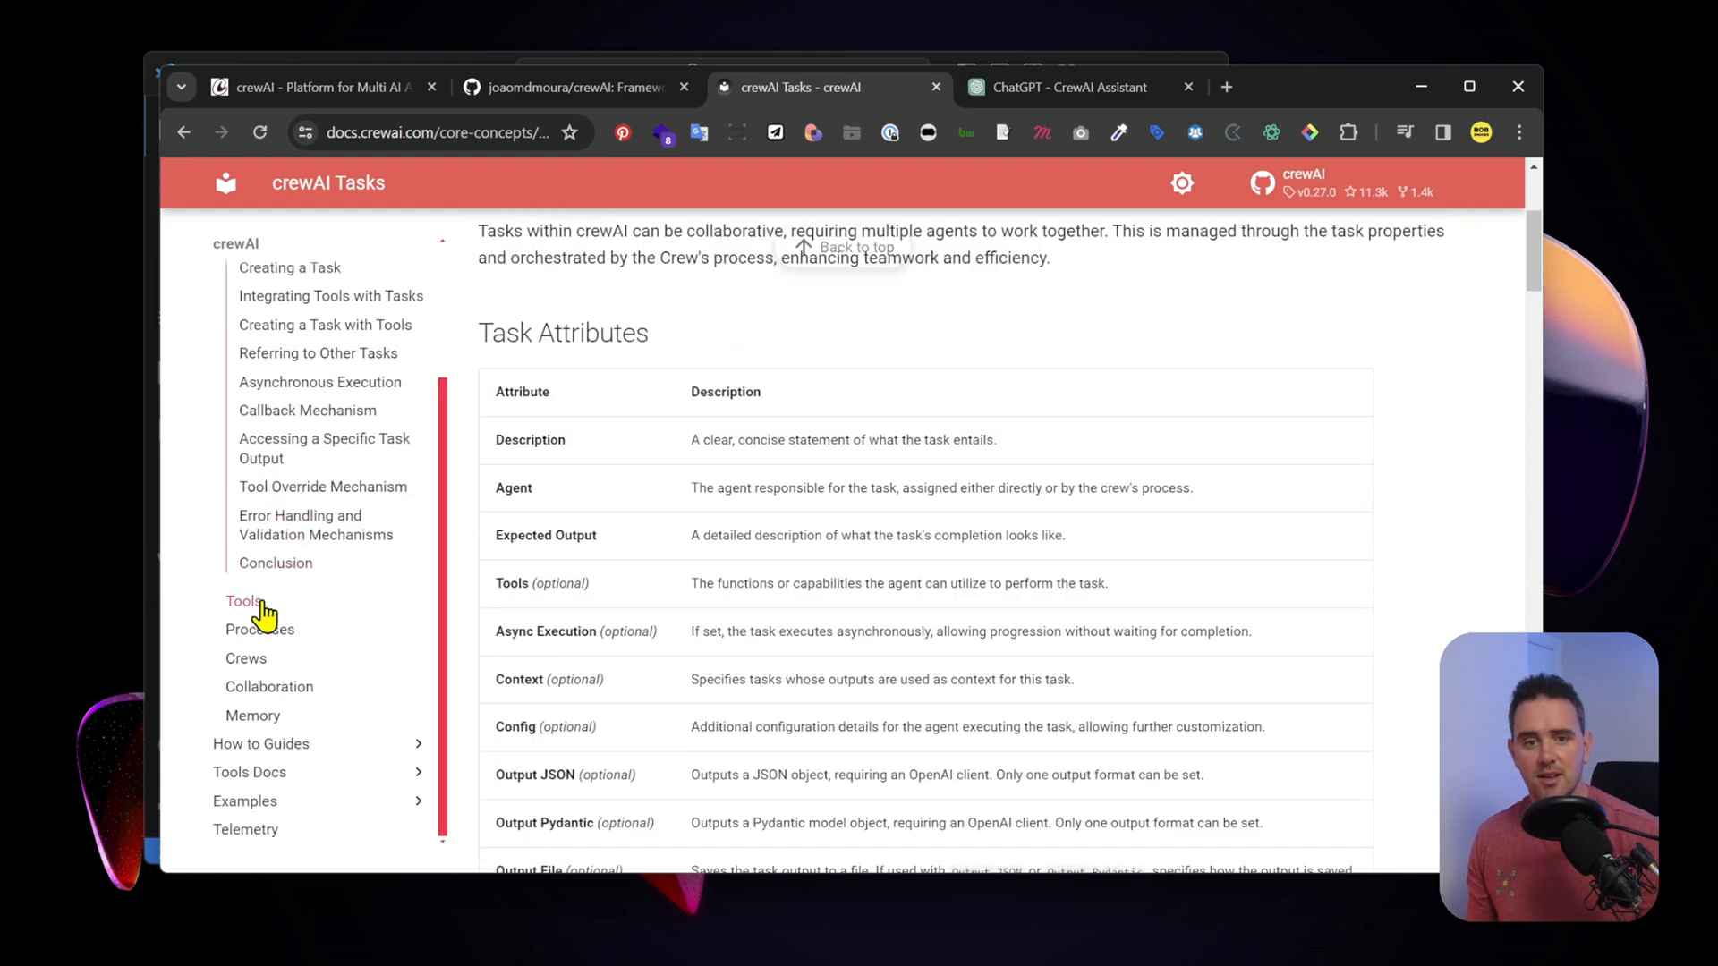
Read the Tools page down to the Available crewAI Tools table, then switch to GitHub.
click(243, 601)
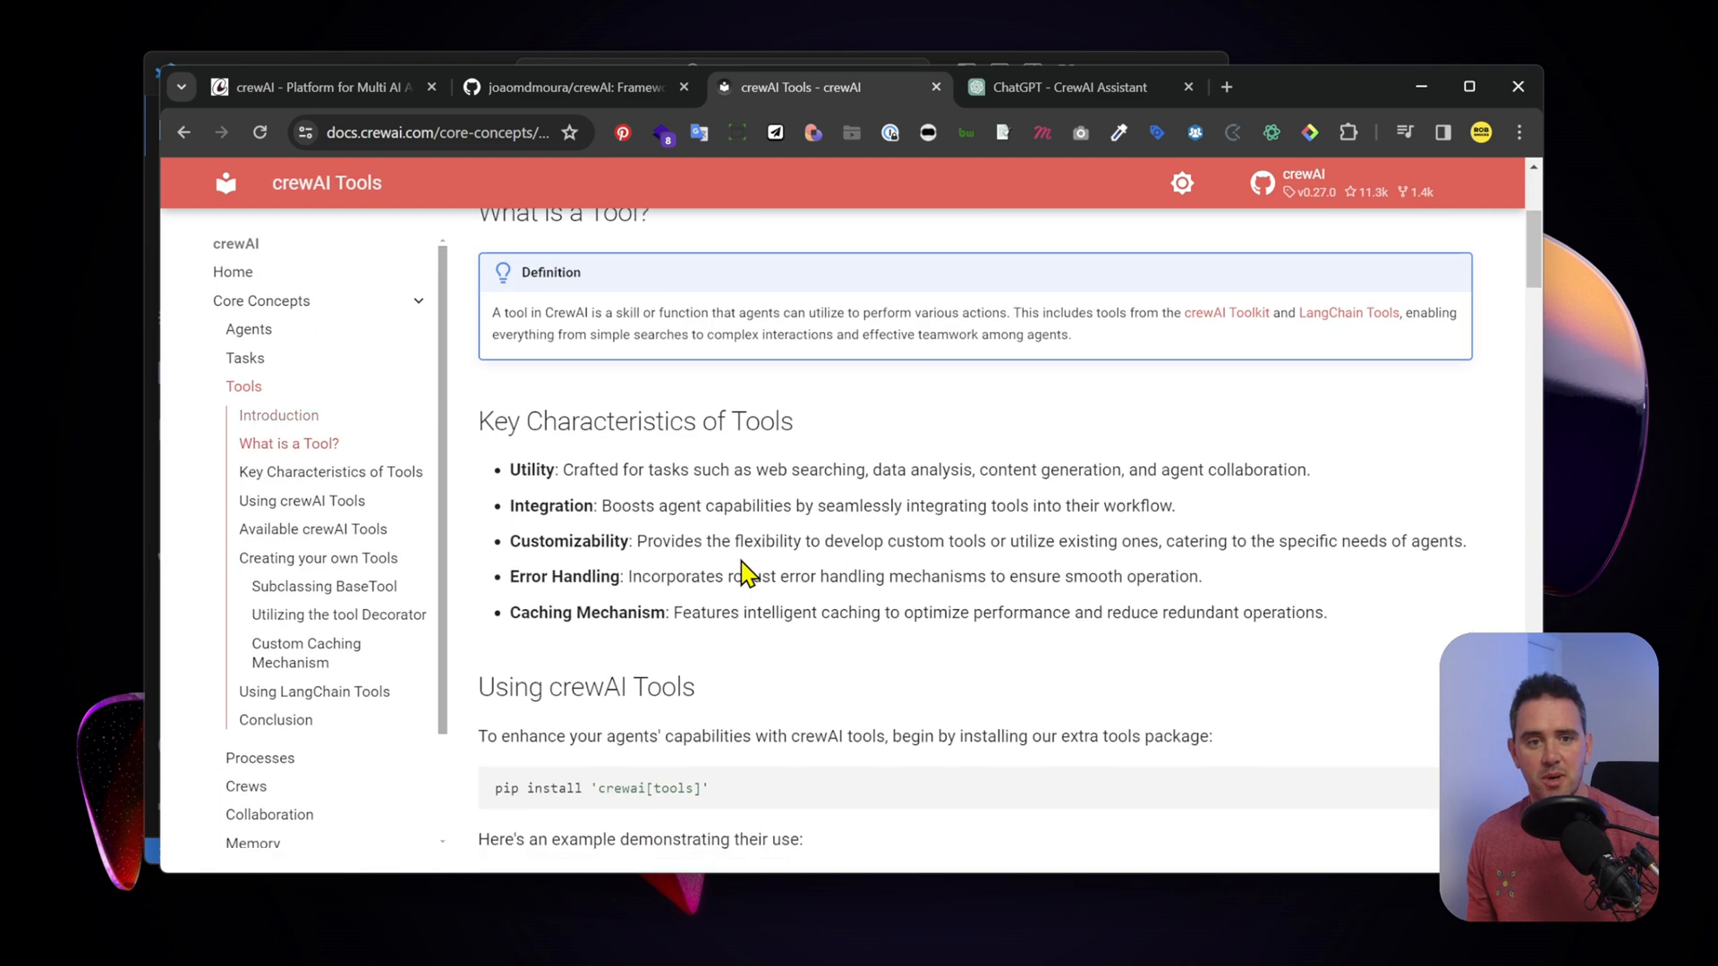
scroll(down, 3)
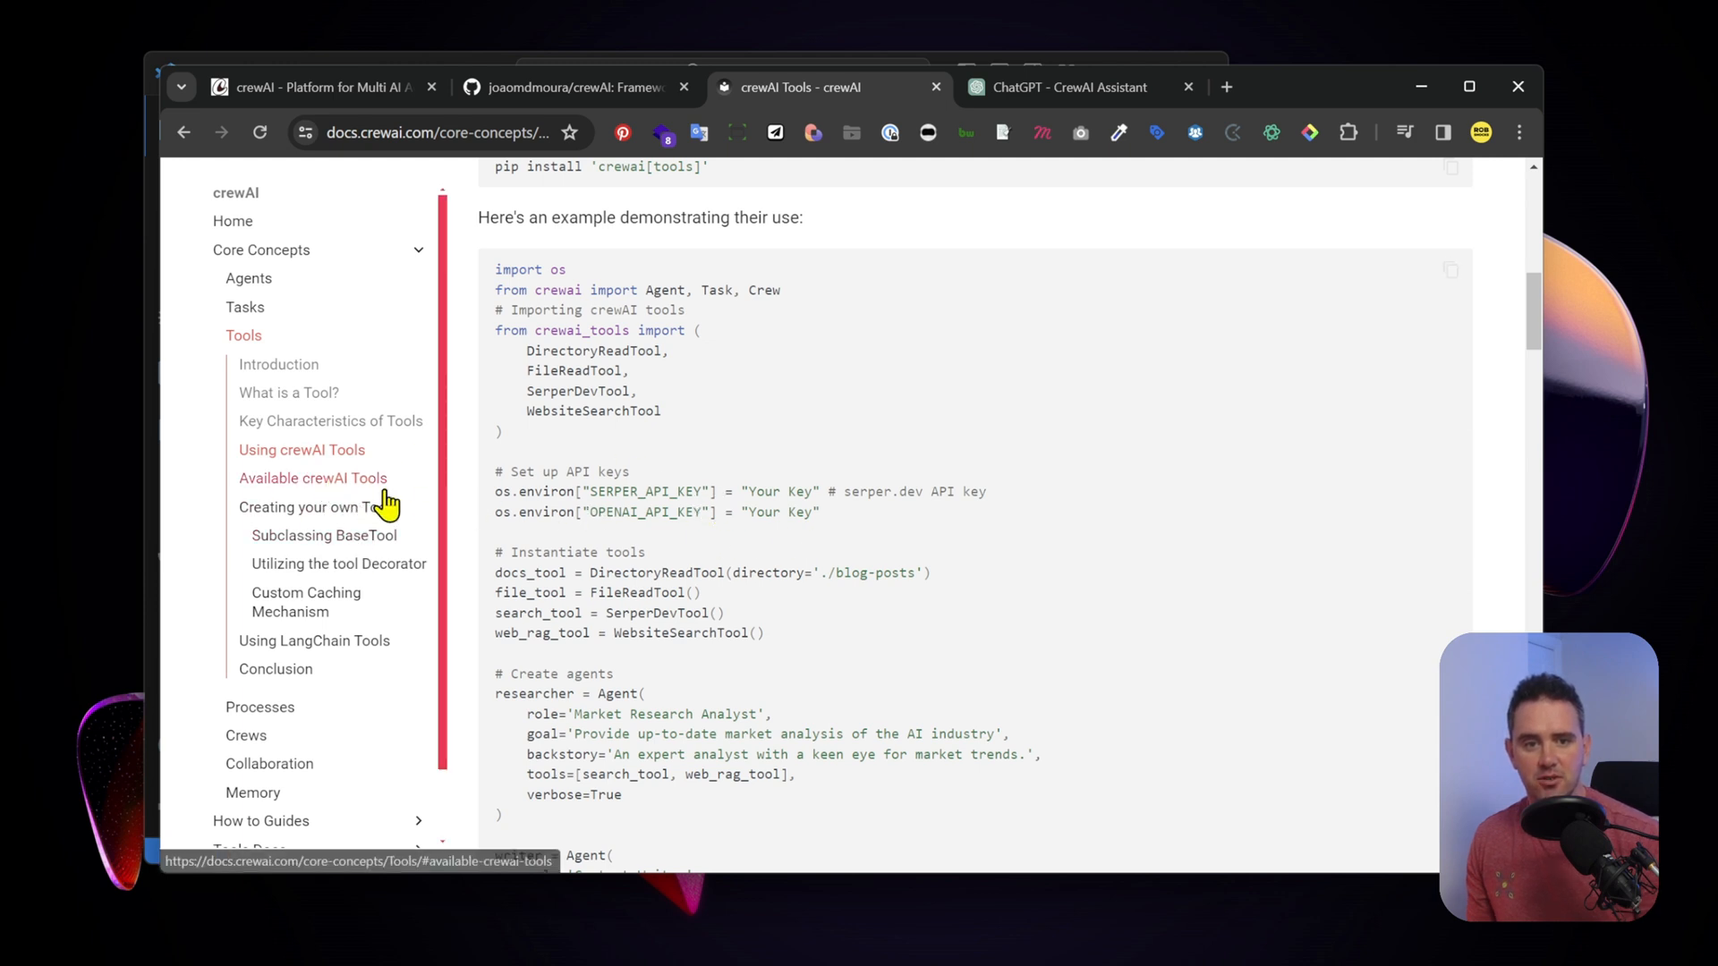
mouse_move(292, 491)
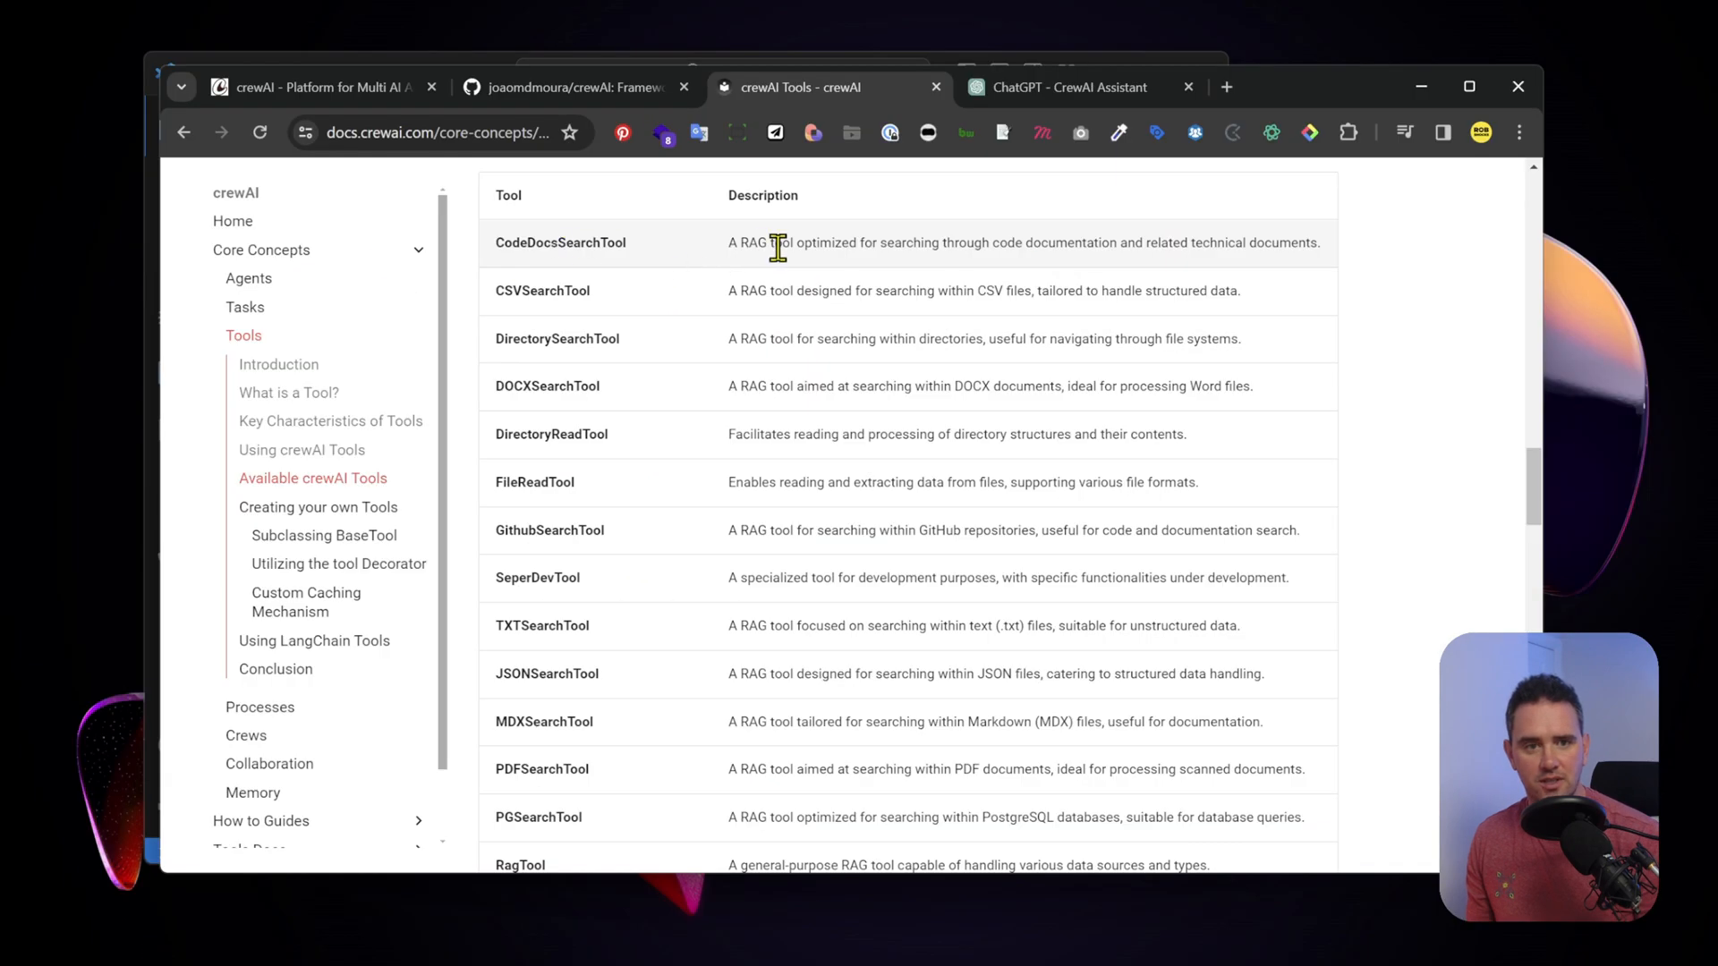
scroll(down, 3)
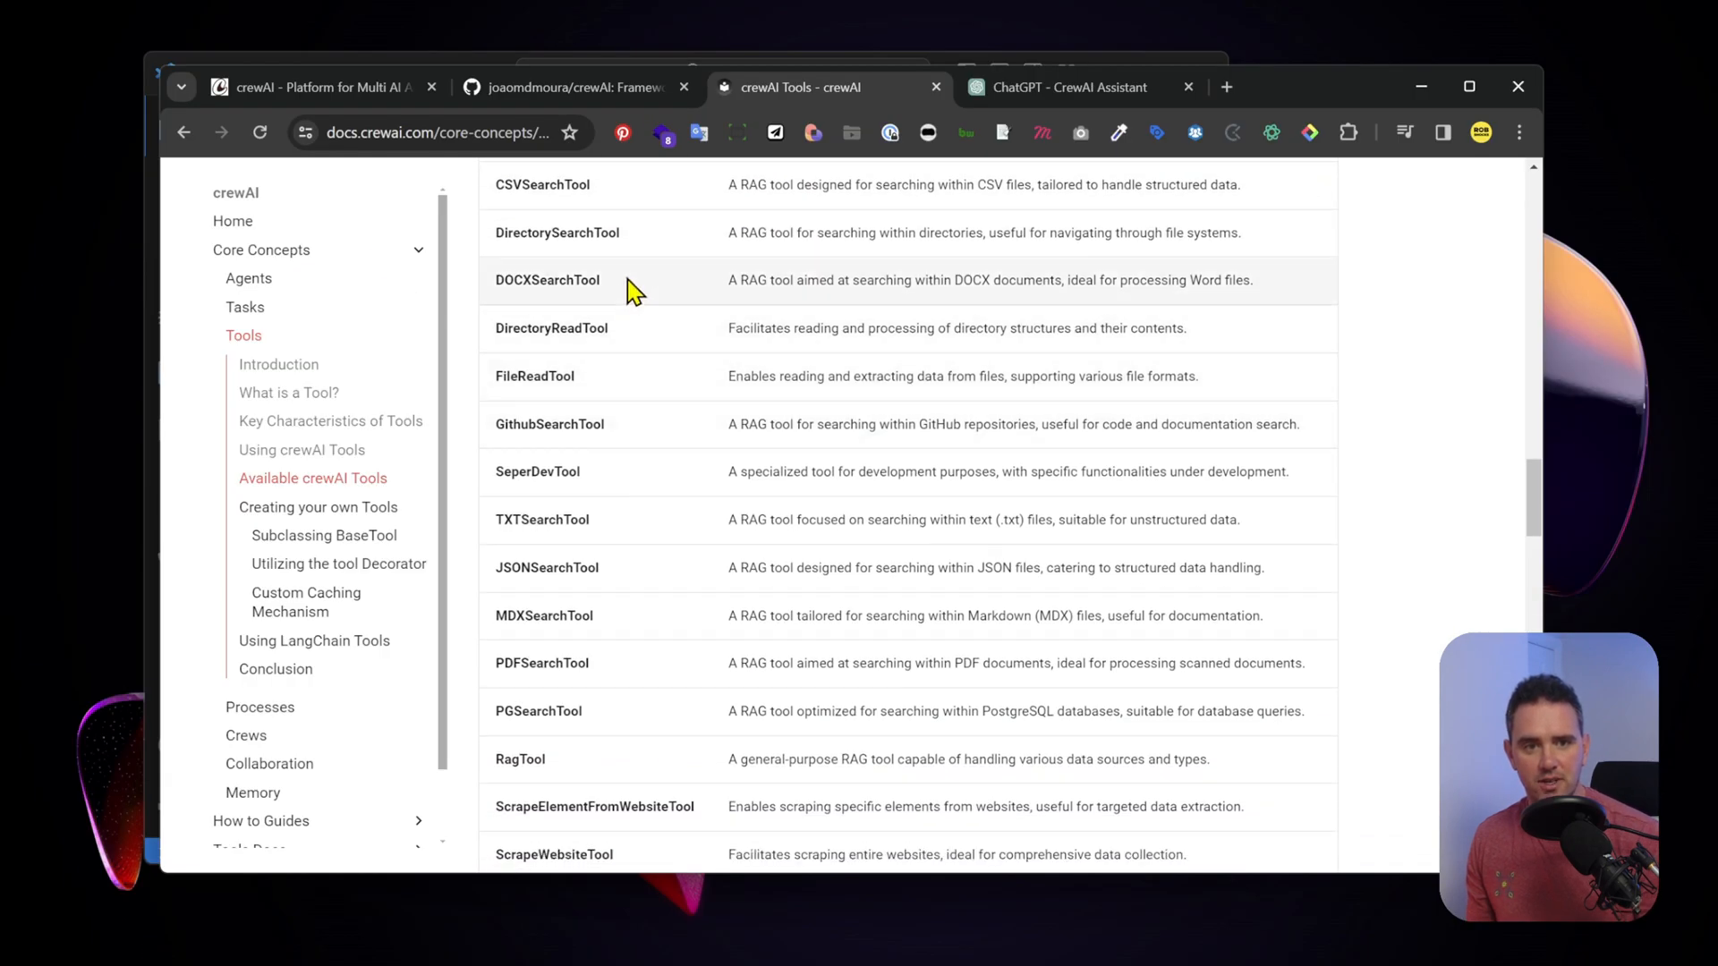
mouse_move(732, 411)
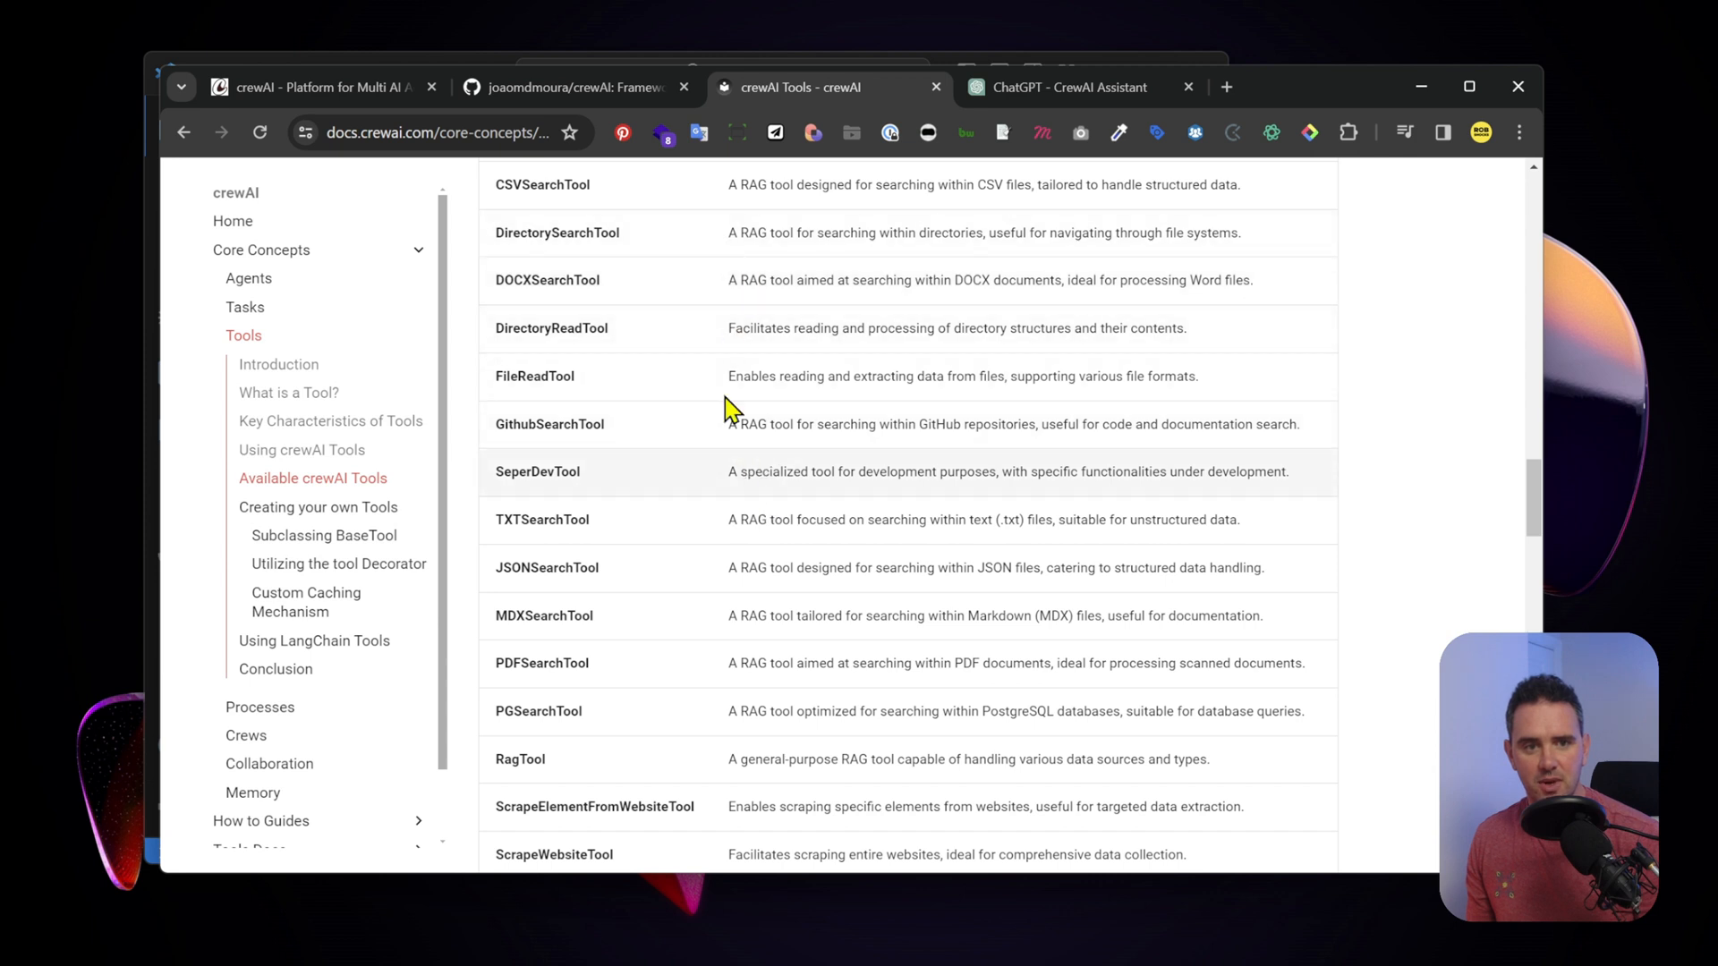
mouse_move(542, 471)
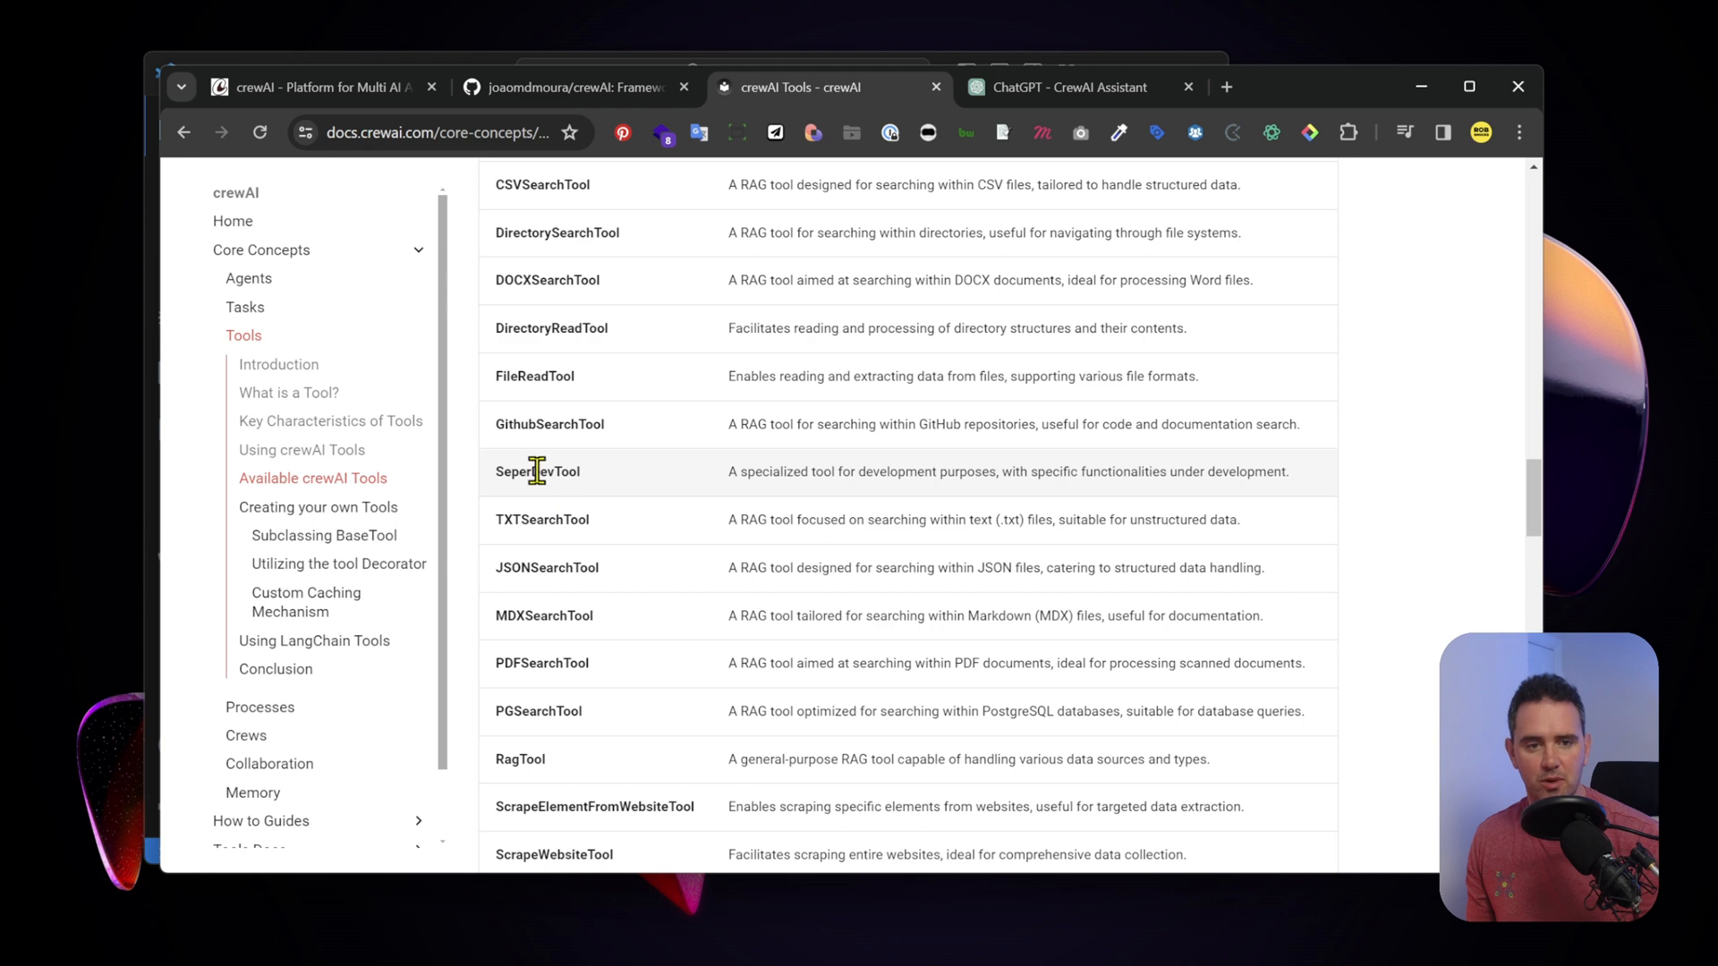
click(570, 87)
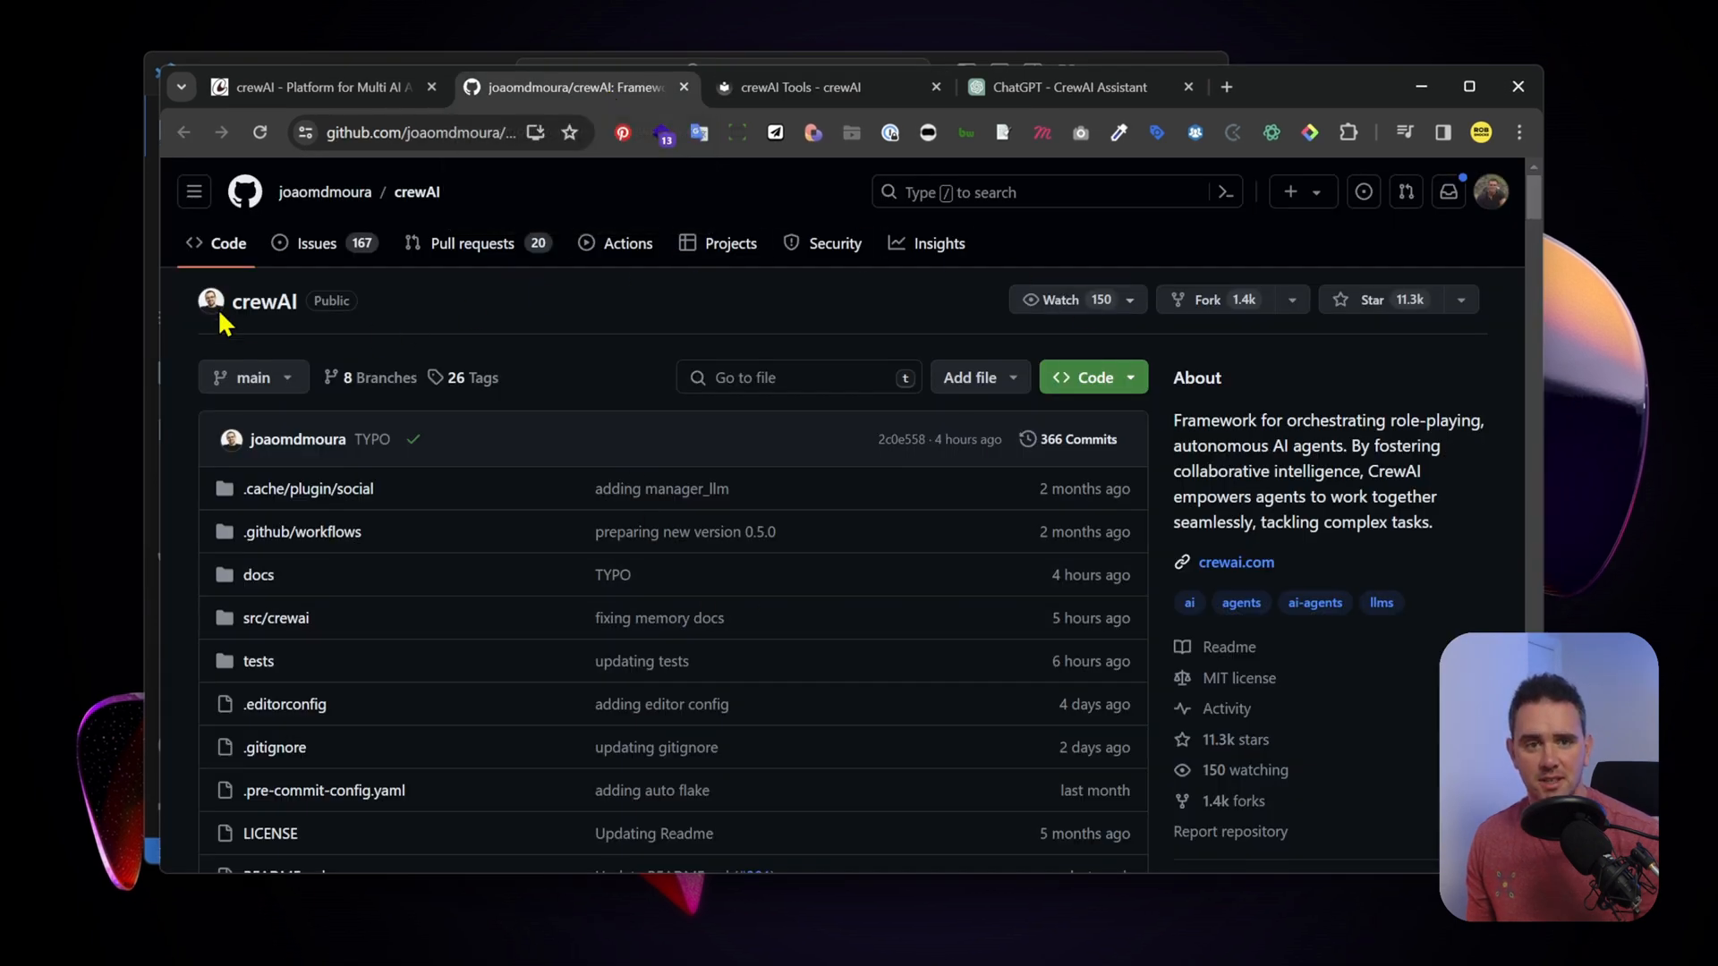
mouse_move(187, 526)
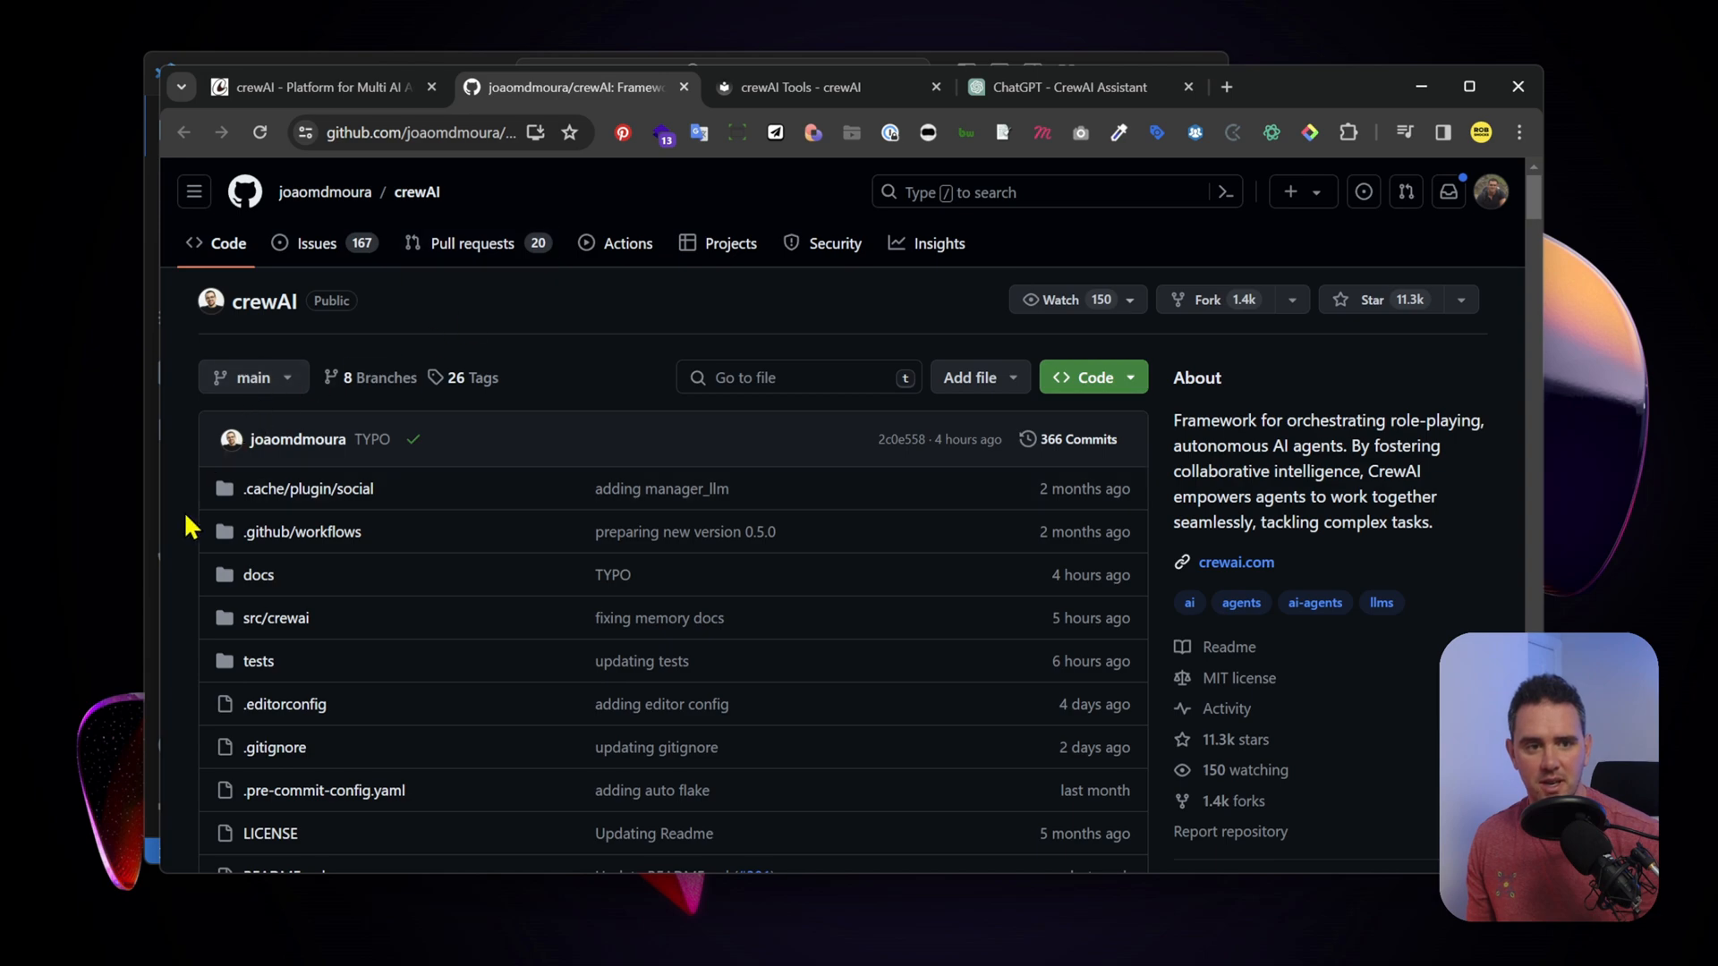
Read the crewAI README's installation and crew setup code, then return to the docs tab.
scroll(down, 3)
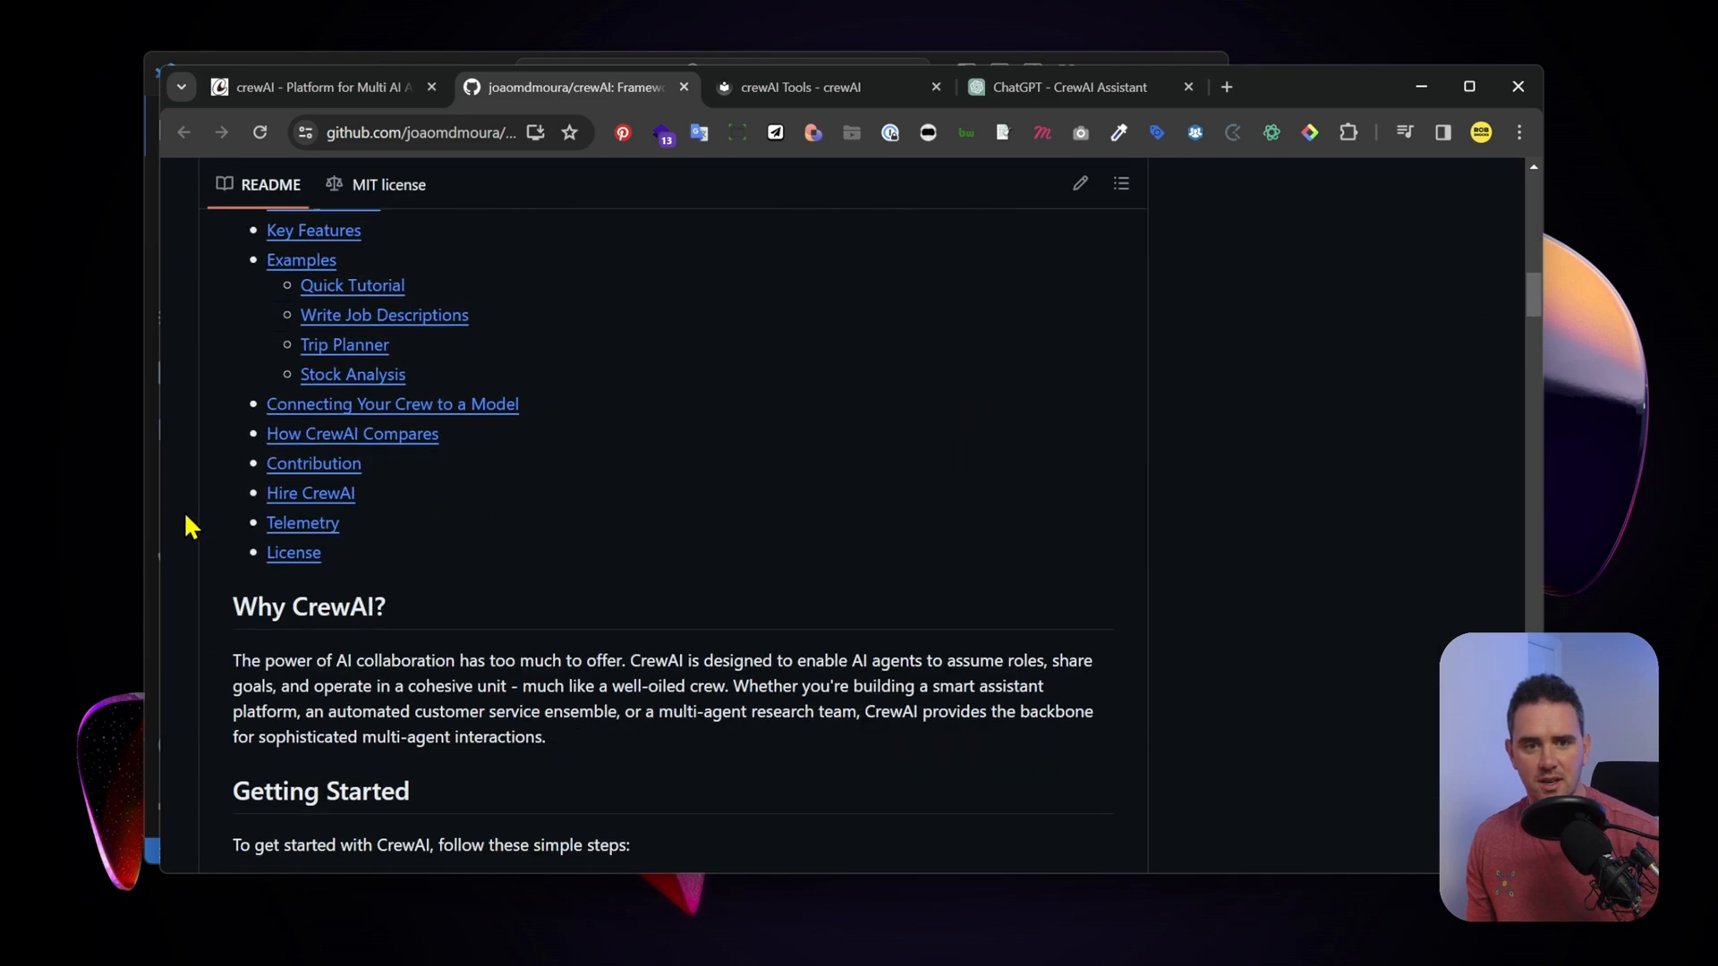
scroll(down, 3)
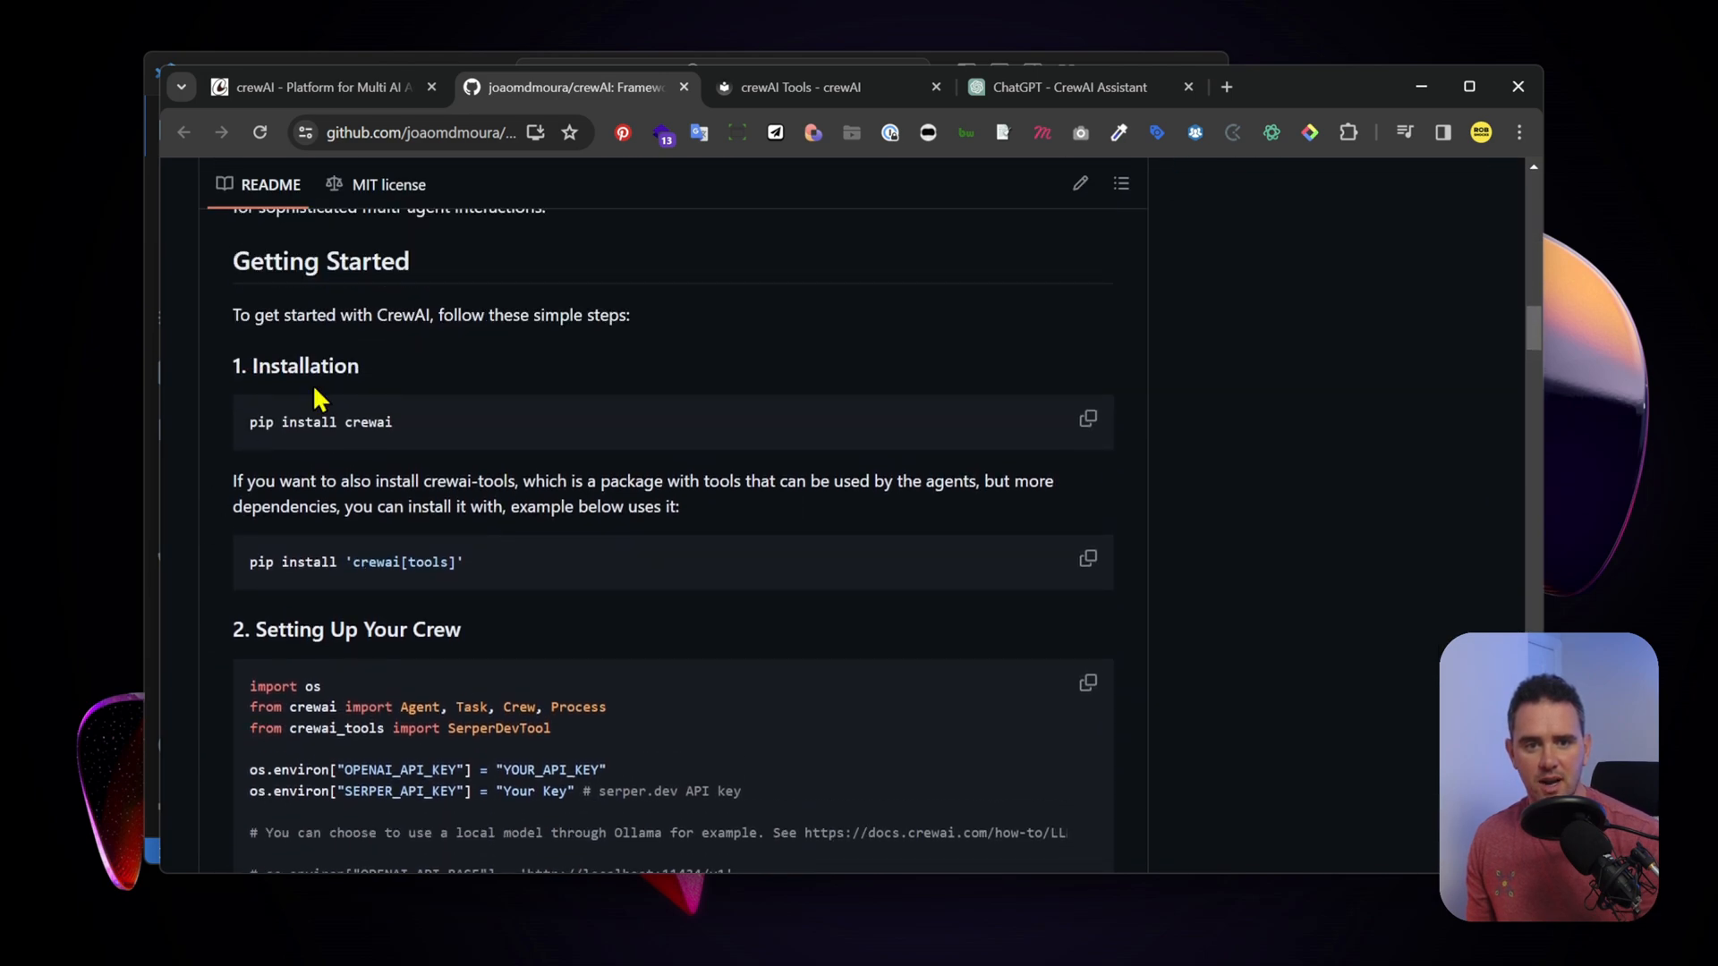
scroll(down, 3)
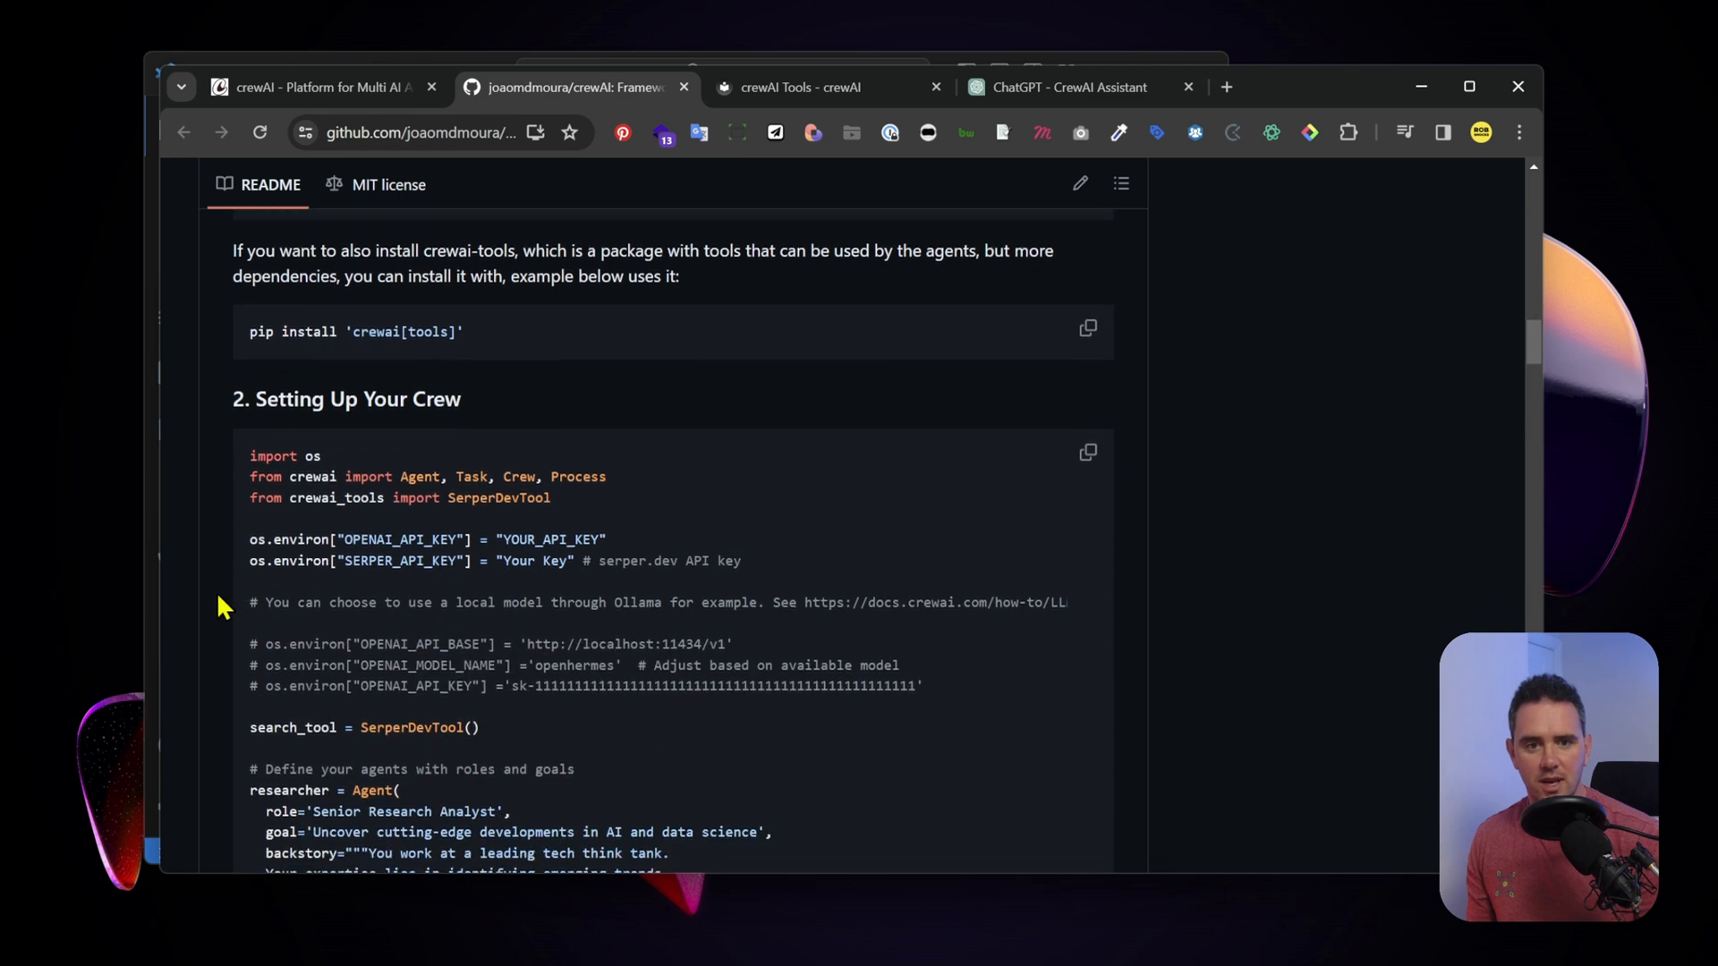
scroll(up, 3)
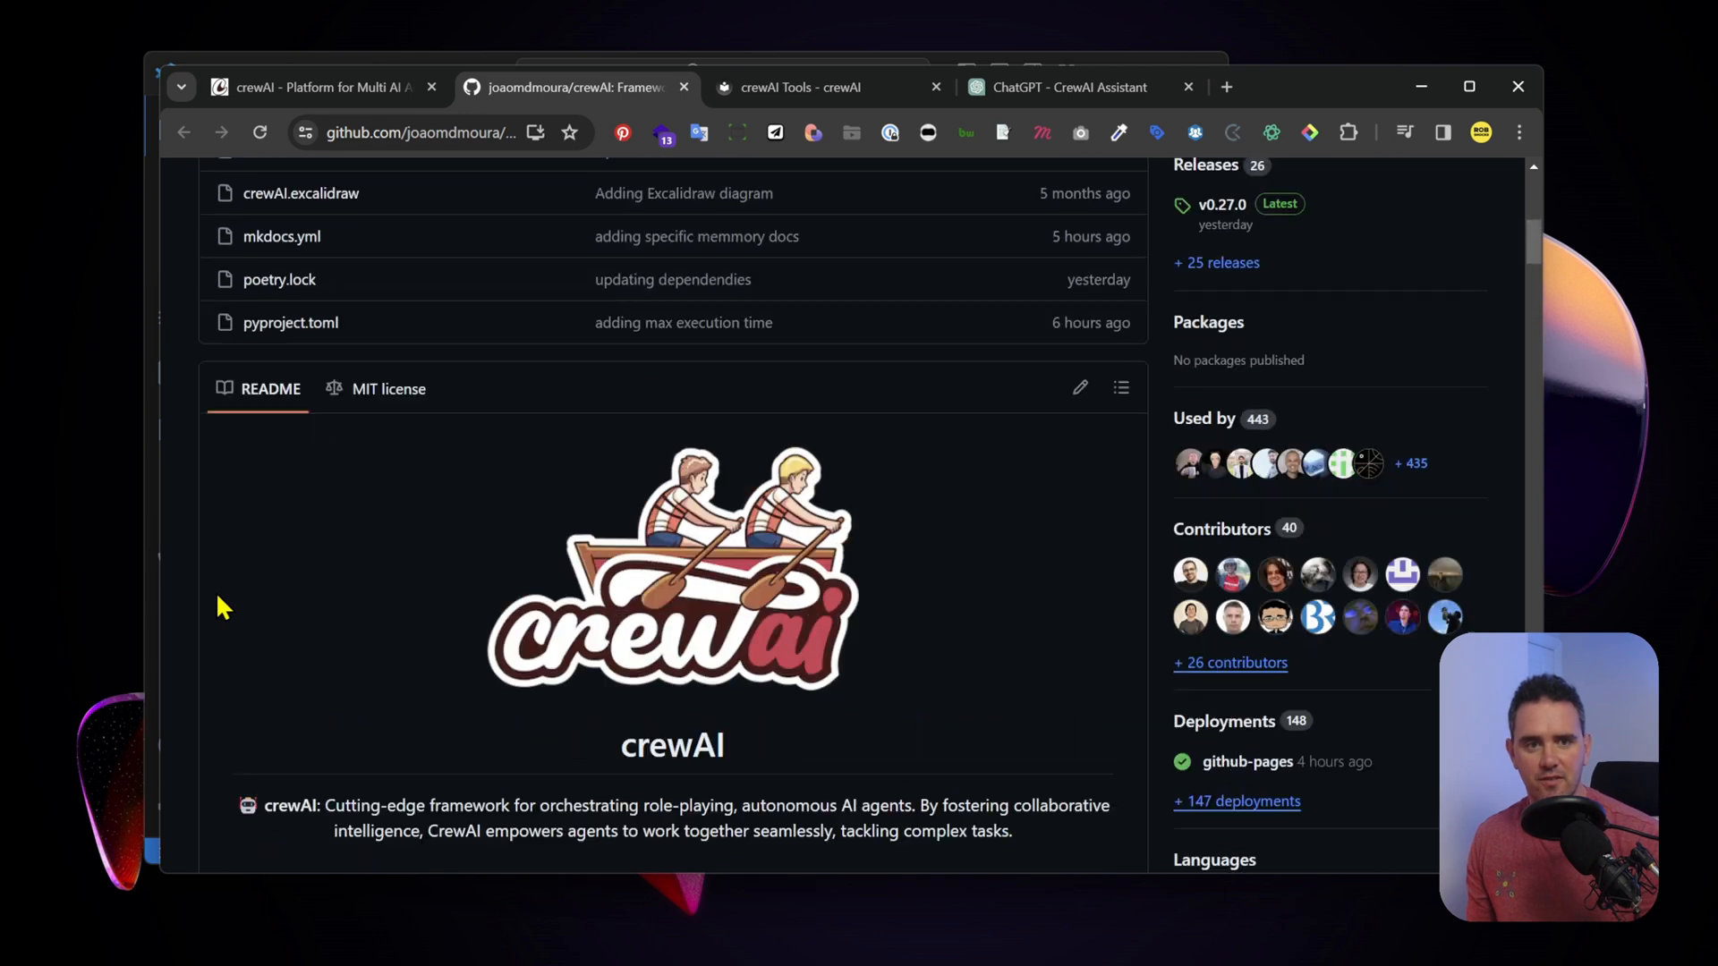
click(800, 87)
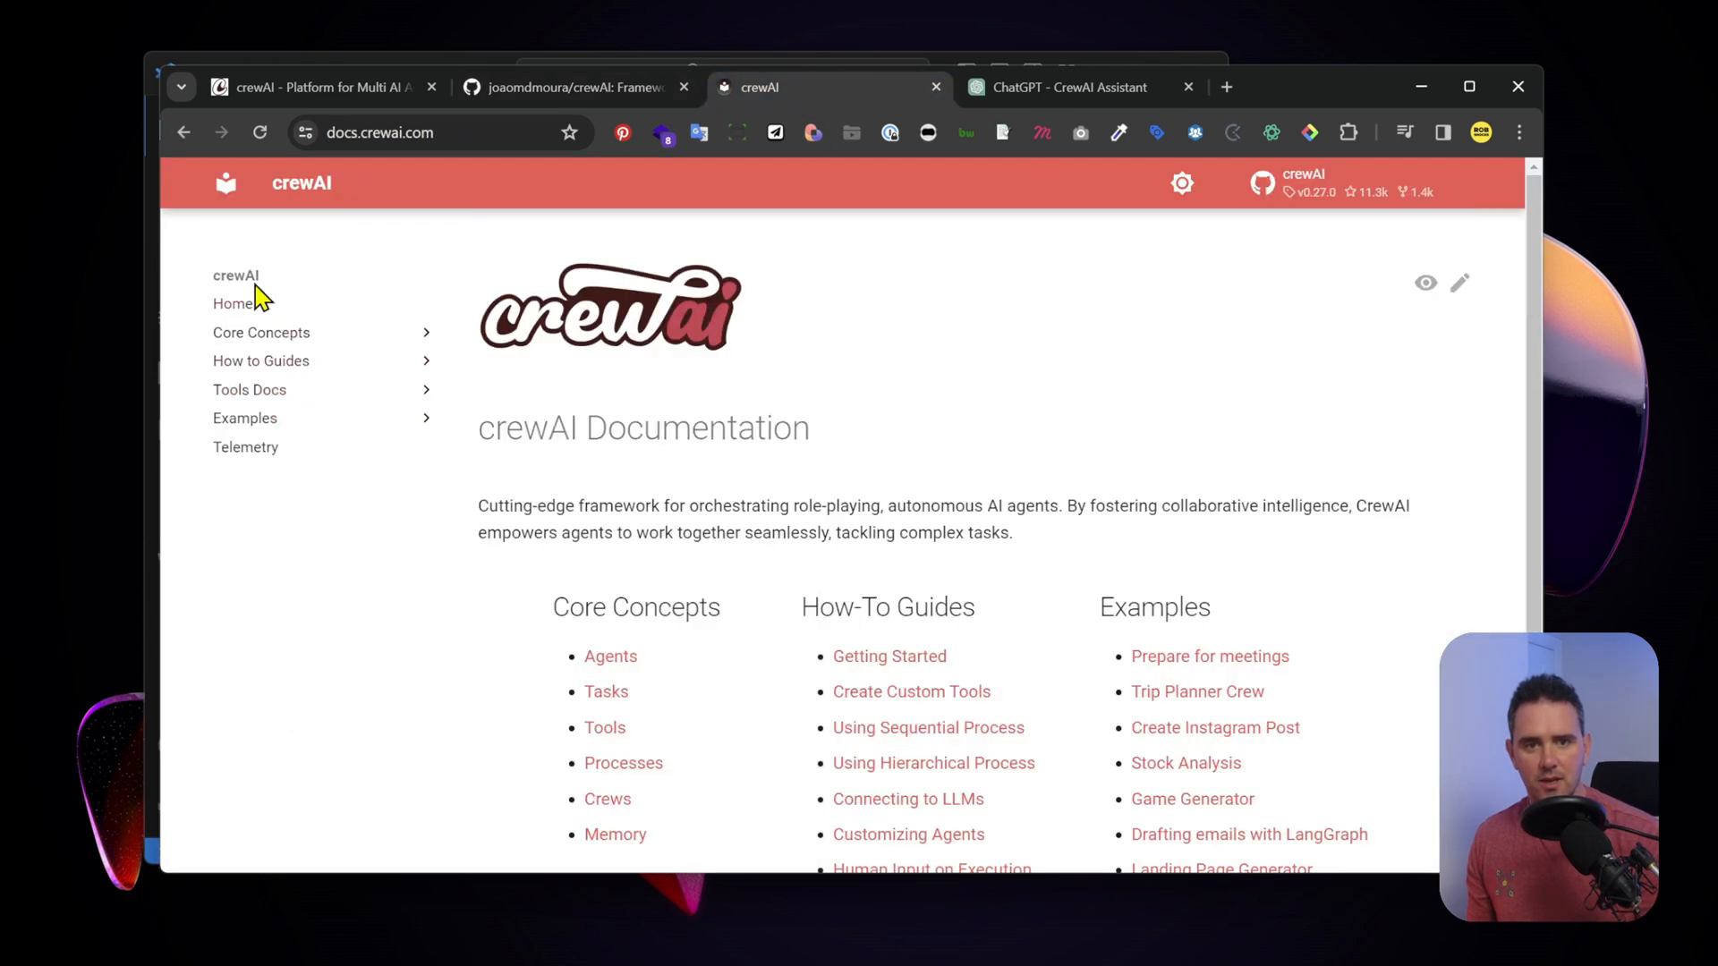
Open How to Guides › Getting Started in the crewAI docs sidebar.
click(260, 361)
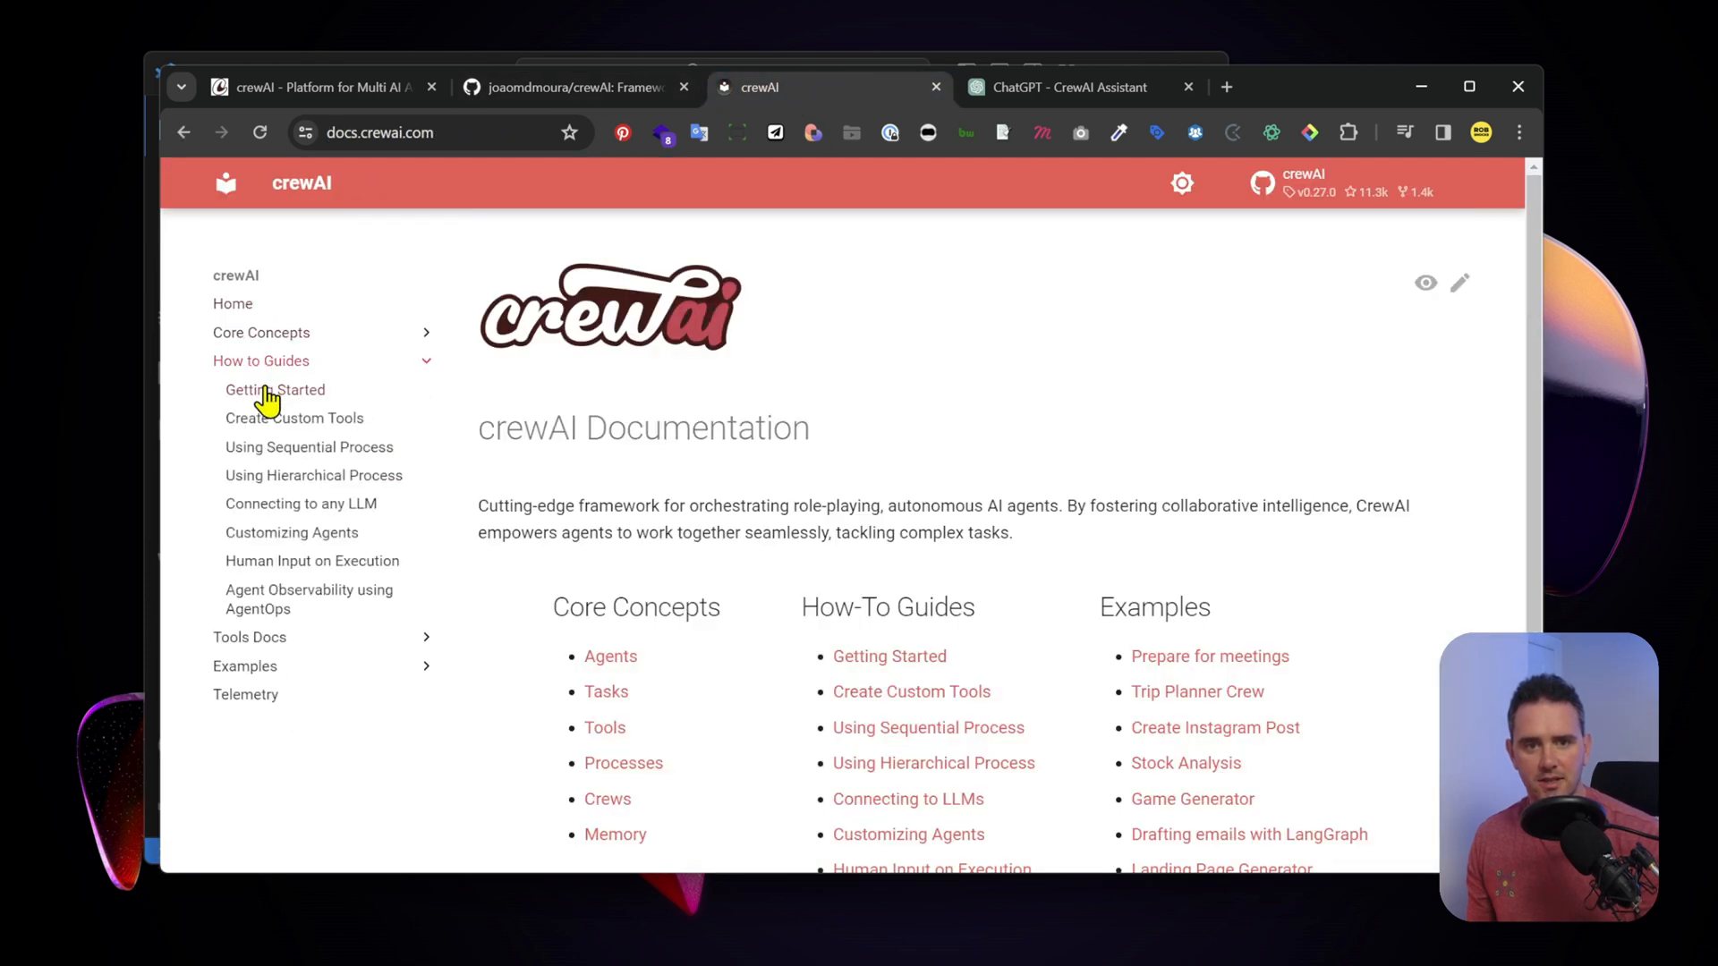
mouse_move(273, 390)
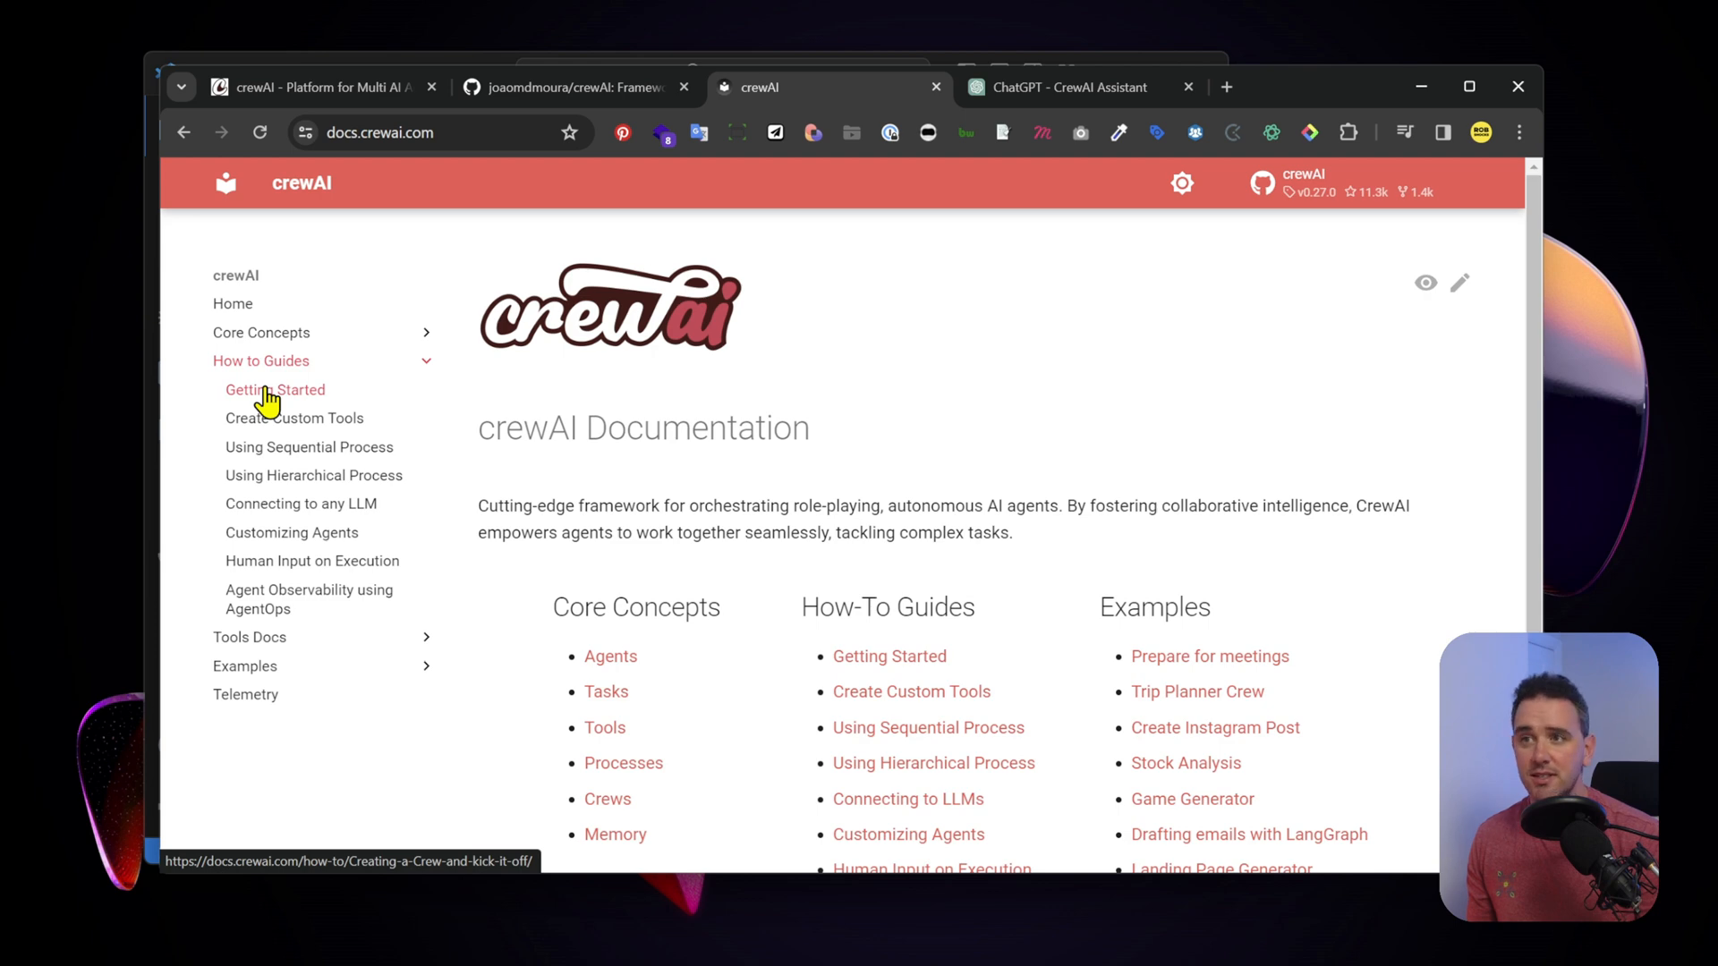
click(275, 389)
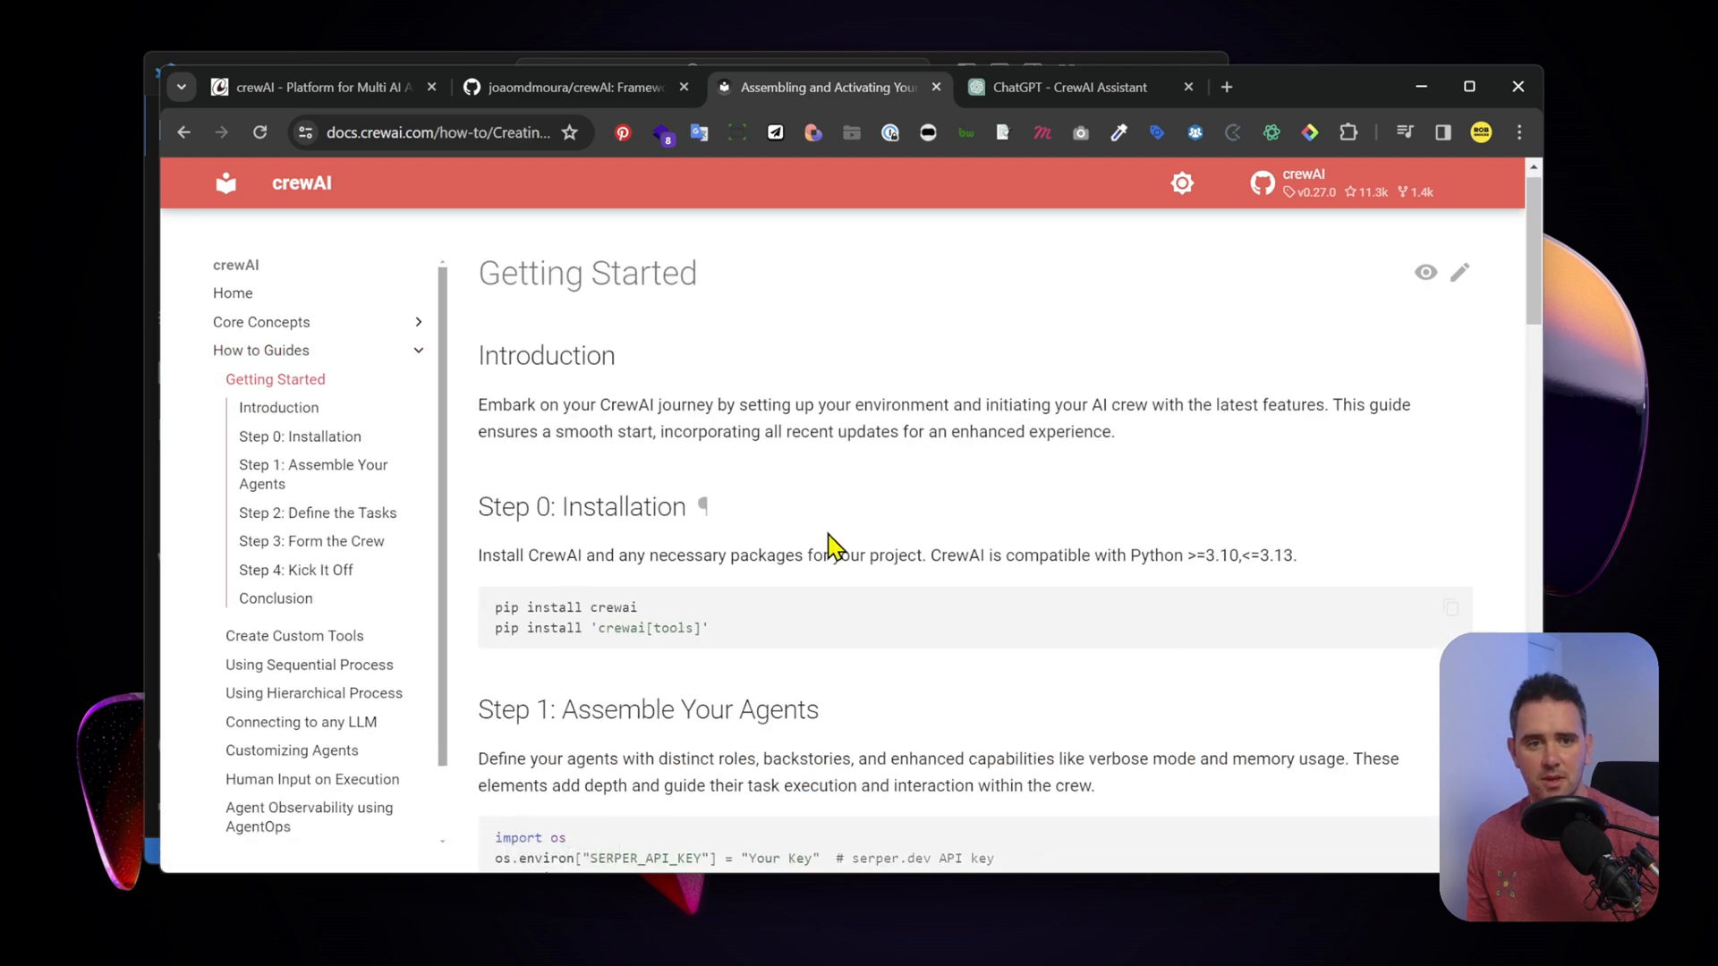
Review the README's Getting Started section on GitHub, then switch to the VS Code download tab.
click(570, 87)
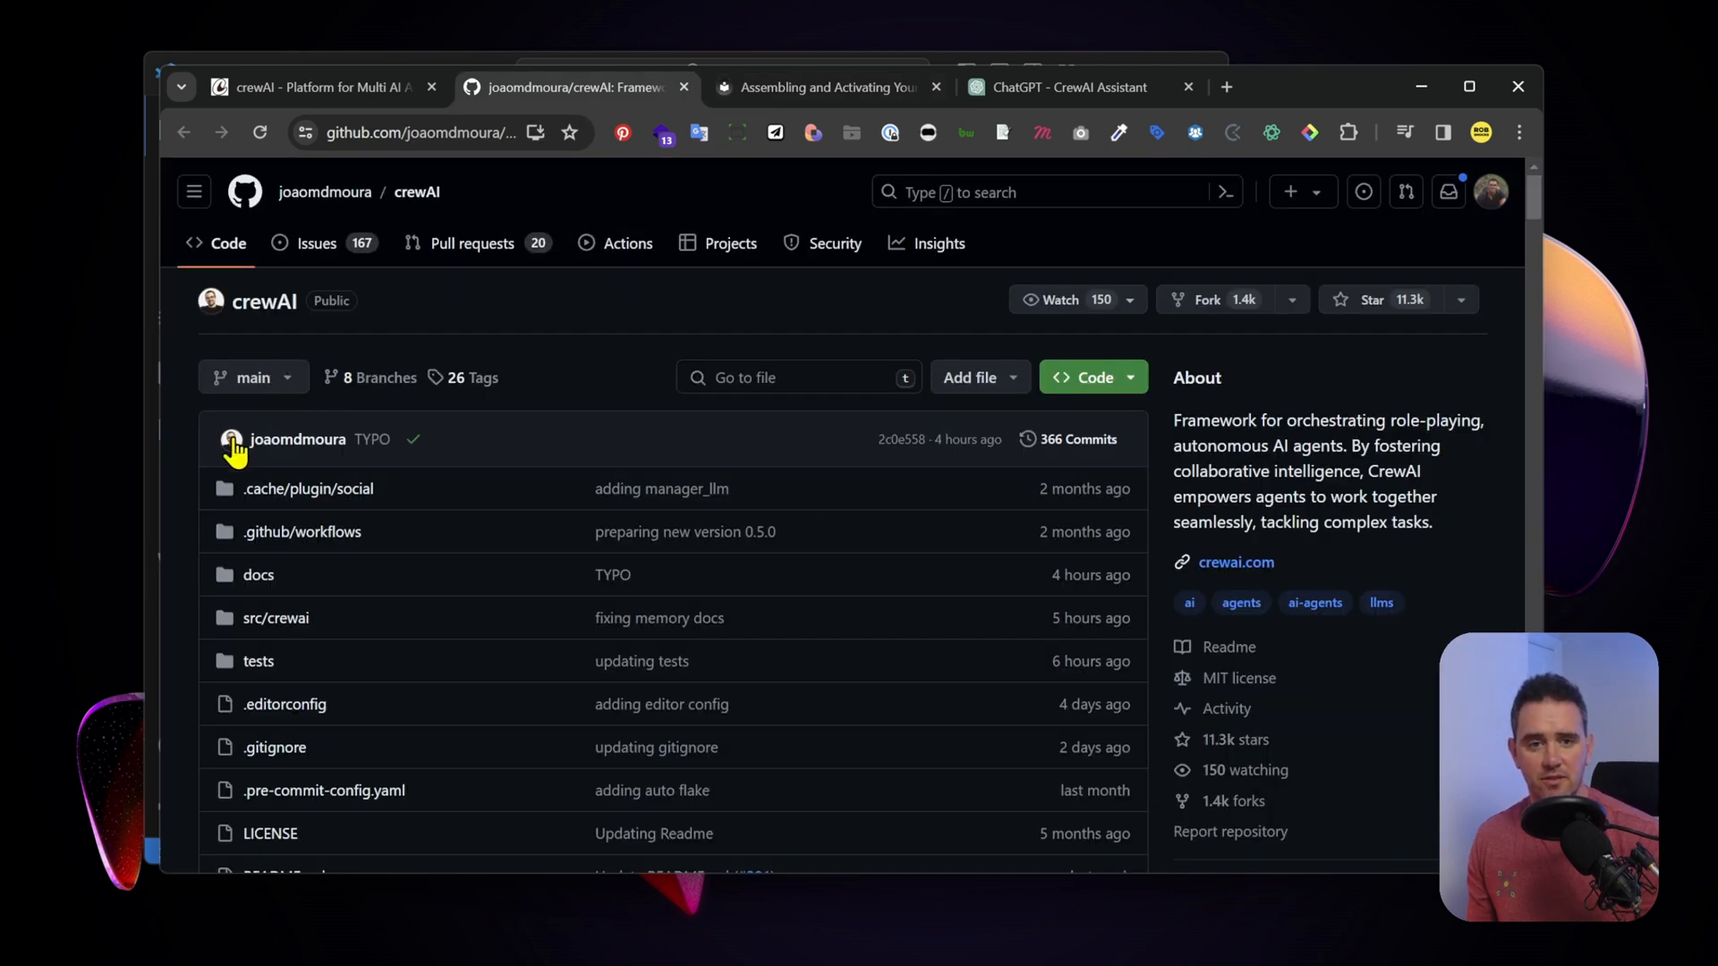
scroll(down, 3)
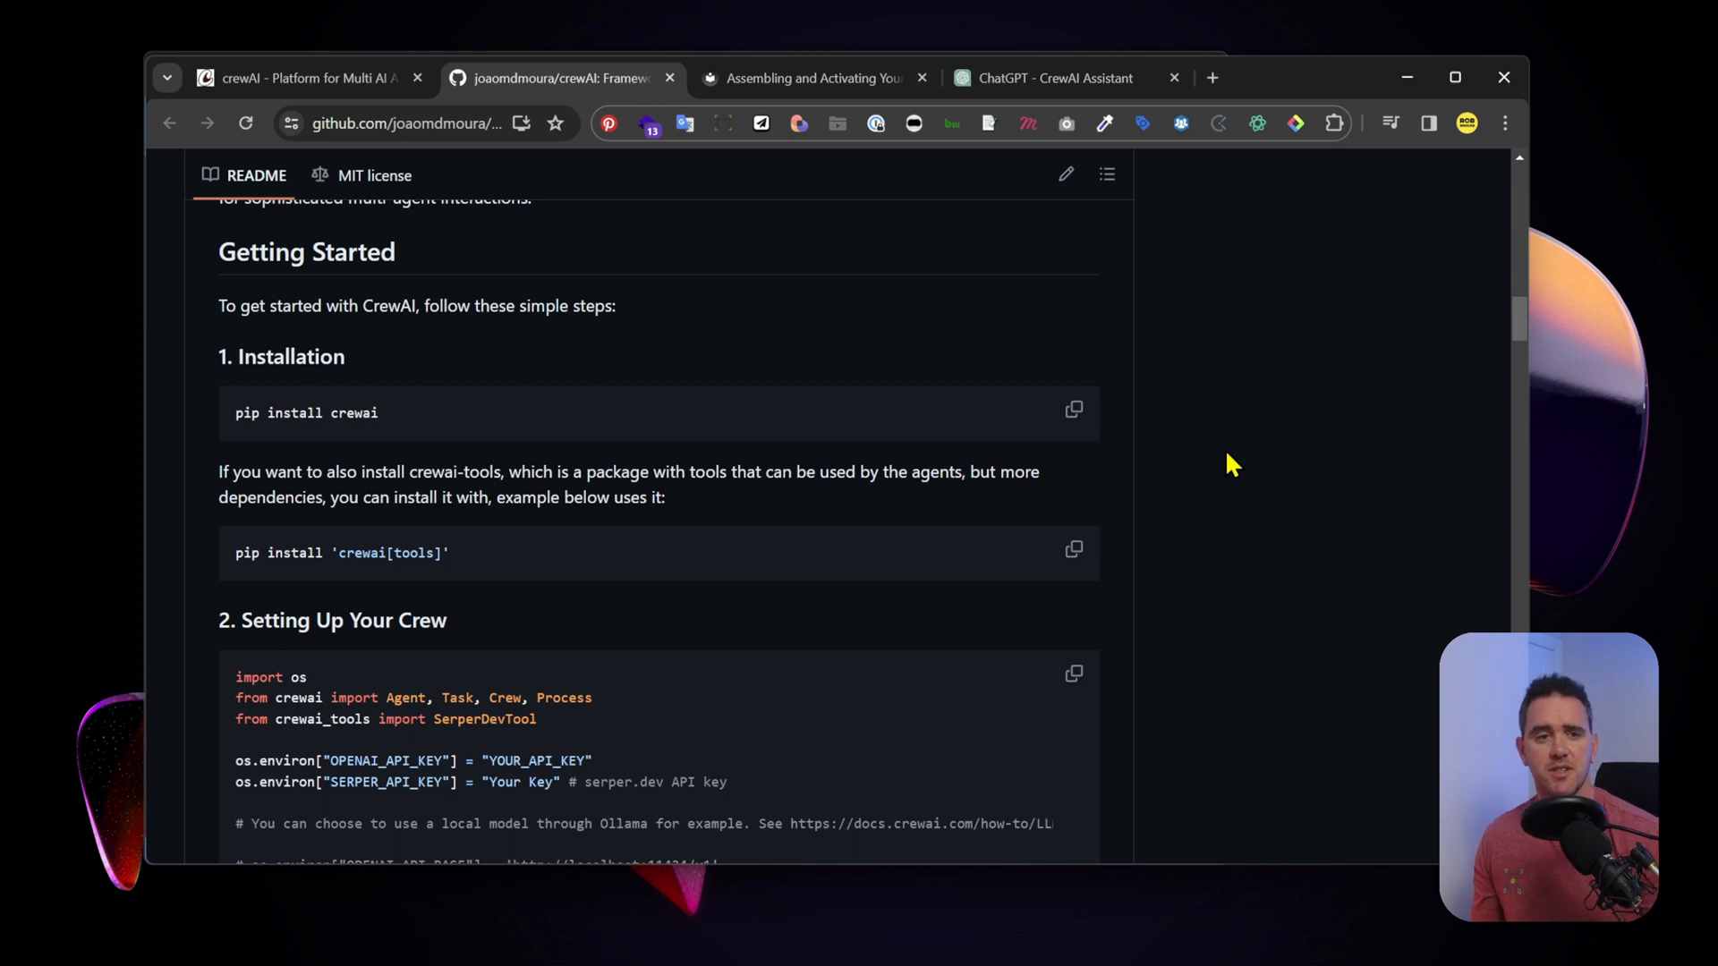
mouse_move(1222, 335)
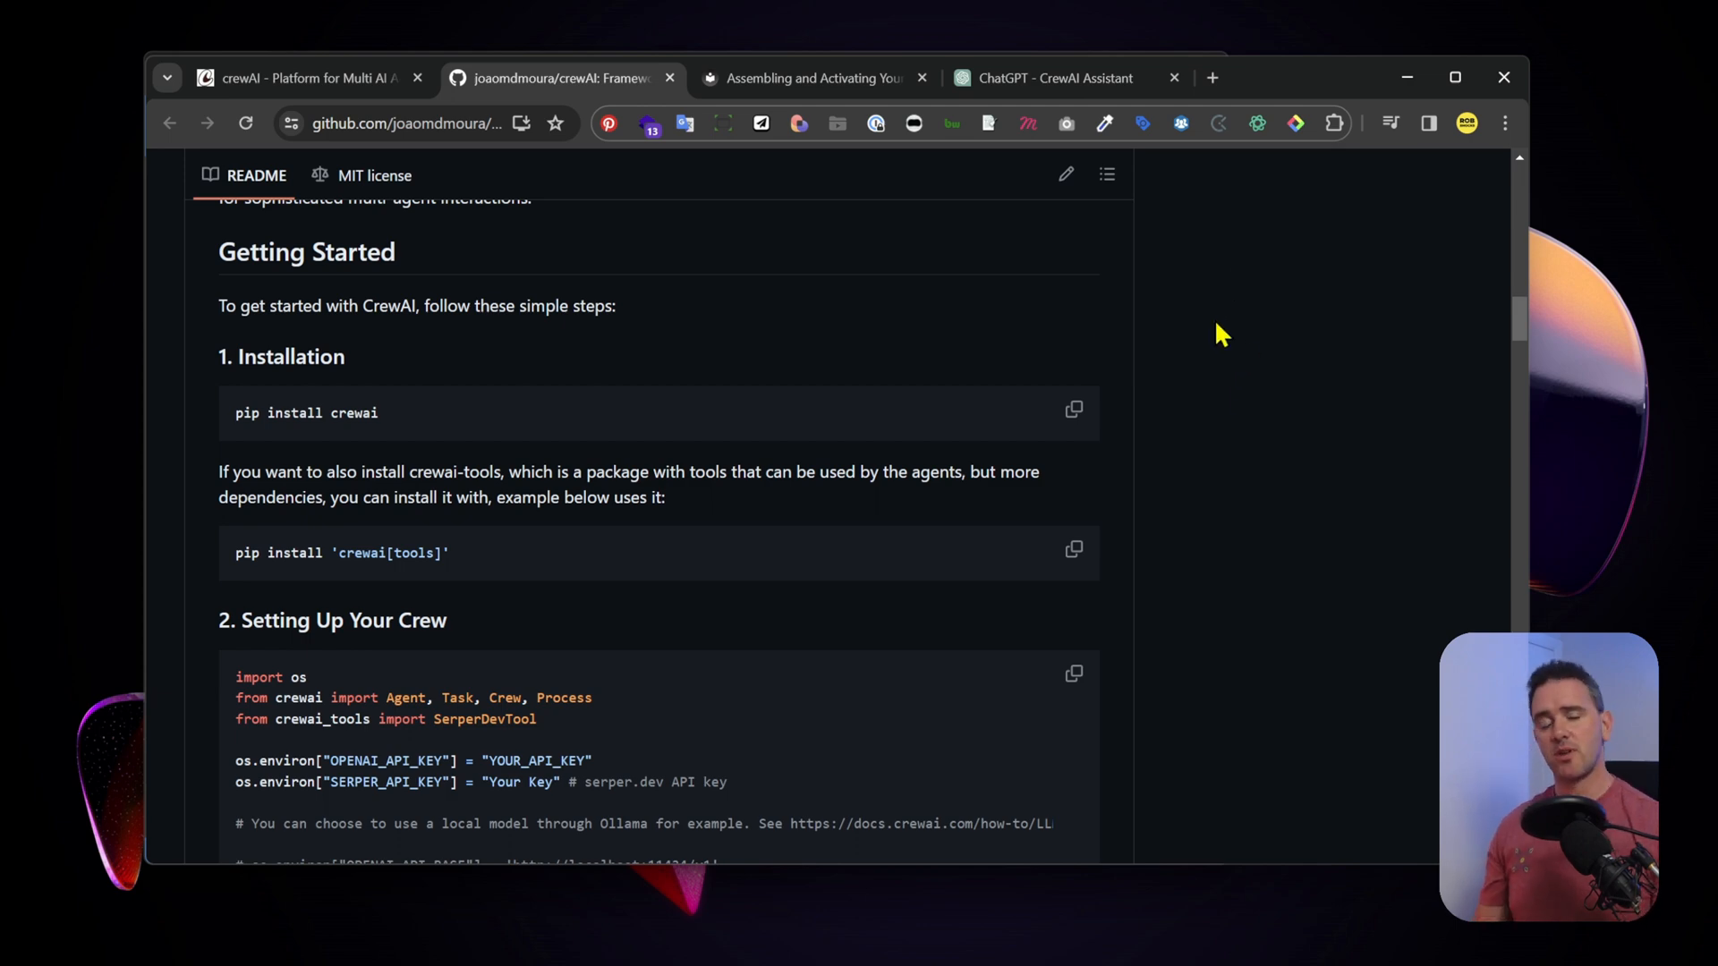
click(1175, 78)
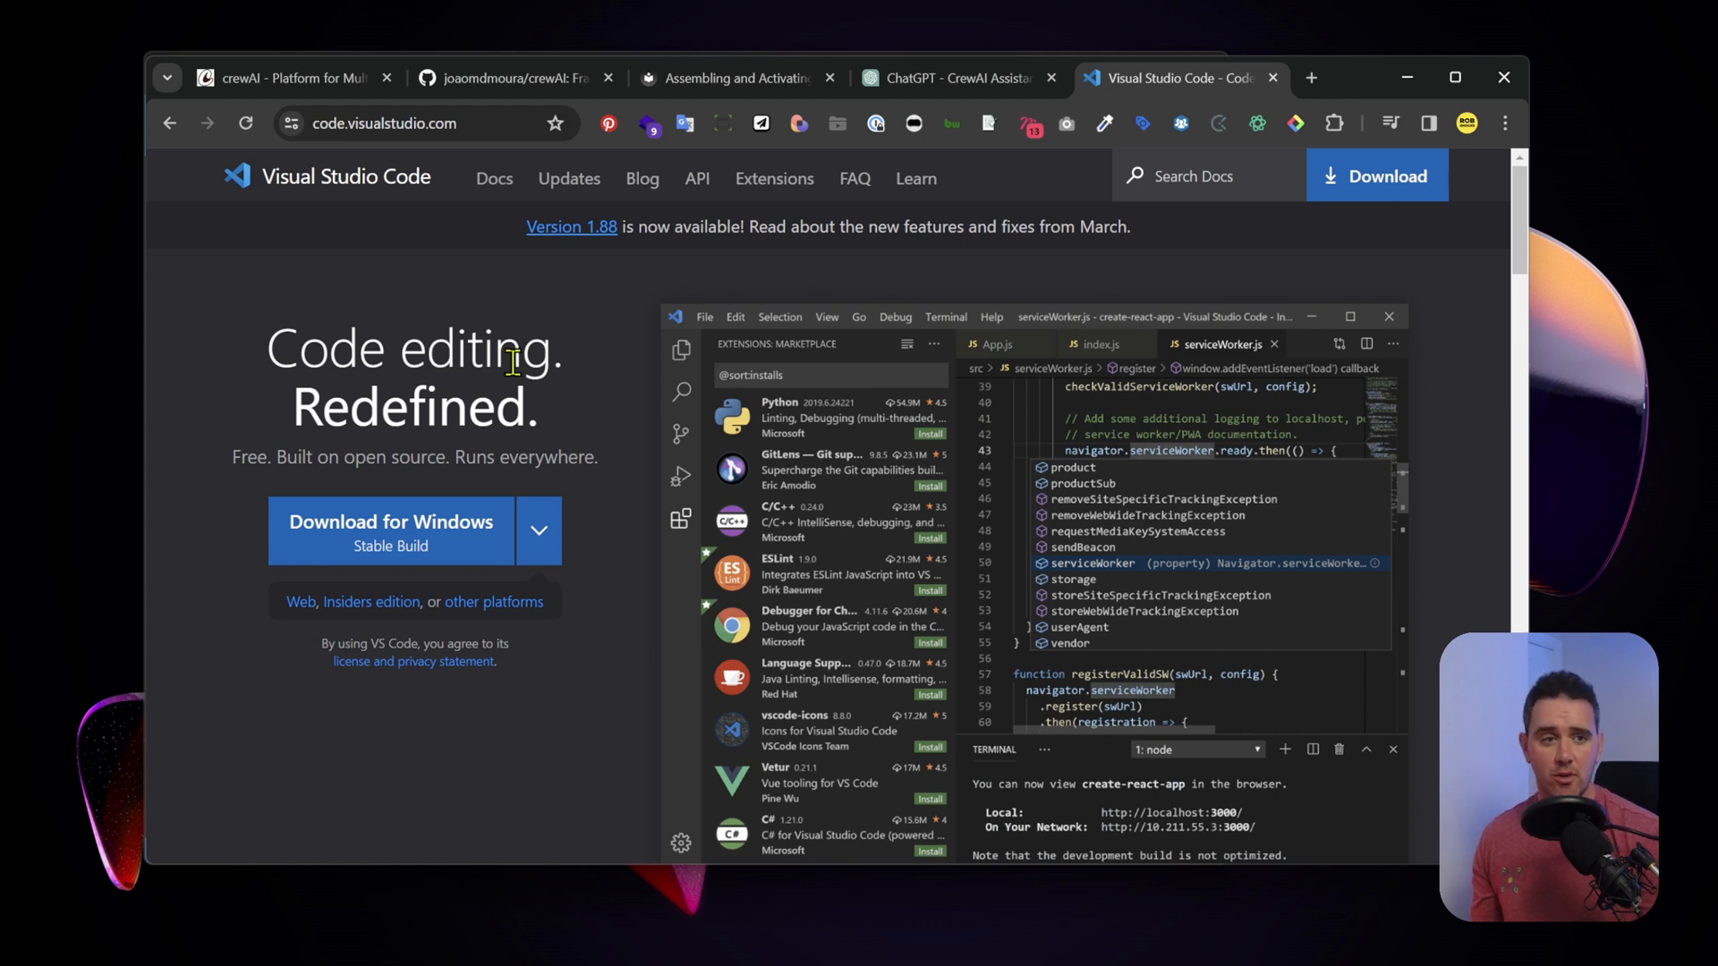
mouse_move(581, 570)
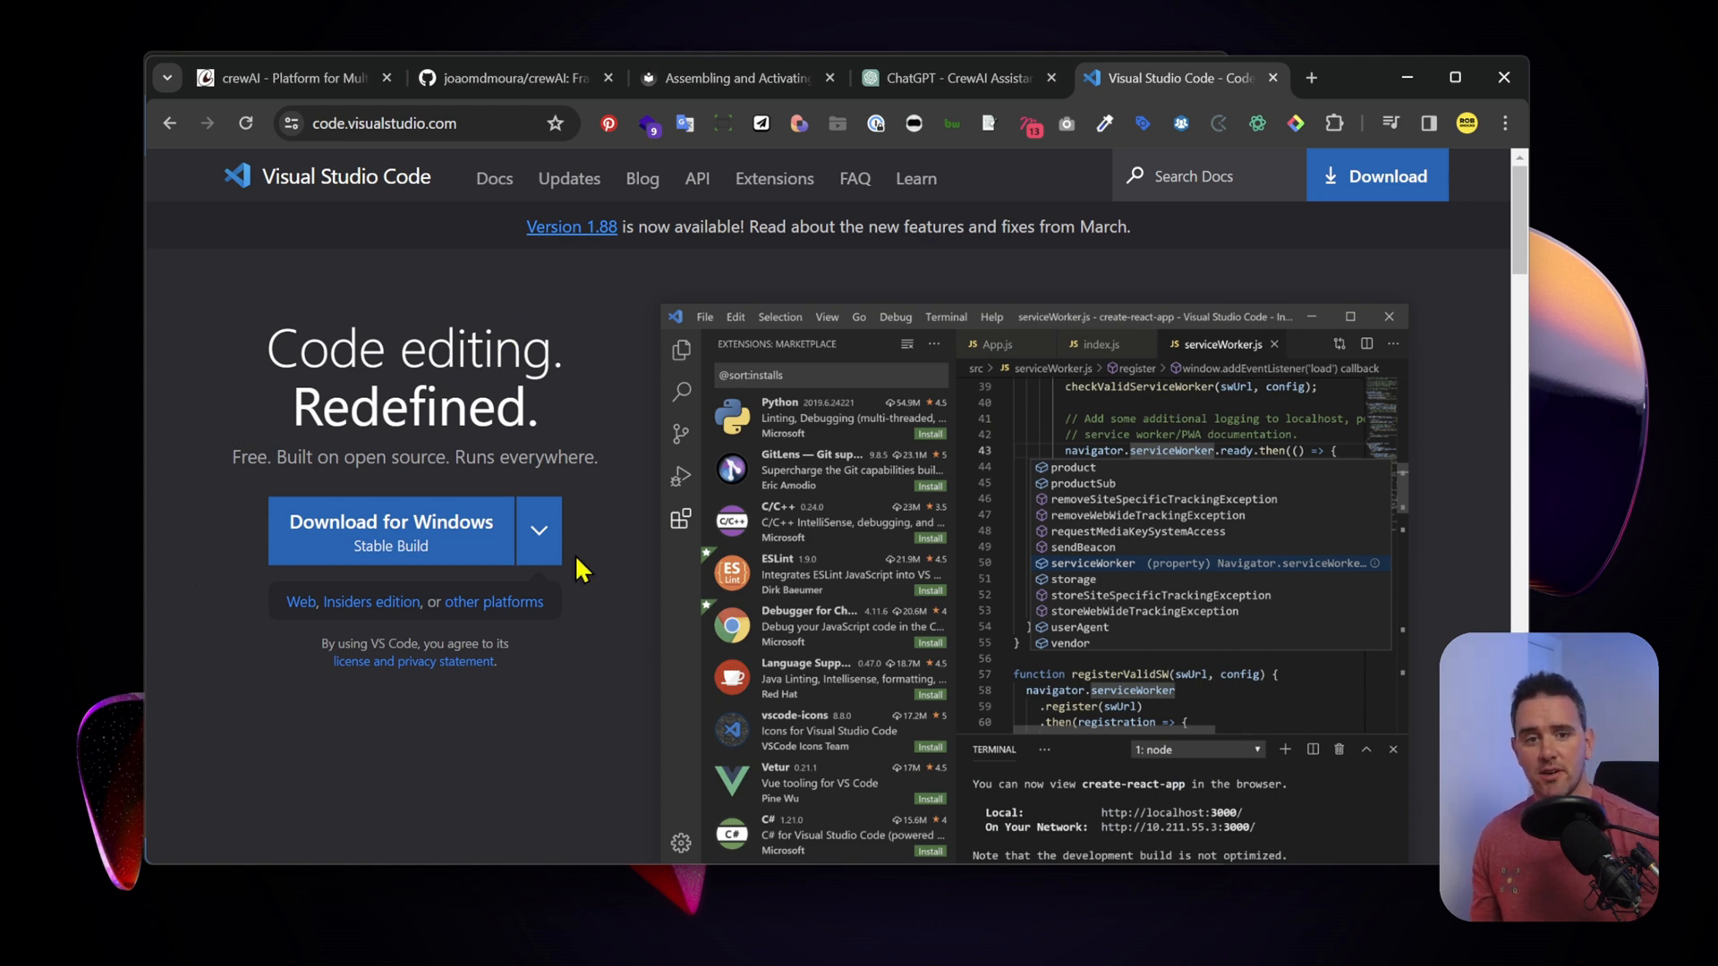
mouse_move(655, 431)
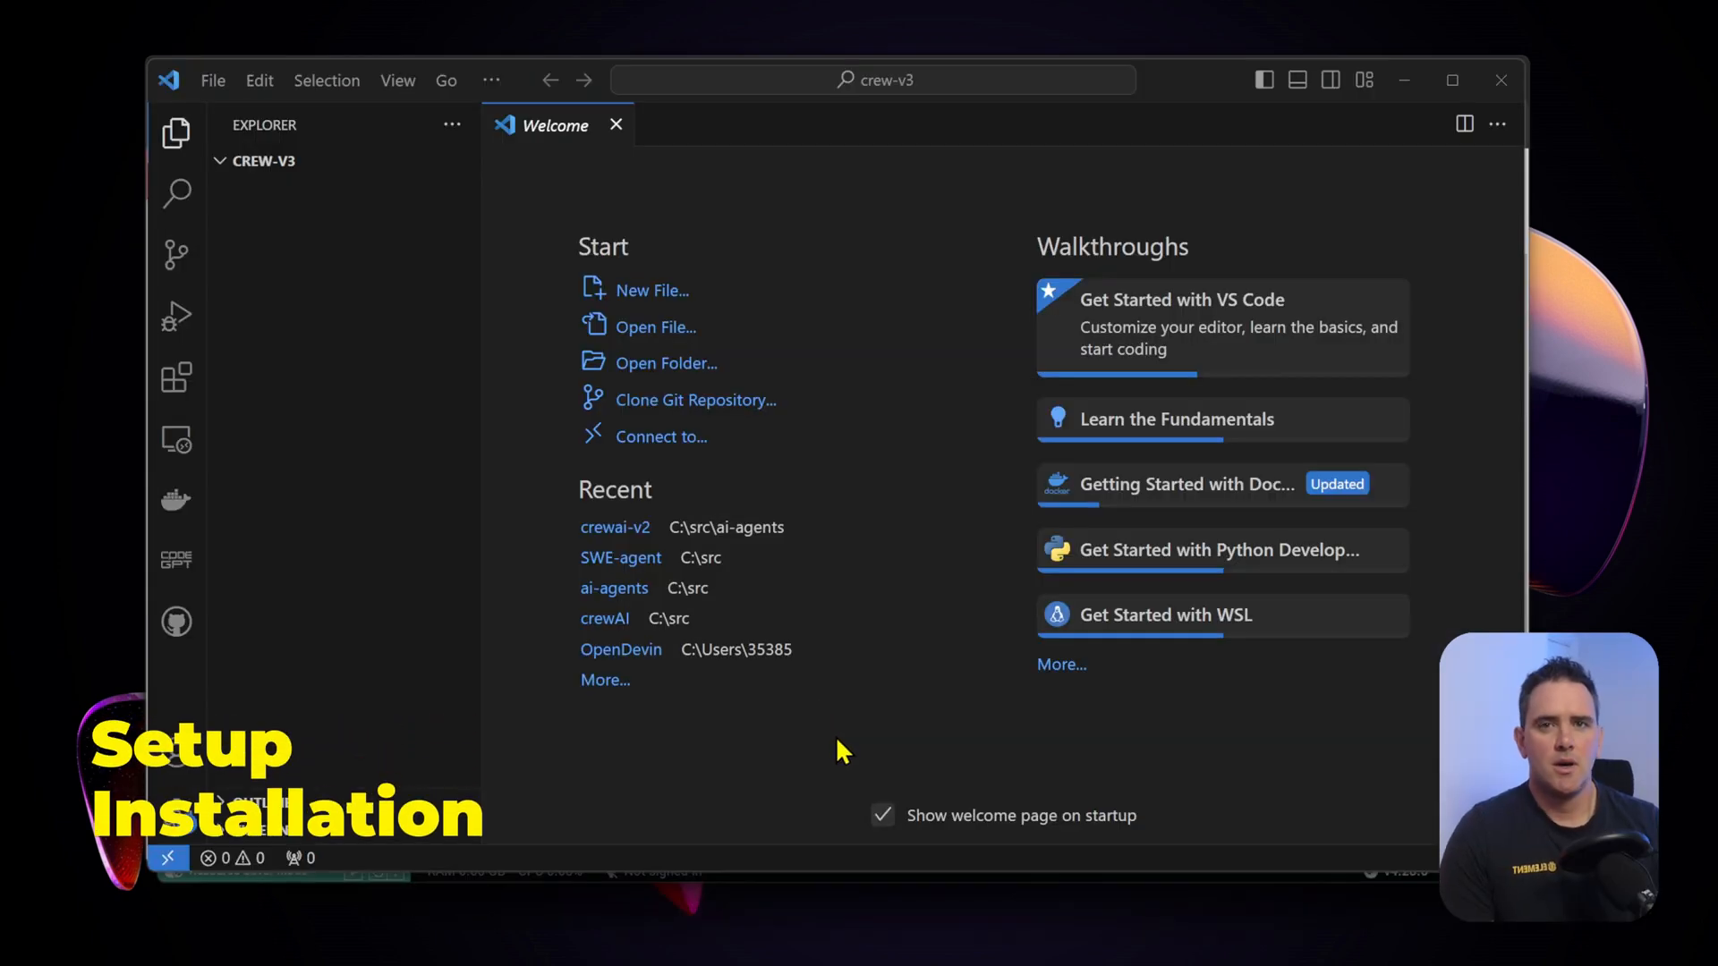
mouse_move(1163, 101)
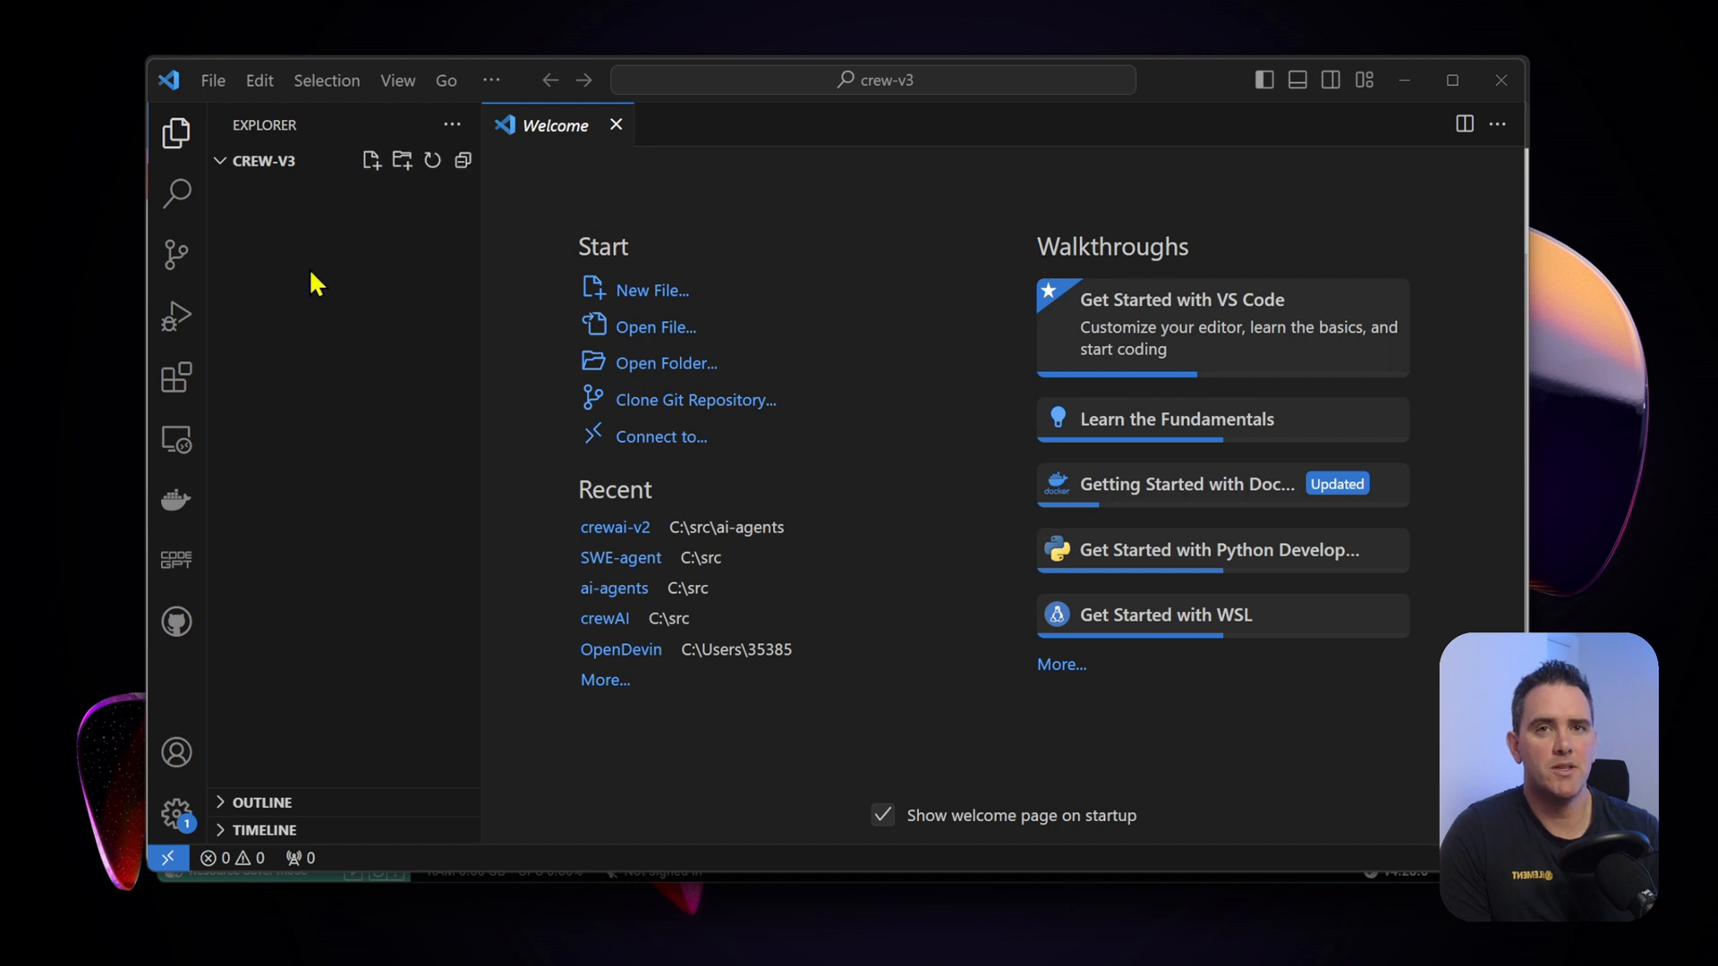
mouse_move(836, 635)
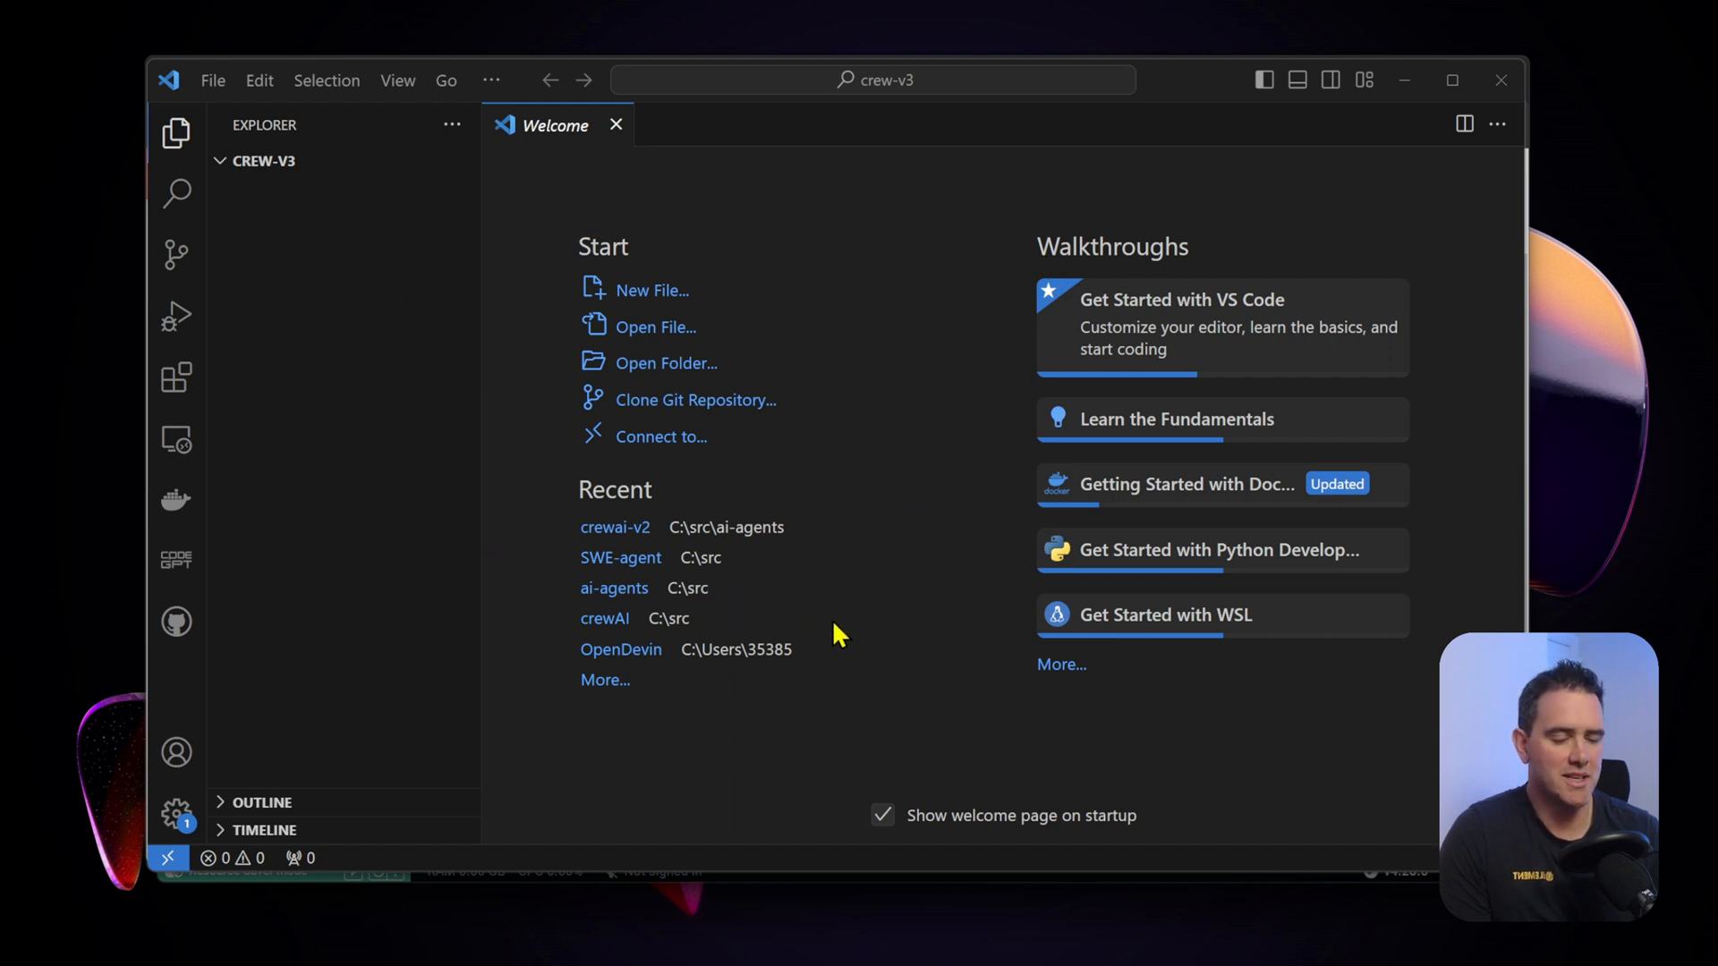
mouse_move(988, 288)
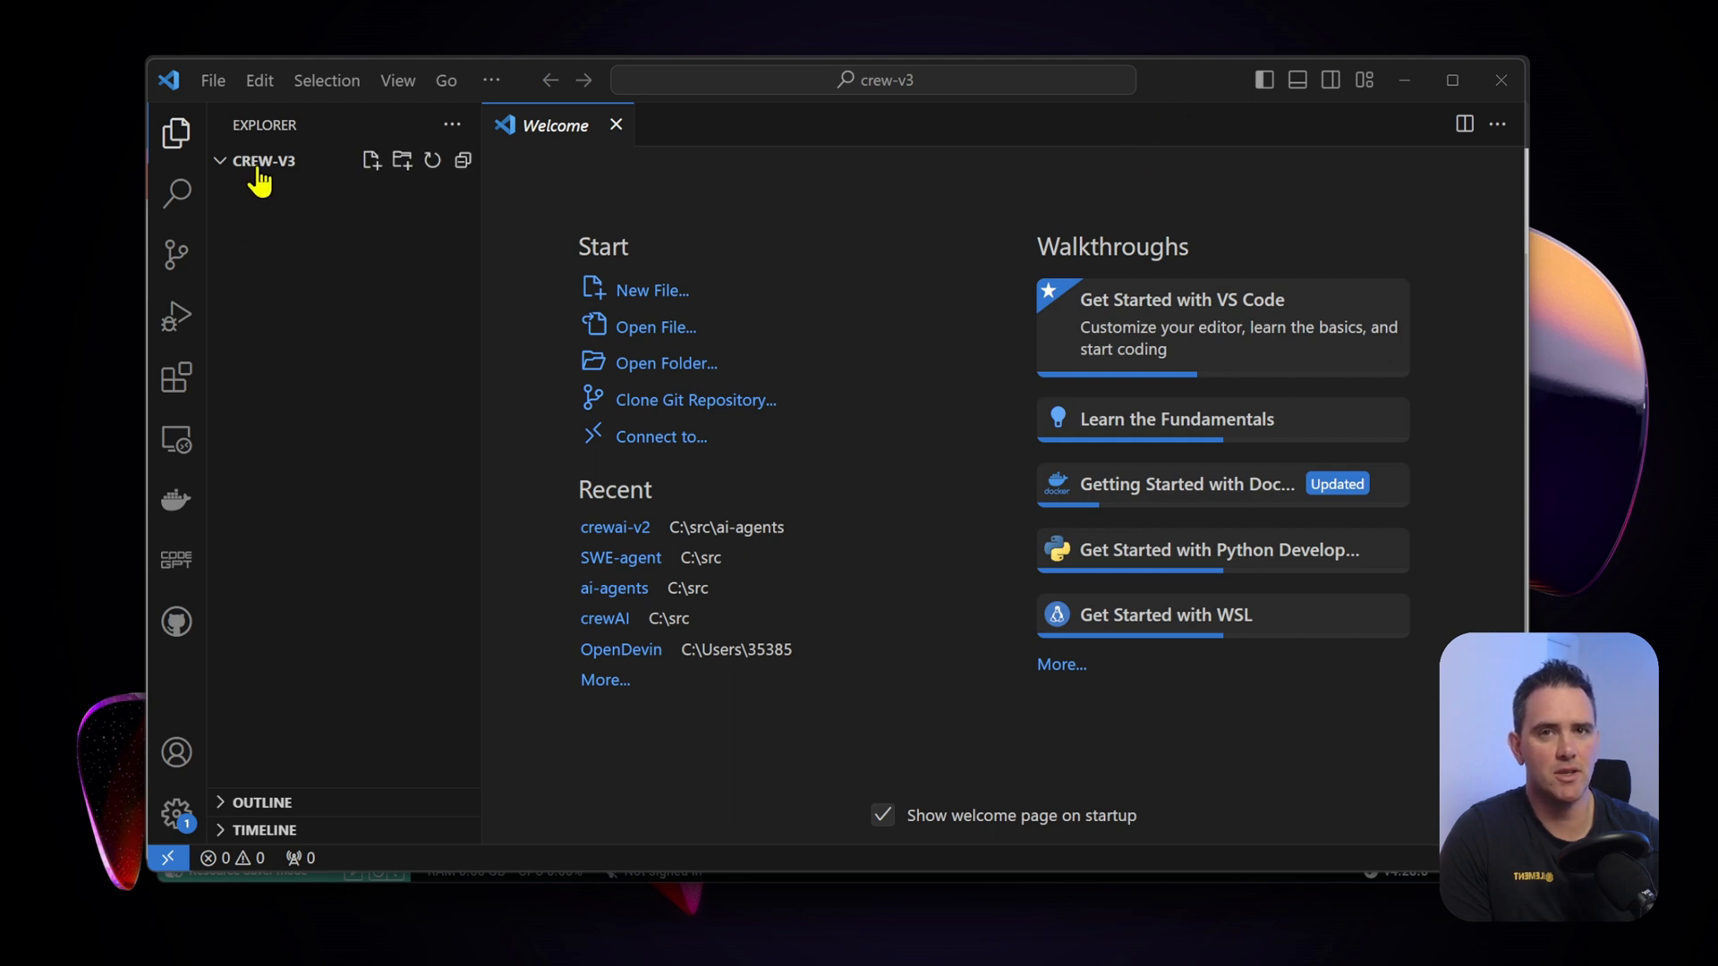
mouse_move(213, 78)
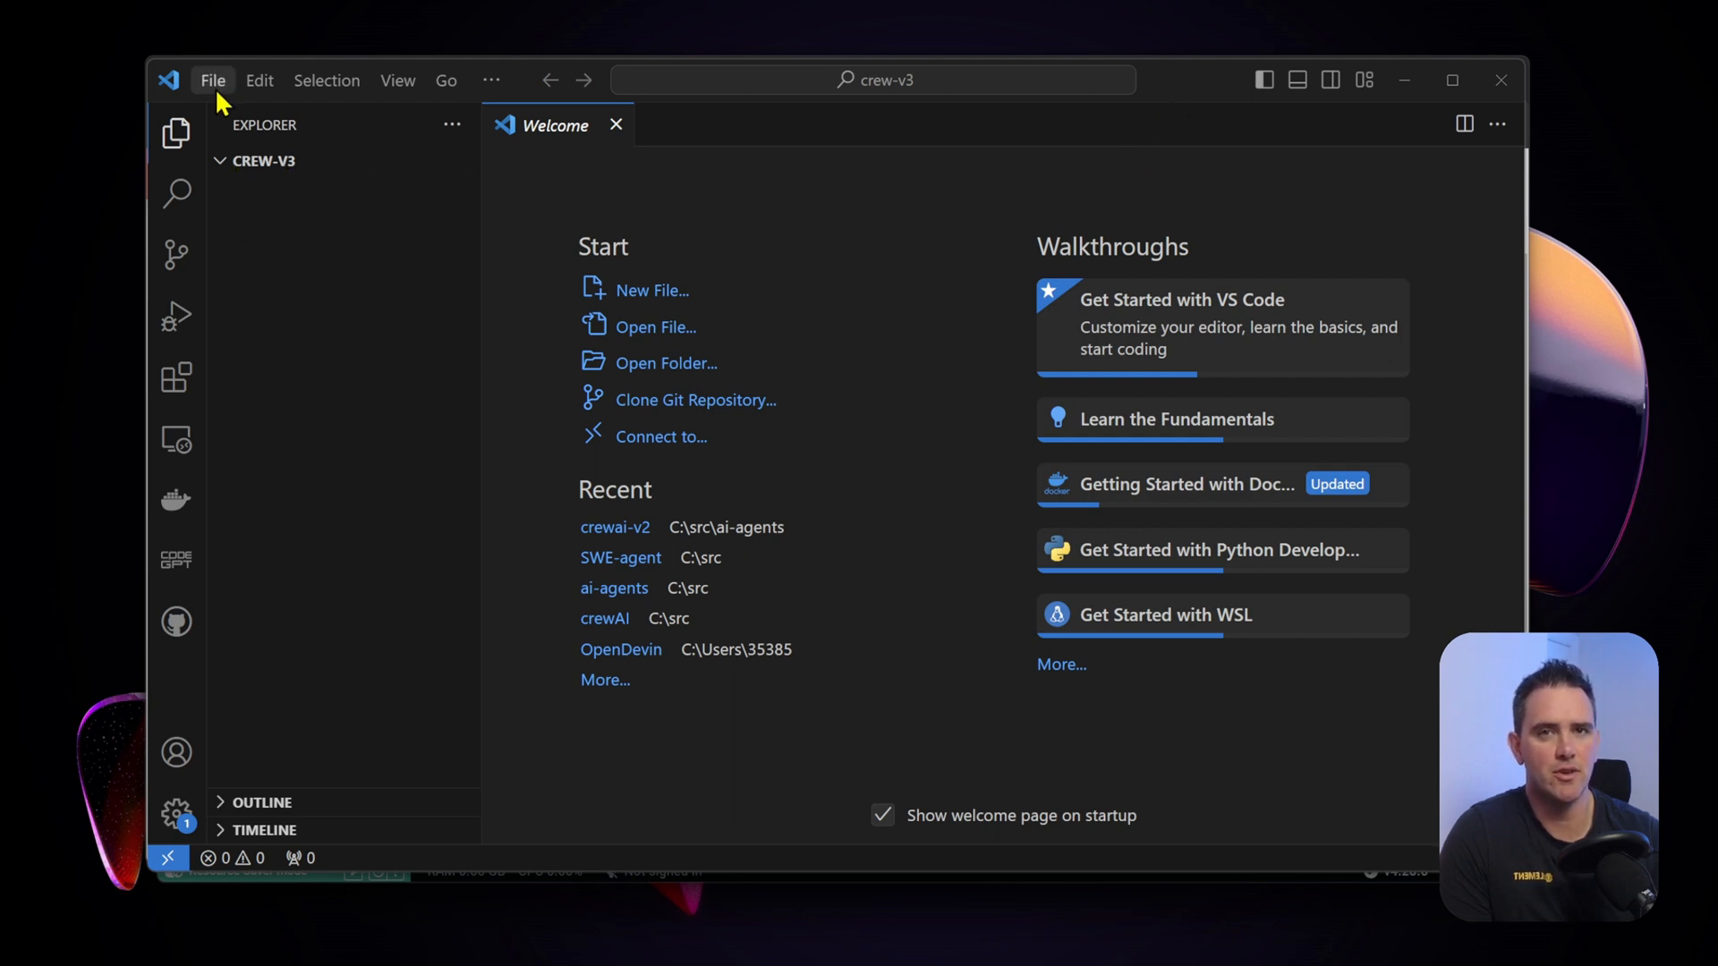
Show the terminal panel and run pip install crewai.
click(213, 79)
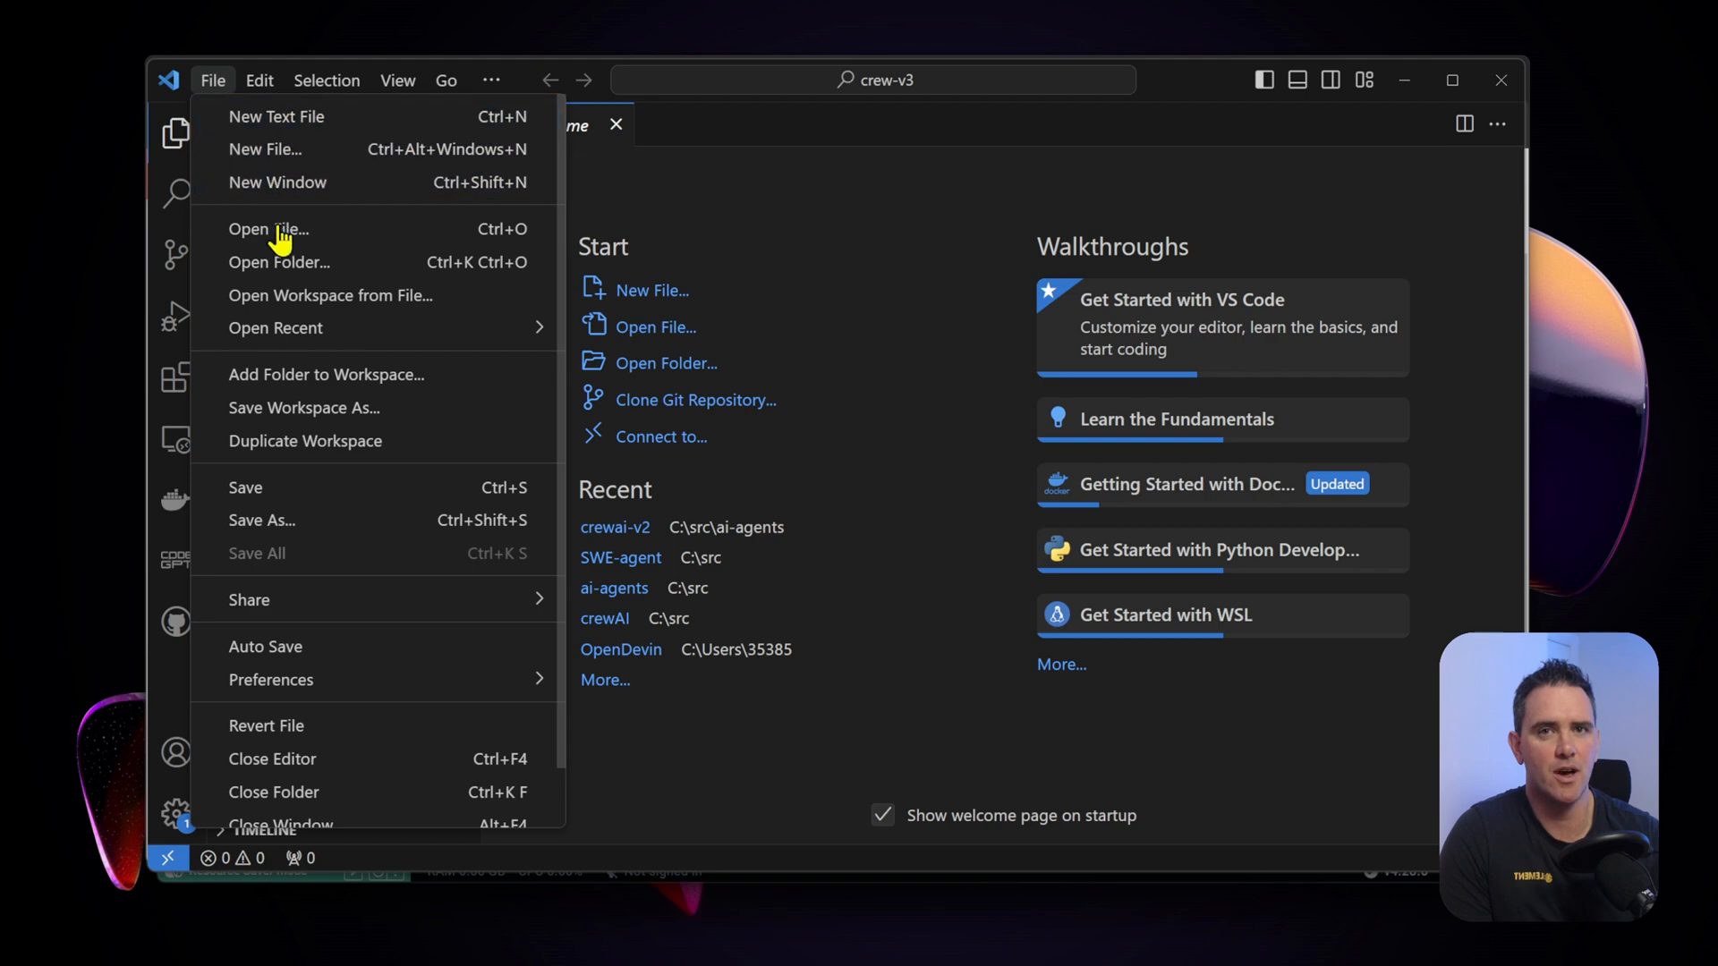
mouse_move(279, 262)
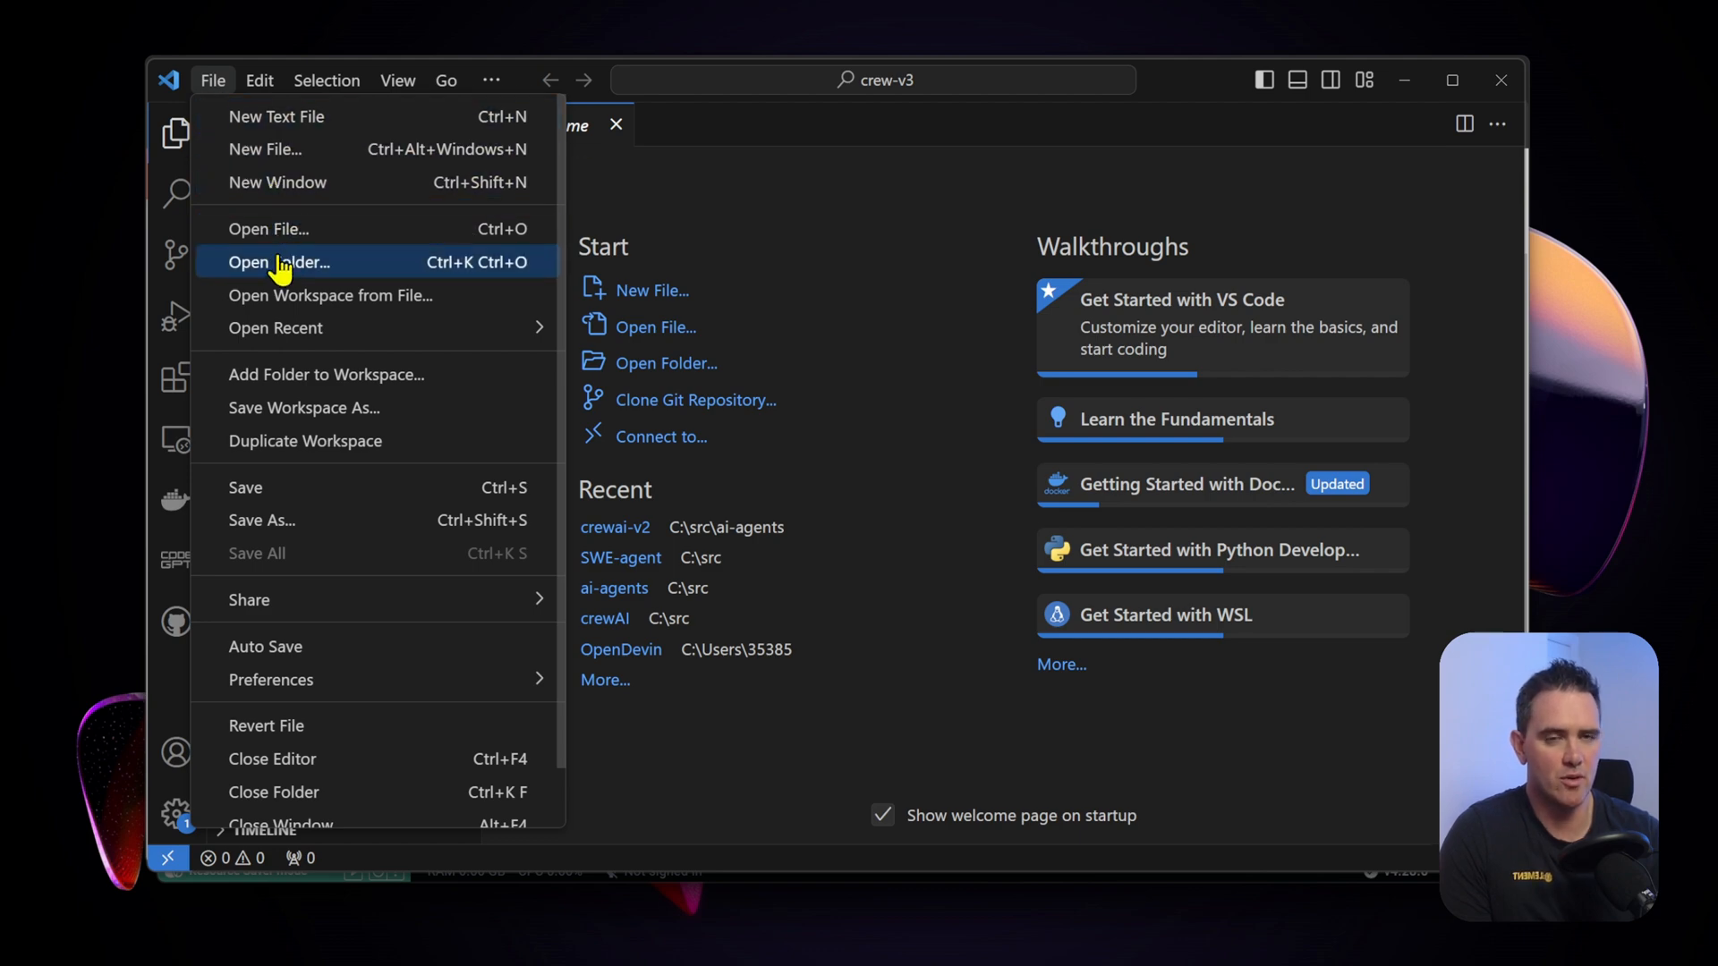
mouse_move(1172, 87)
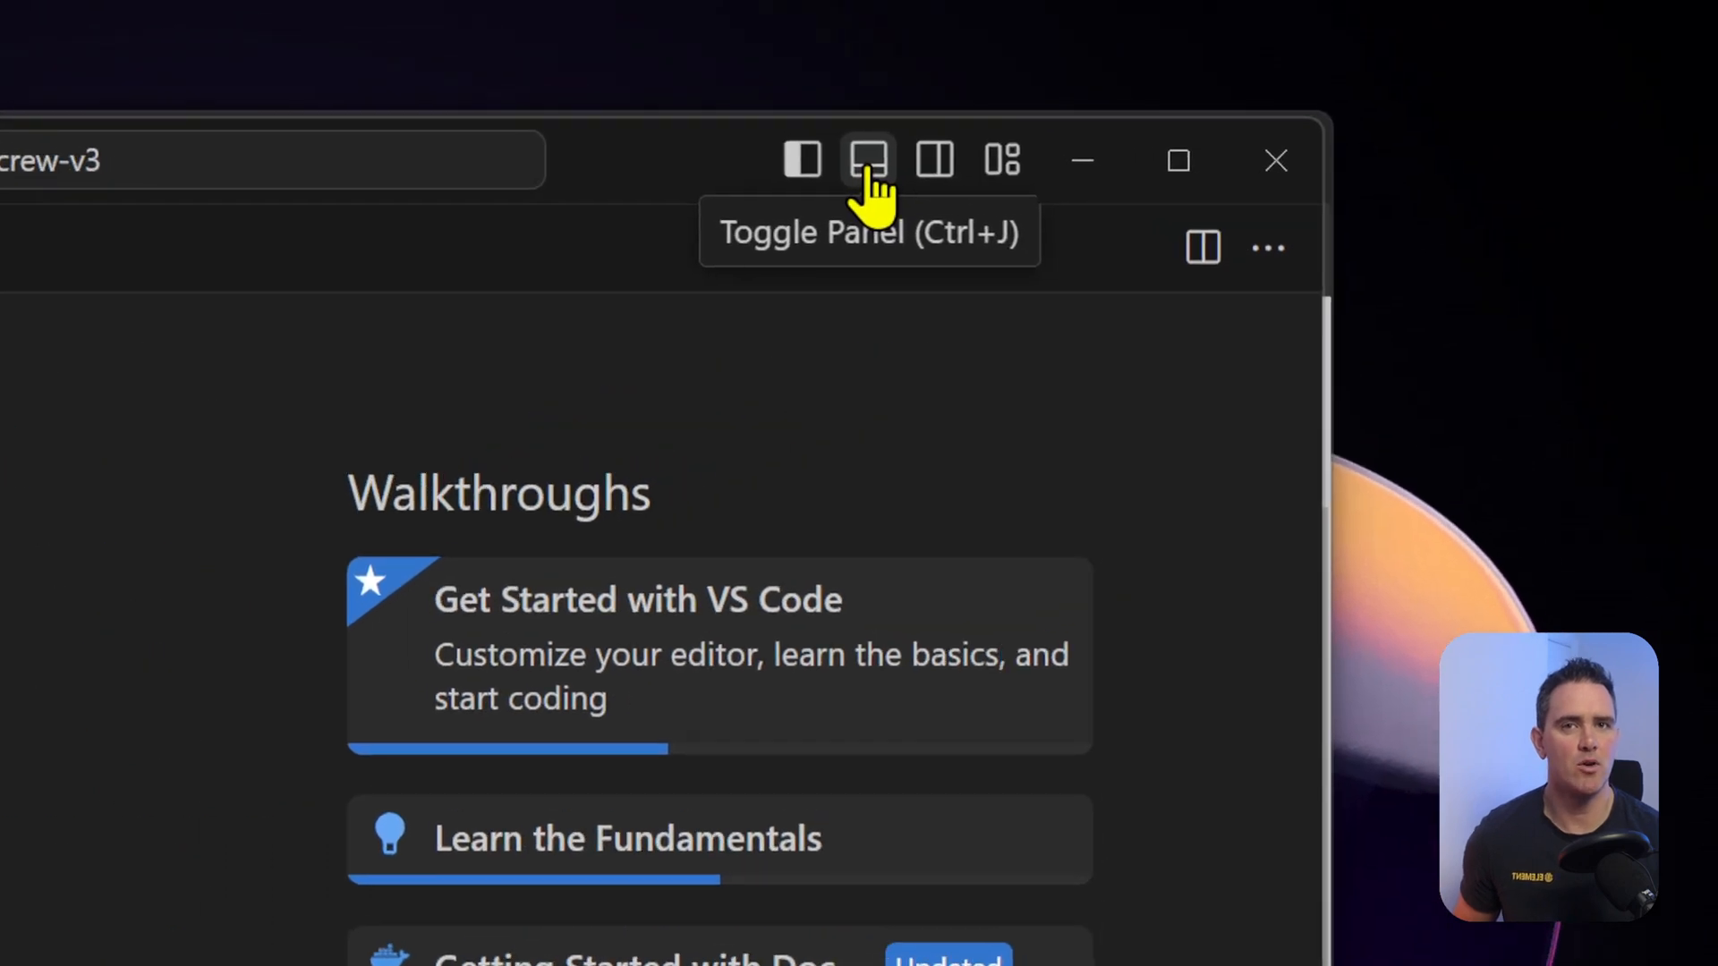
click(869, 160)
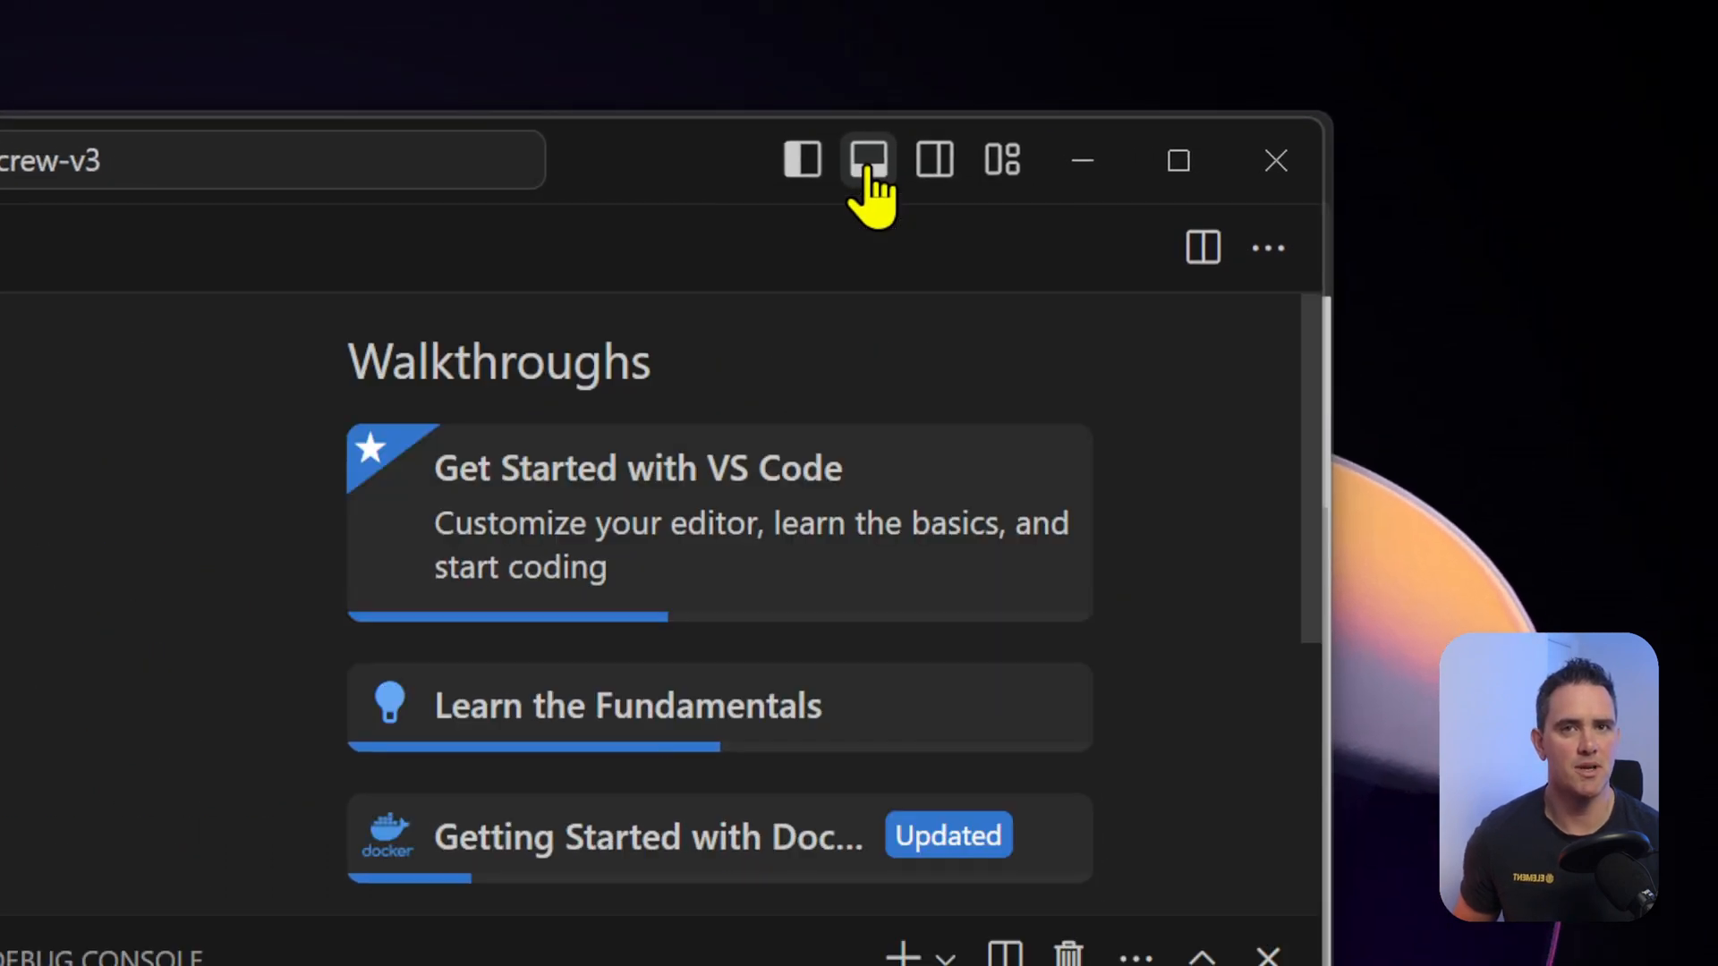
click(869, 160)
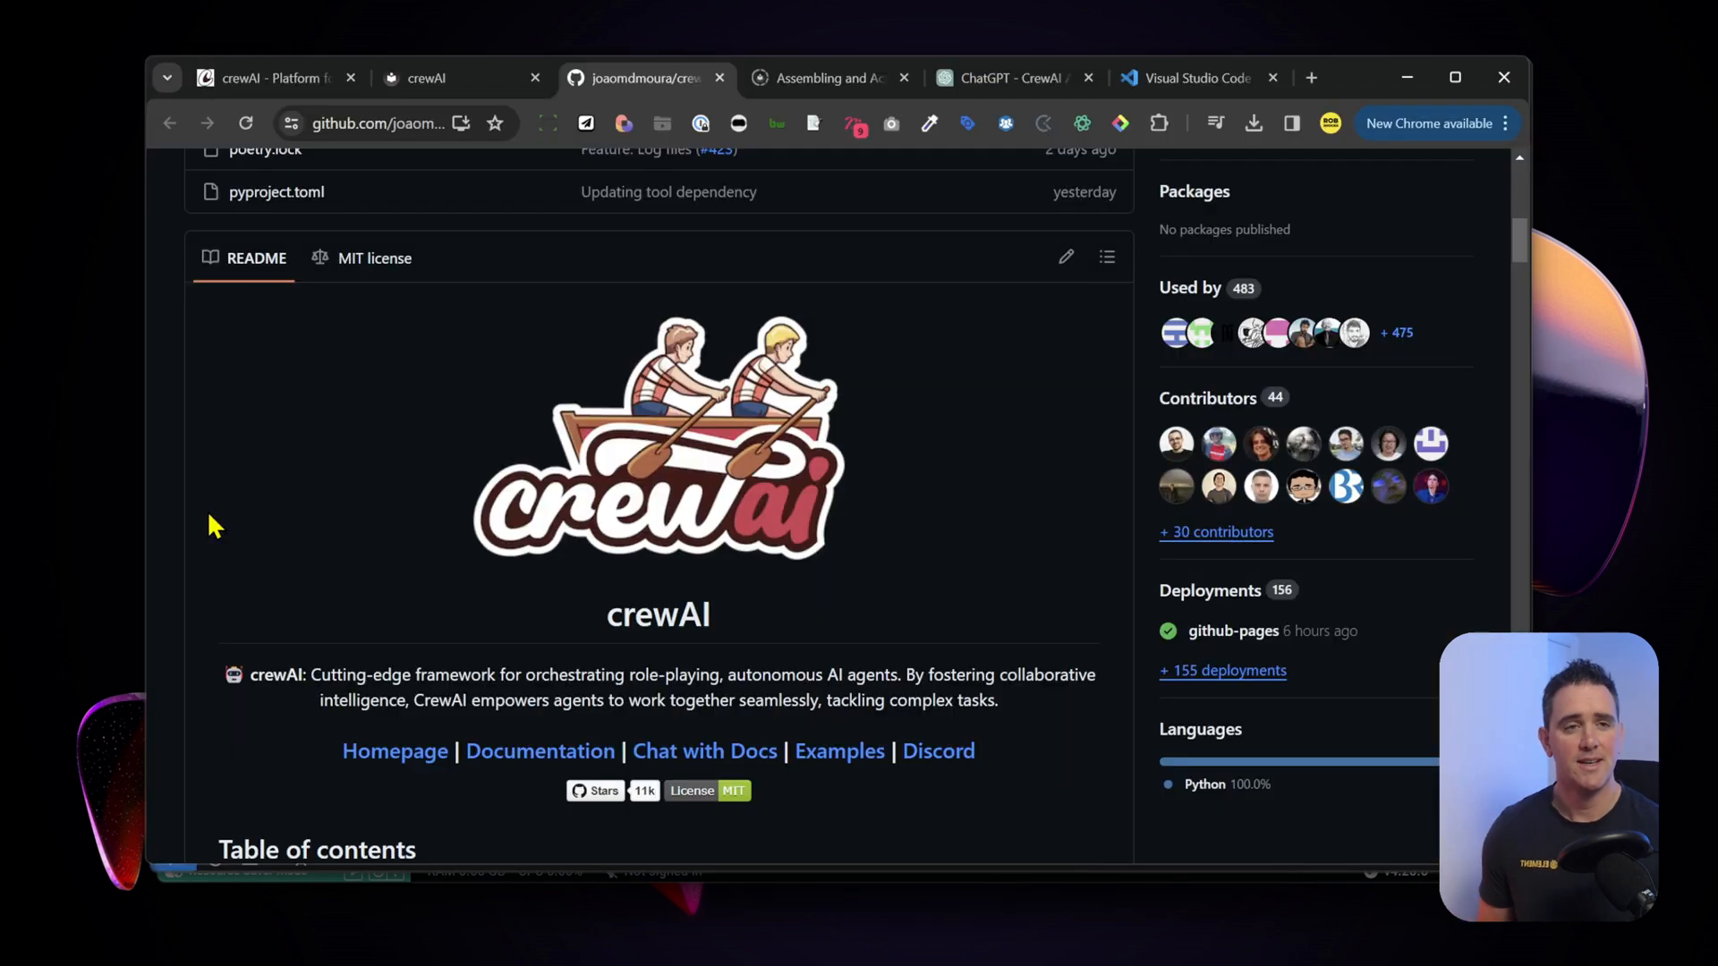
scroll(down, 3)
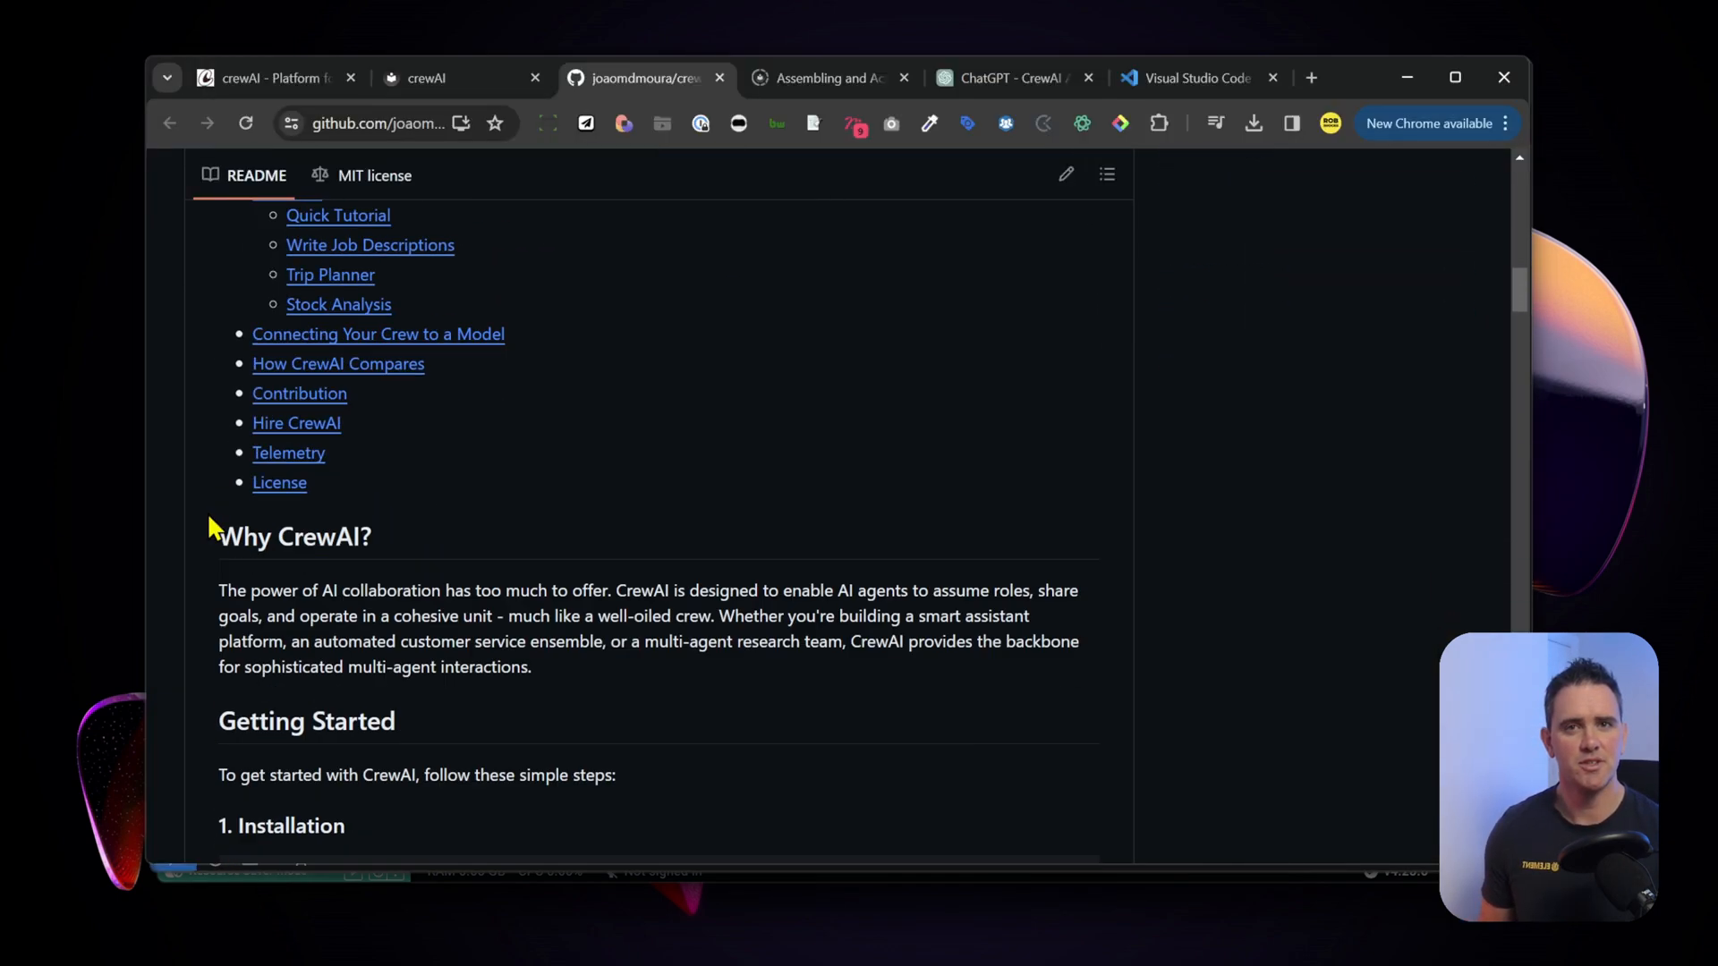
scroll(down, 3)
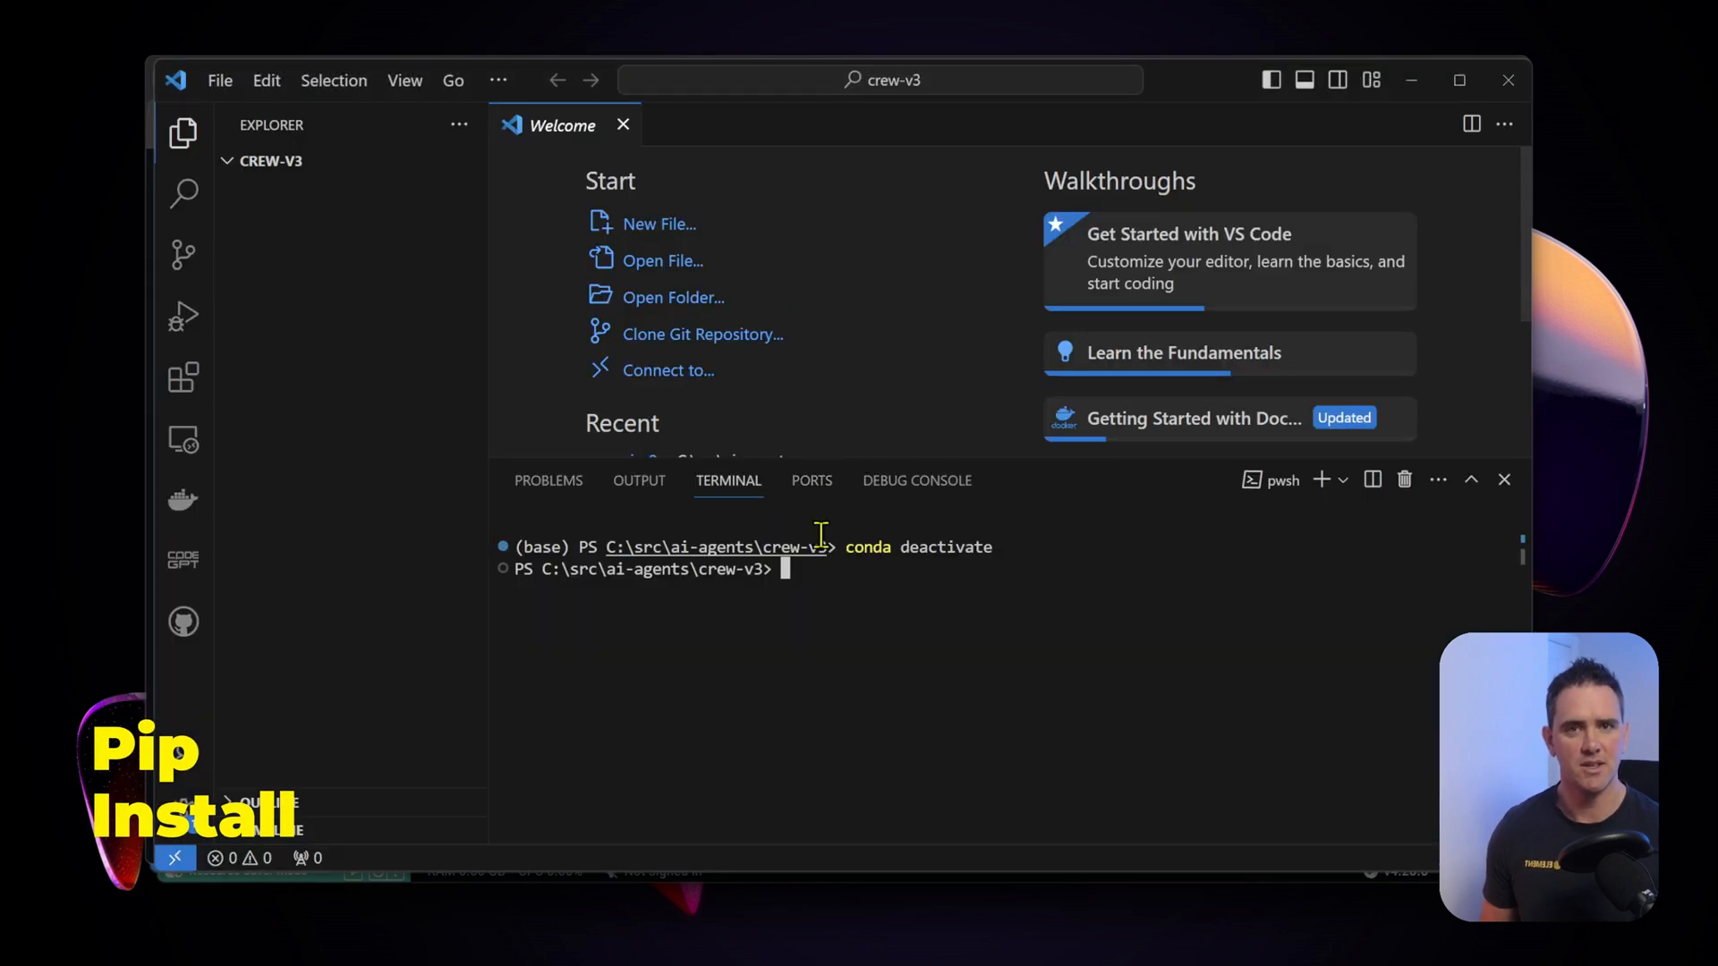
text(pip install crewai)
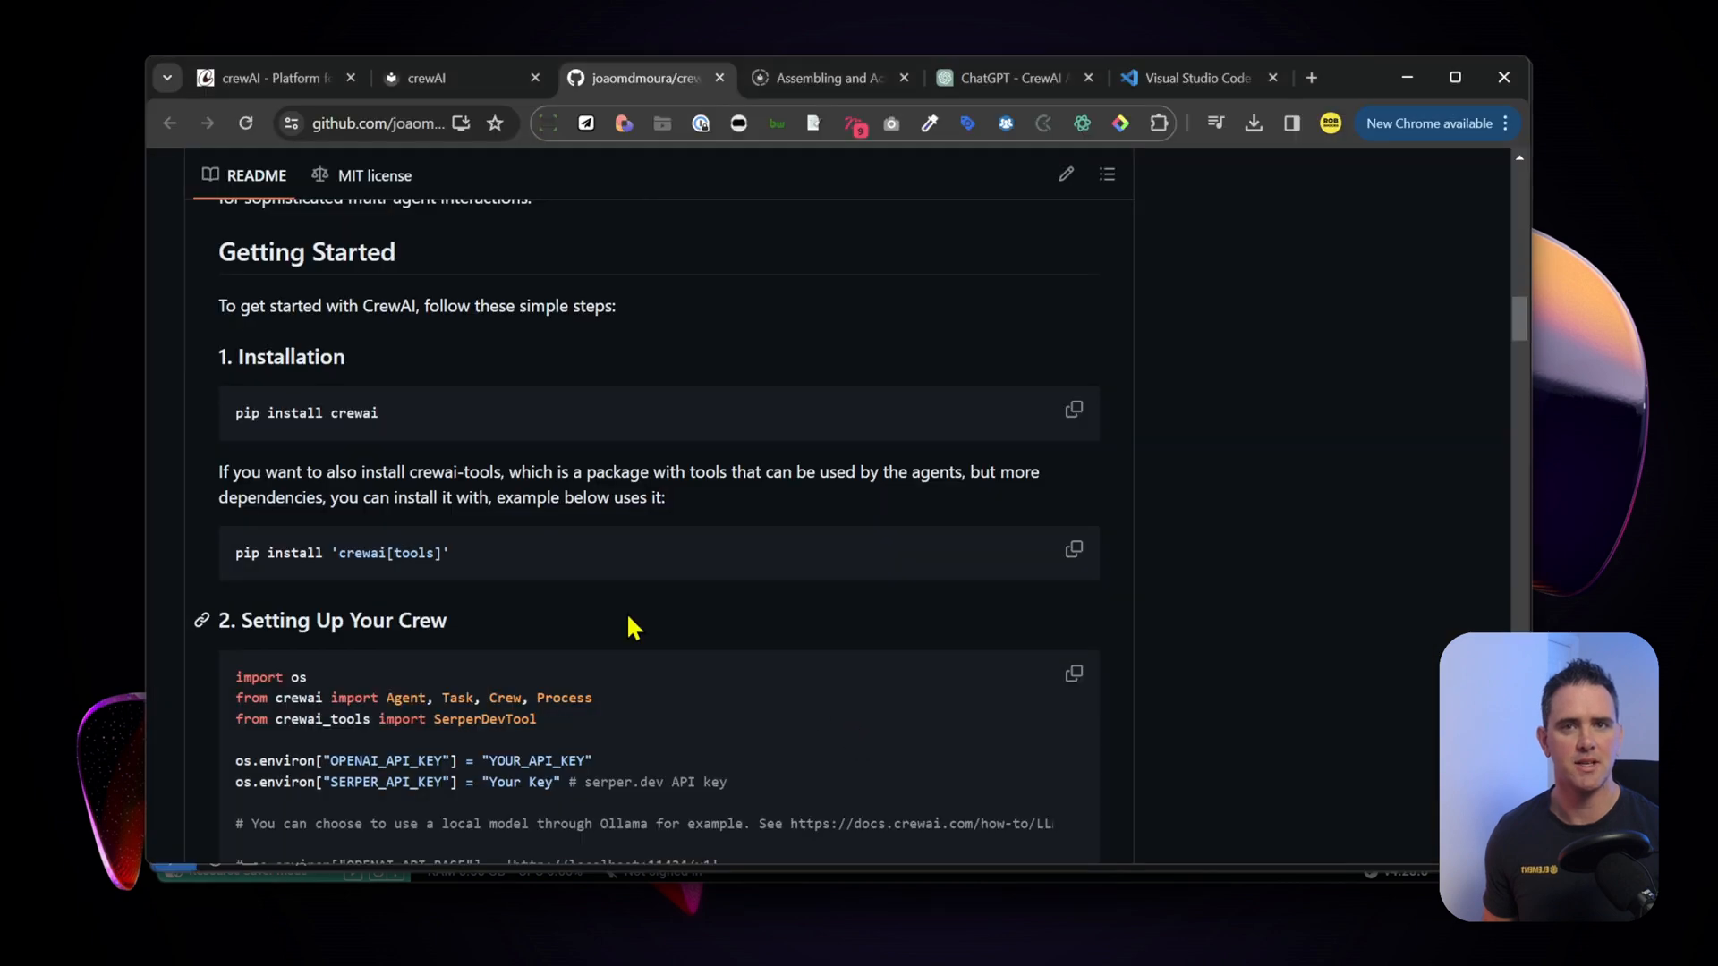
mouse_move(950, 573)
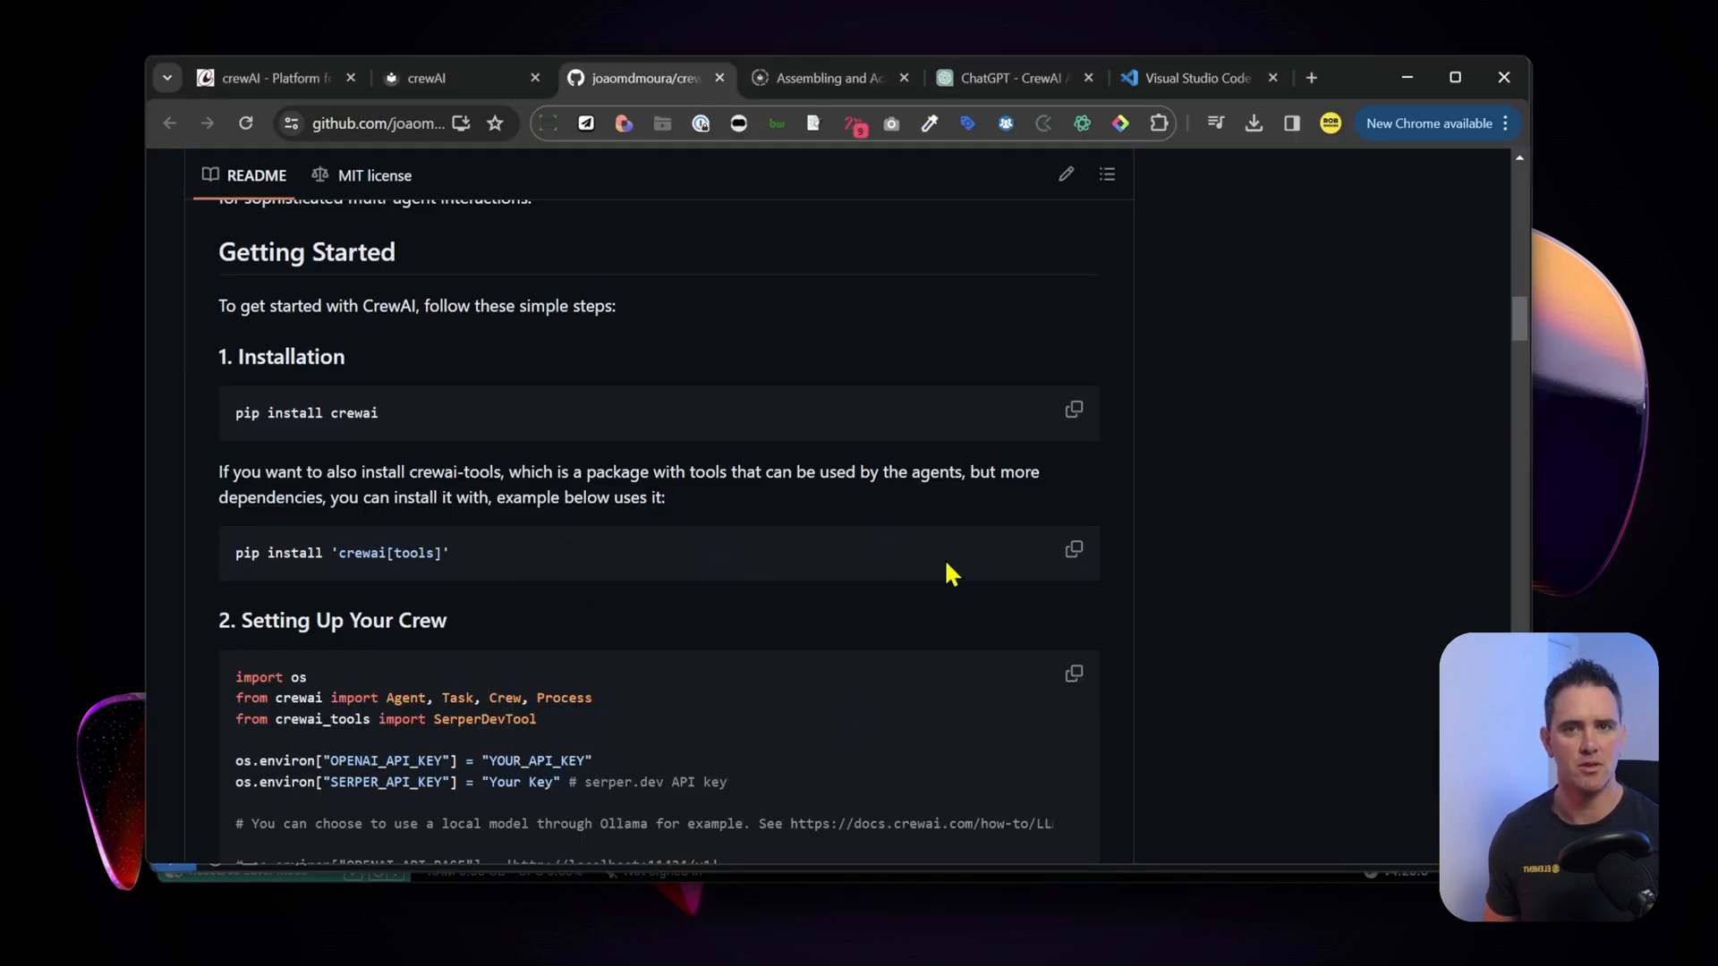
Copy and run pip install 'crewai[tools]' from the README, checking the output.
click(1074, 552)
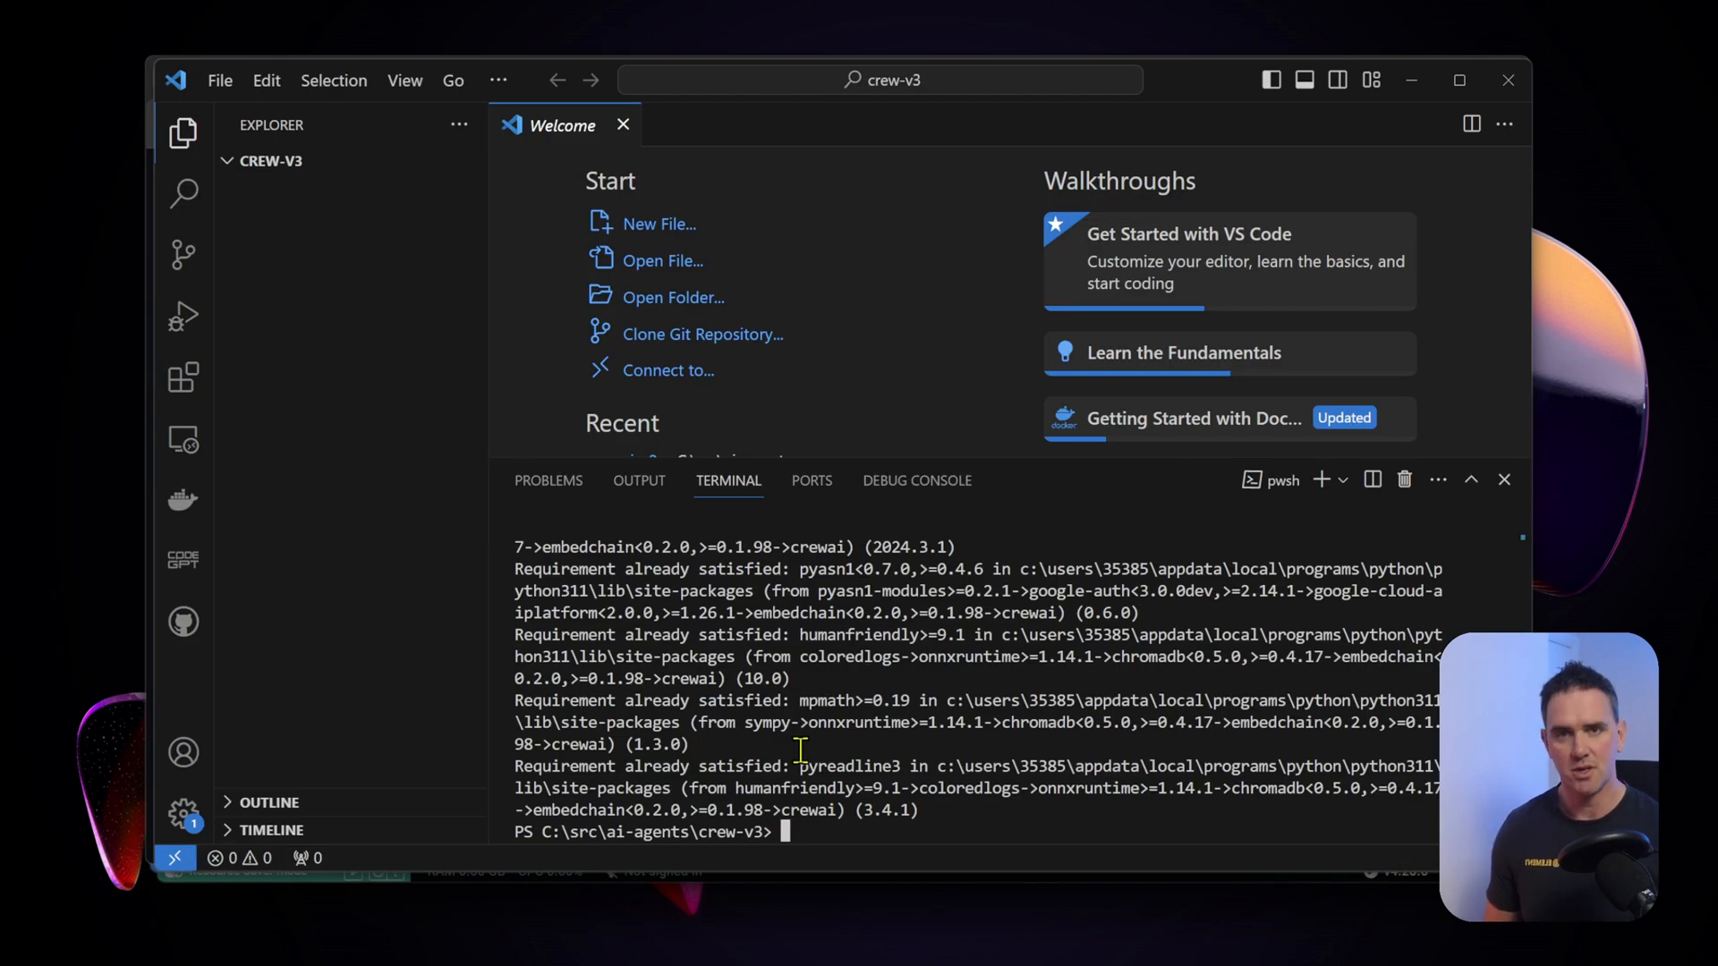
text(pip install 'crewai[tools]')
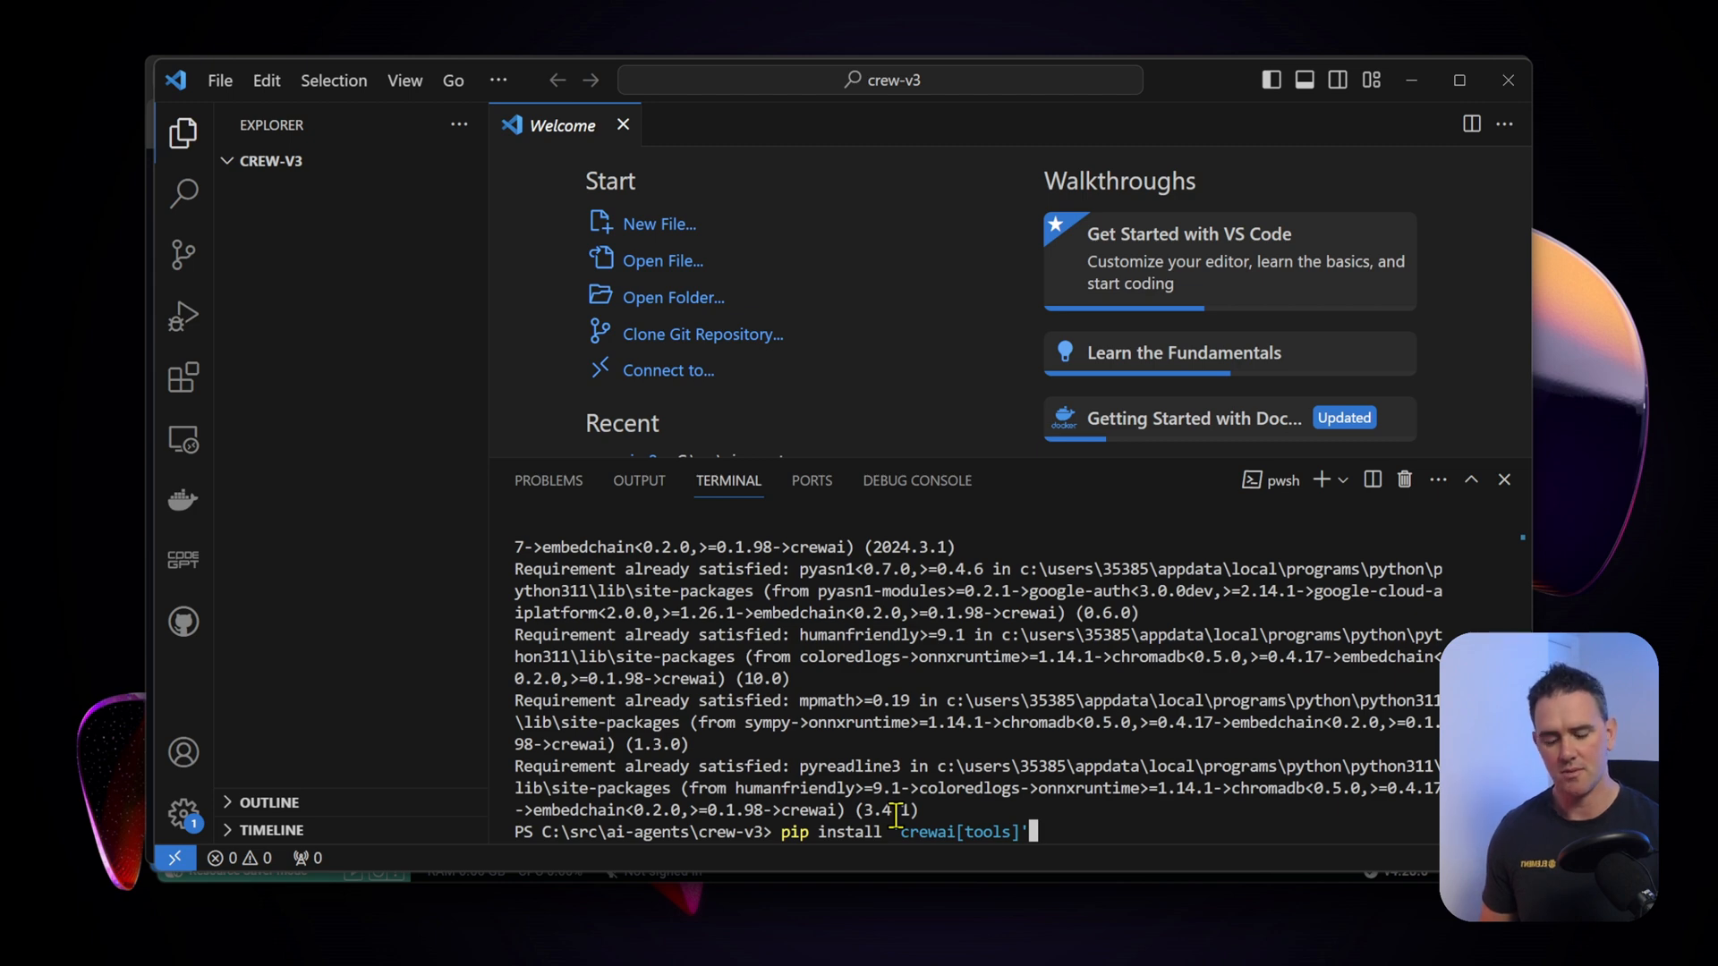
key(Return)
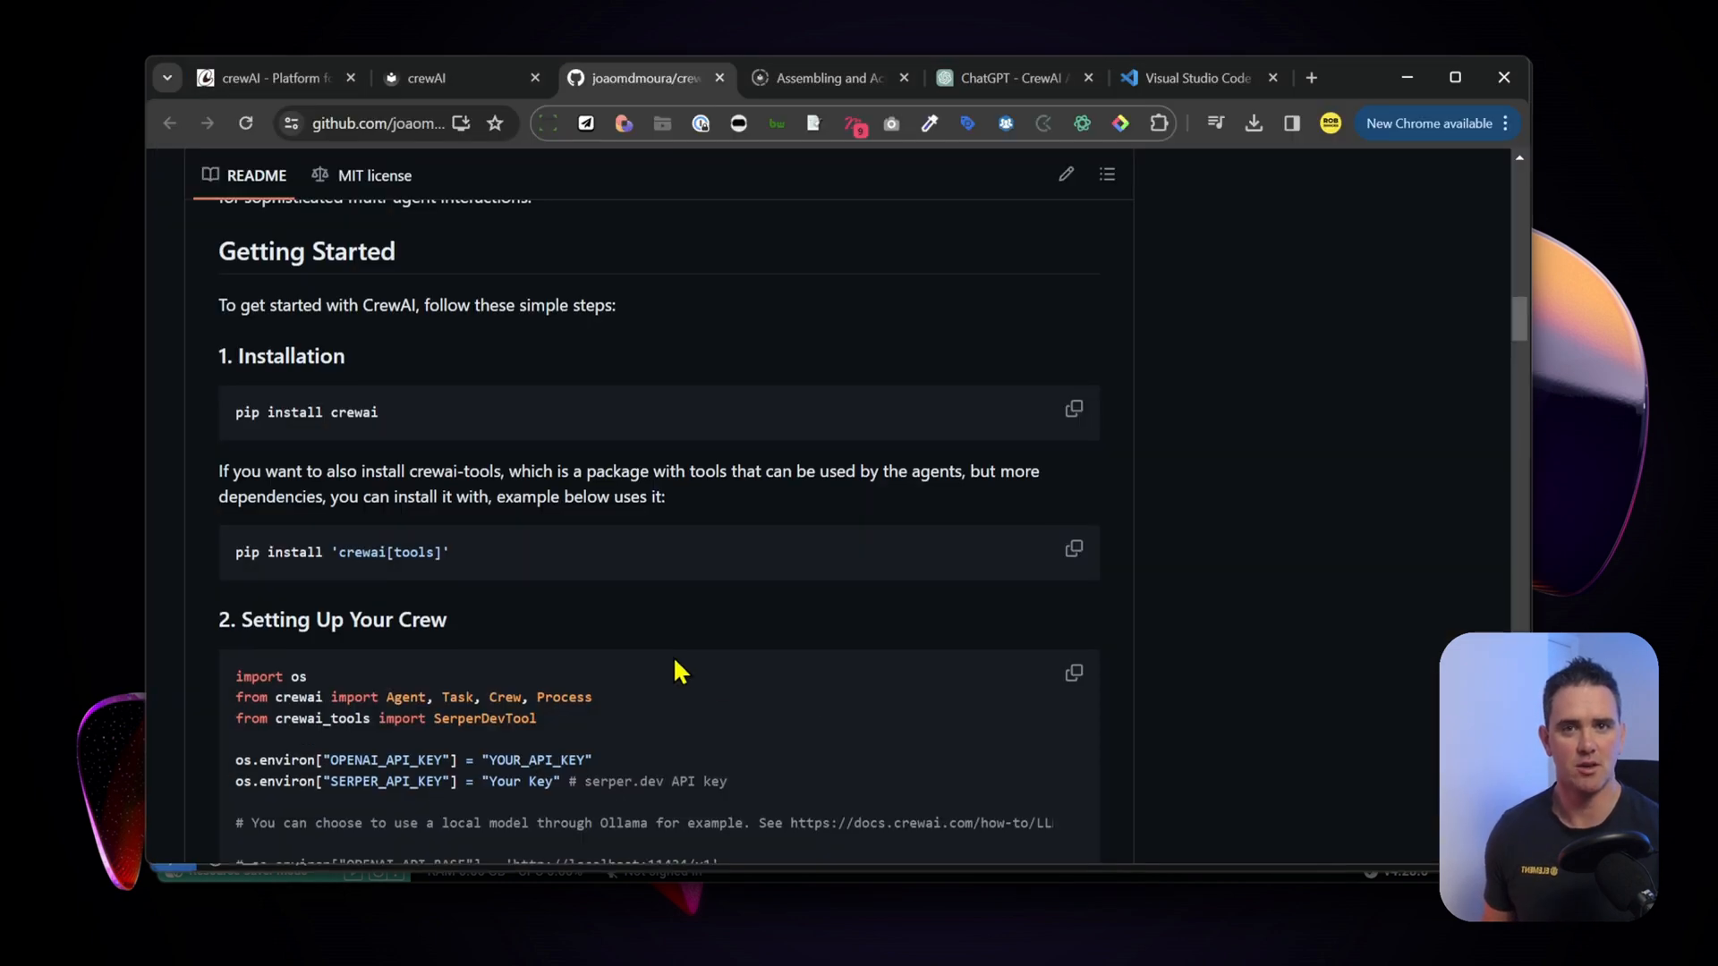
scroll(down, 3)
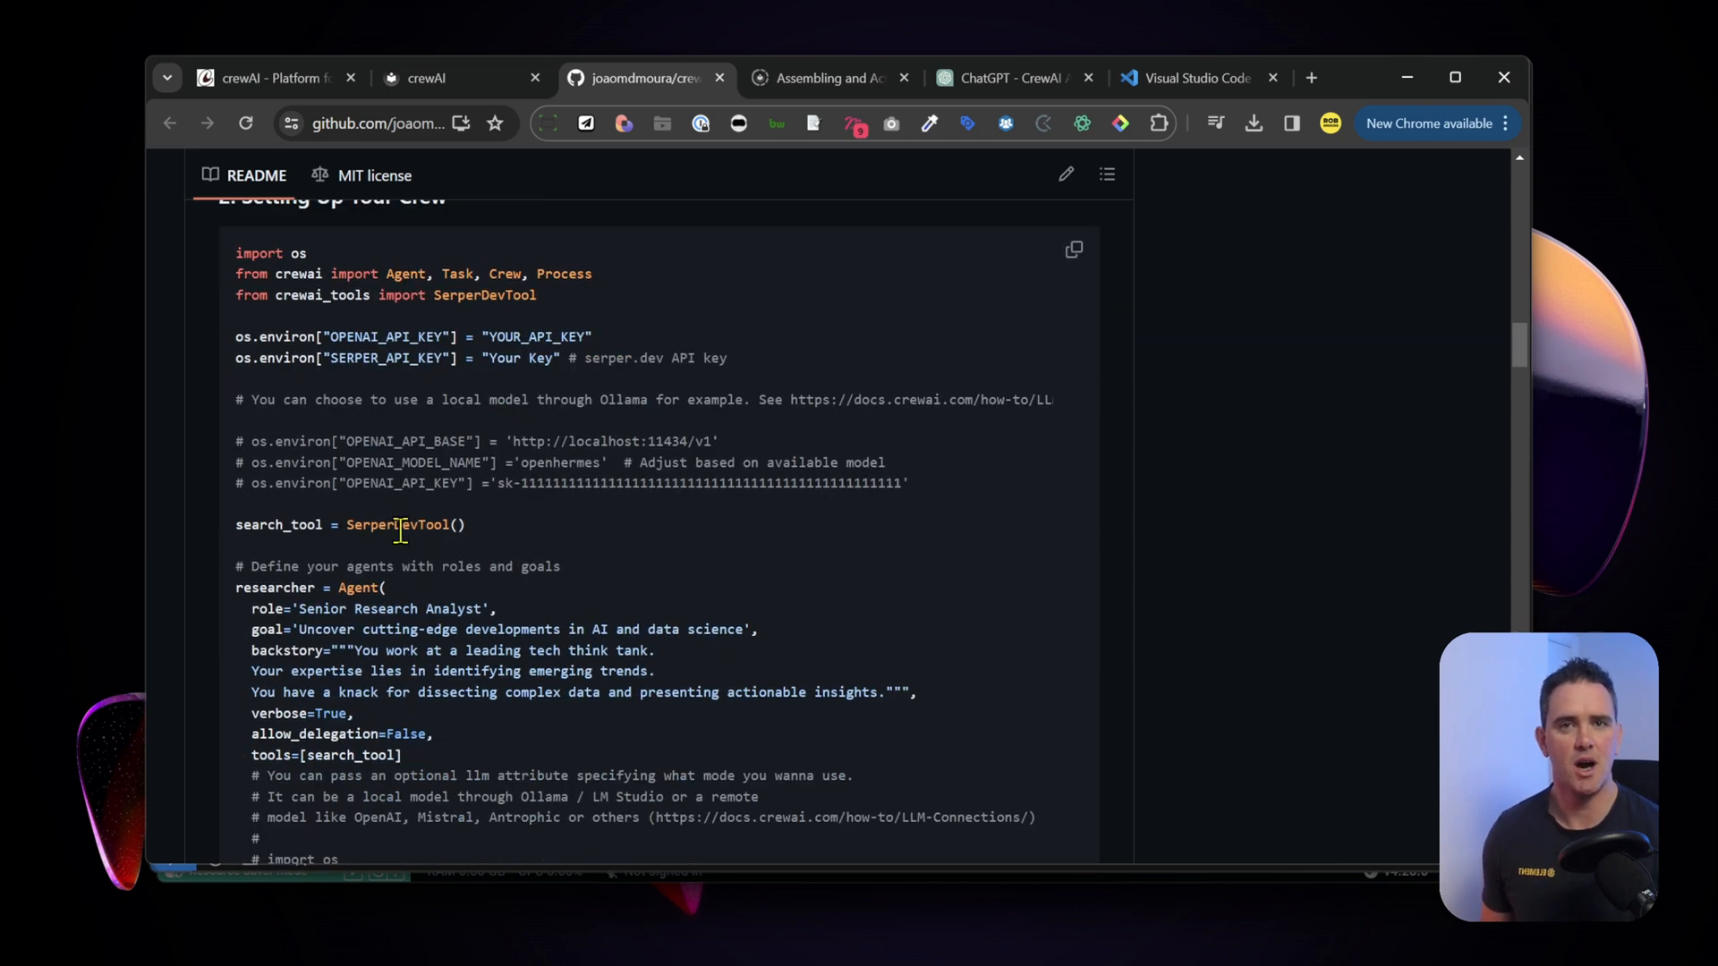
scroll(up, 3)
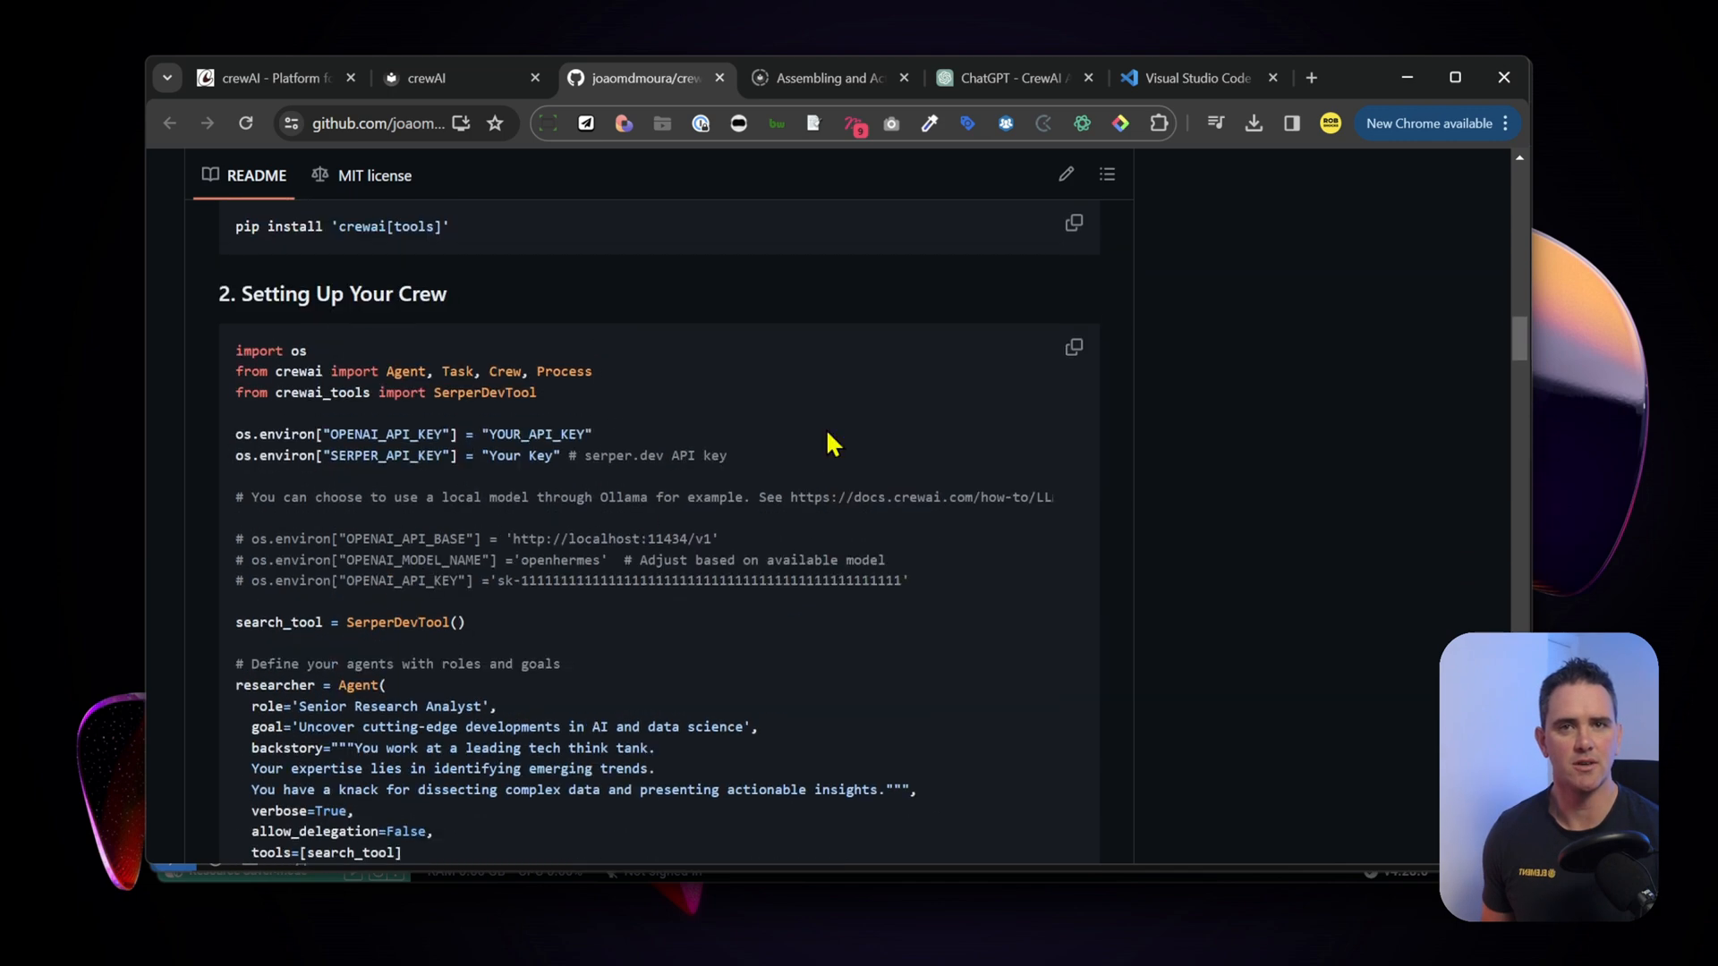
click(1181, 78)
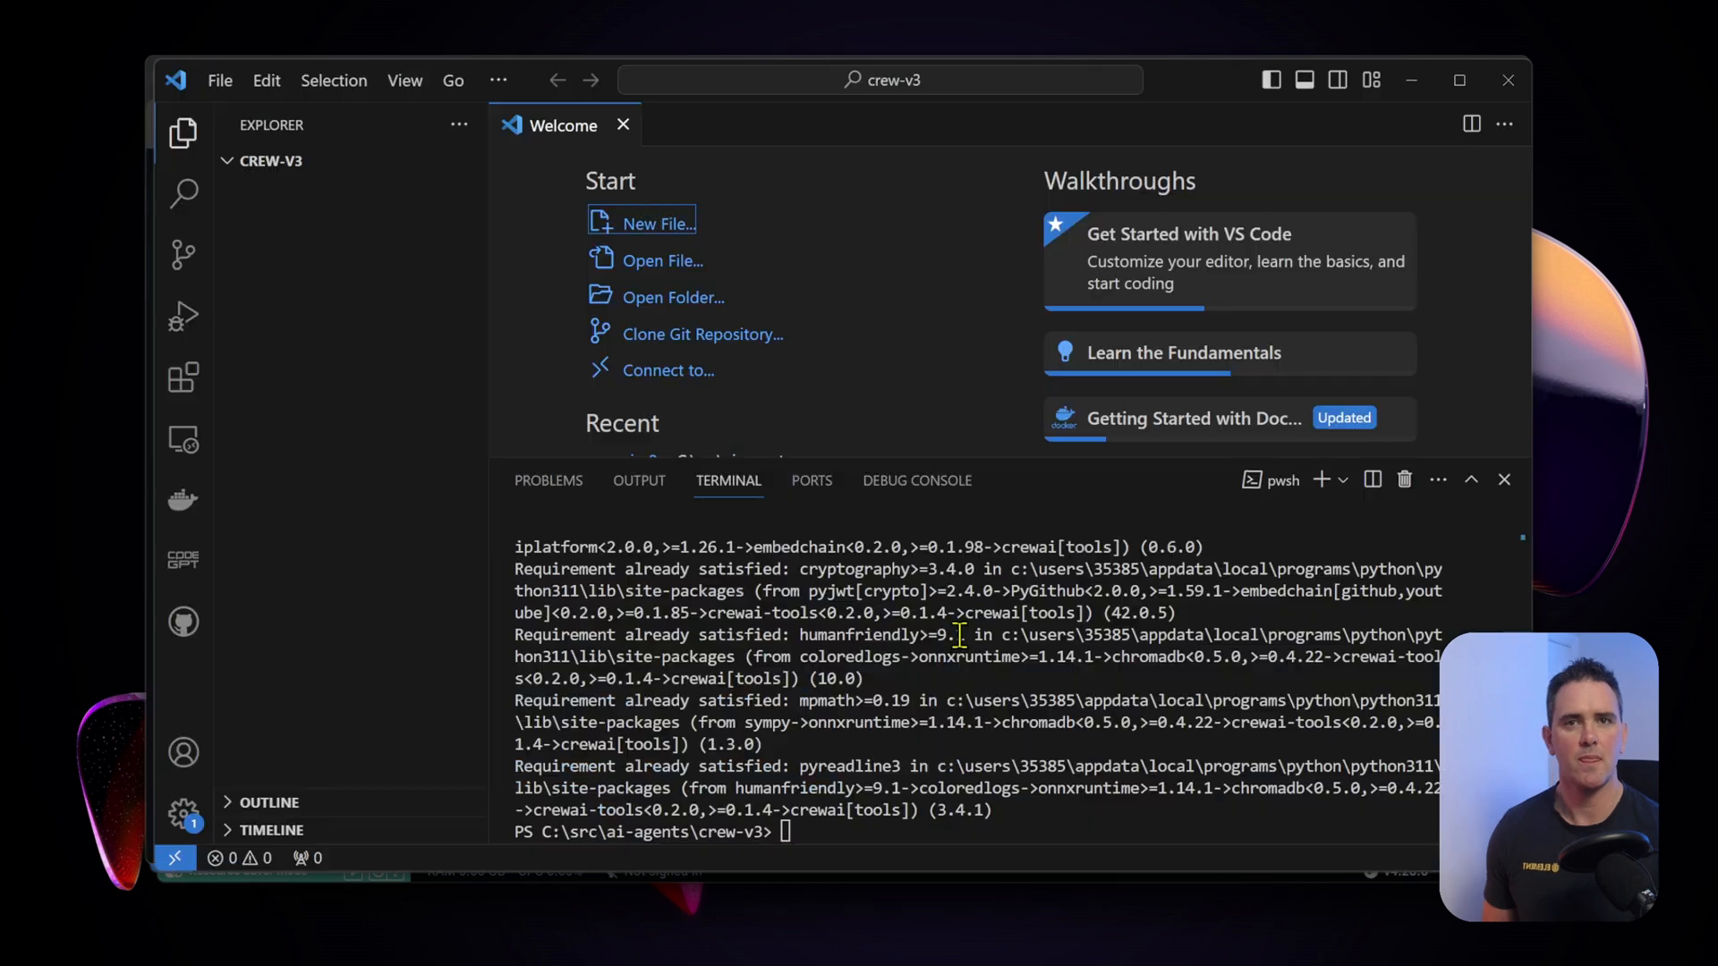
mouse_move(378, 160)
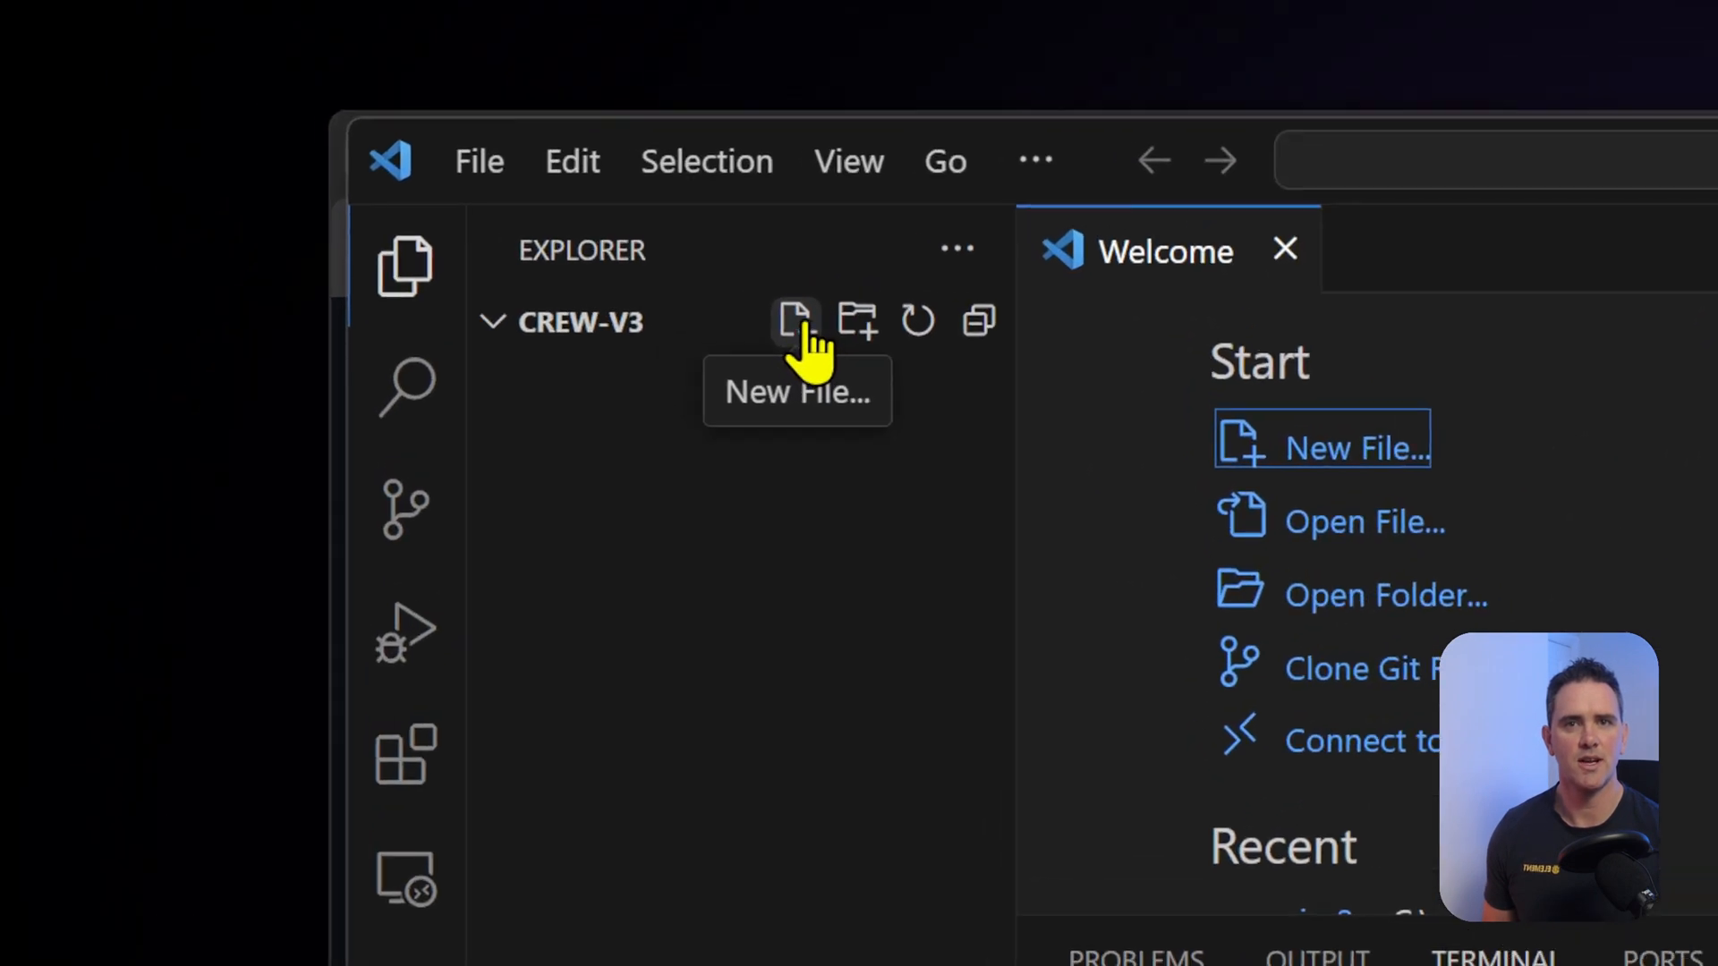
Create start-crew.py in crew-v3 and fill it with the README's researcher crew example code.
click(792, 321)
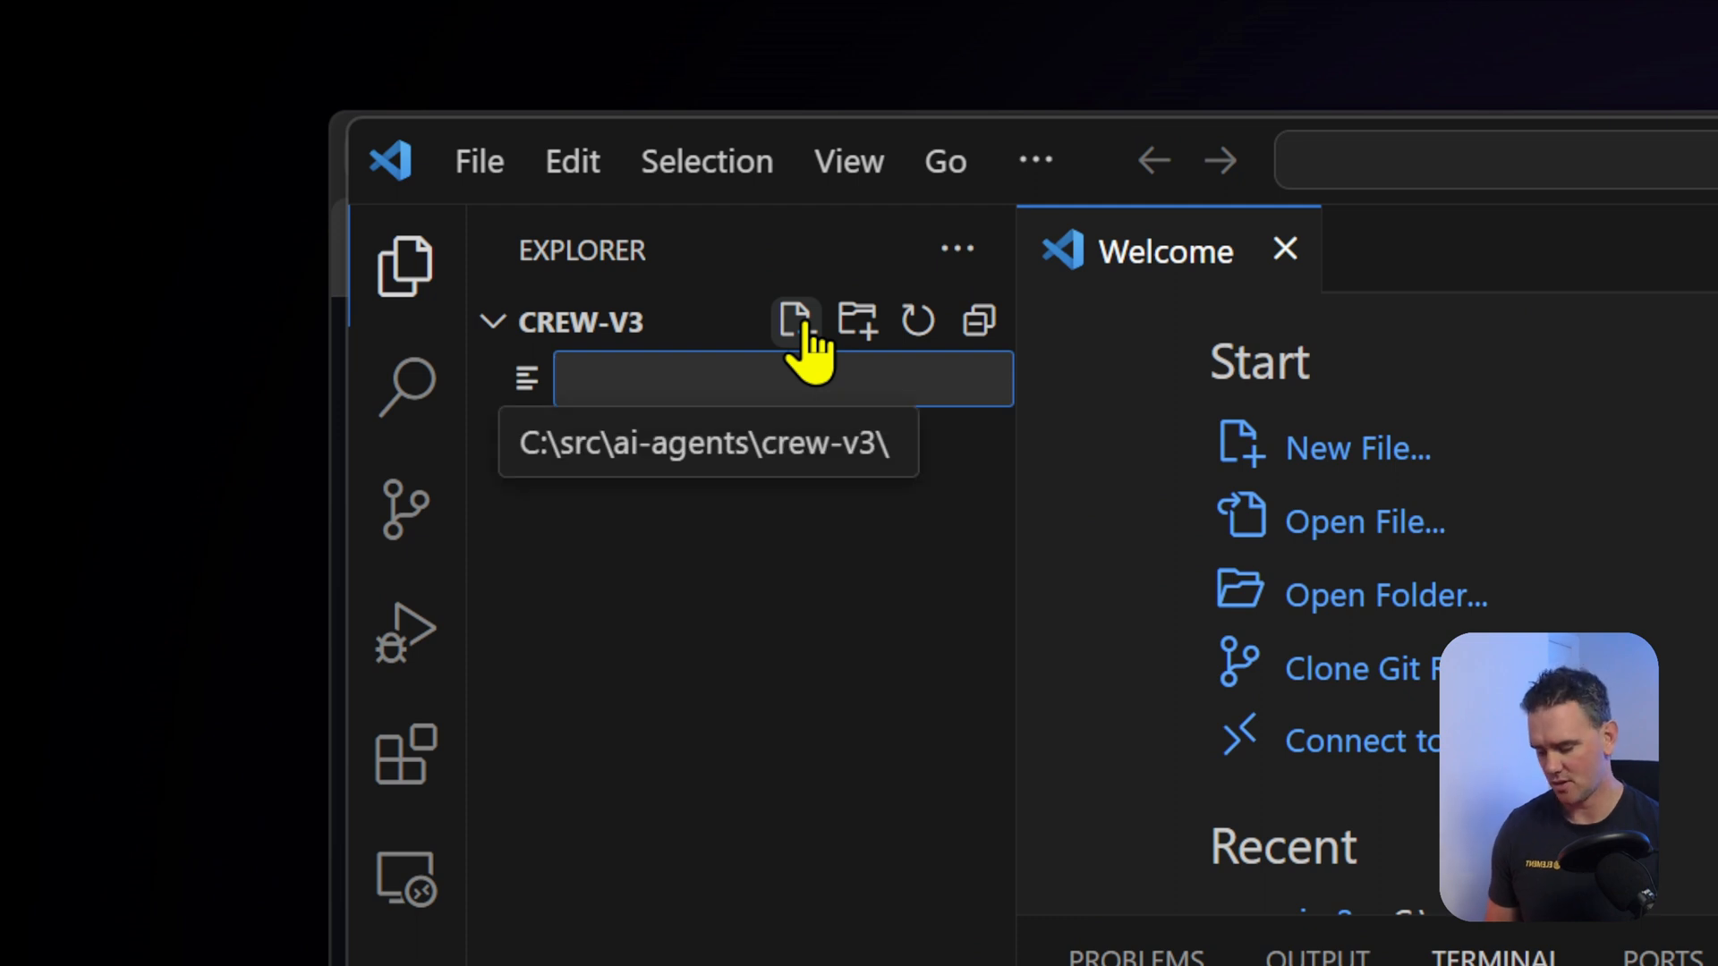
text(start-)
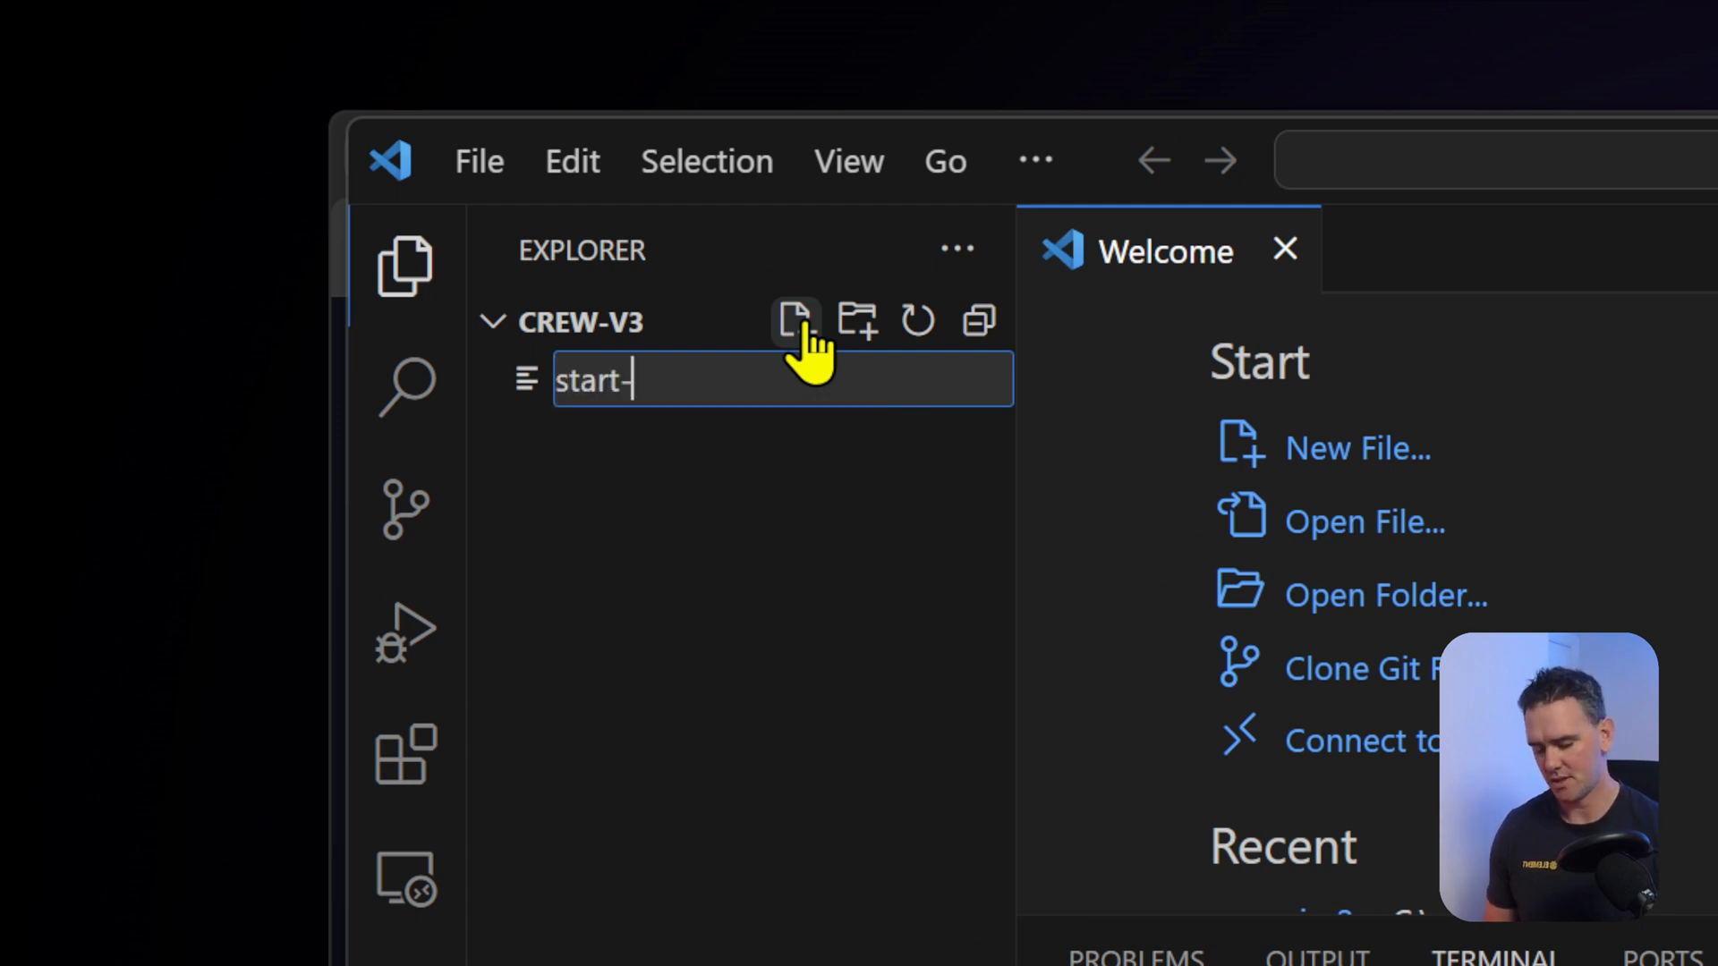
text(crew.py)
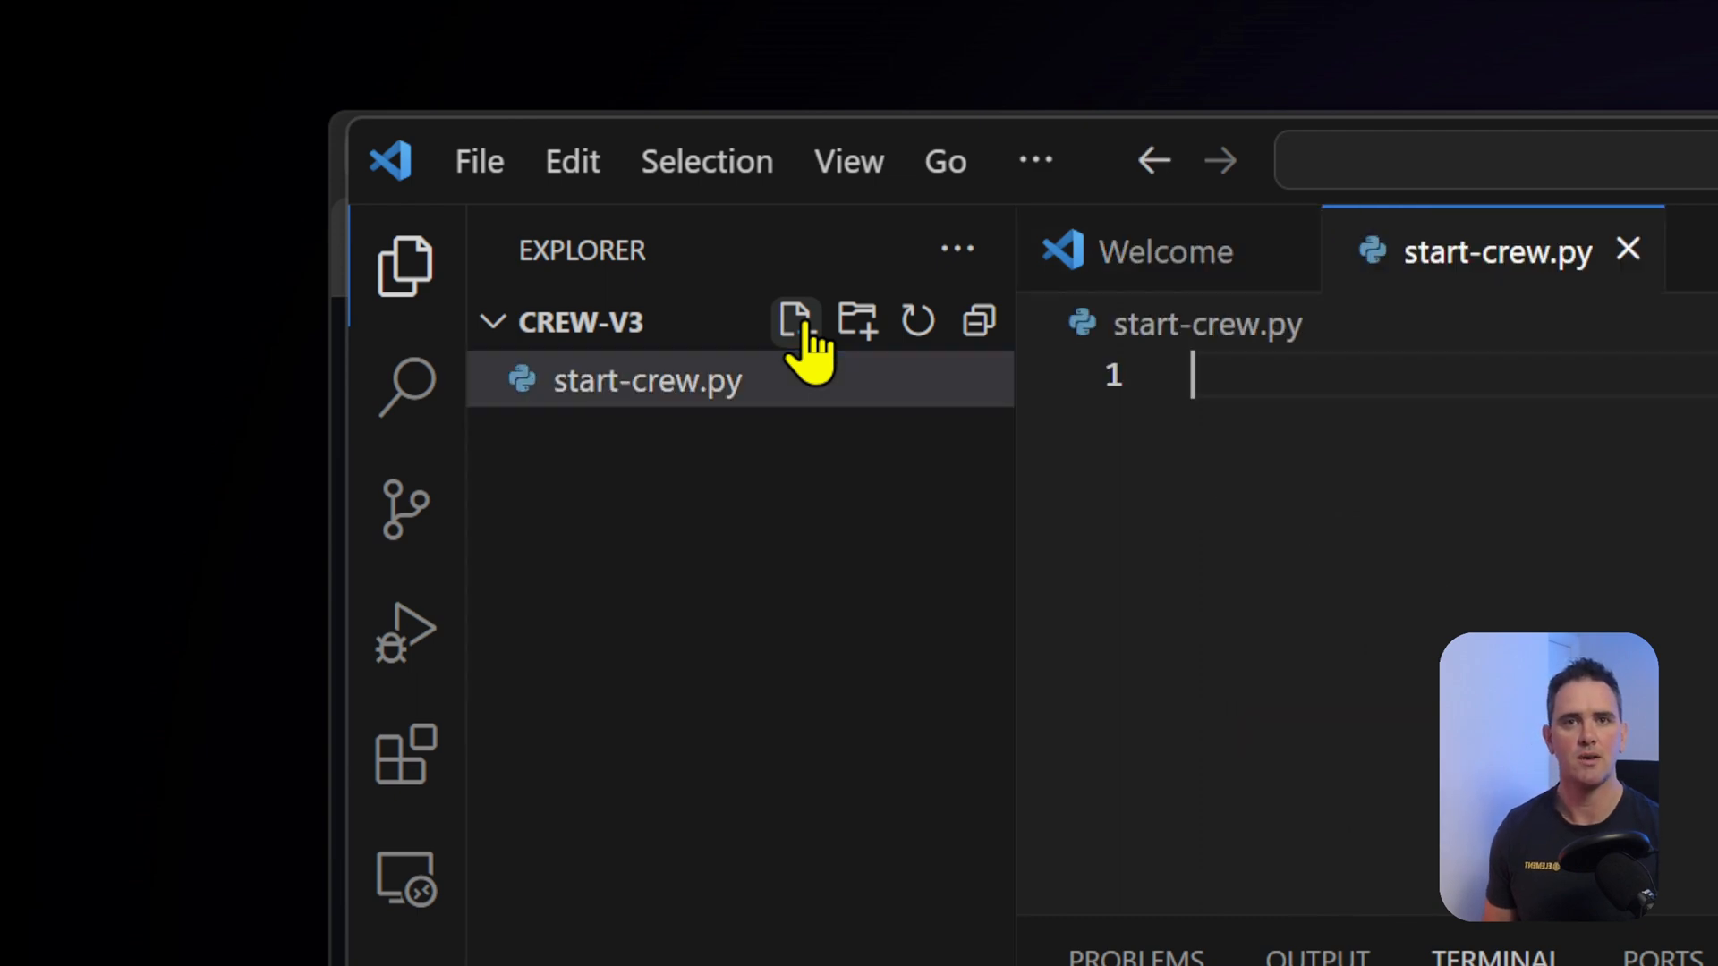
mouse_move(1249, 377)
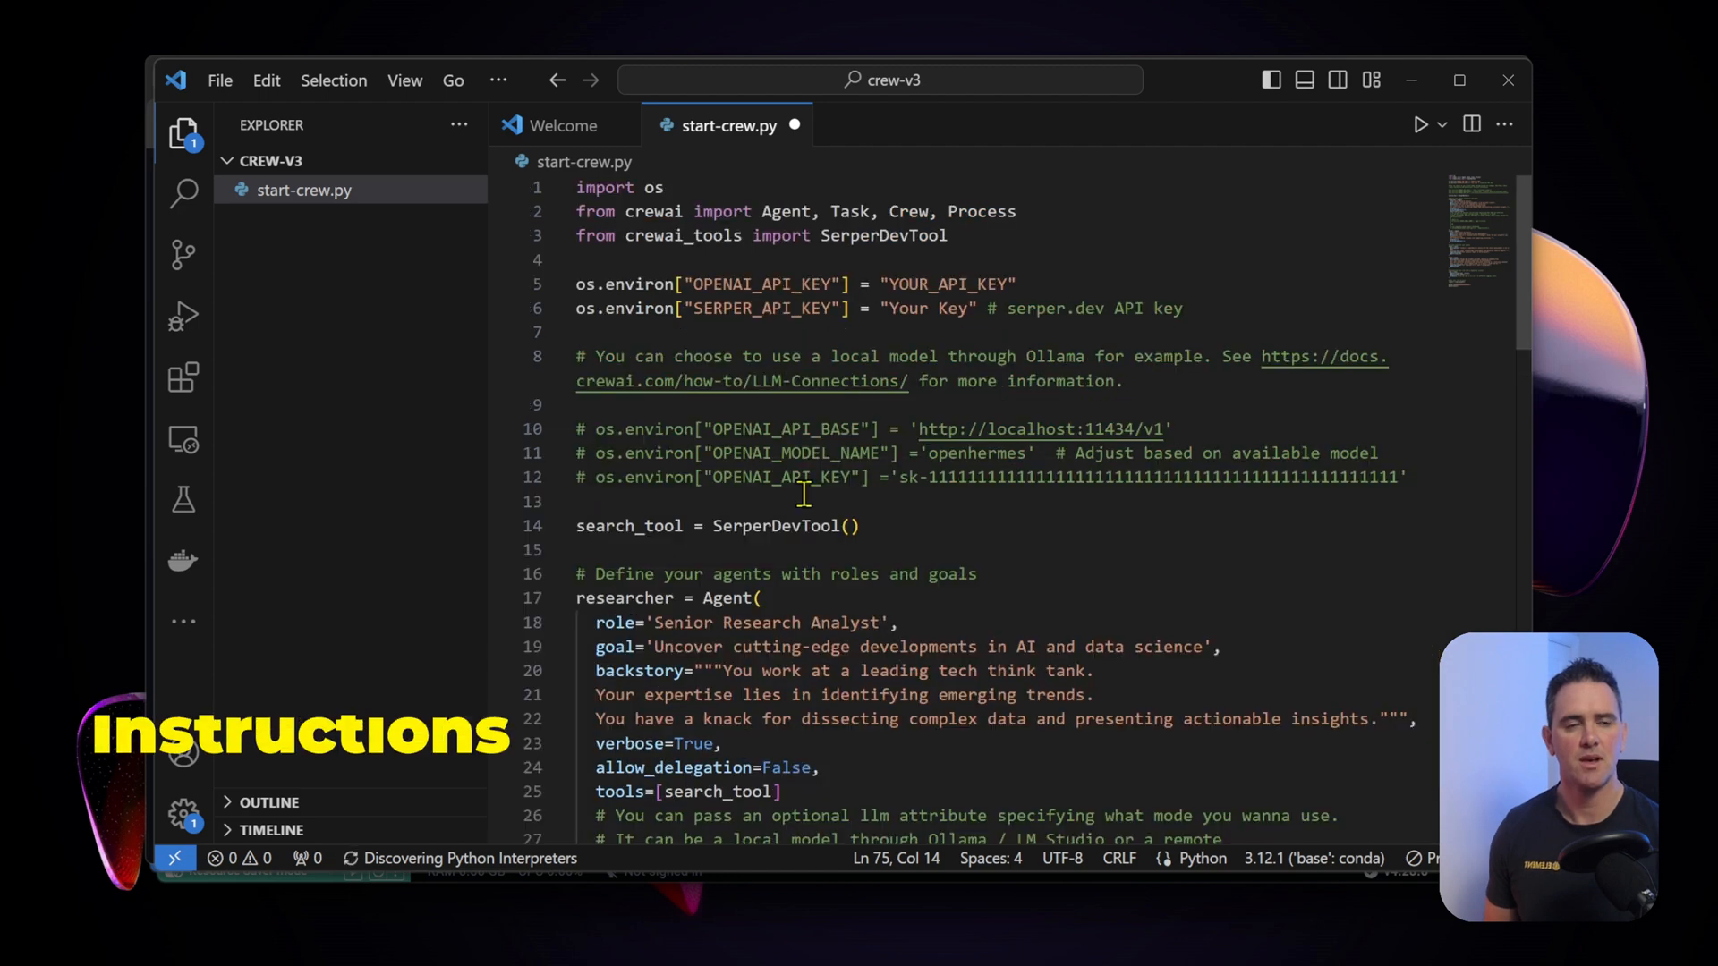
scroll(down, 3)
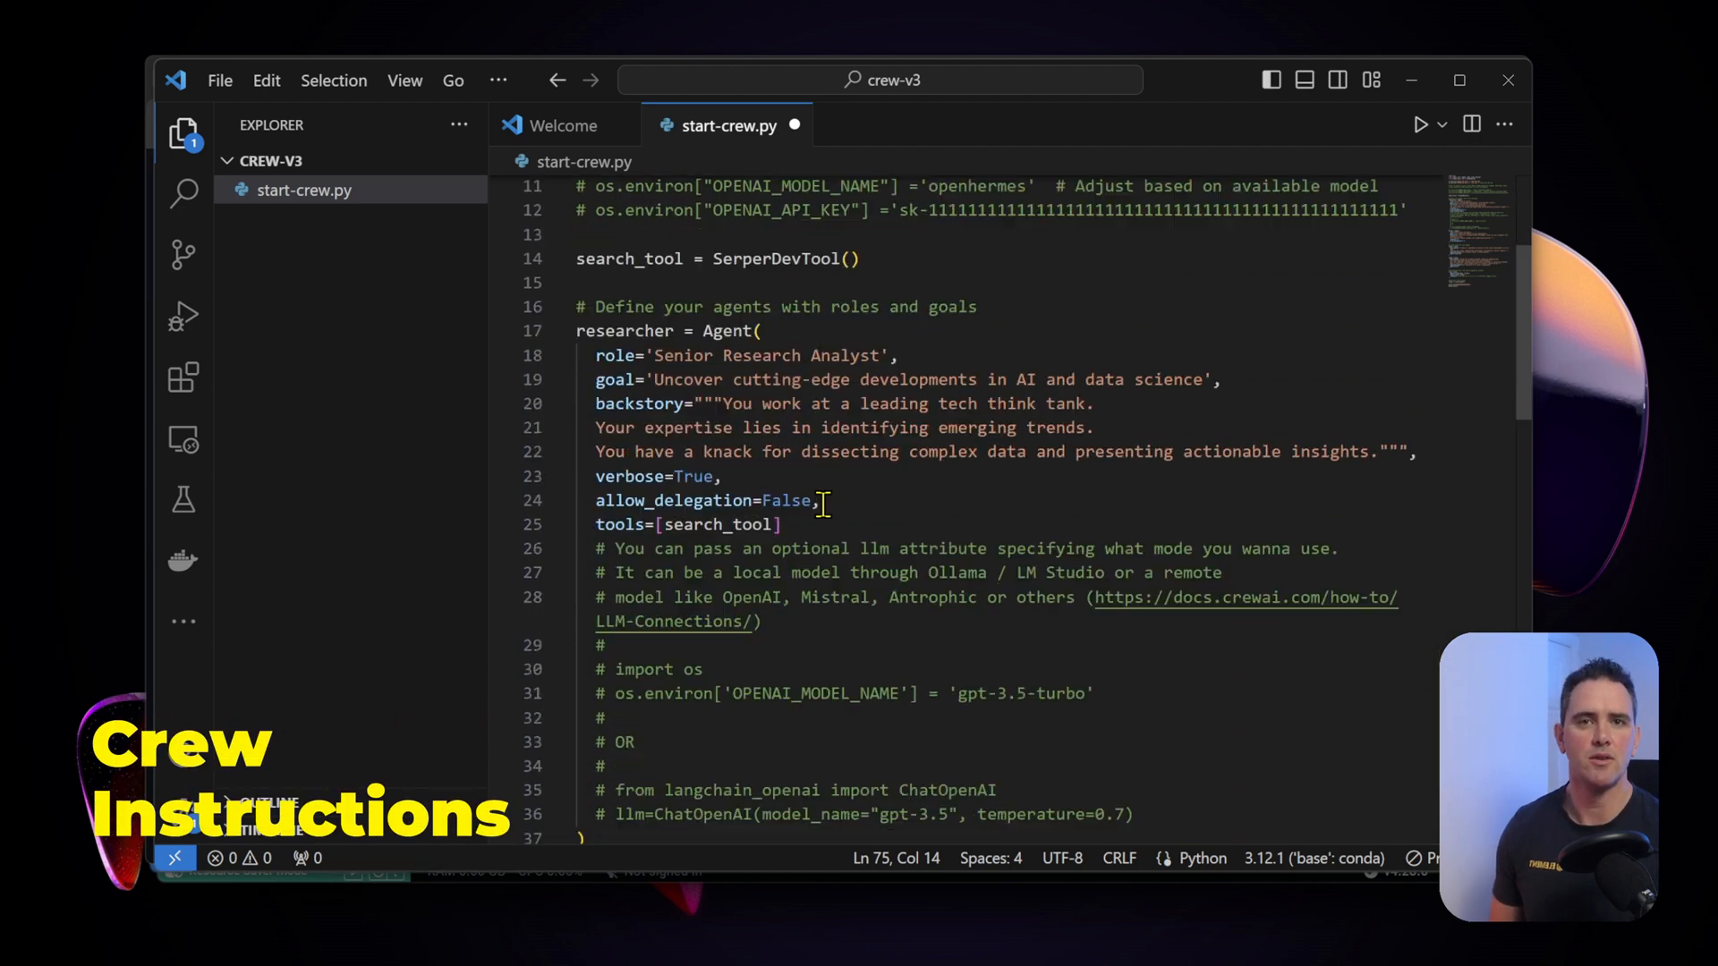
scroll(up, 3)
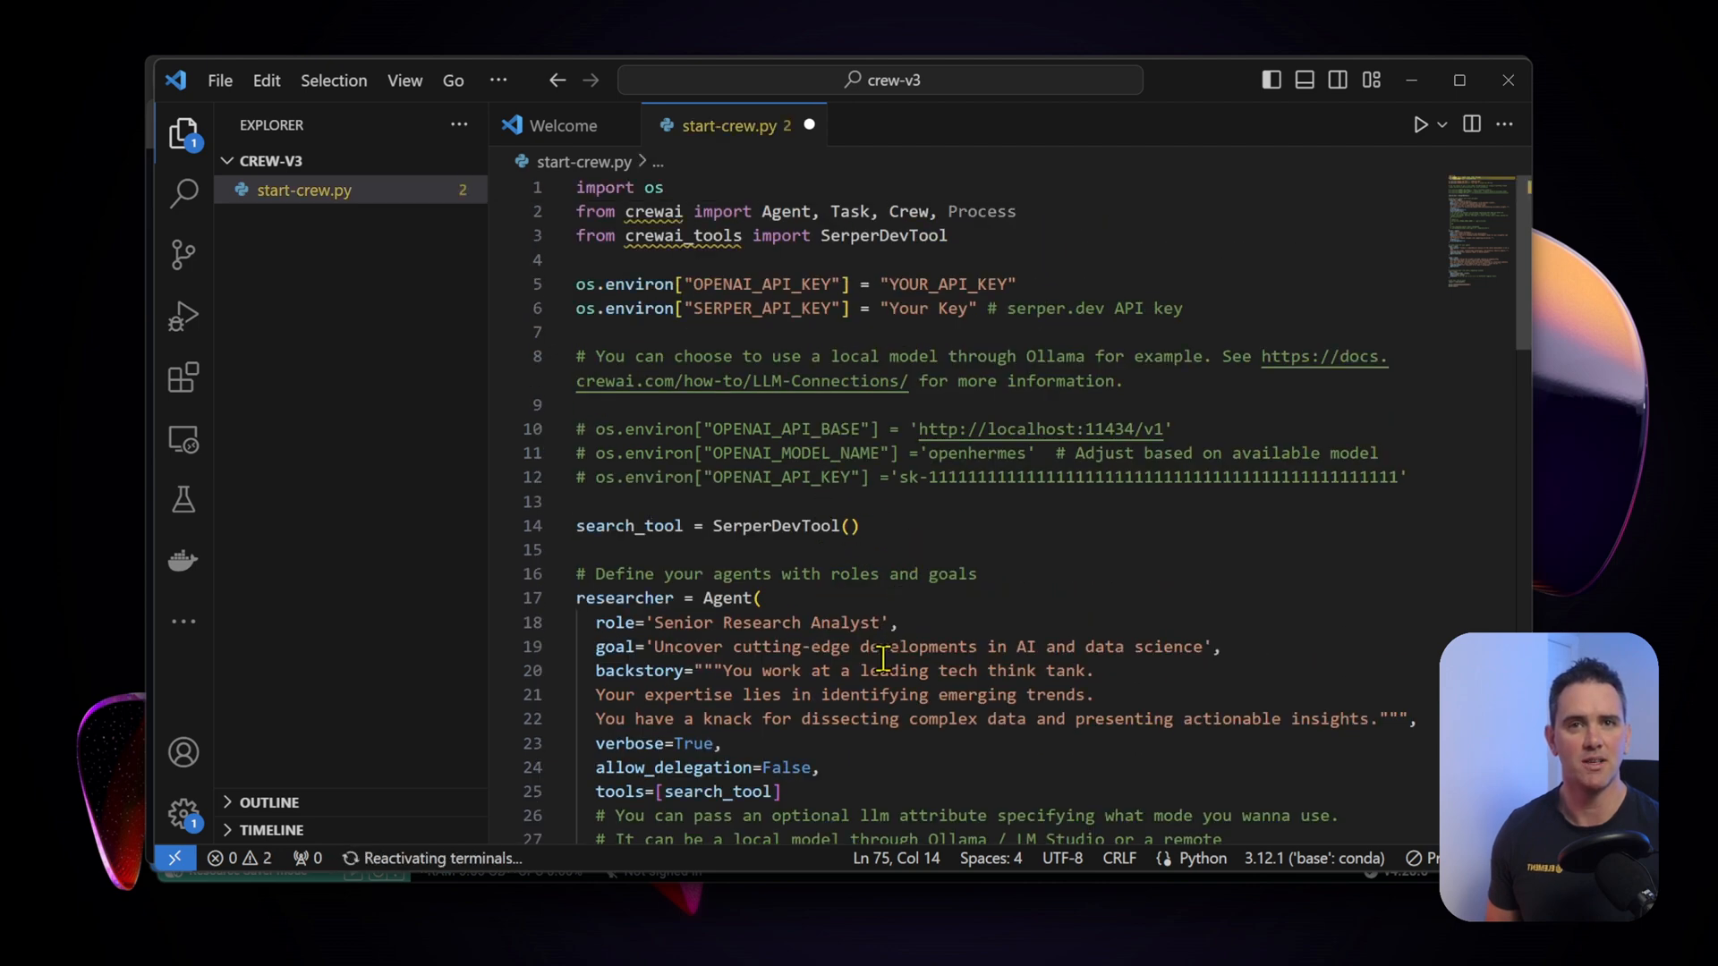
mouse_move(673, 258)
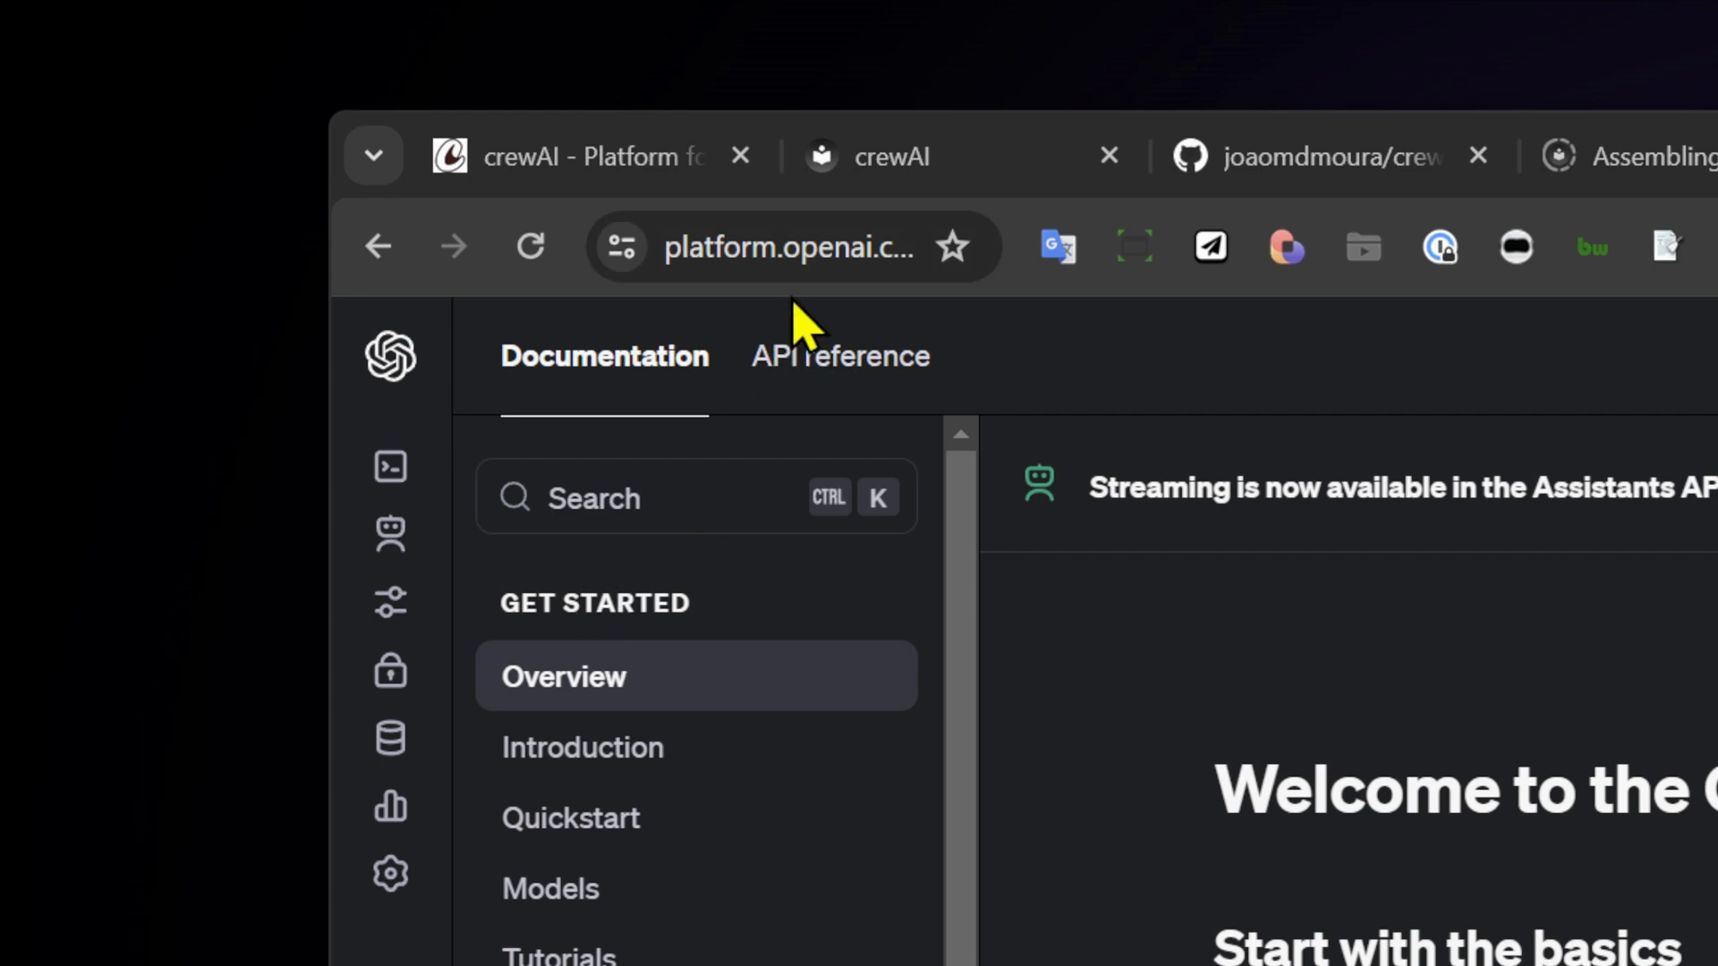
mouse_move(816, 247)
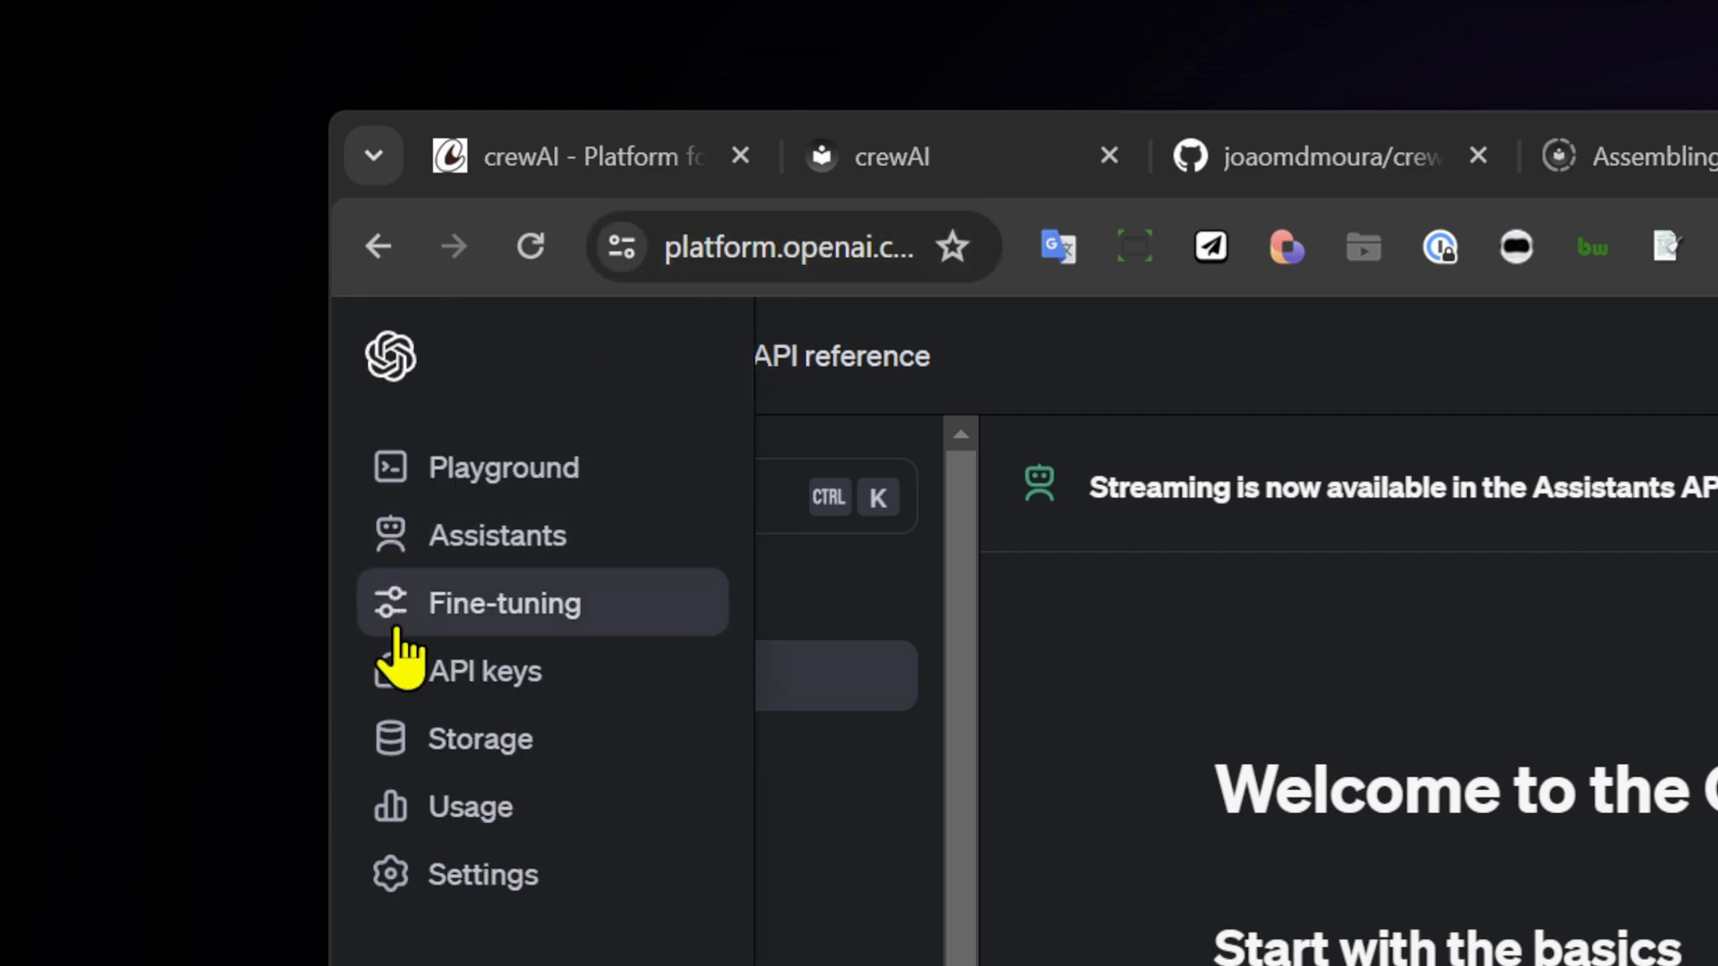
Create a new OpenAI secret key and paste it as OPENAI_API_KEY in start-crew.py.
click(487, 670)
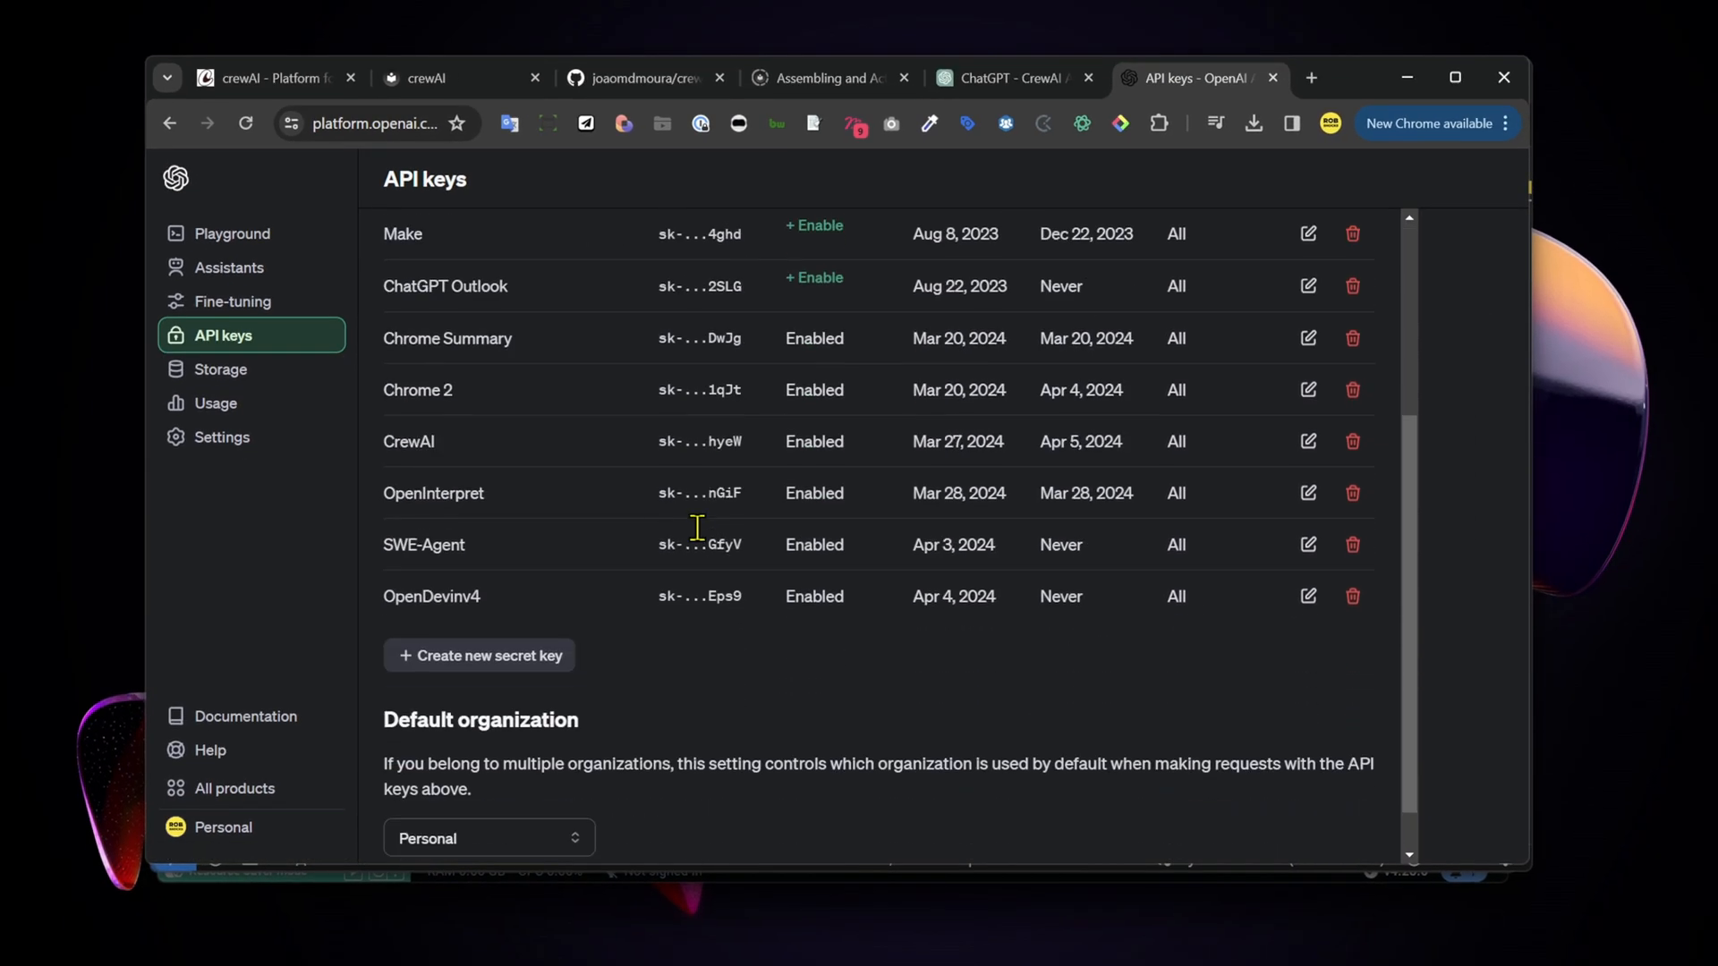
scroll(down, 3)
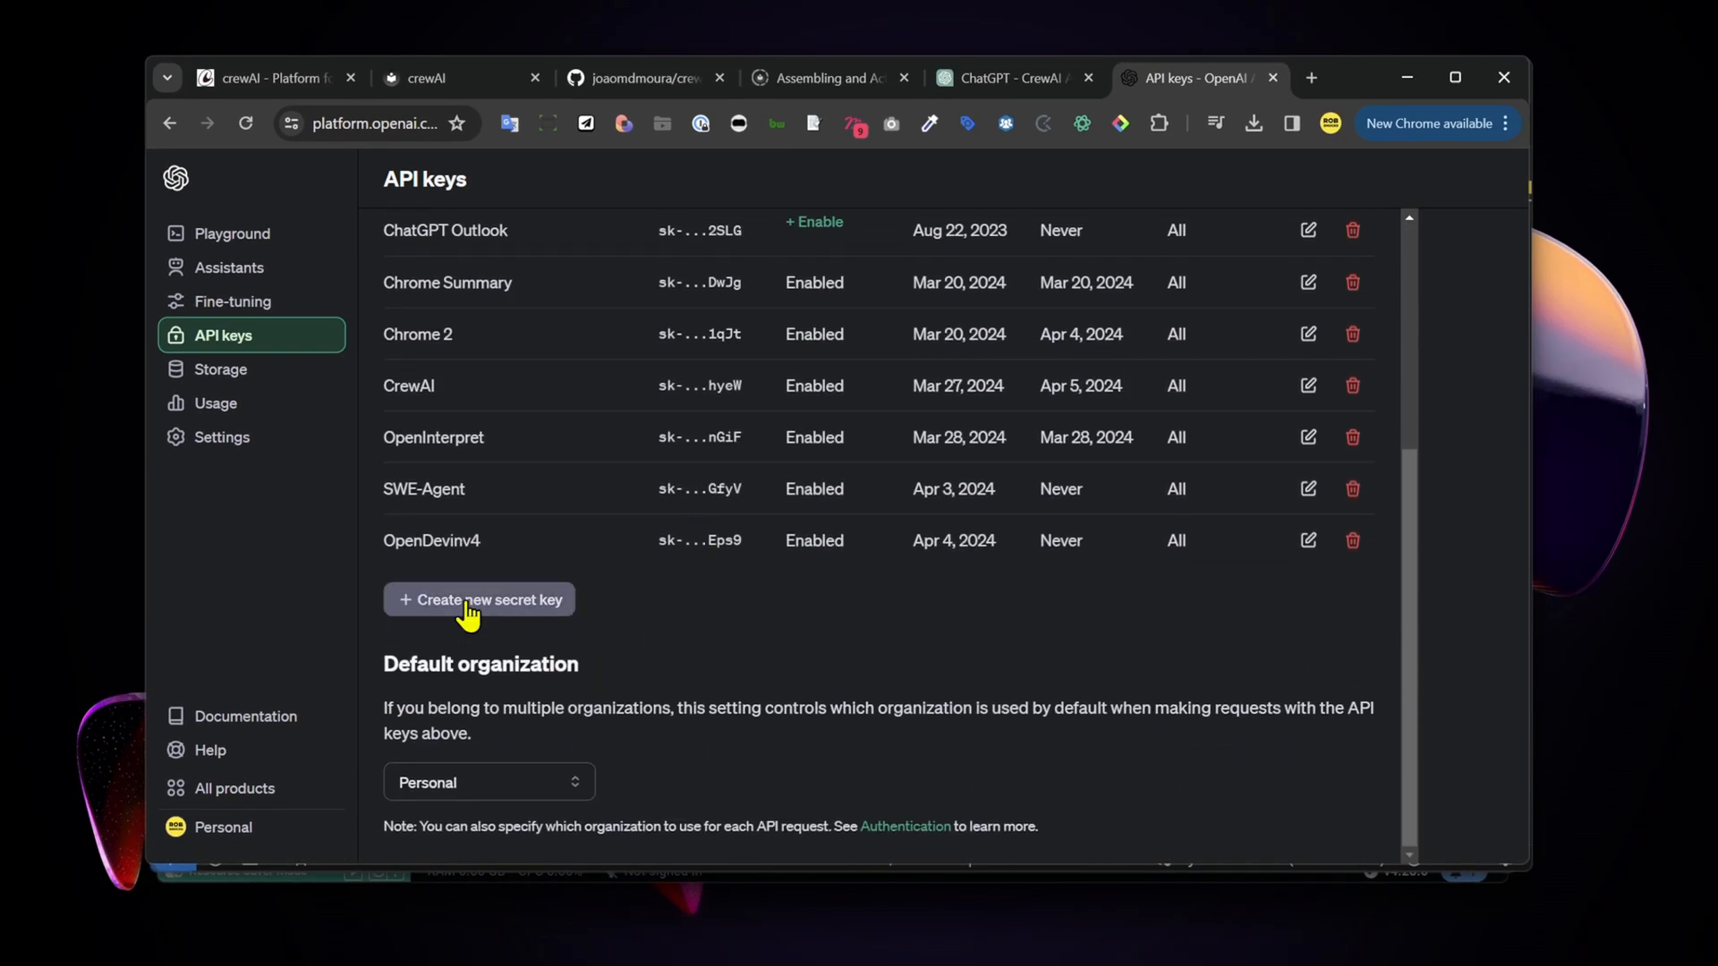
click(478, 600)
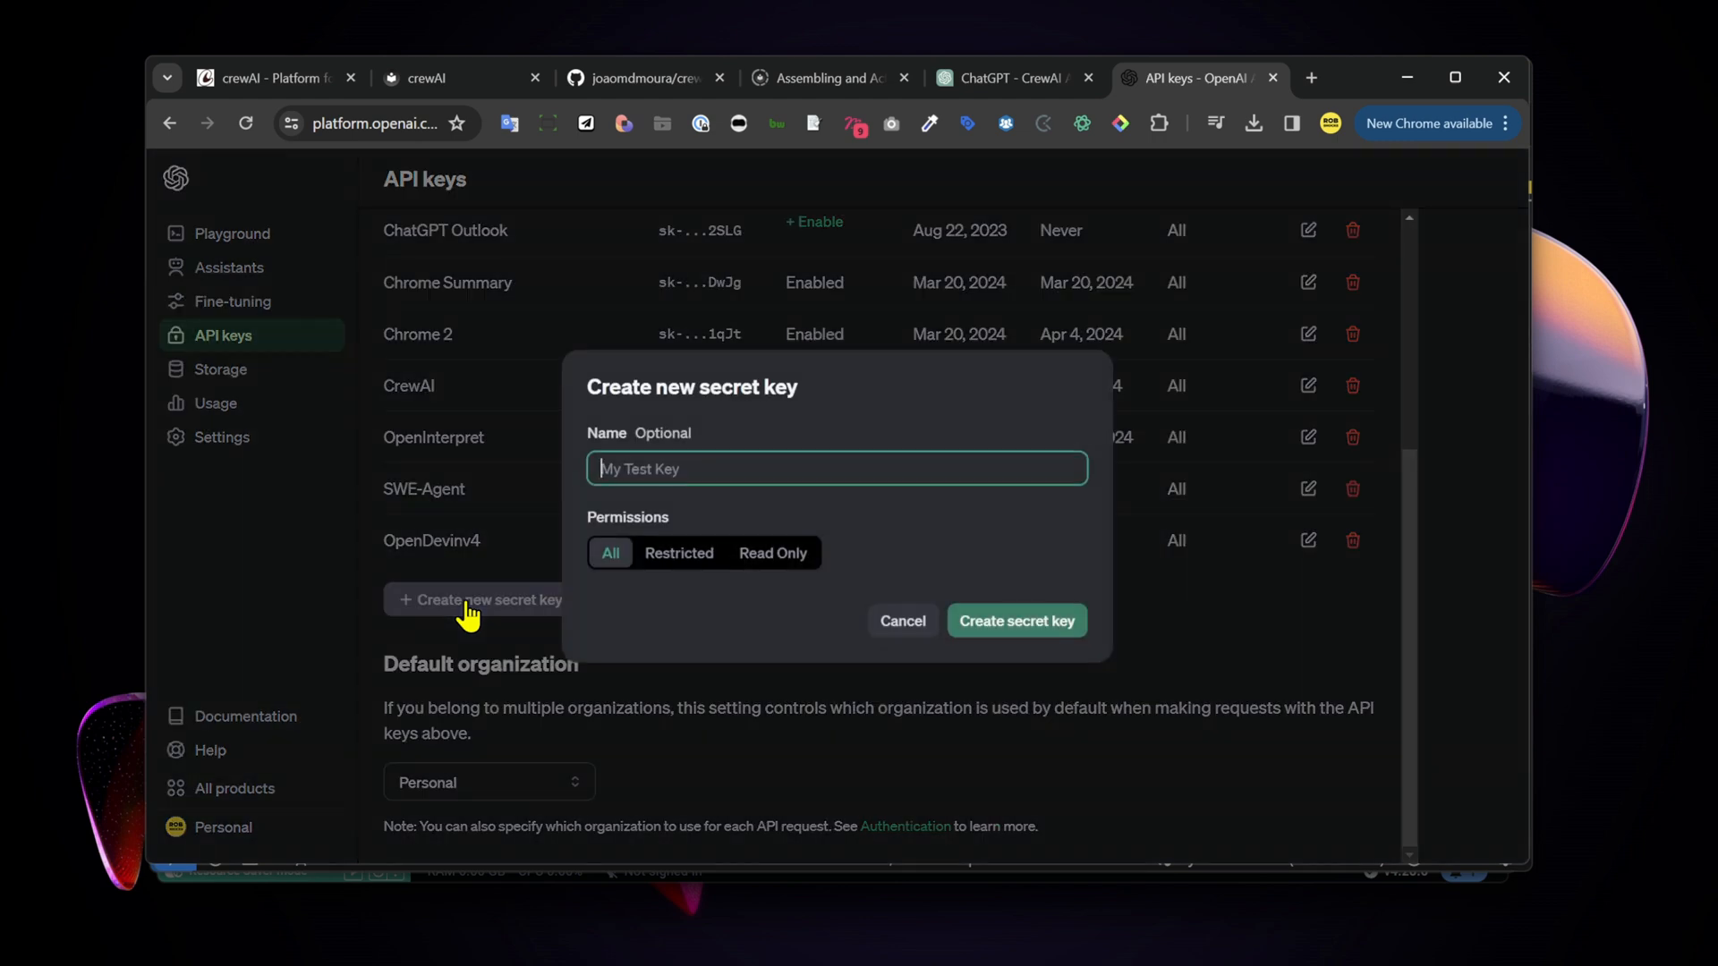
click(1014, 620)
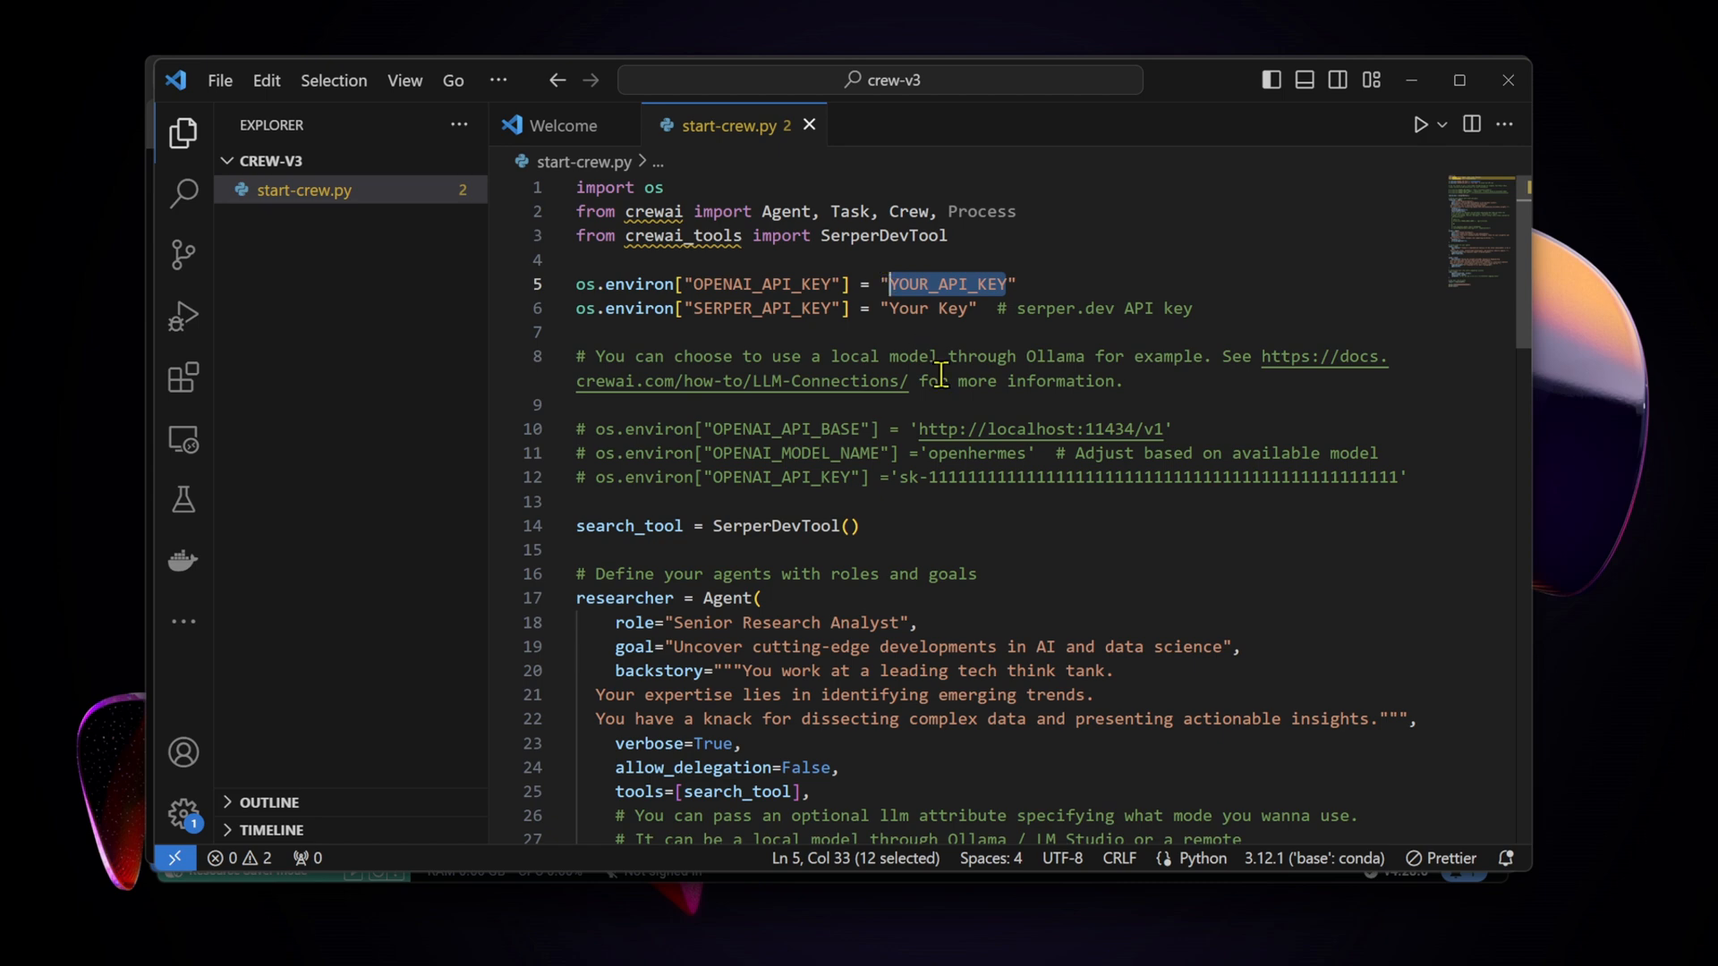
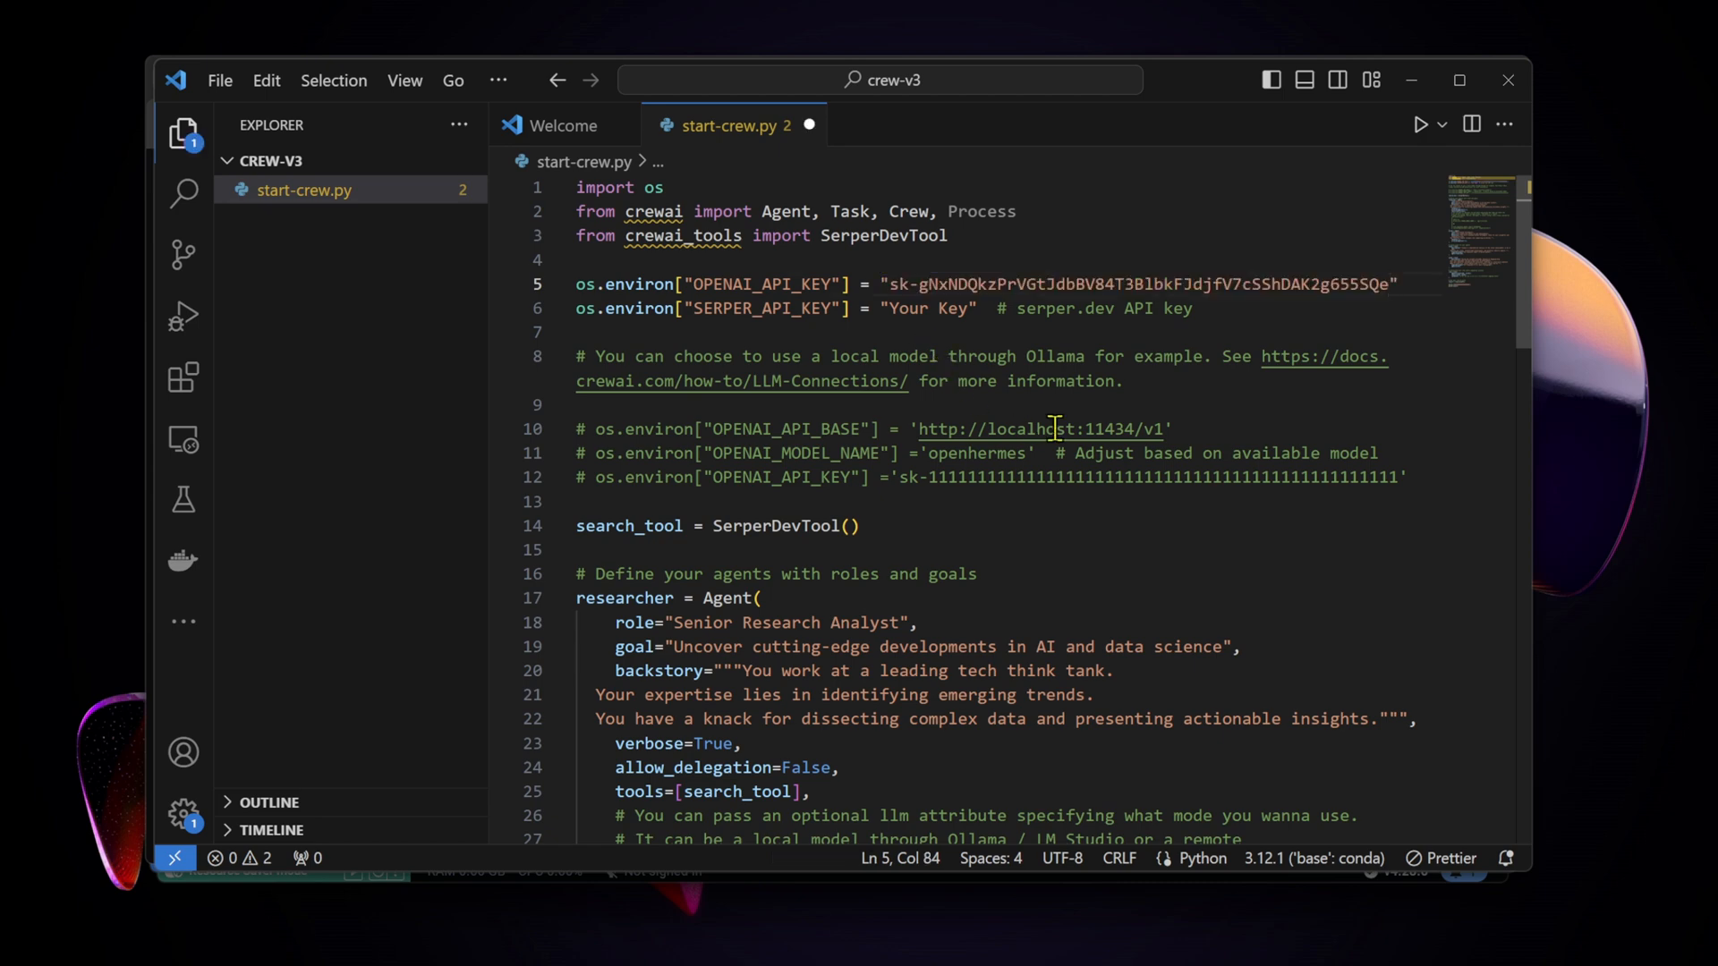
mouse_move(737, 408)
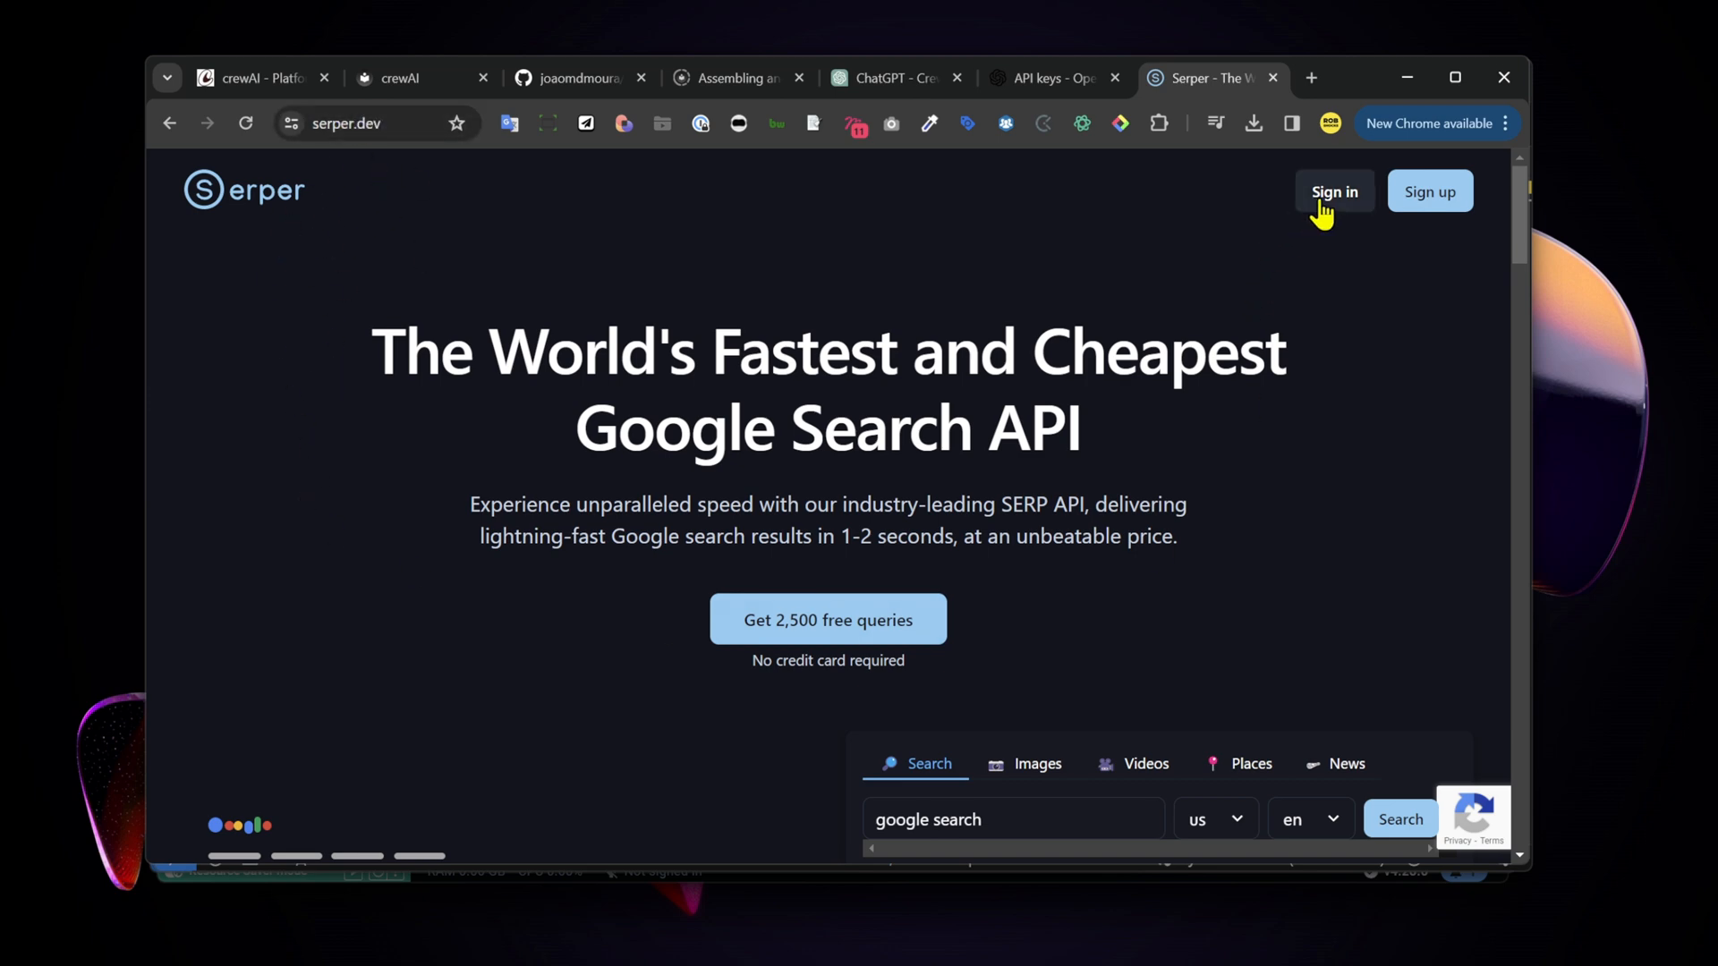
Sign in to Serper, copy the API key, and select the 'Your Key' placeholder on line 6.
click(1333, 191)
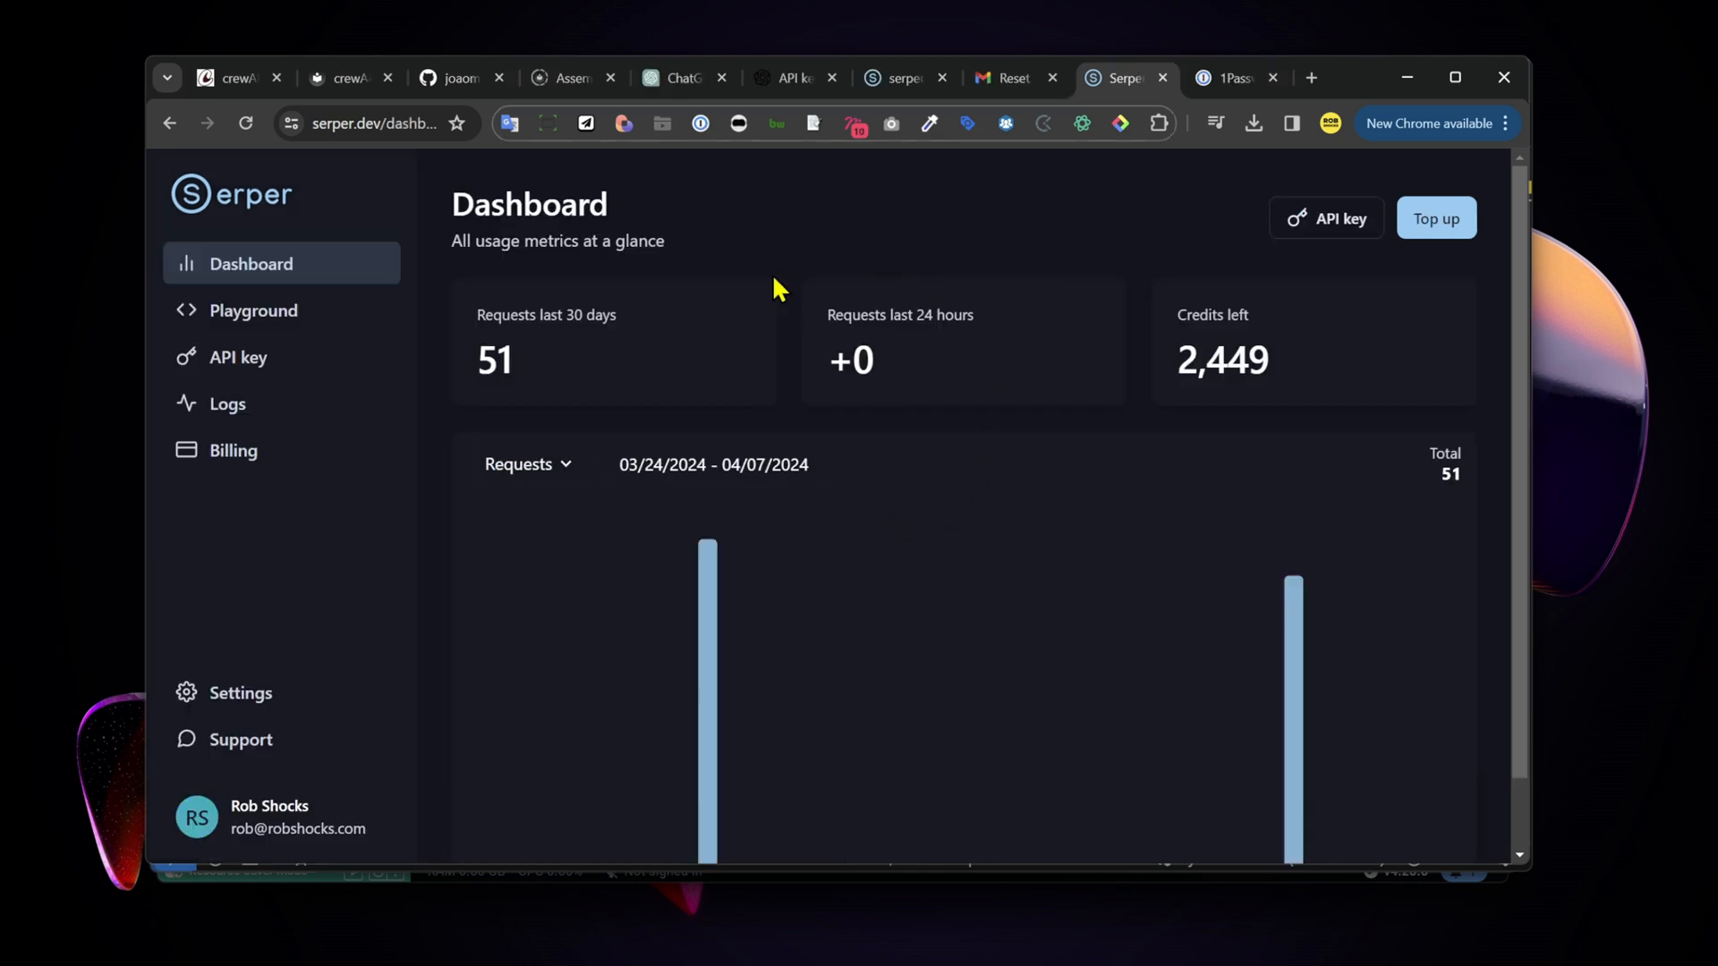
mouse_move(493, 366)
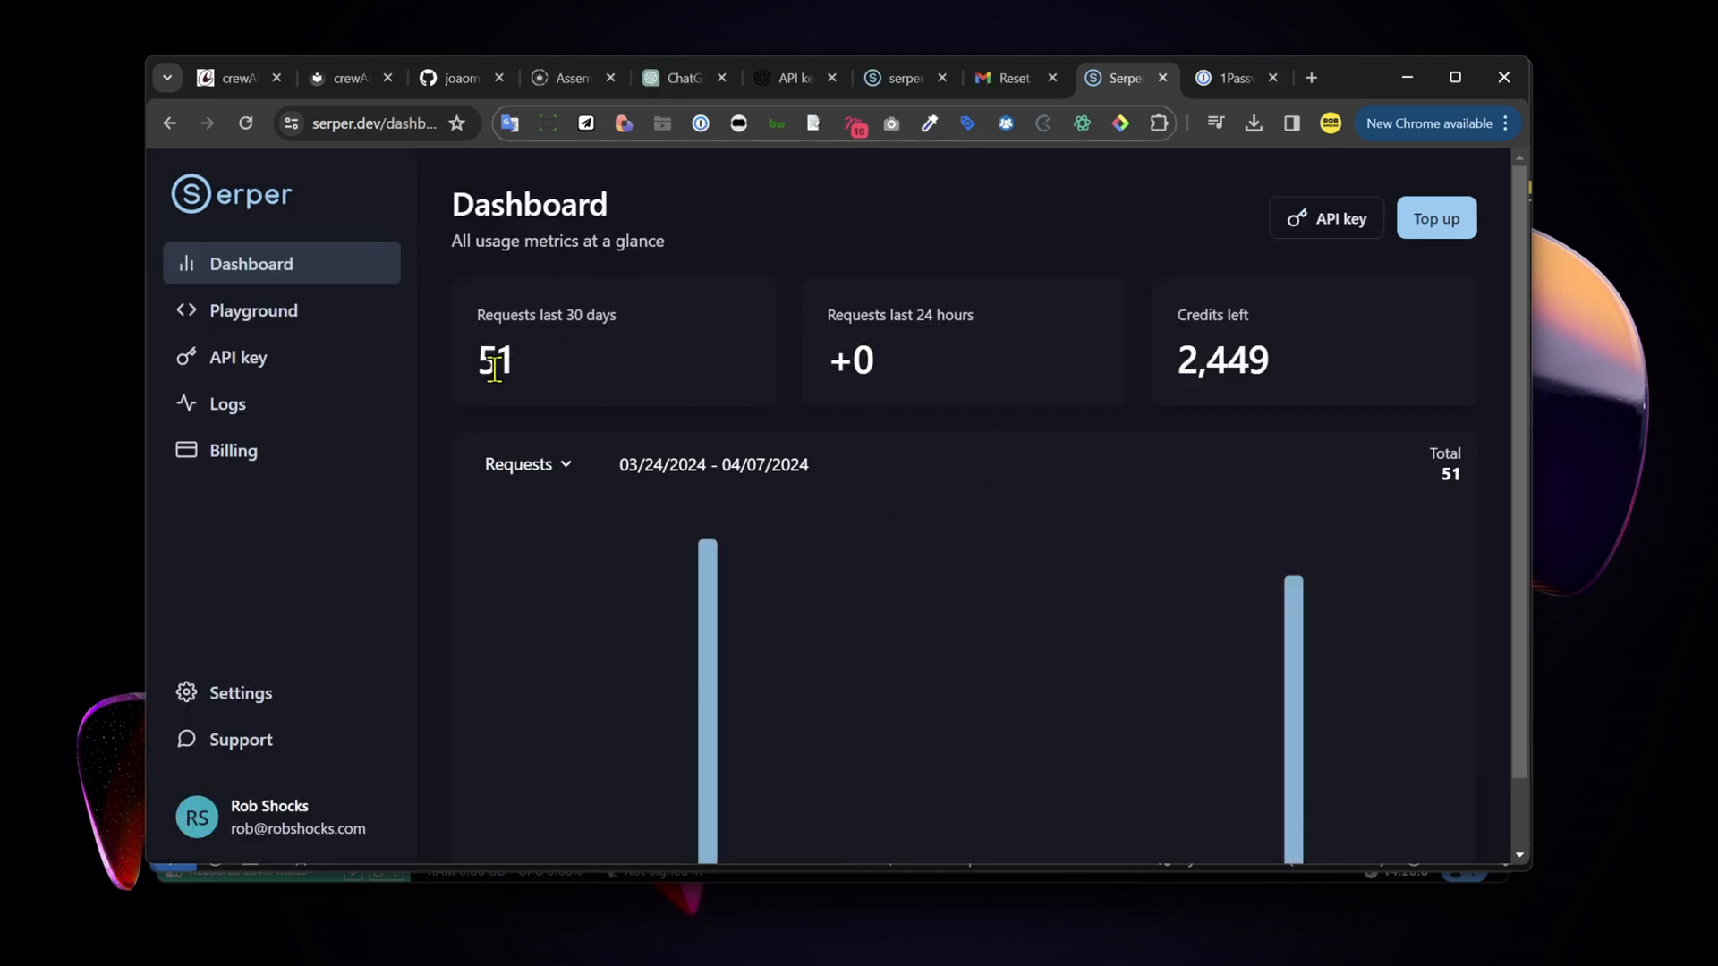
mouse_move(1246, 345)
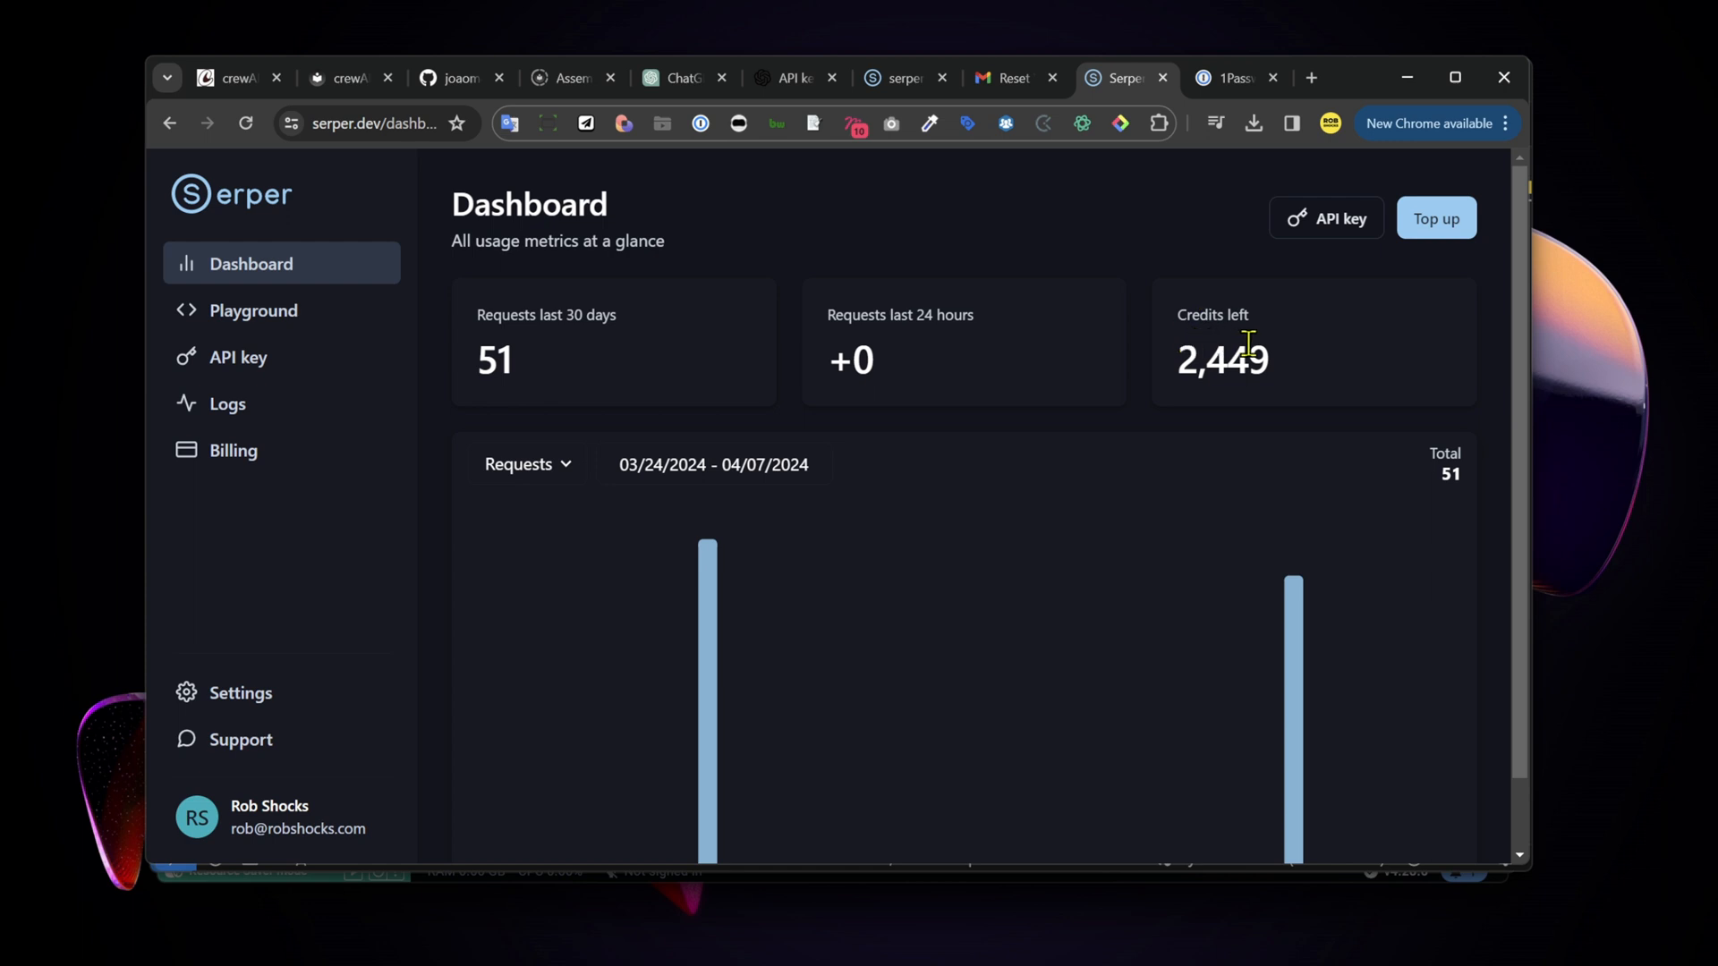
mouse_move(1326, 219)
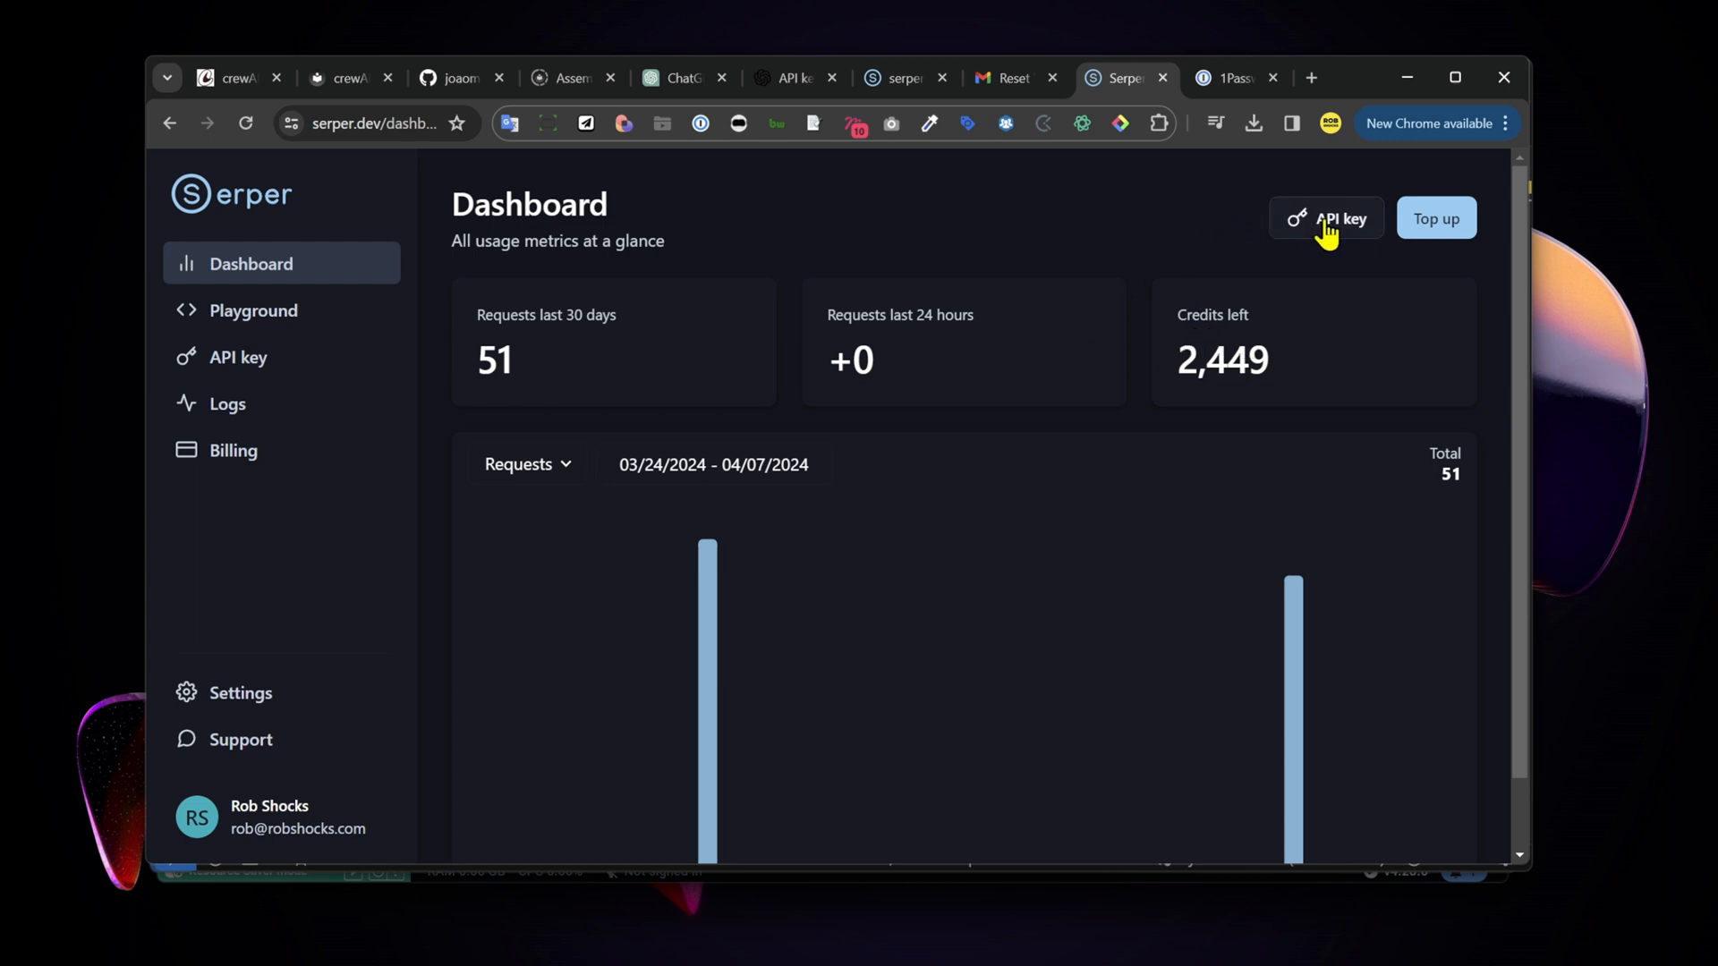
click(1324, 216)
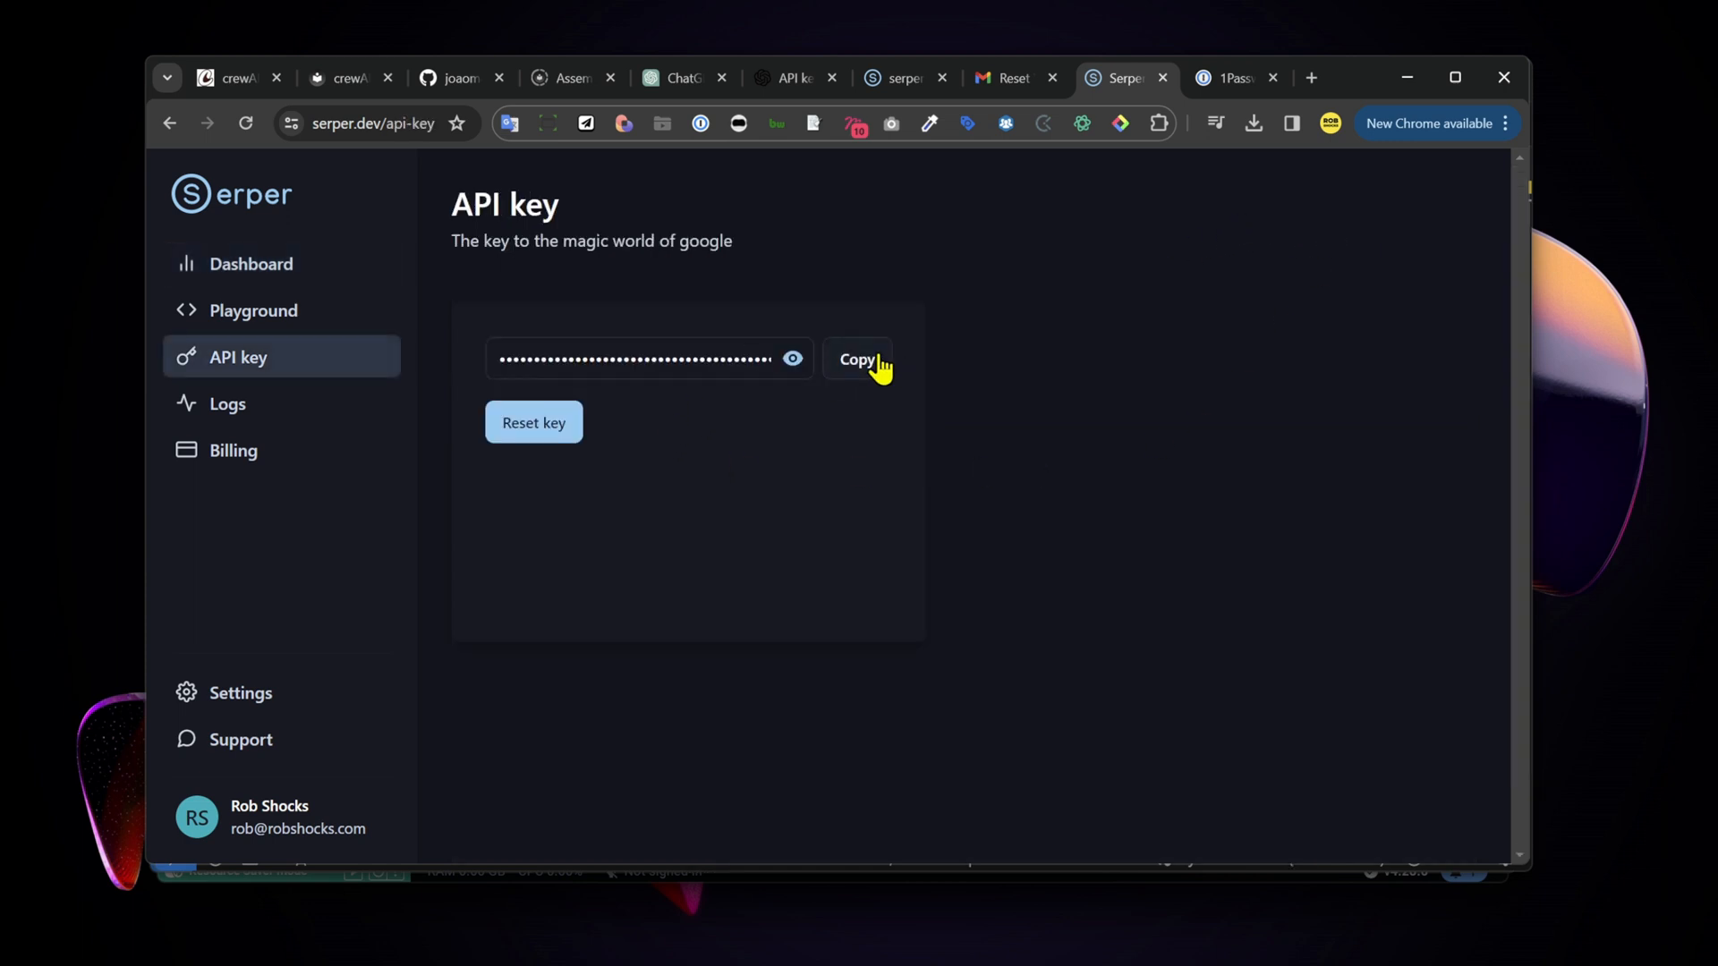
click(858, 357)
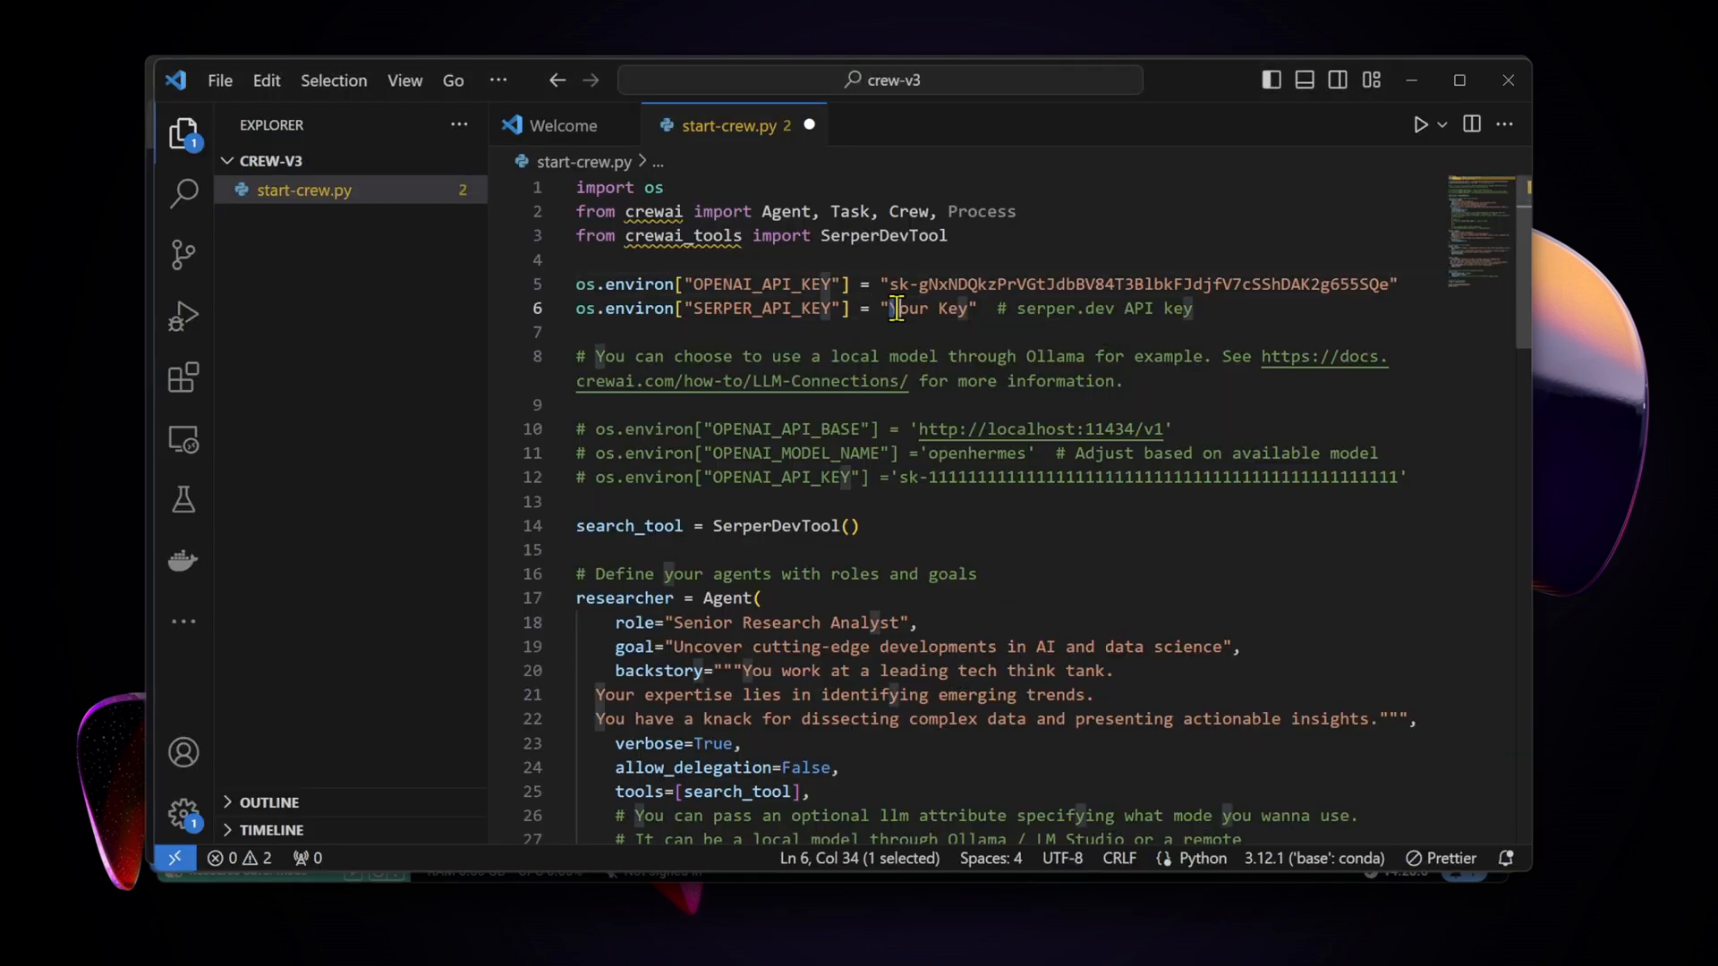
double_click(930, 307)
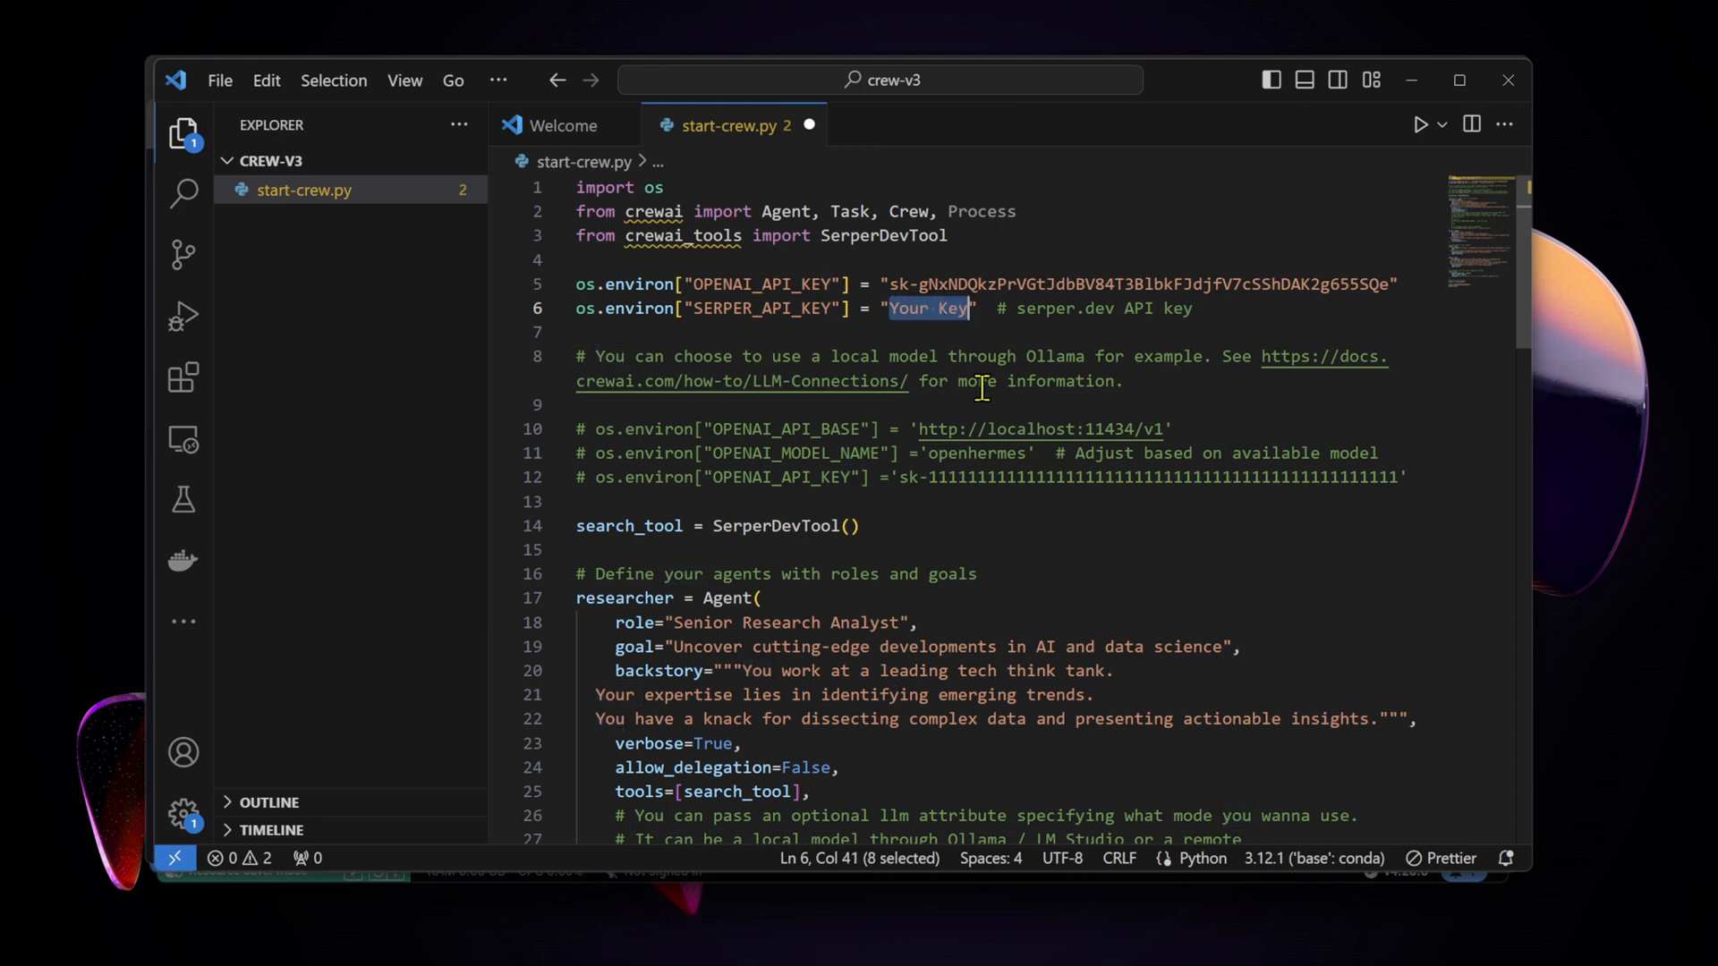
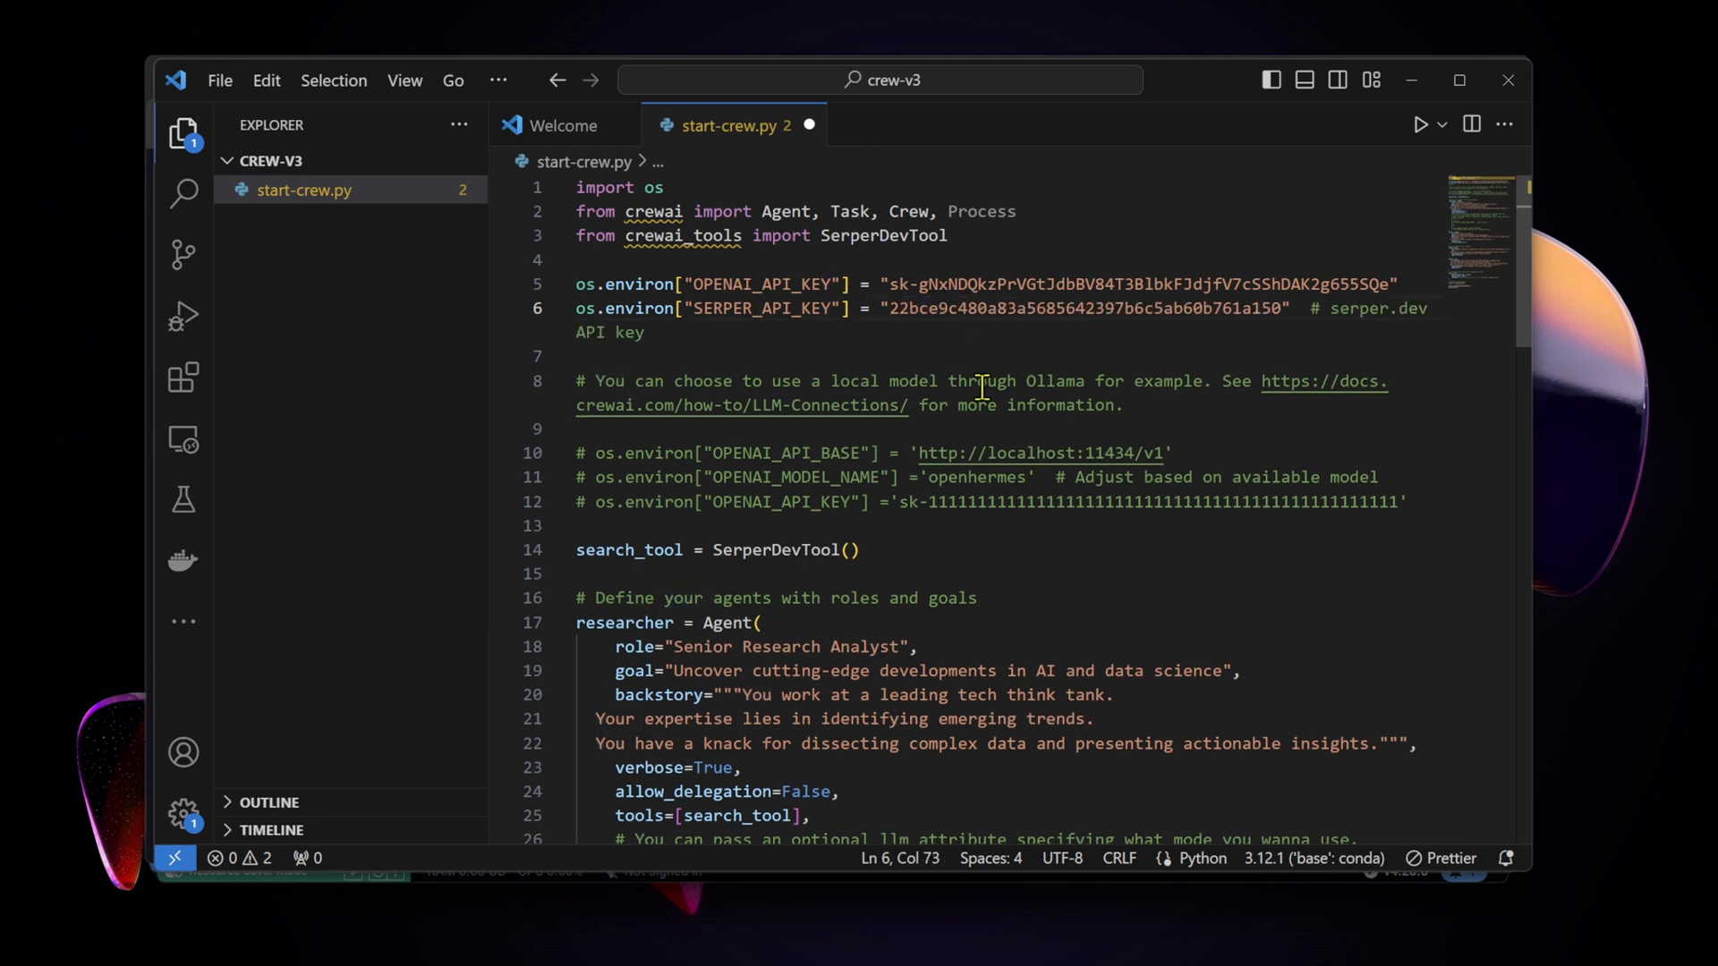
Paste the copied Serper key as SERPER_API_KEY on line 6 of start-crew.py.
scroll(down, 3)
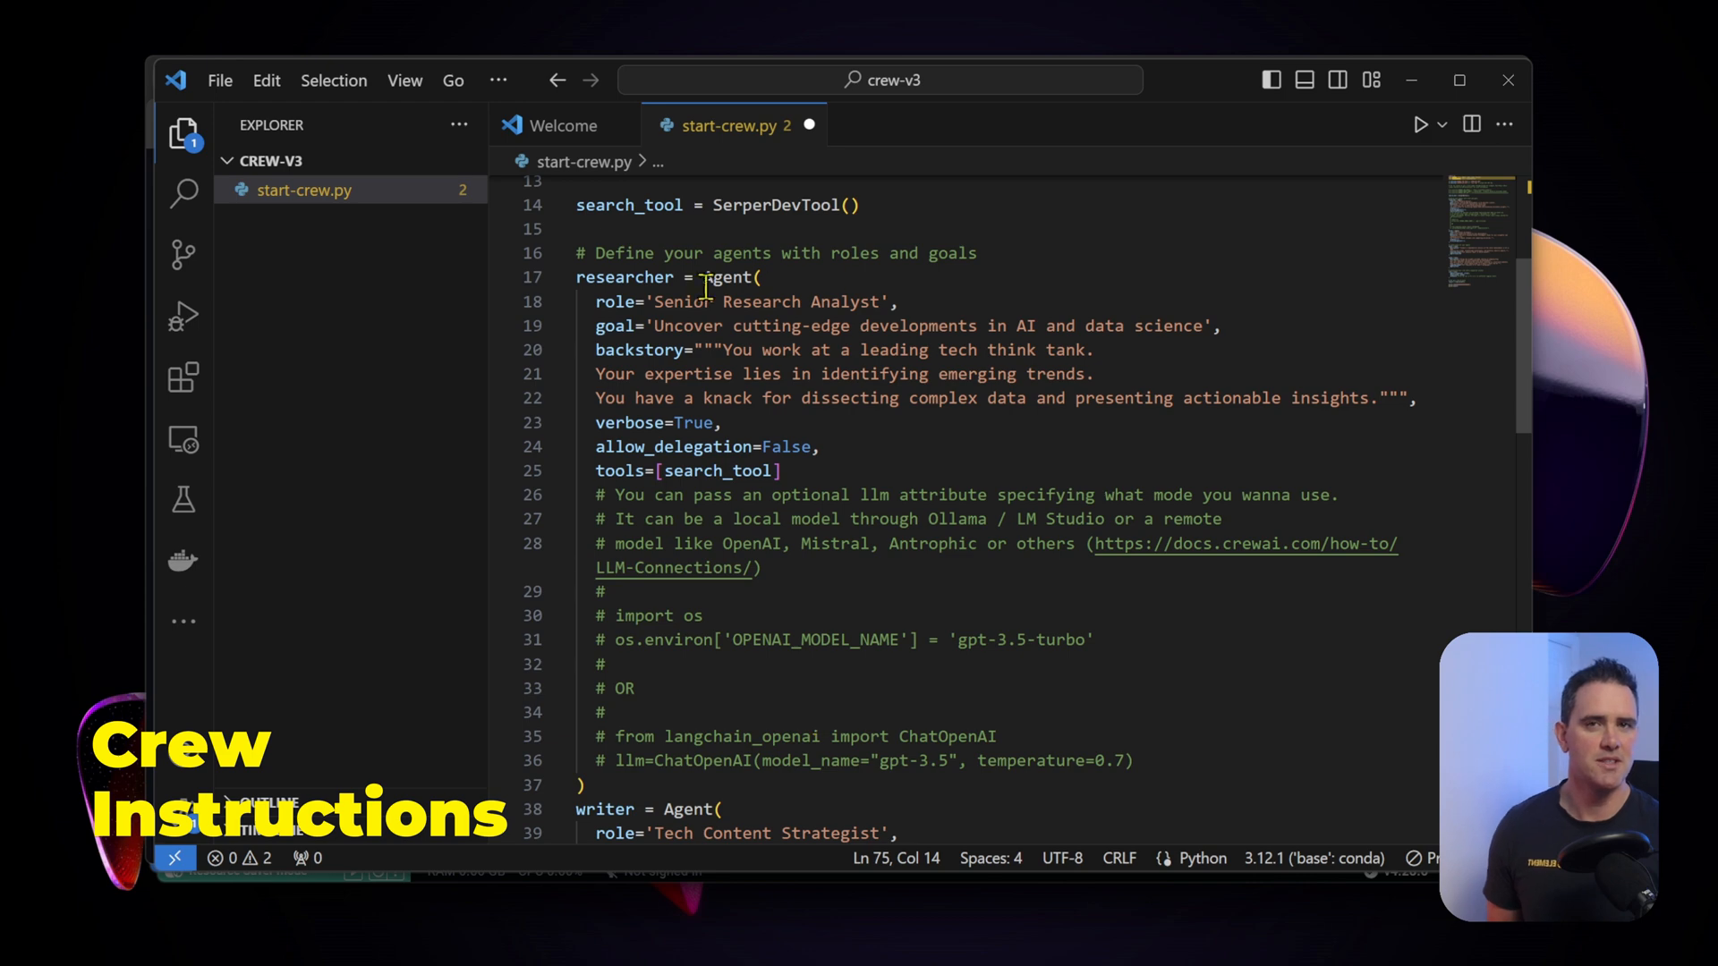
scroll(up, 3)
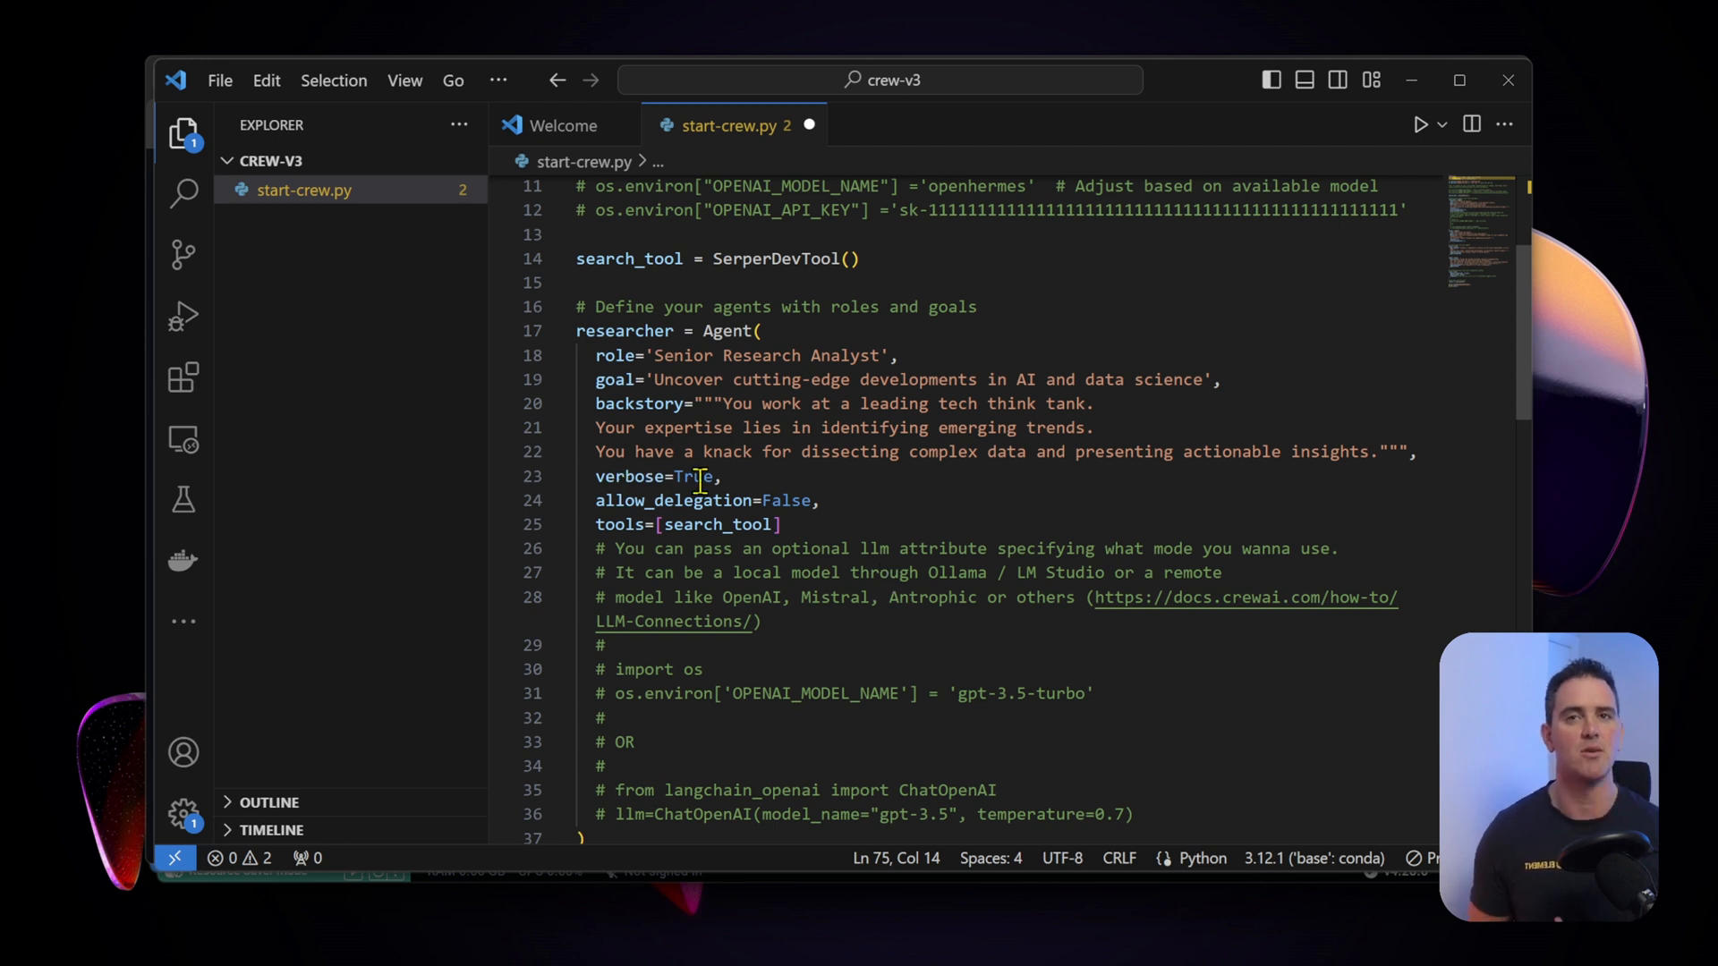
Scroll down to review the researcher Agent definition and its search tool.
scroll(down, 3)
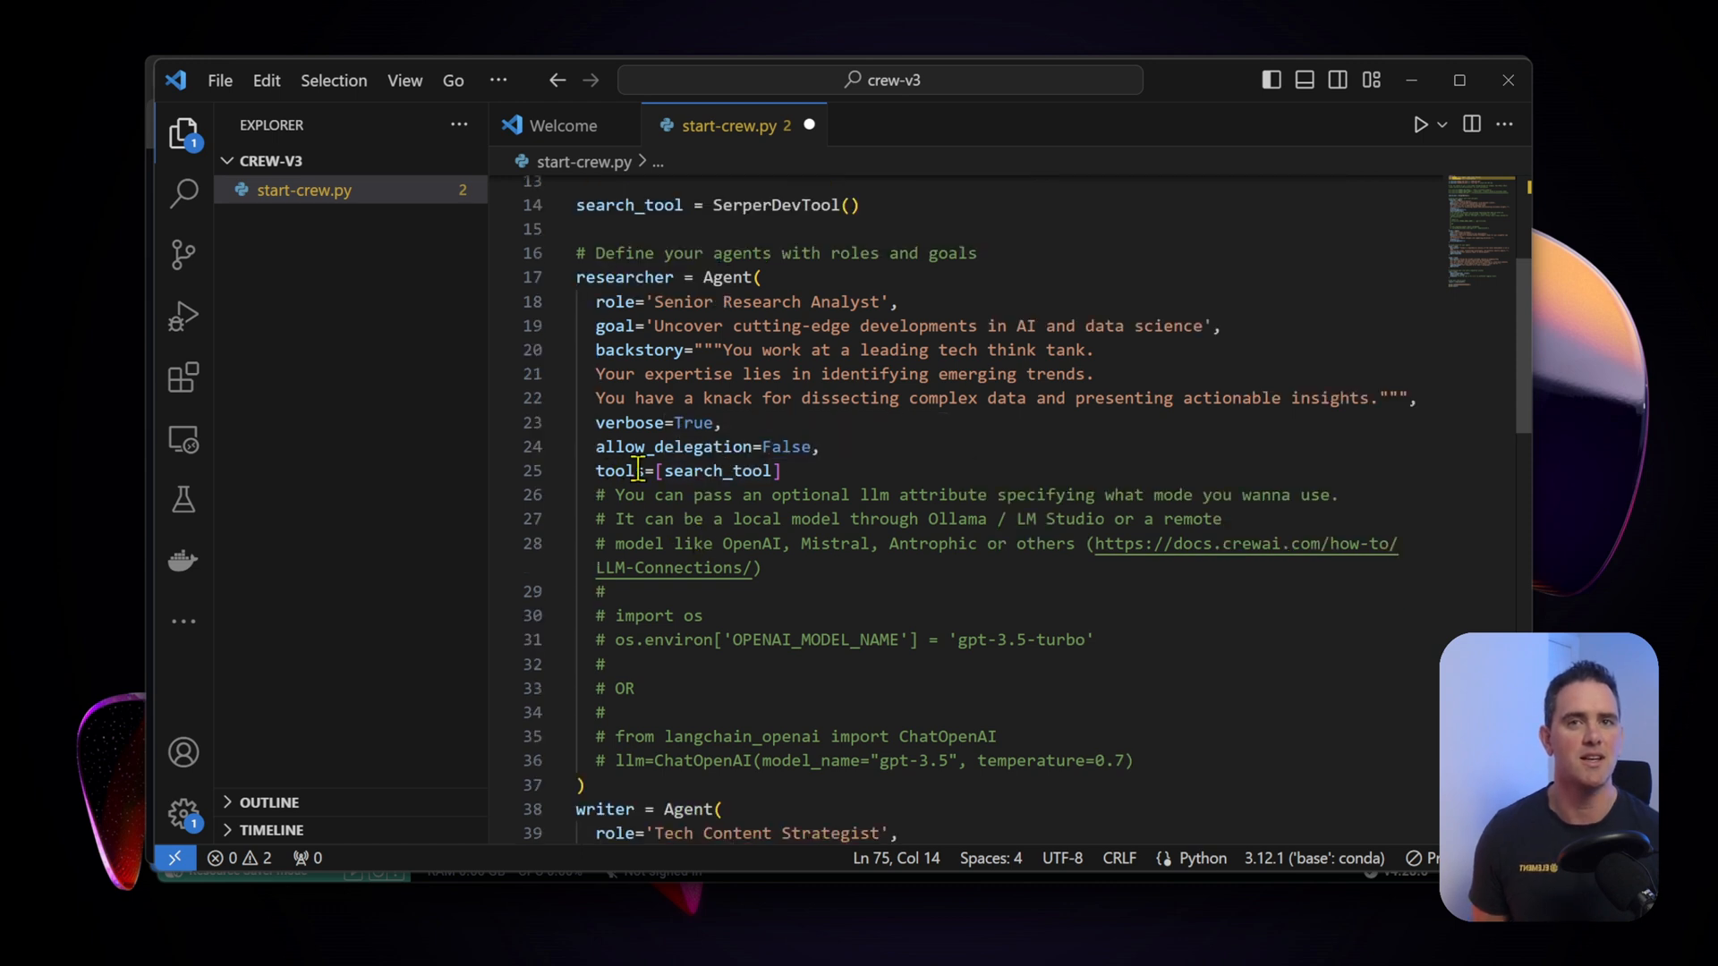
text(s)
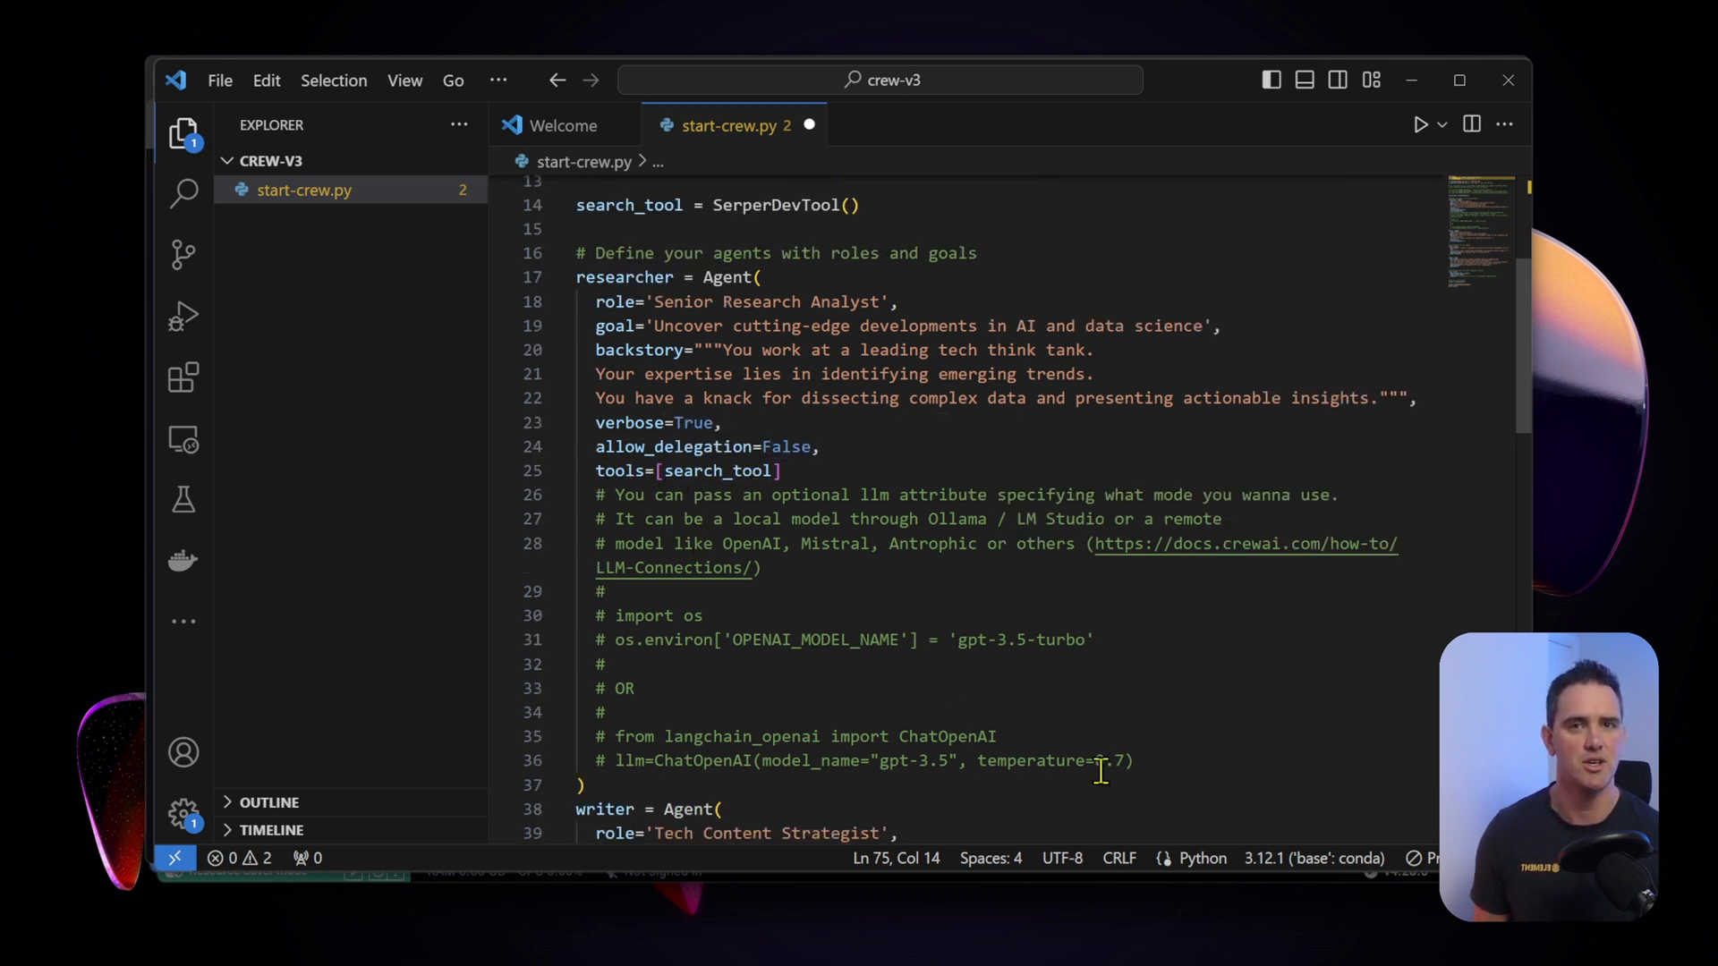
scroll(down, 3)
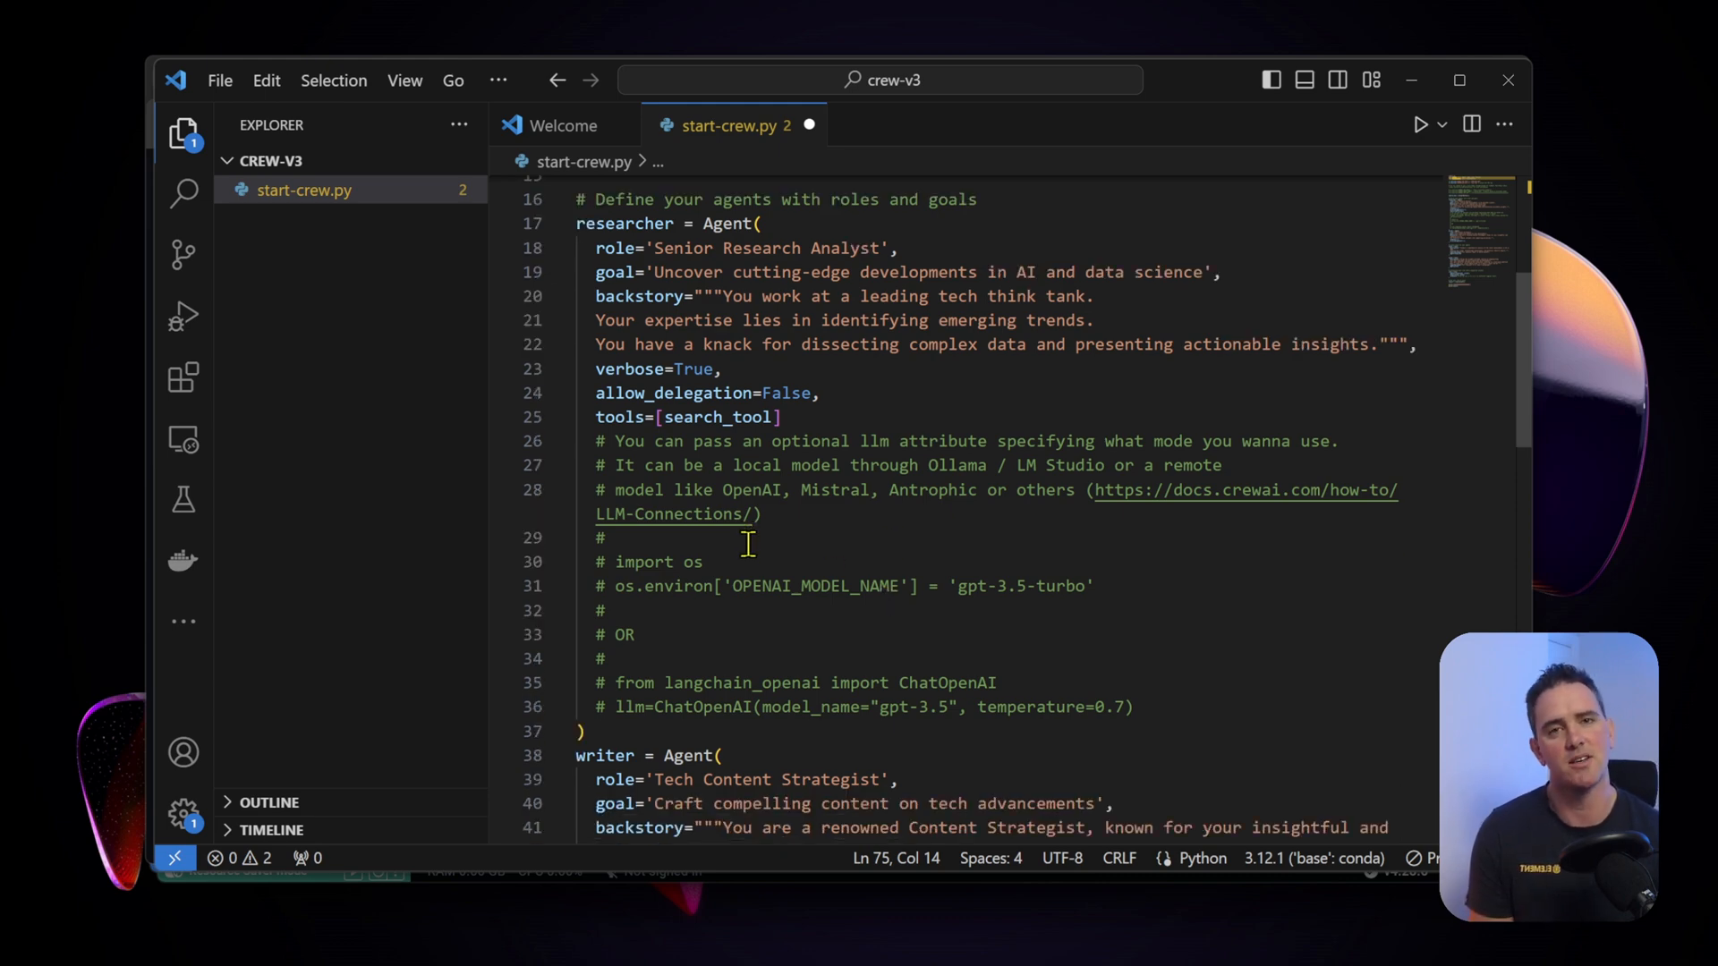
scroll(down, 3)
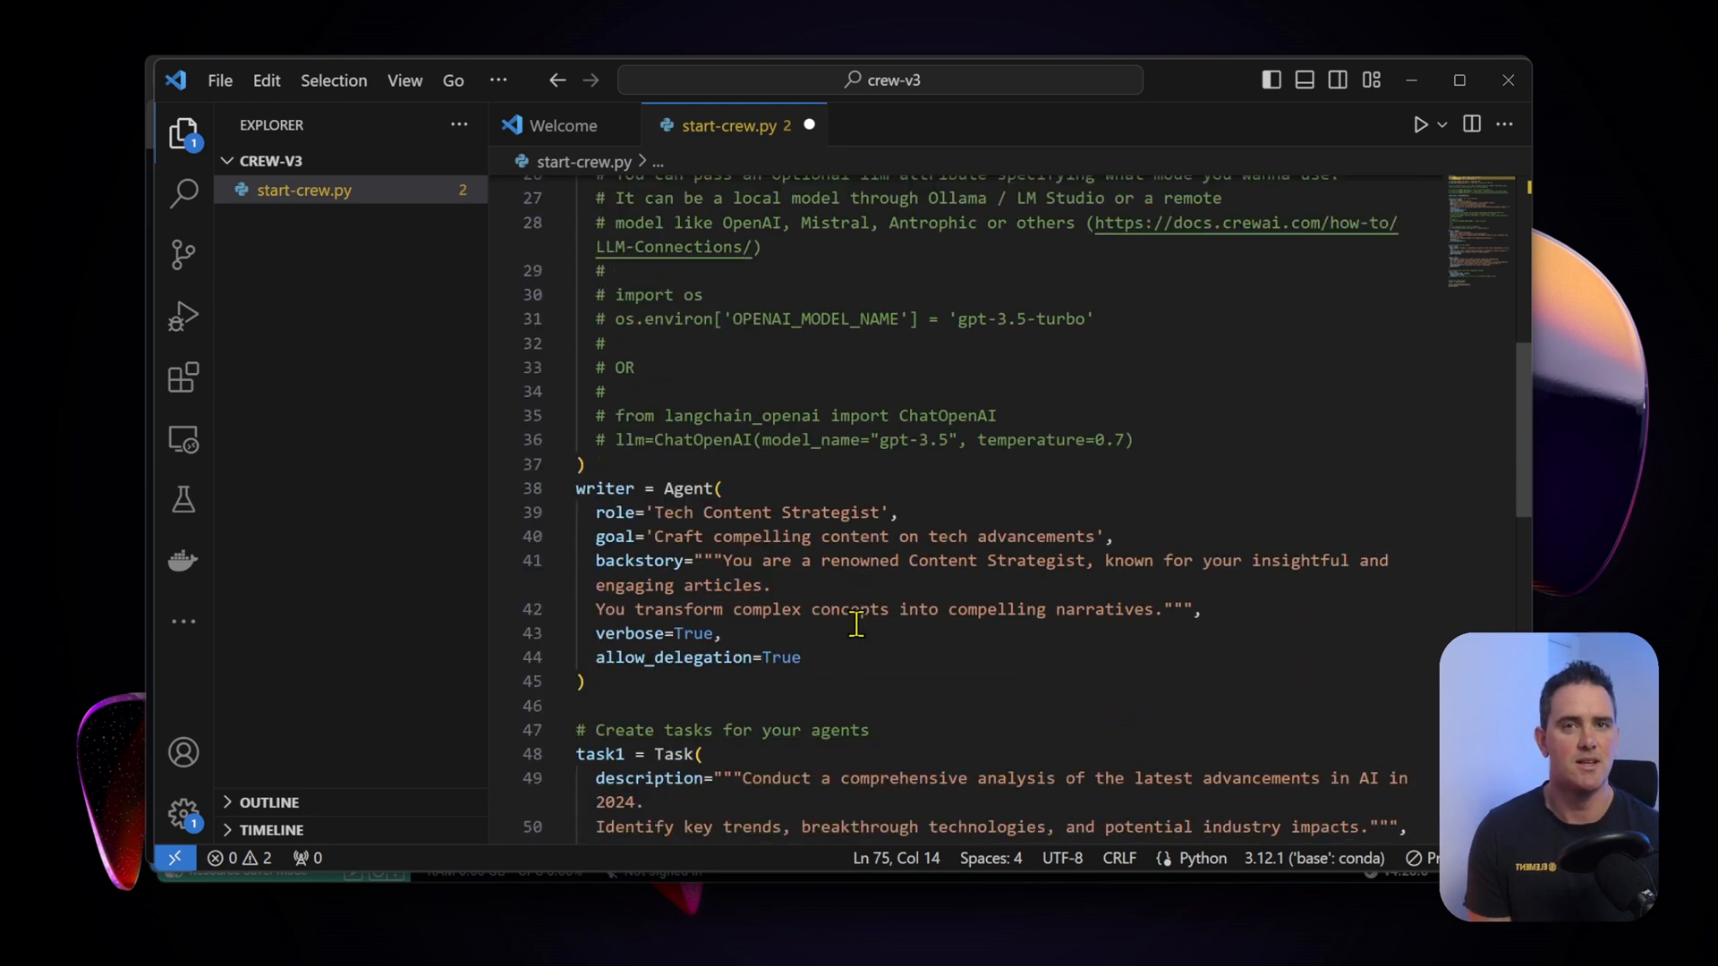
scroll(down, 3)
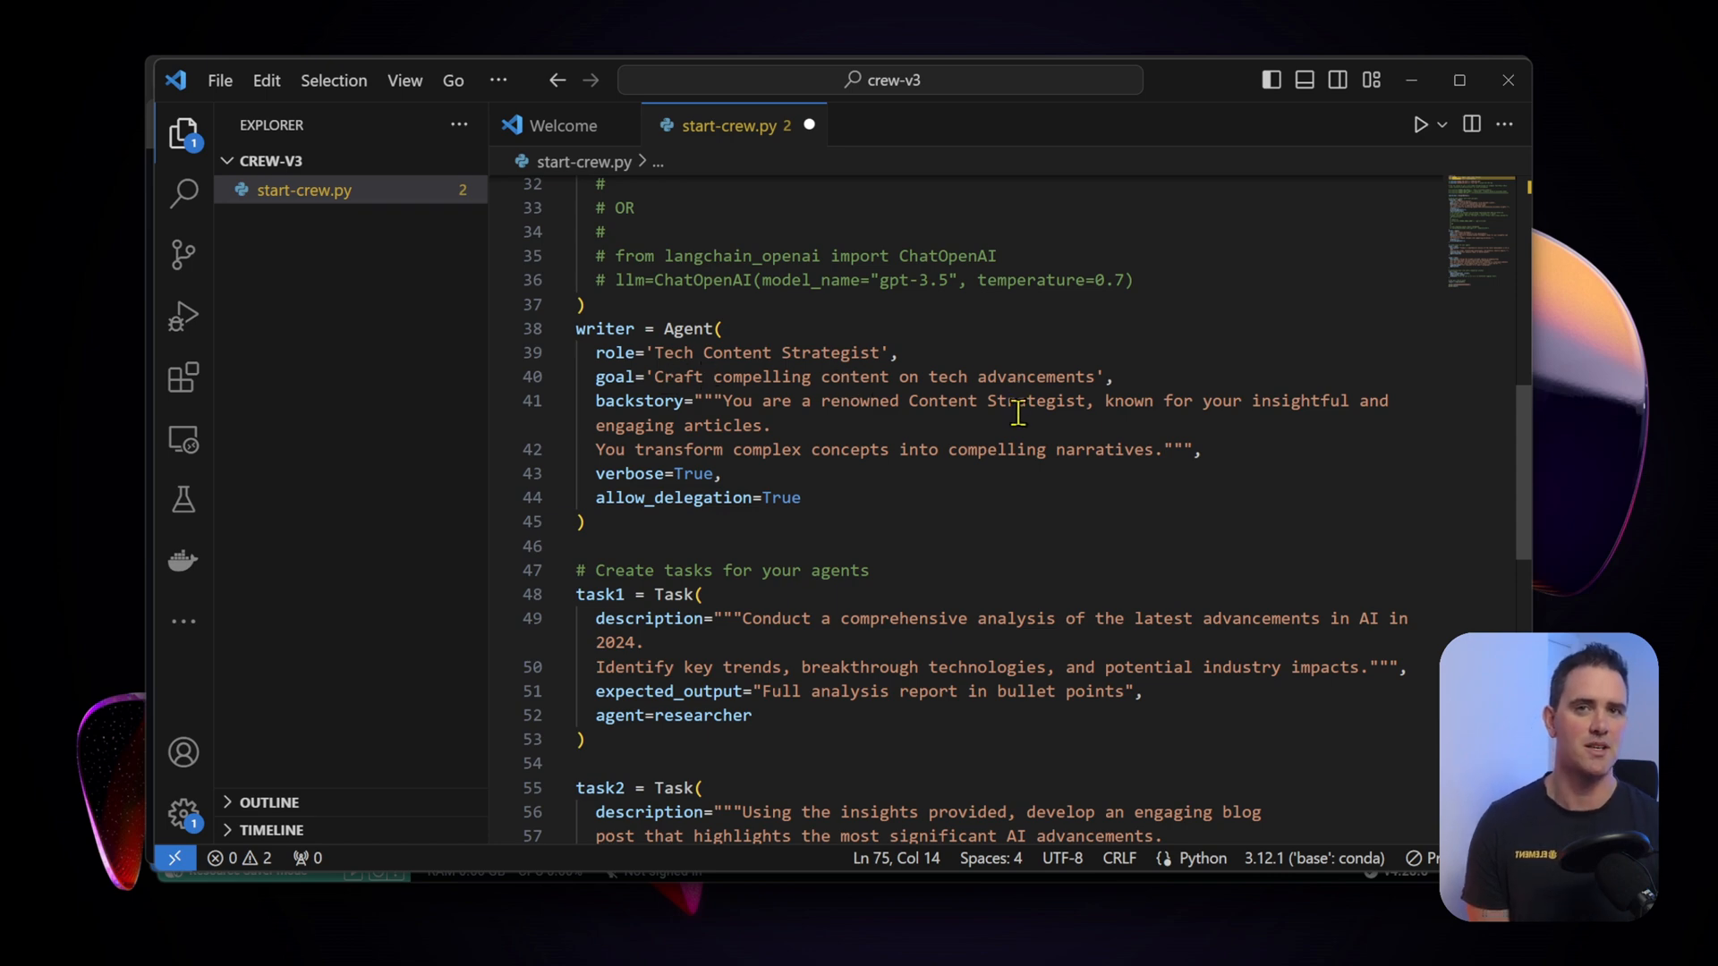
scroll(up, 3)
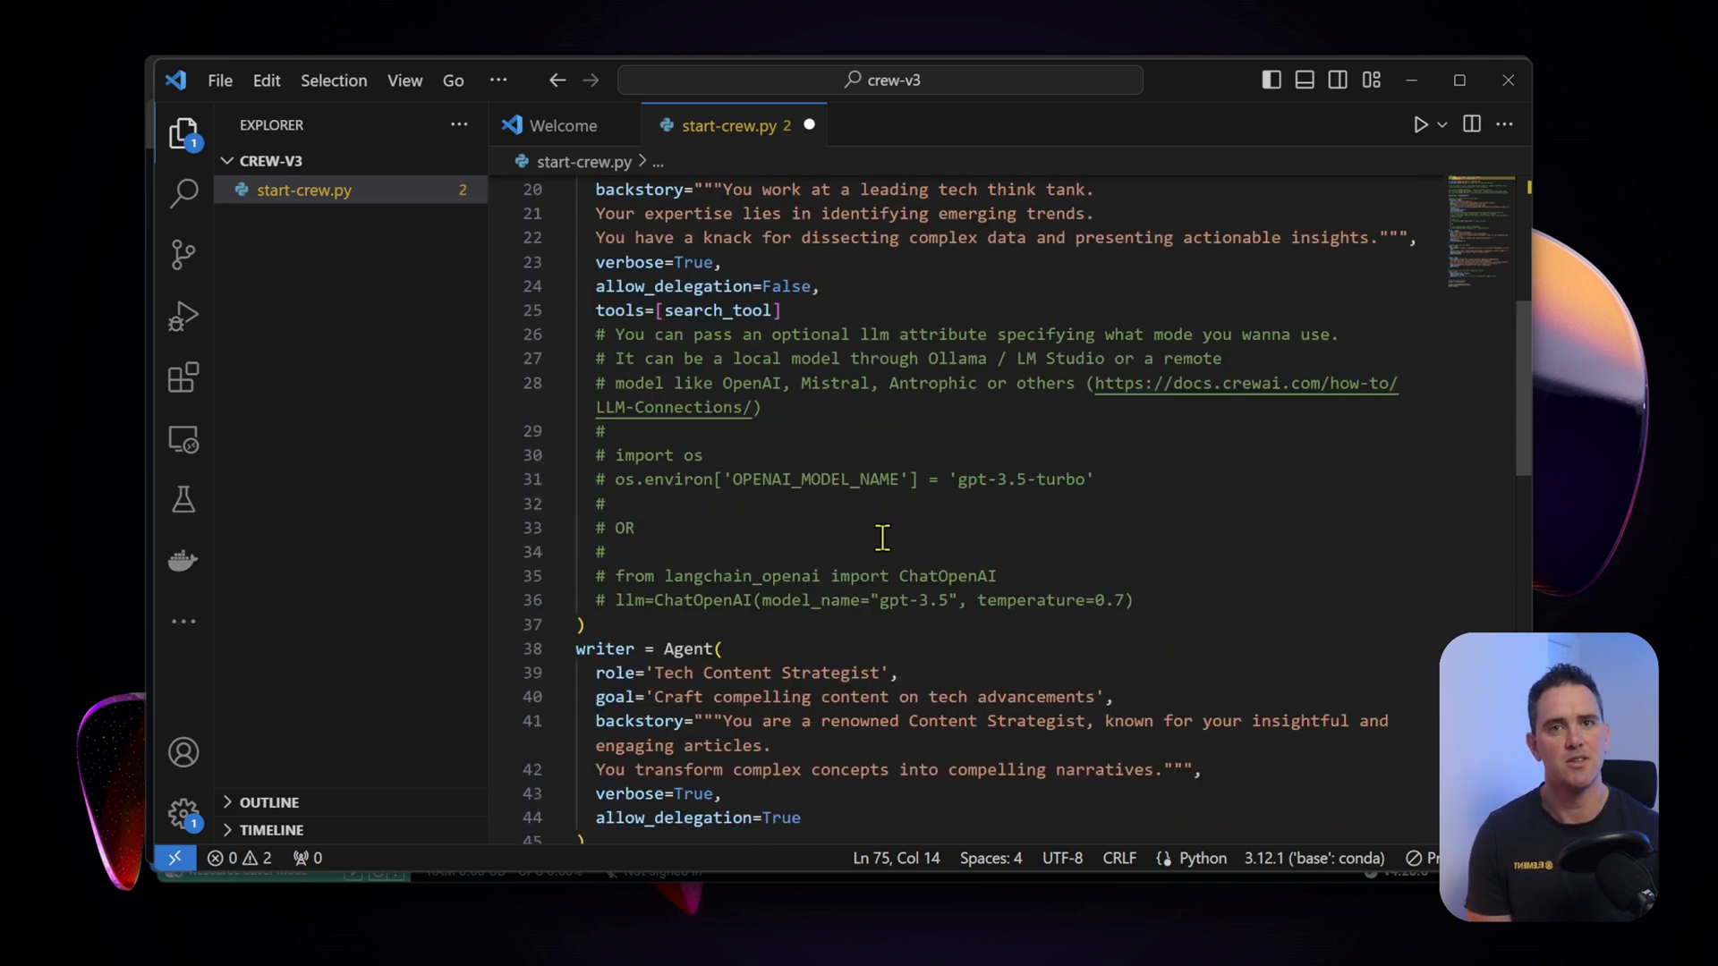
scroll(up, 3)
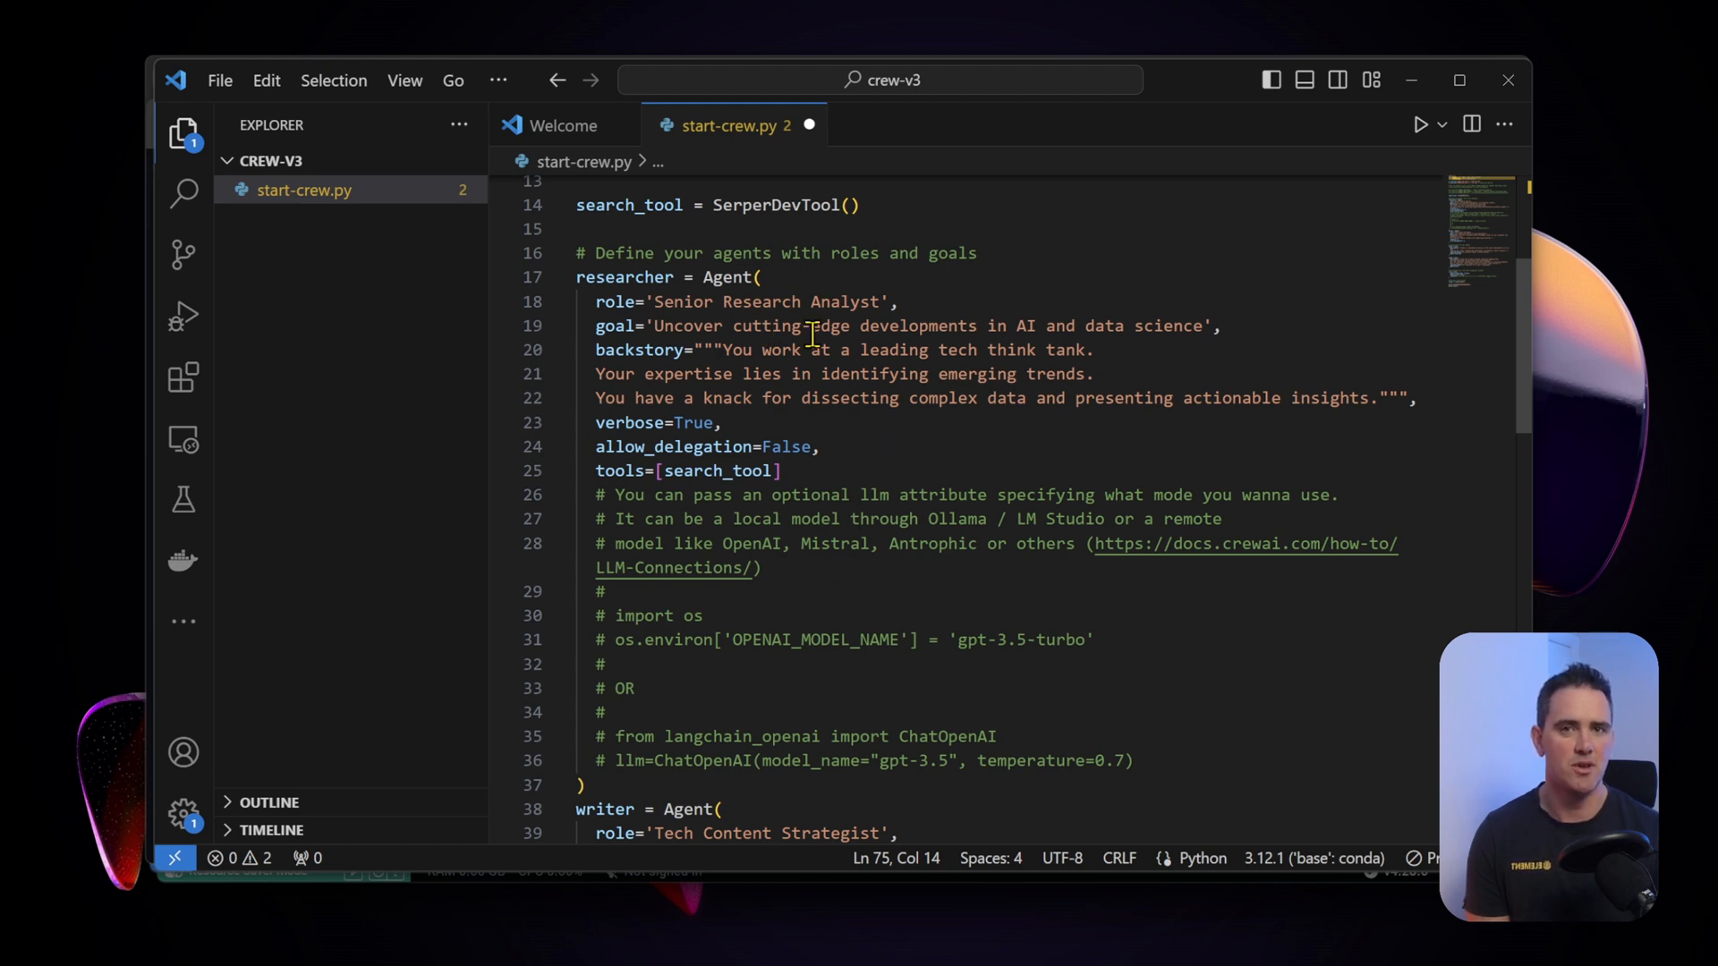
scroll(down, 3)
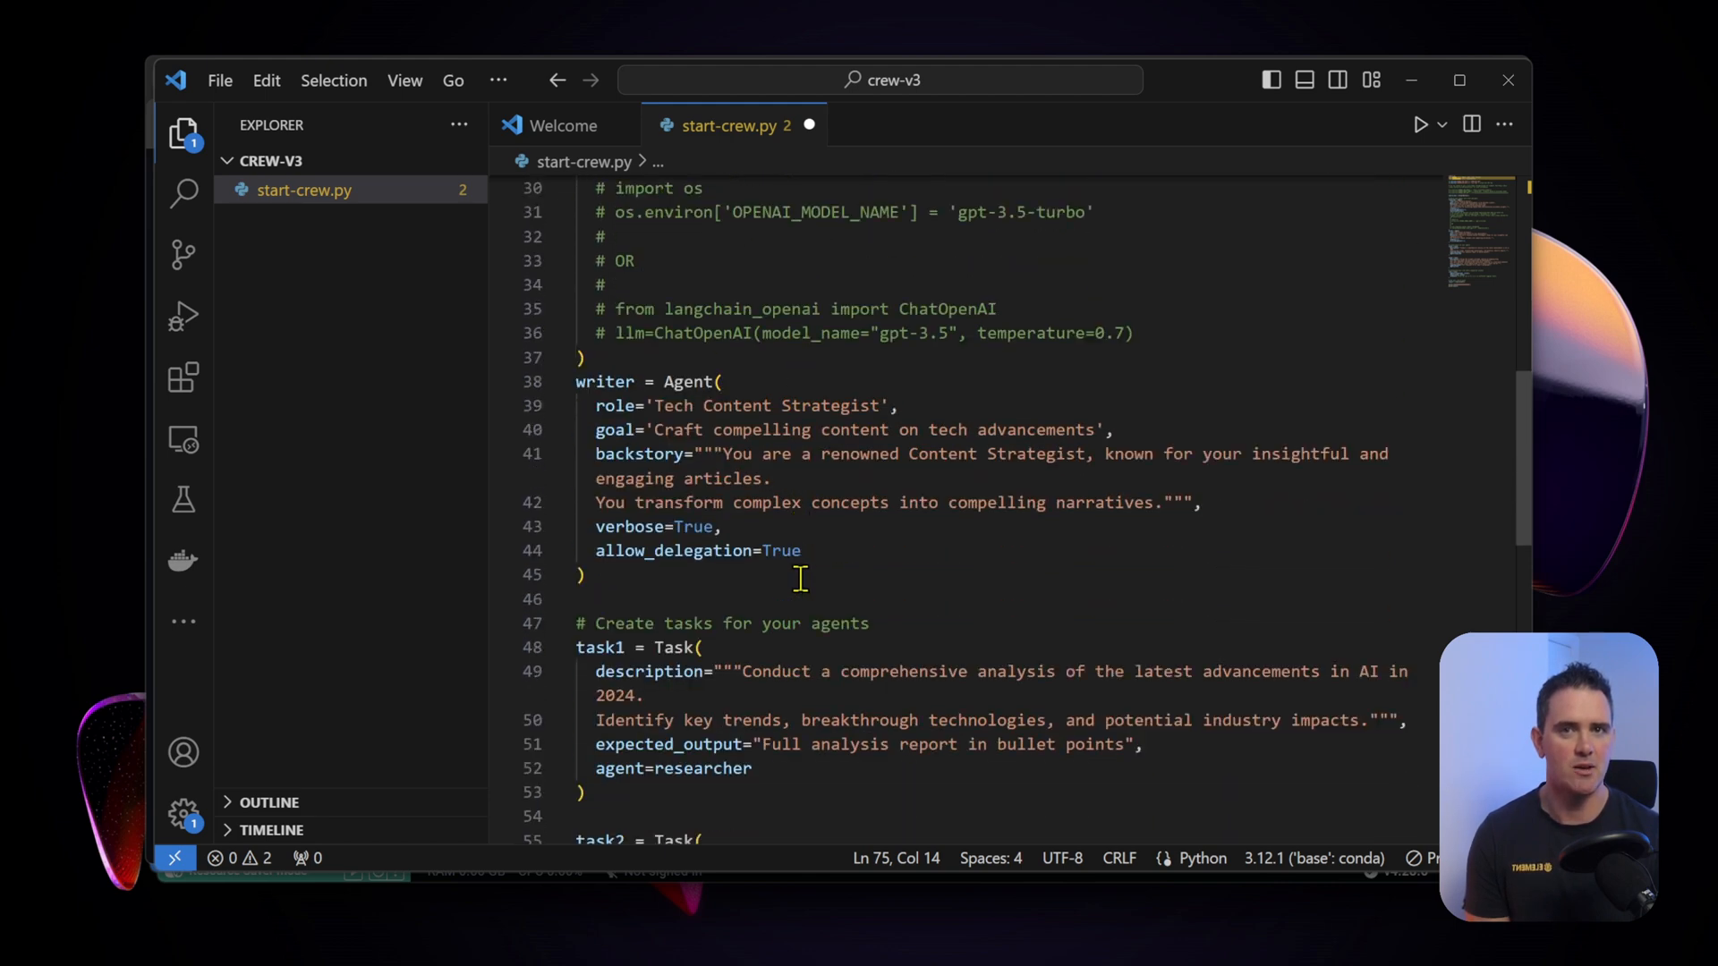
scroll(down, 3)
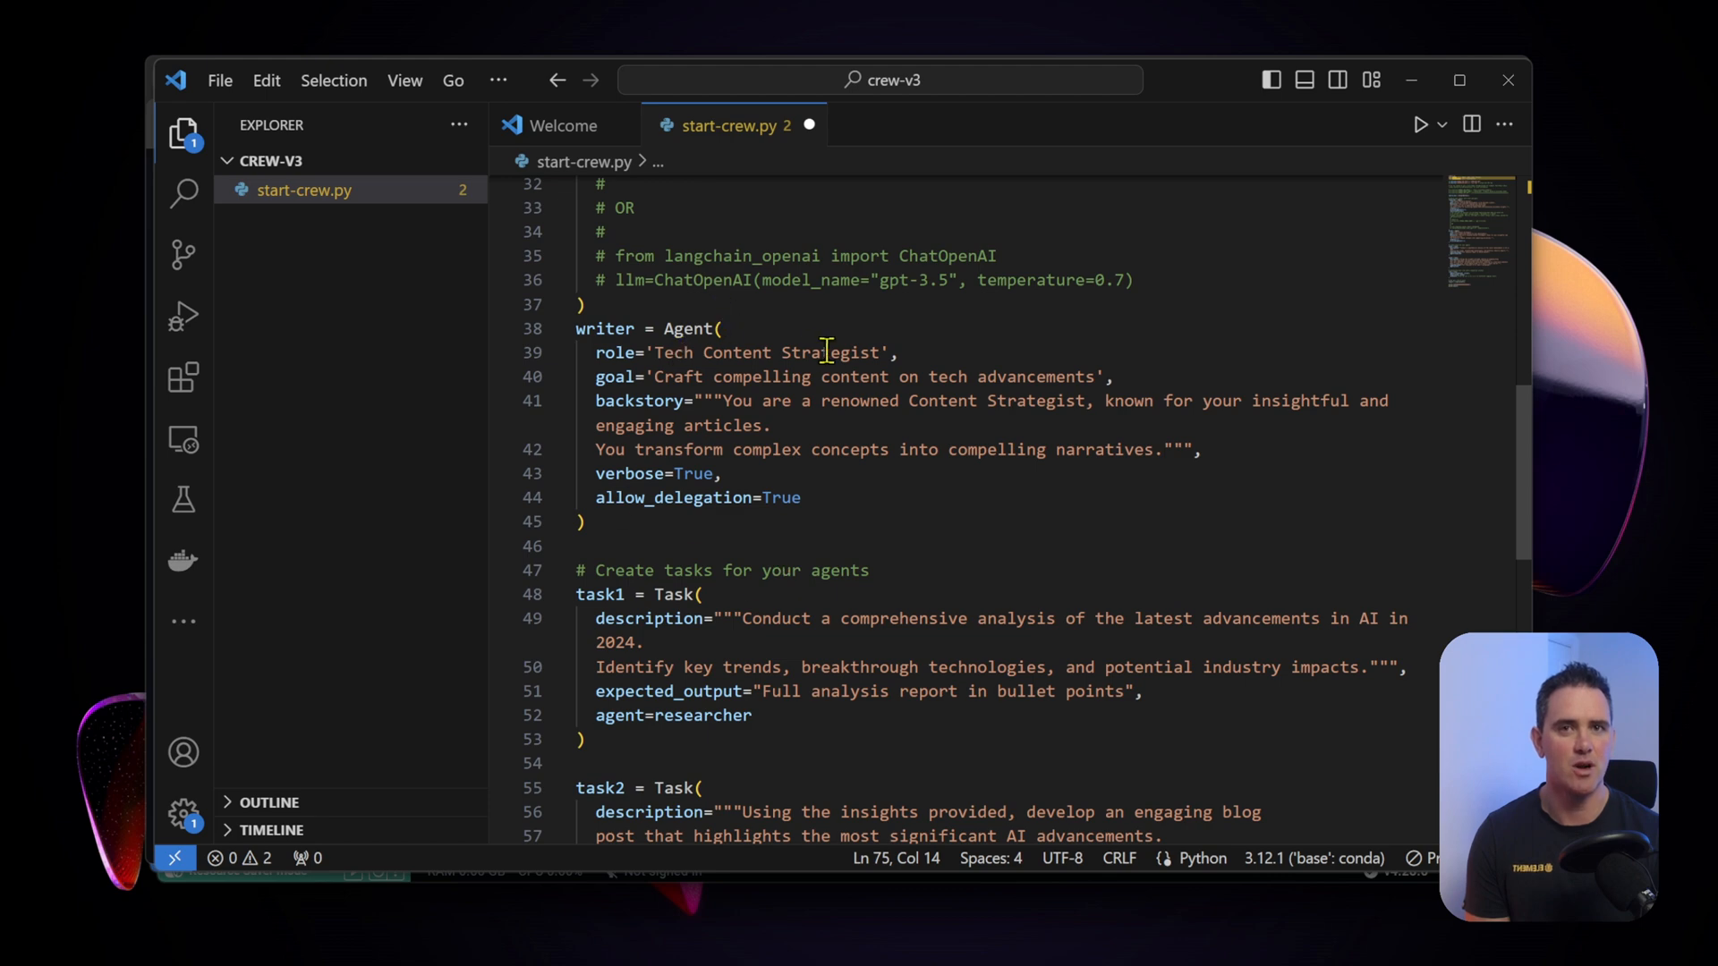
mouse_move(858, 425)
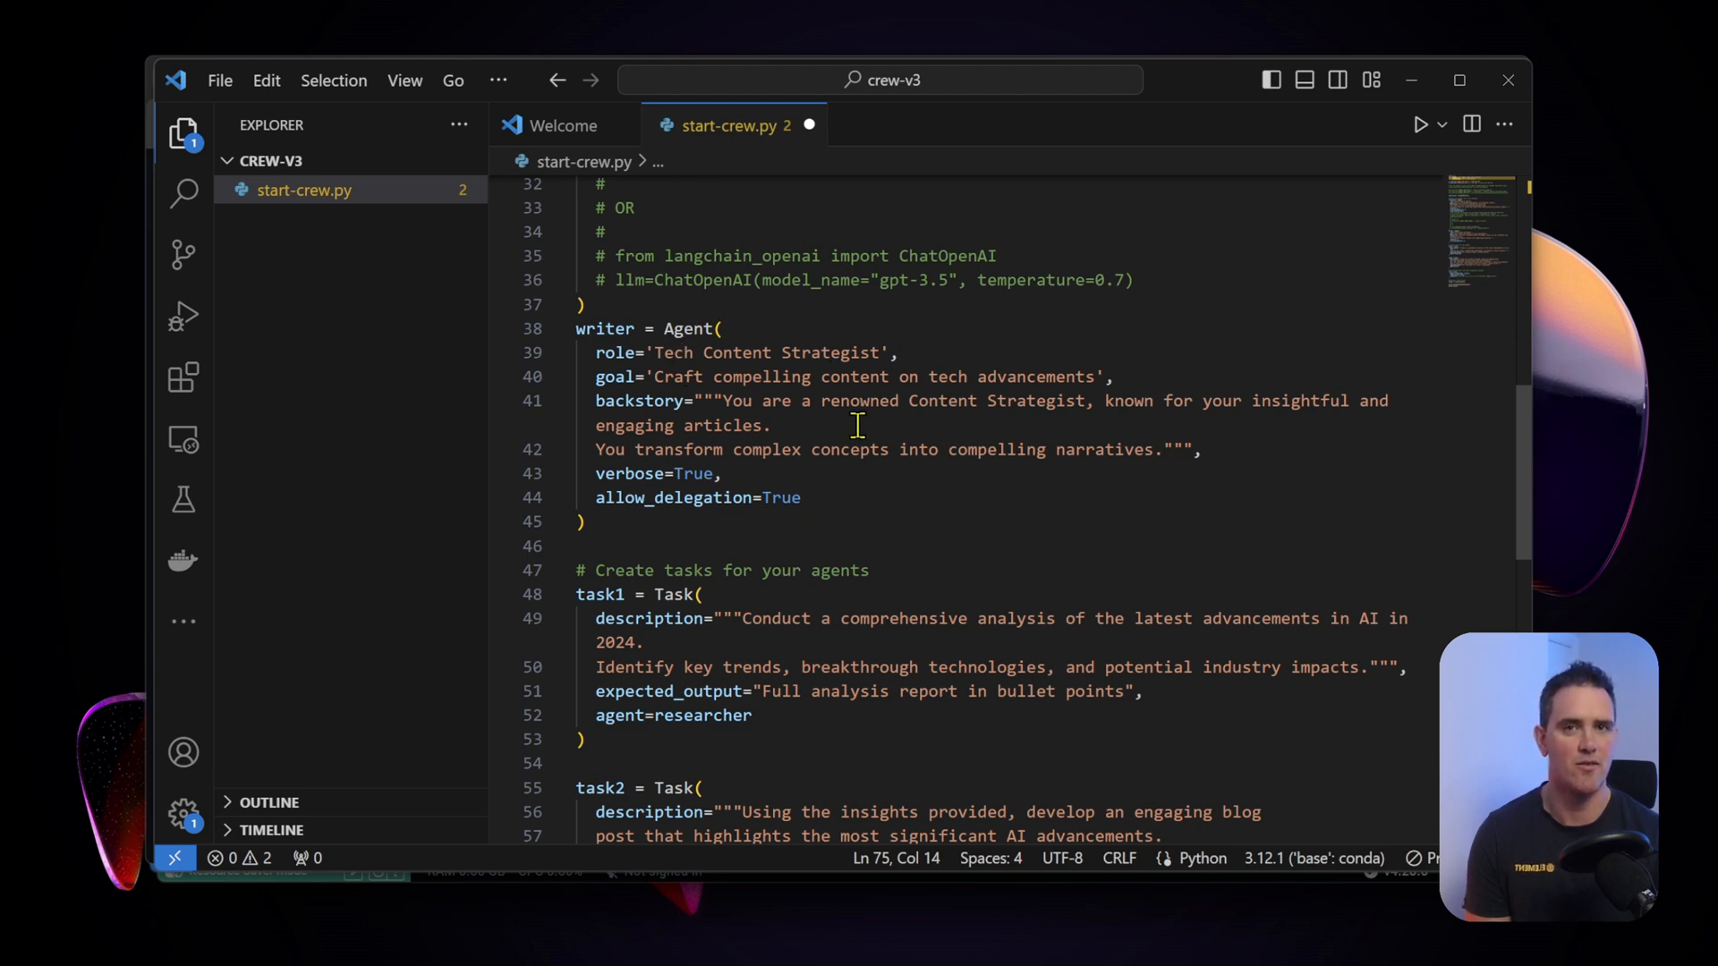
mouse_move(781, 497)
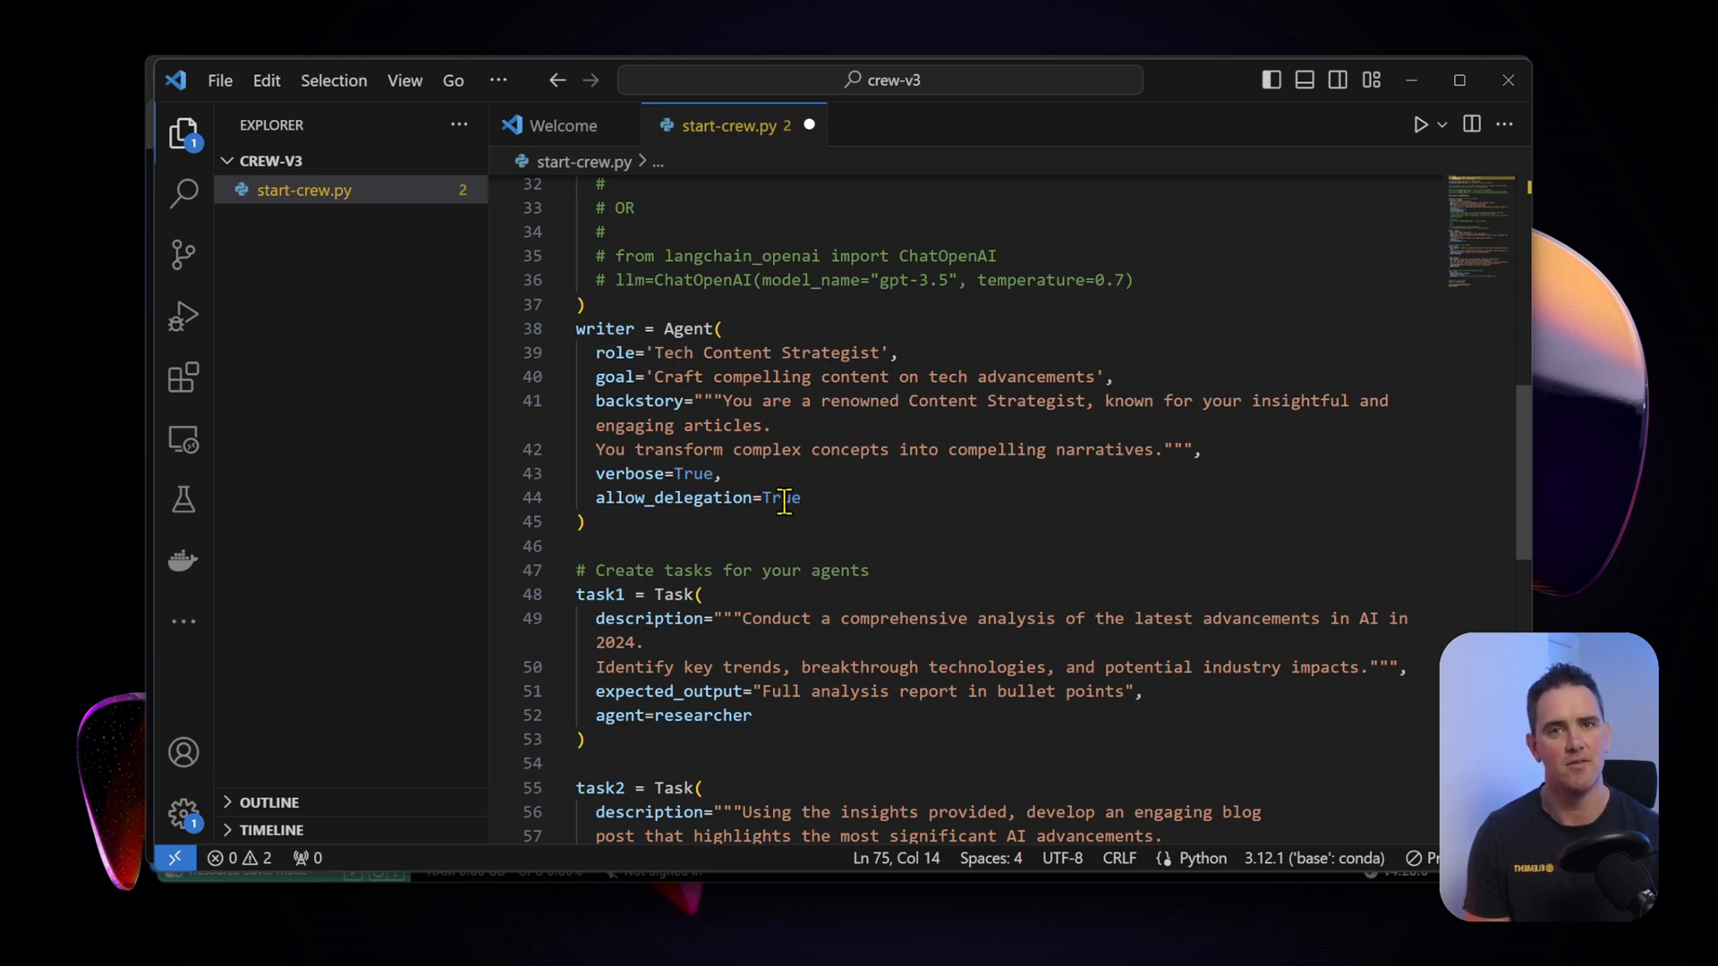
scroll(up, 3)
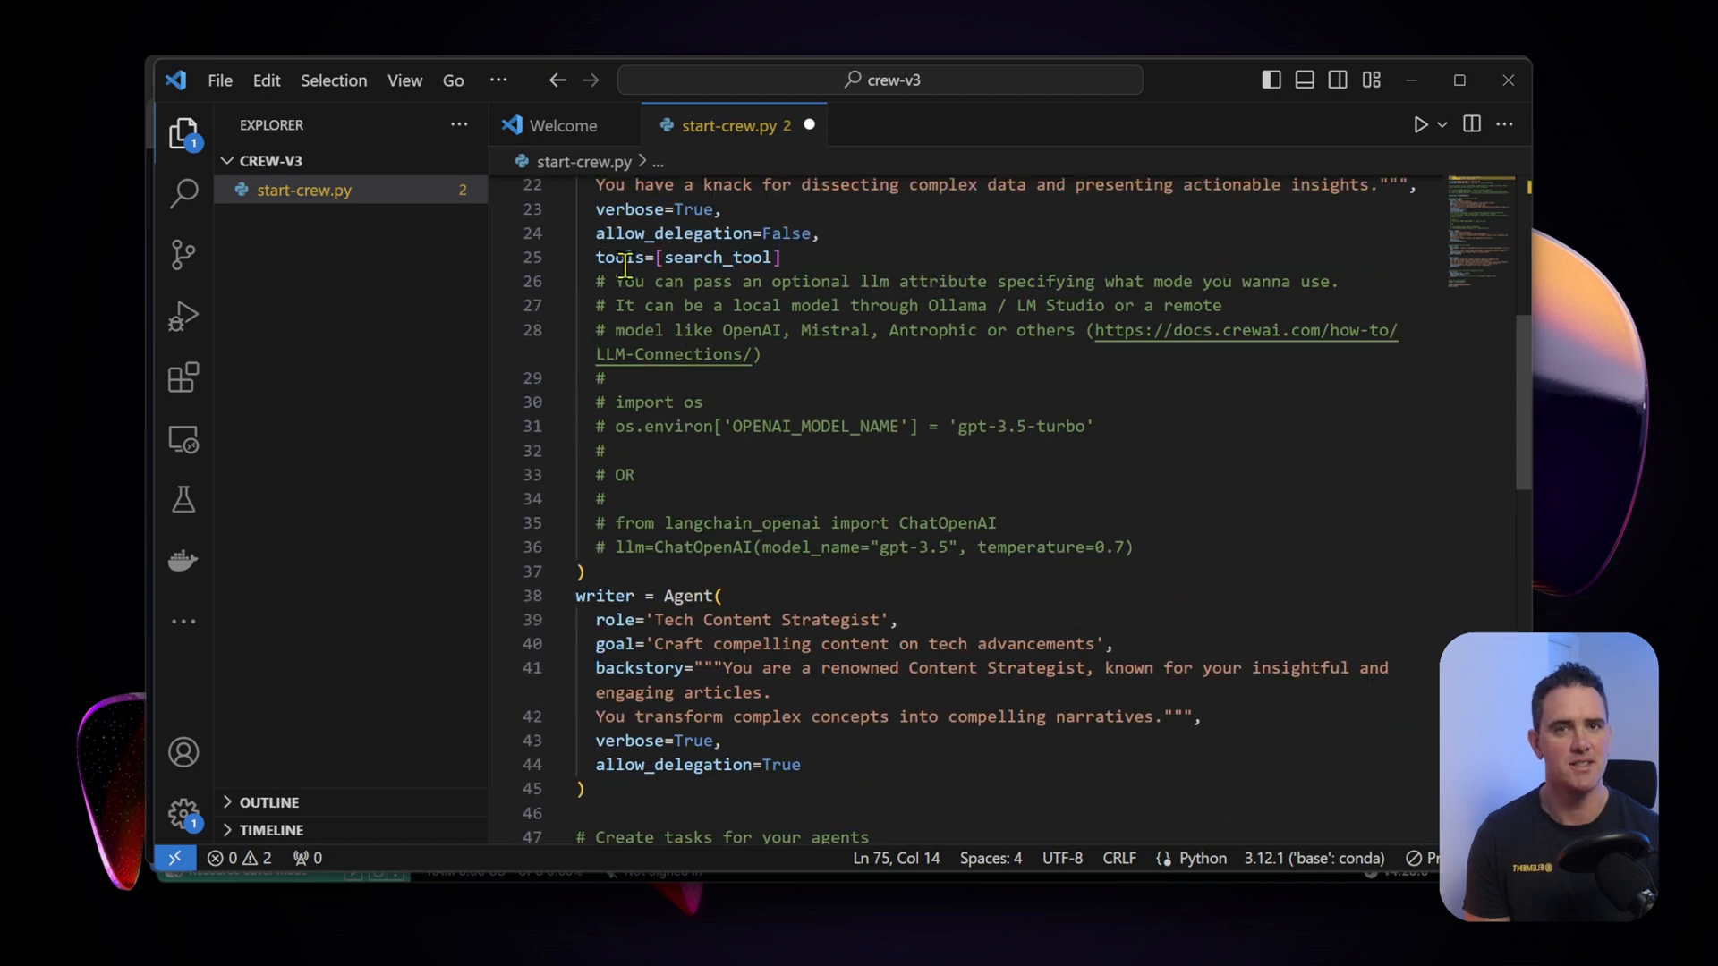
scroll(down, 3)
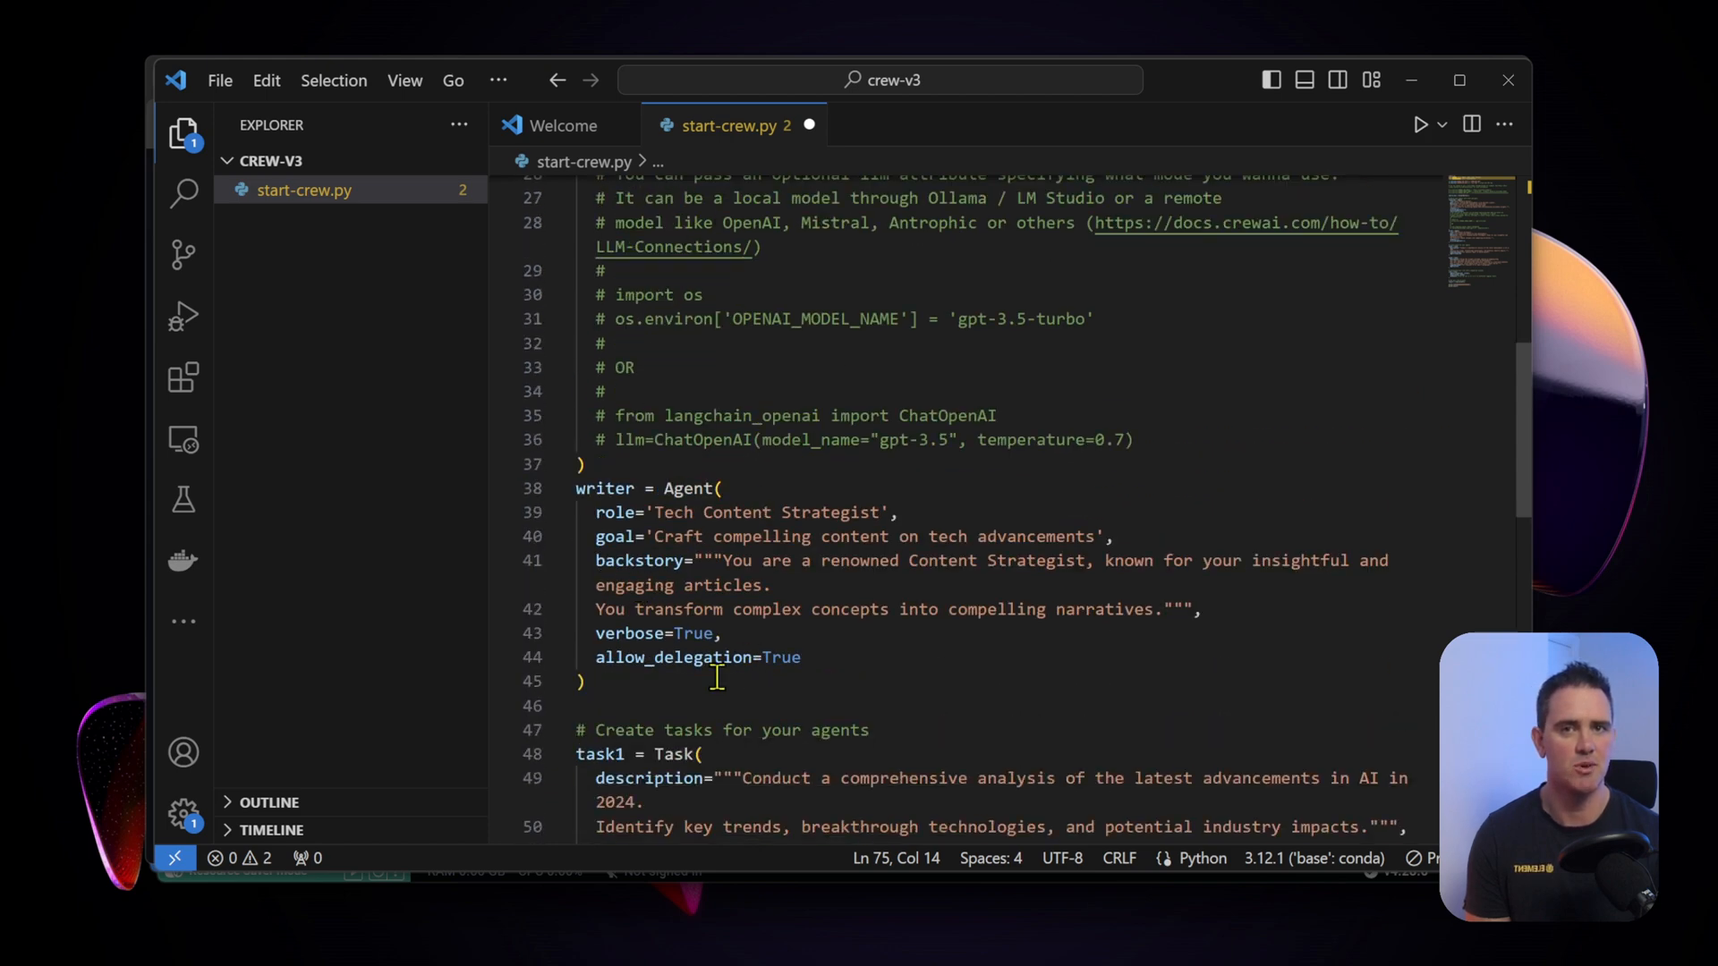
scroll(down, 3)
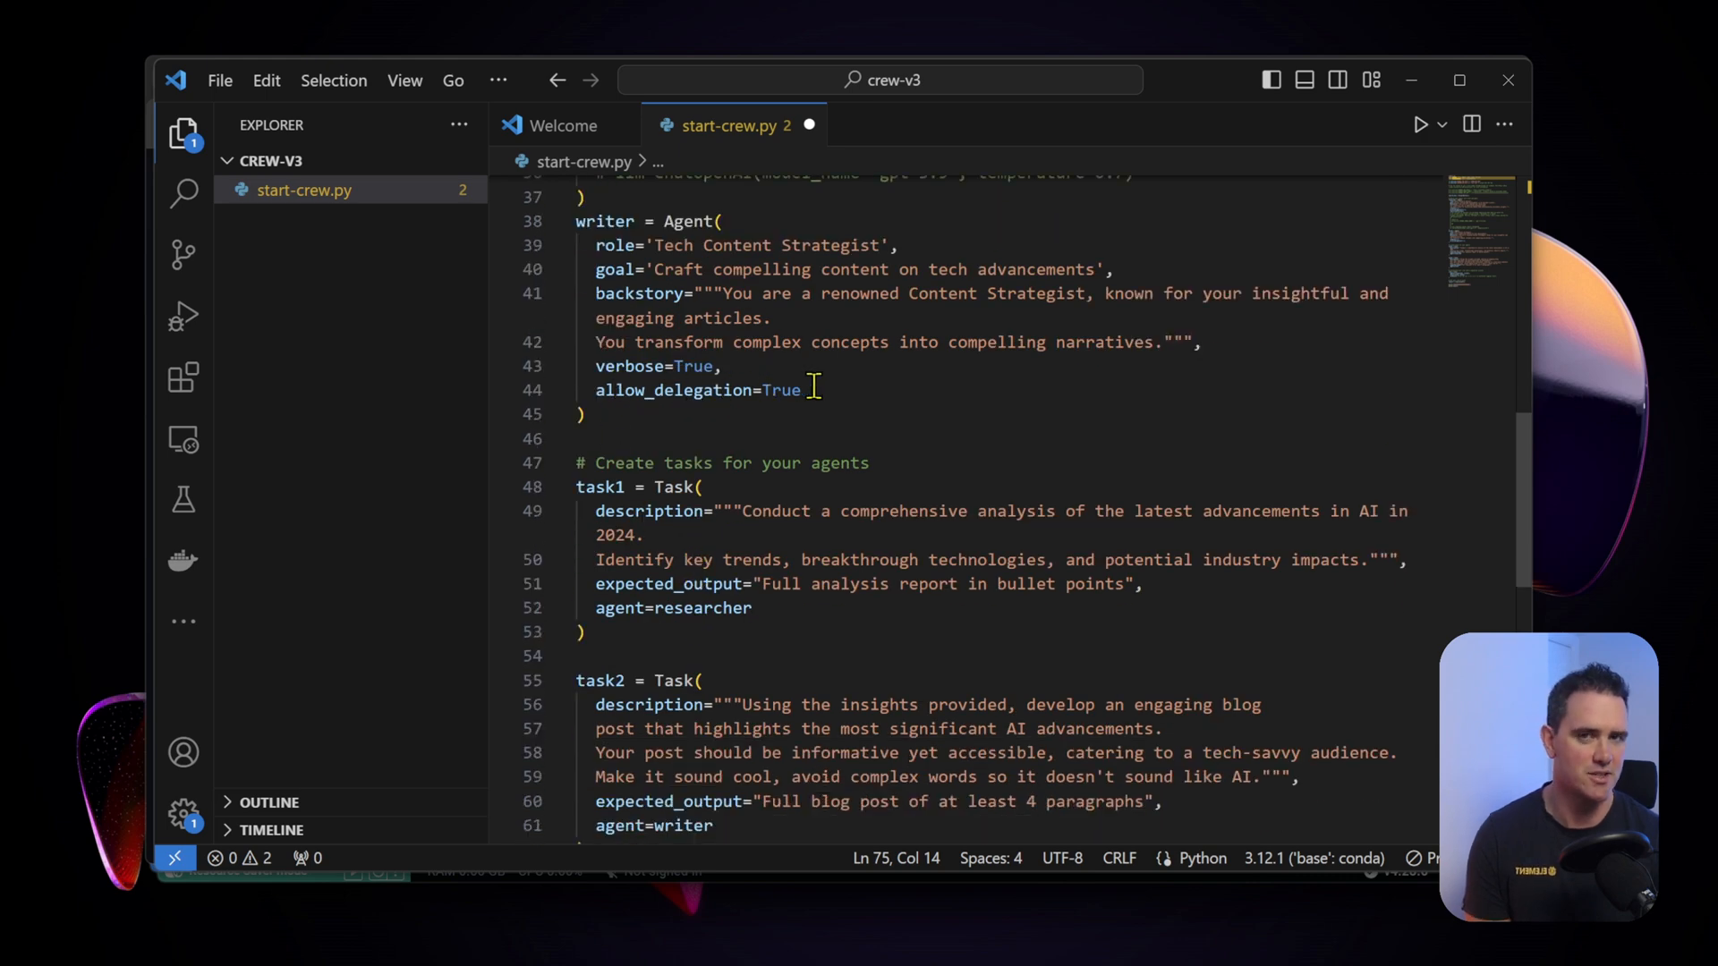
mouse_move(787, 390)
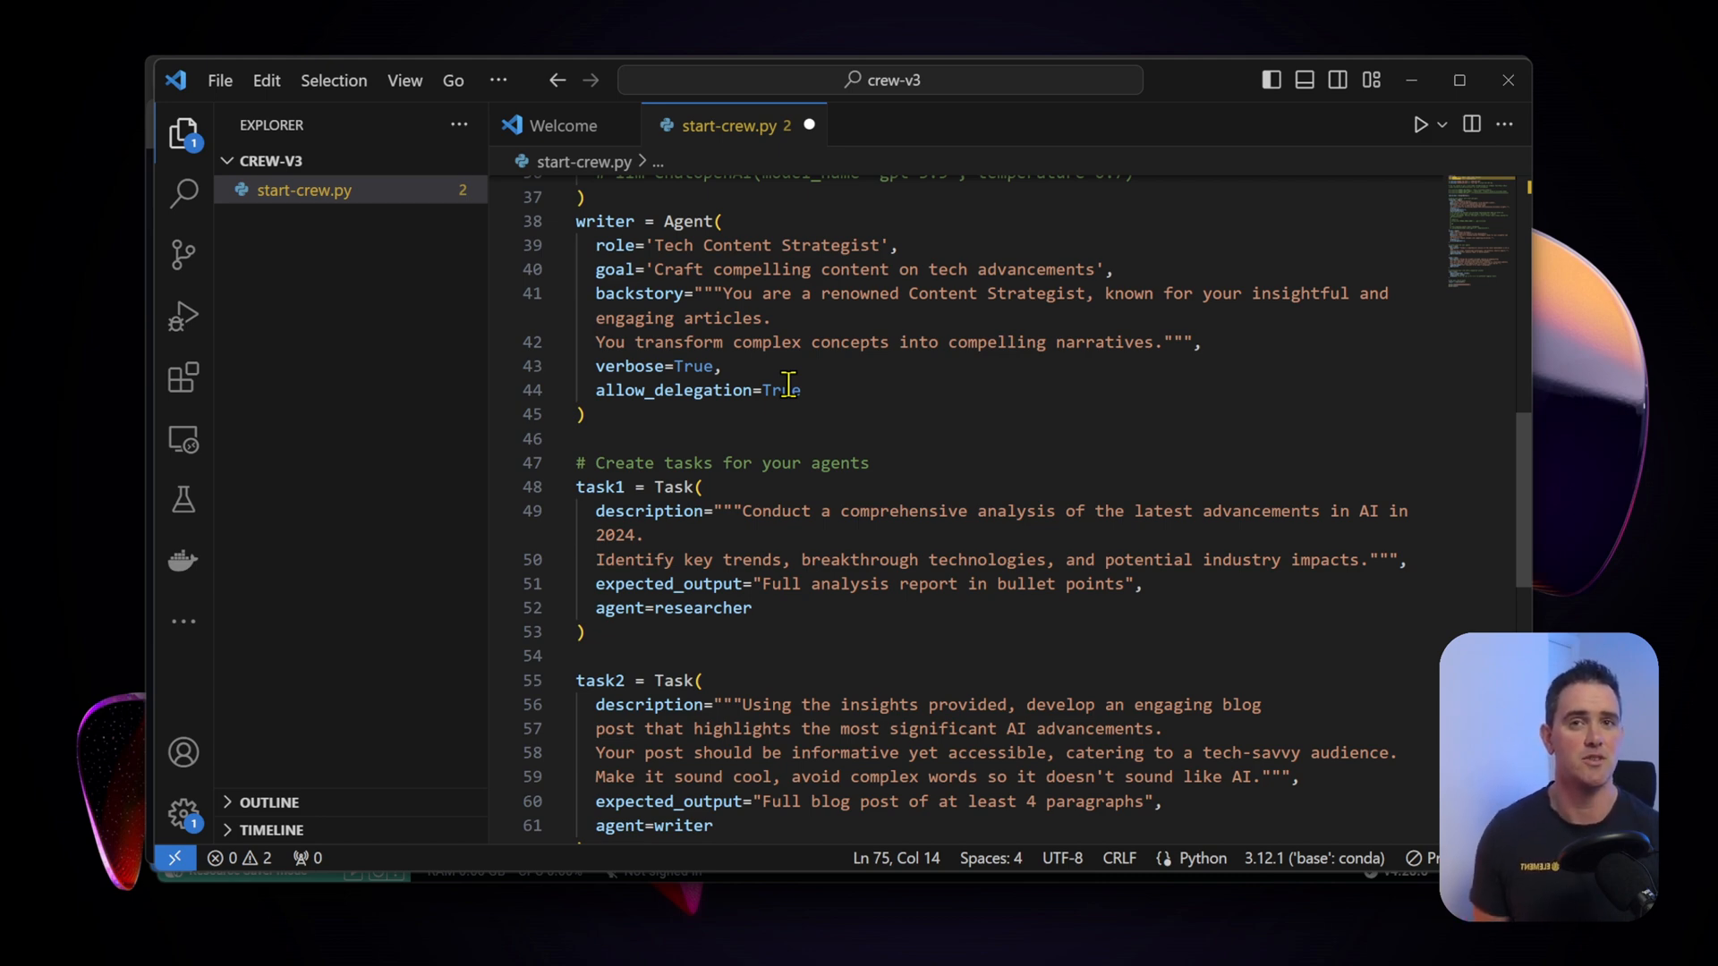
scroll(down, 3)
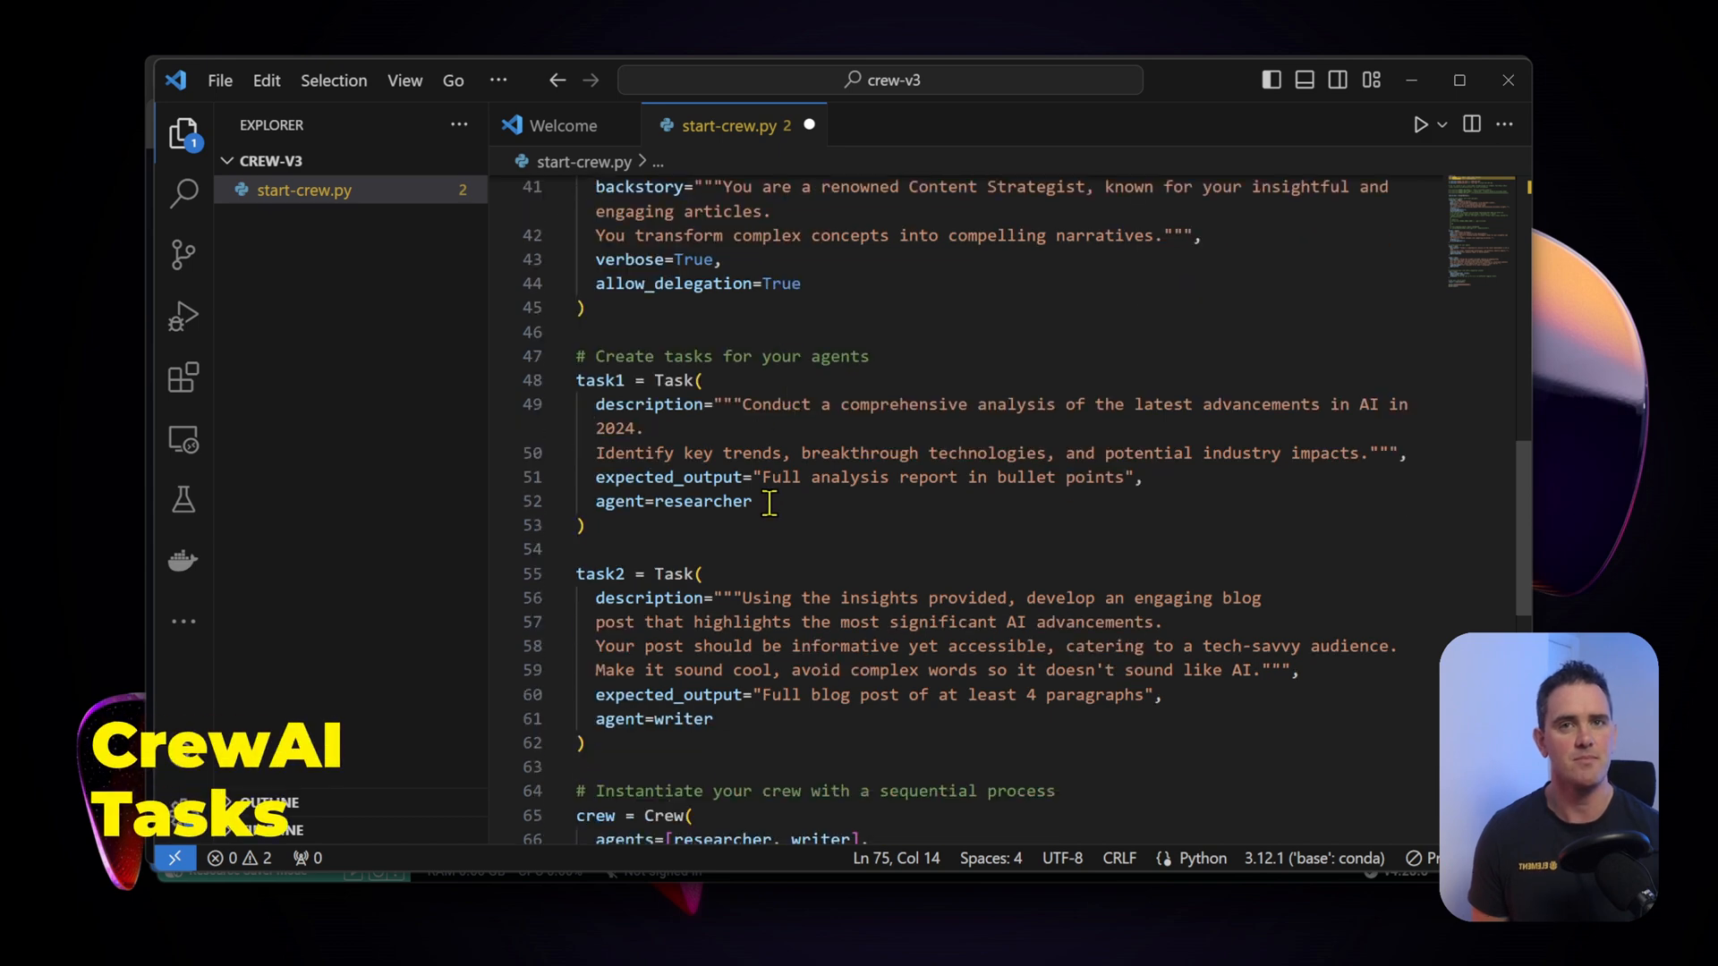
scroll(down, 3)
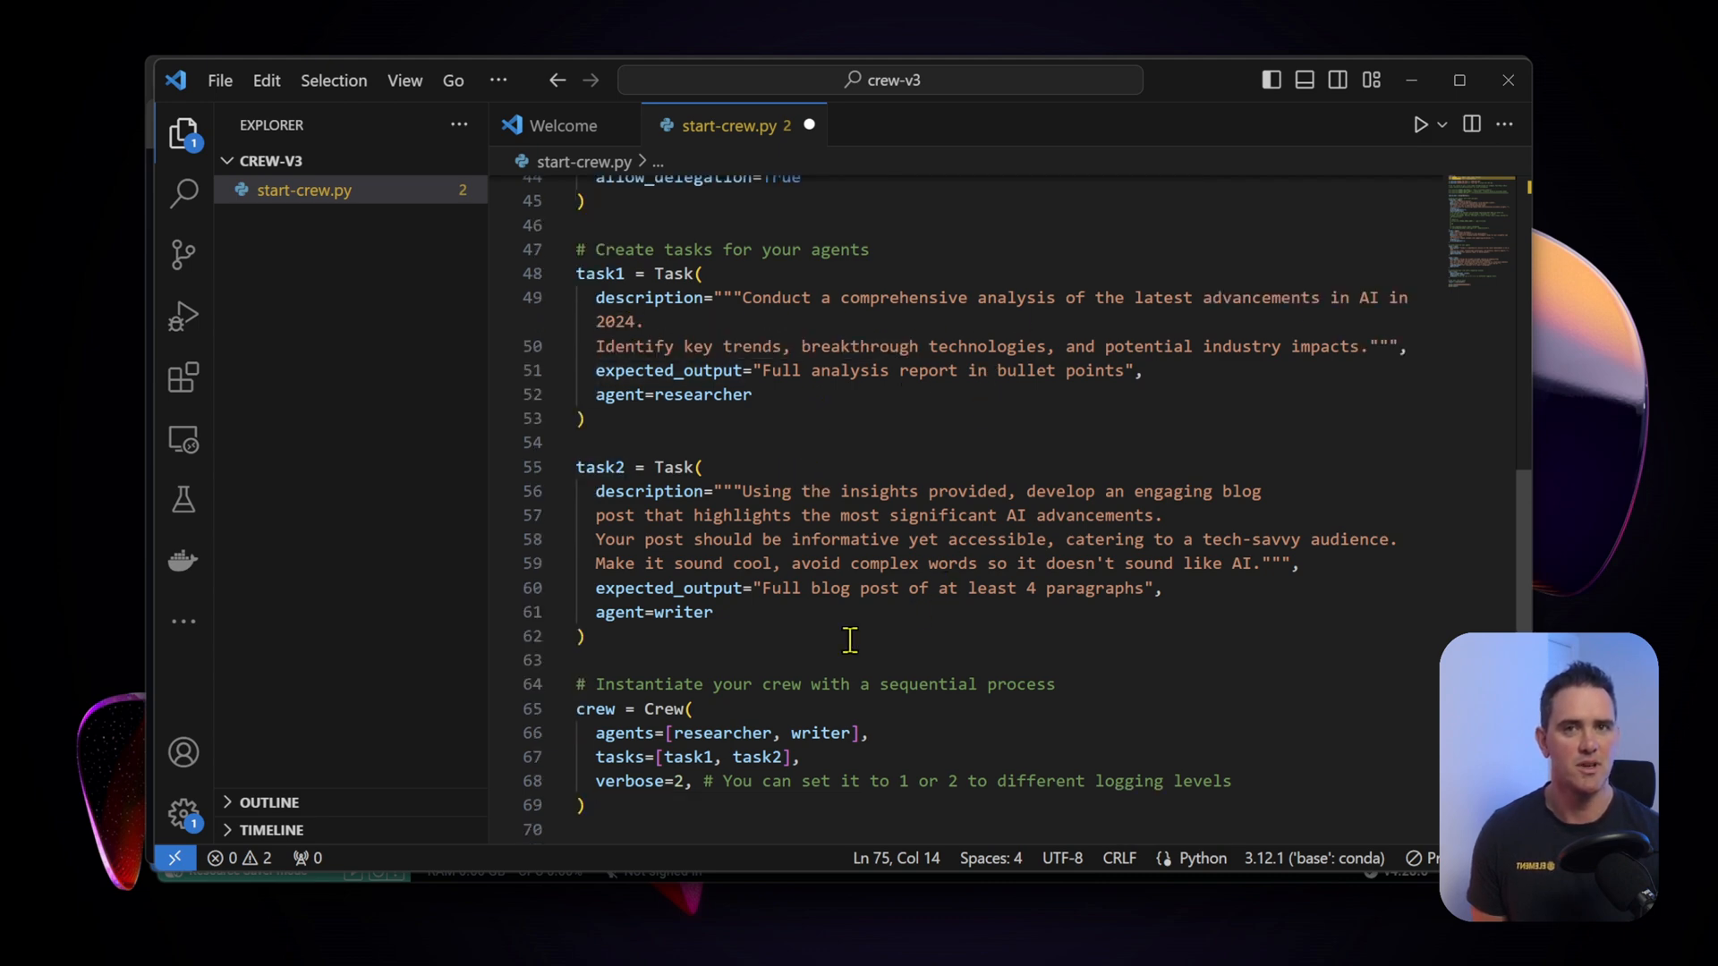
scroll(up, 3)
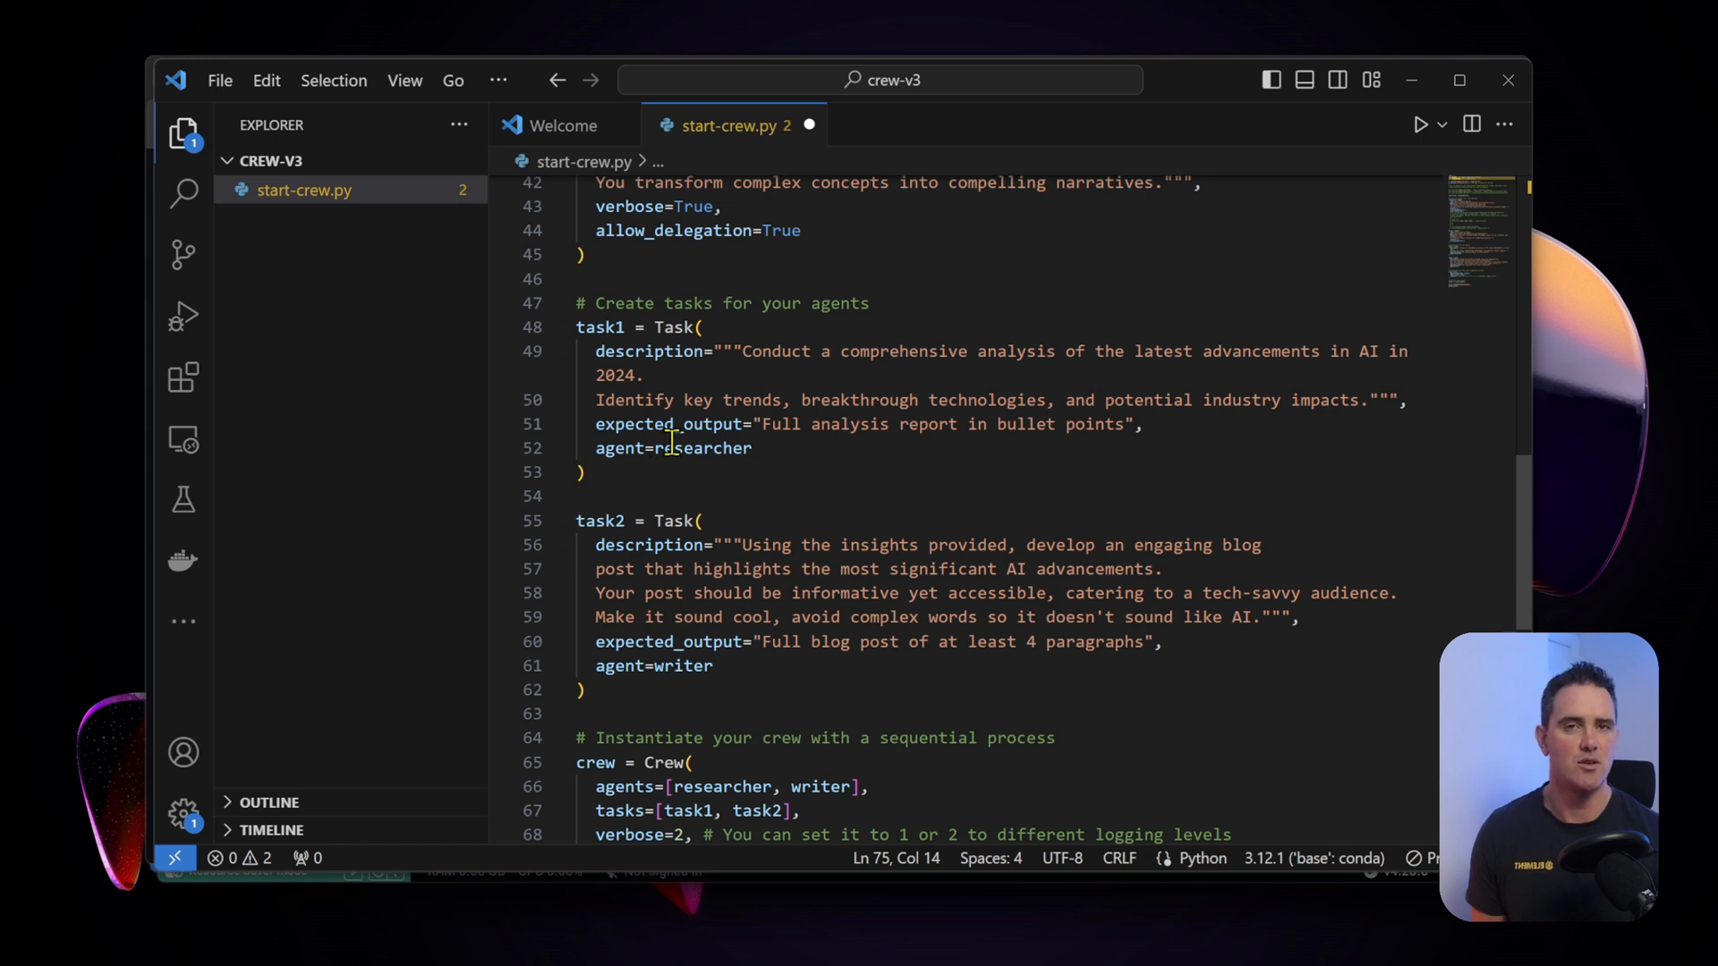
mouse_move(613, 448)
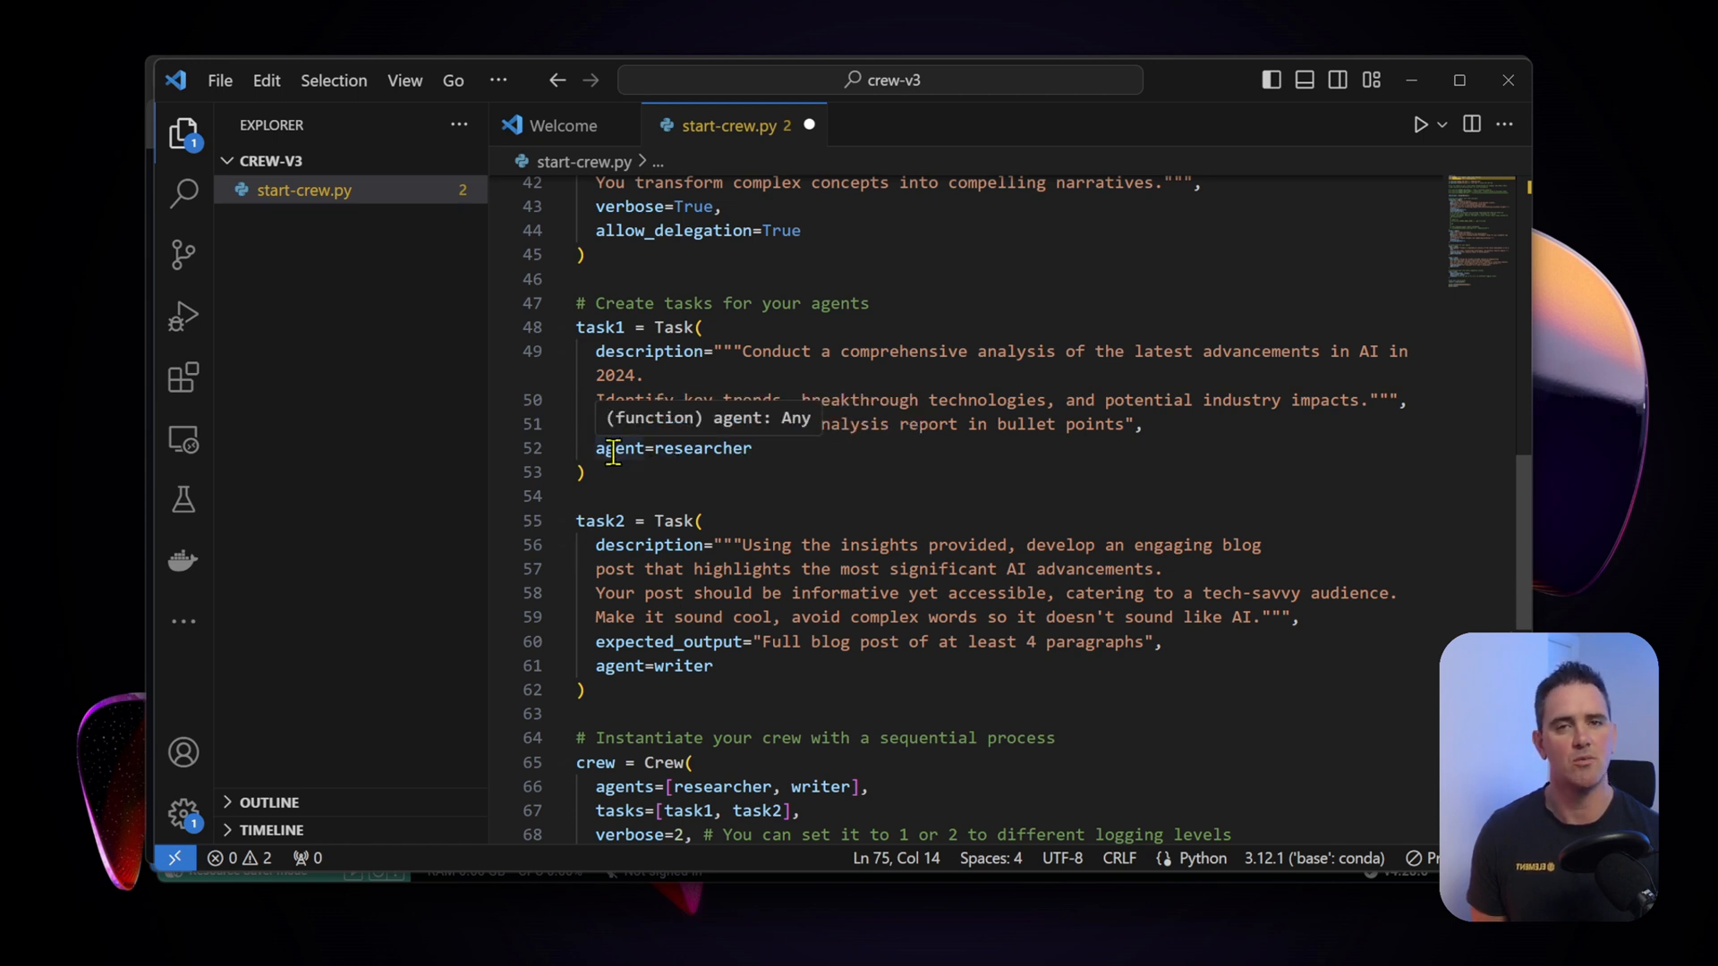
mouse_move(728, 469)
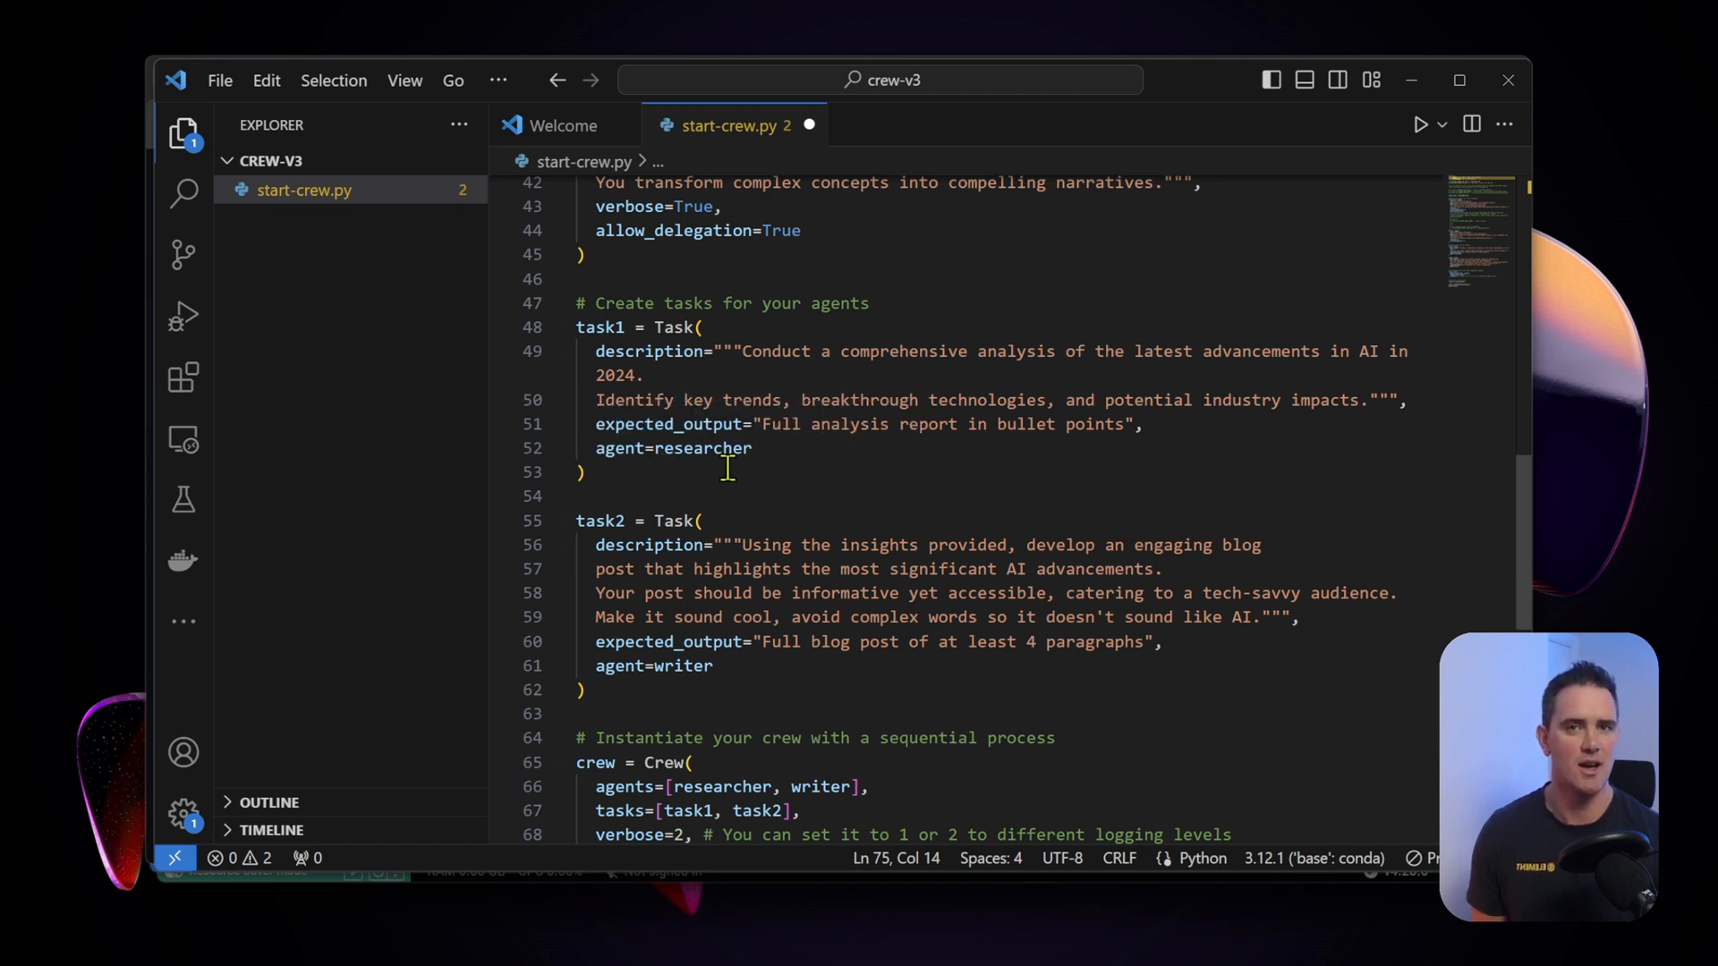
scroll(up, 3)
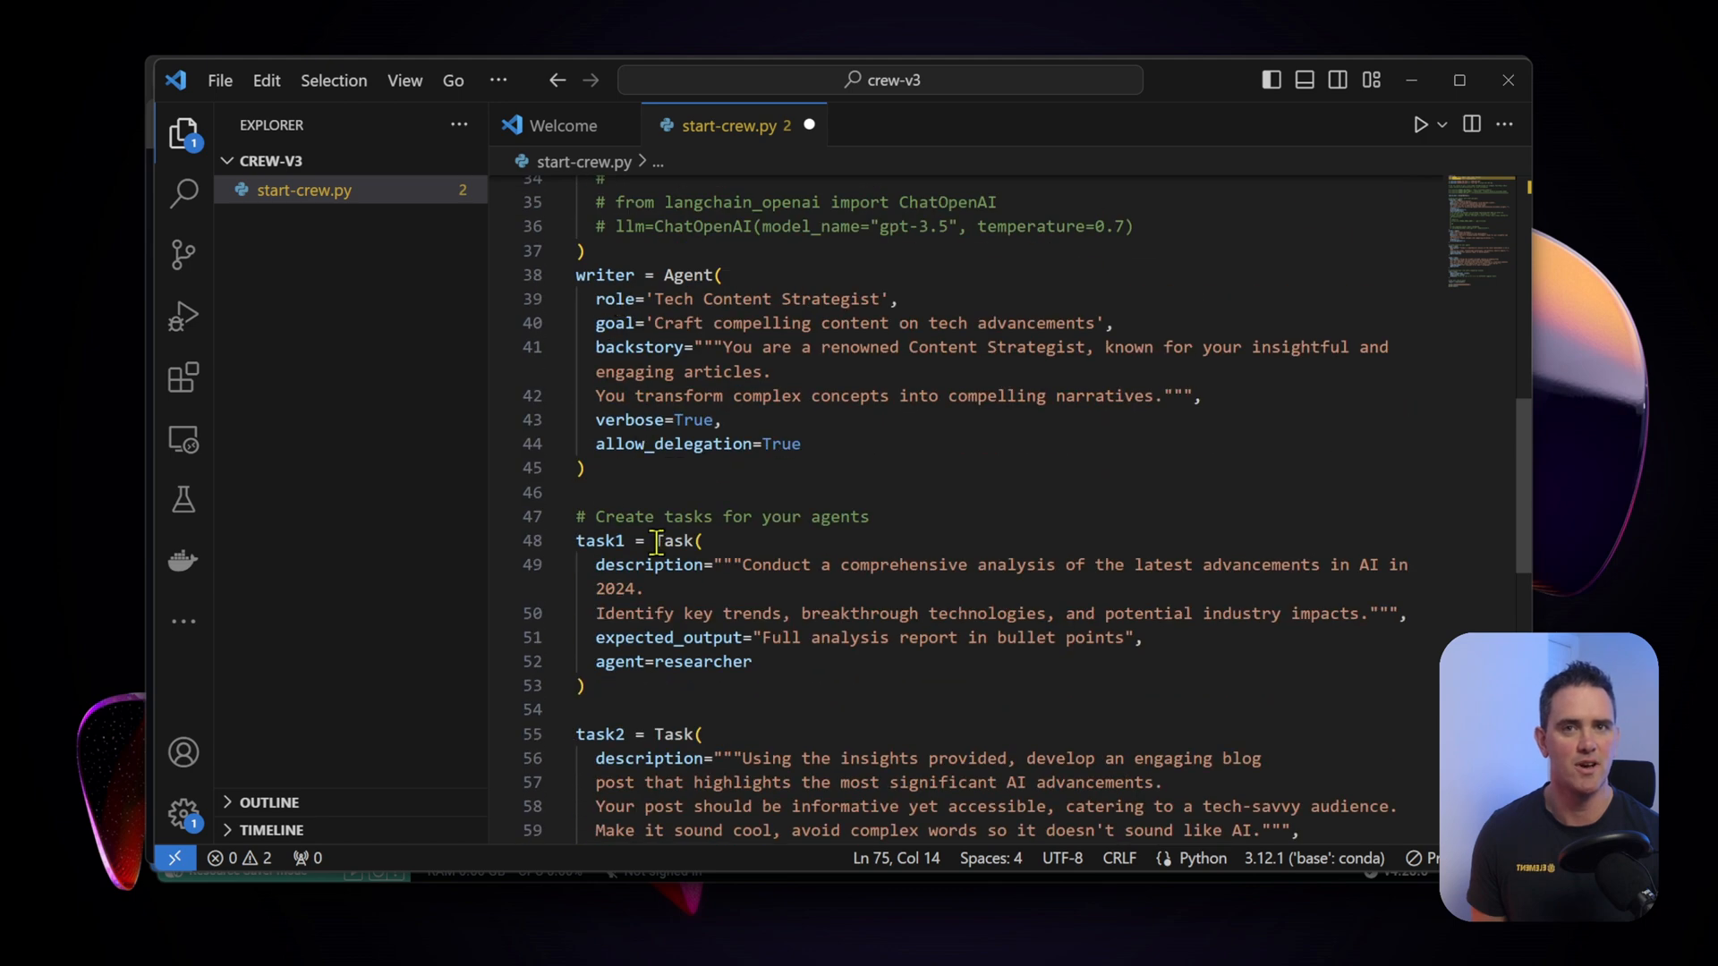
scroll(down, 3)
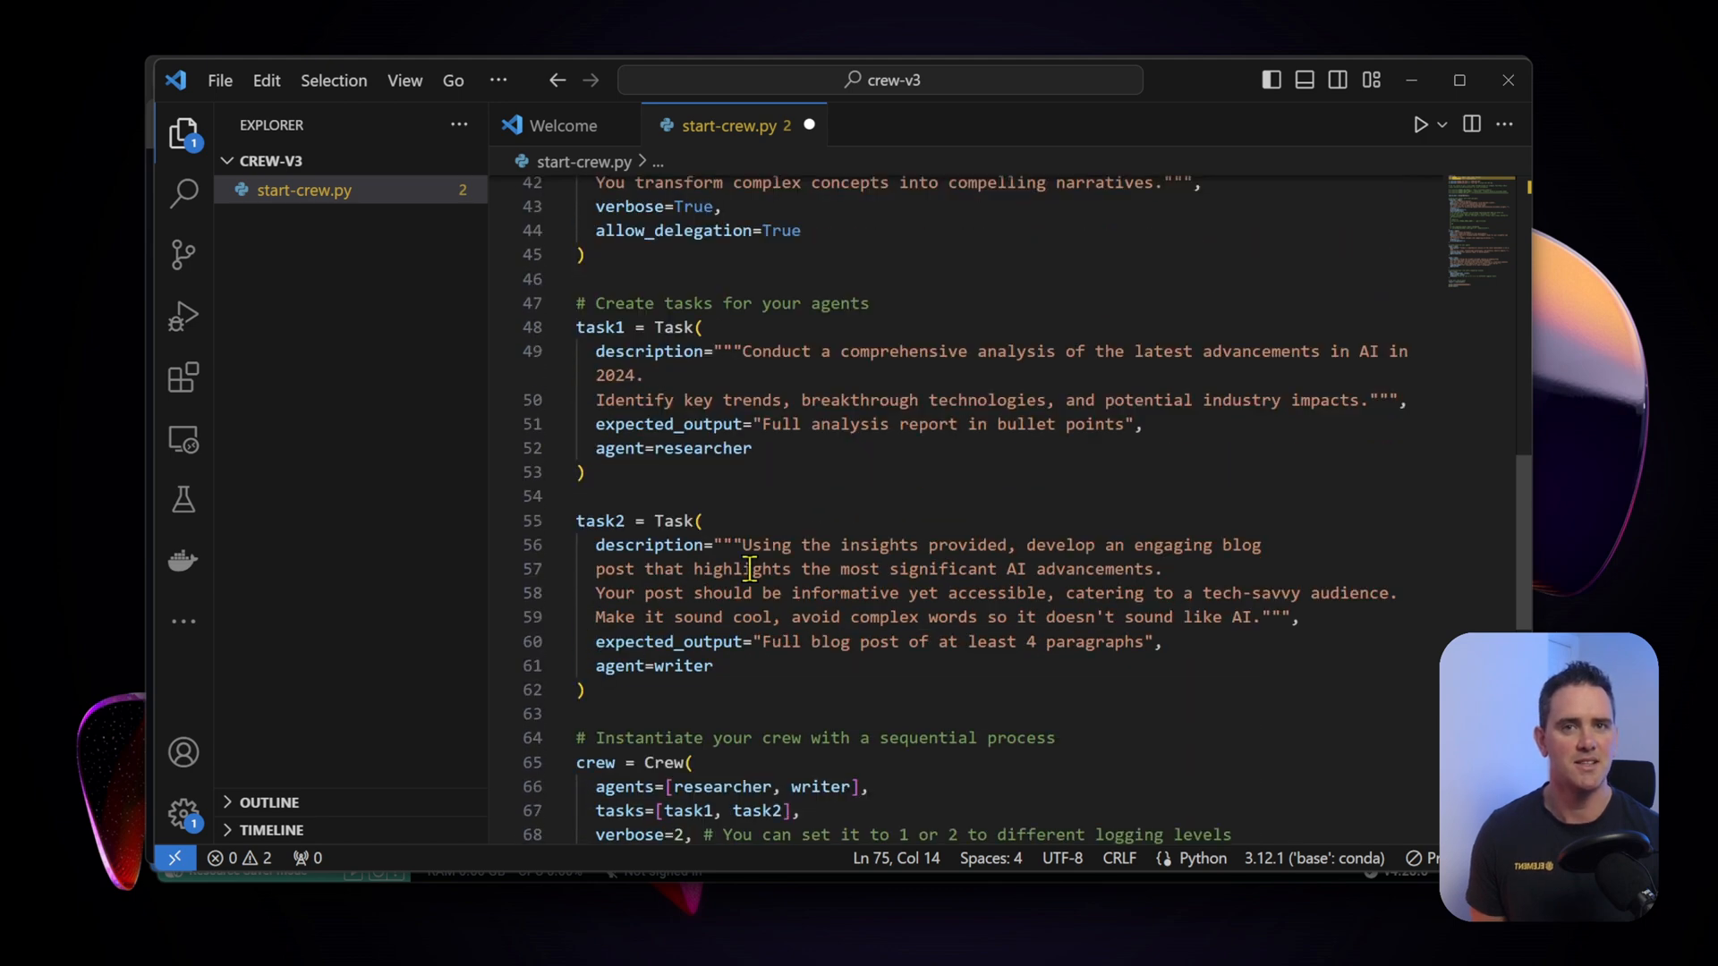
scroll(down, 3)
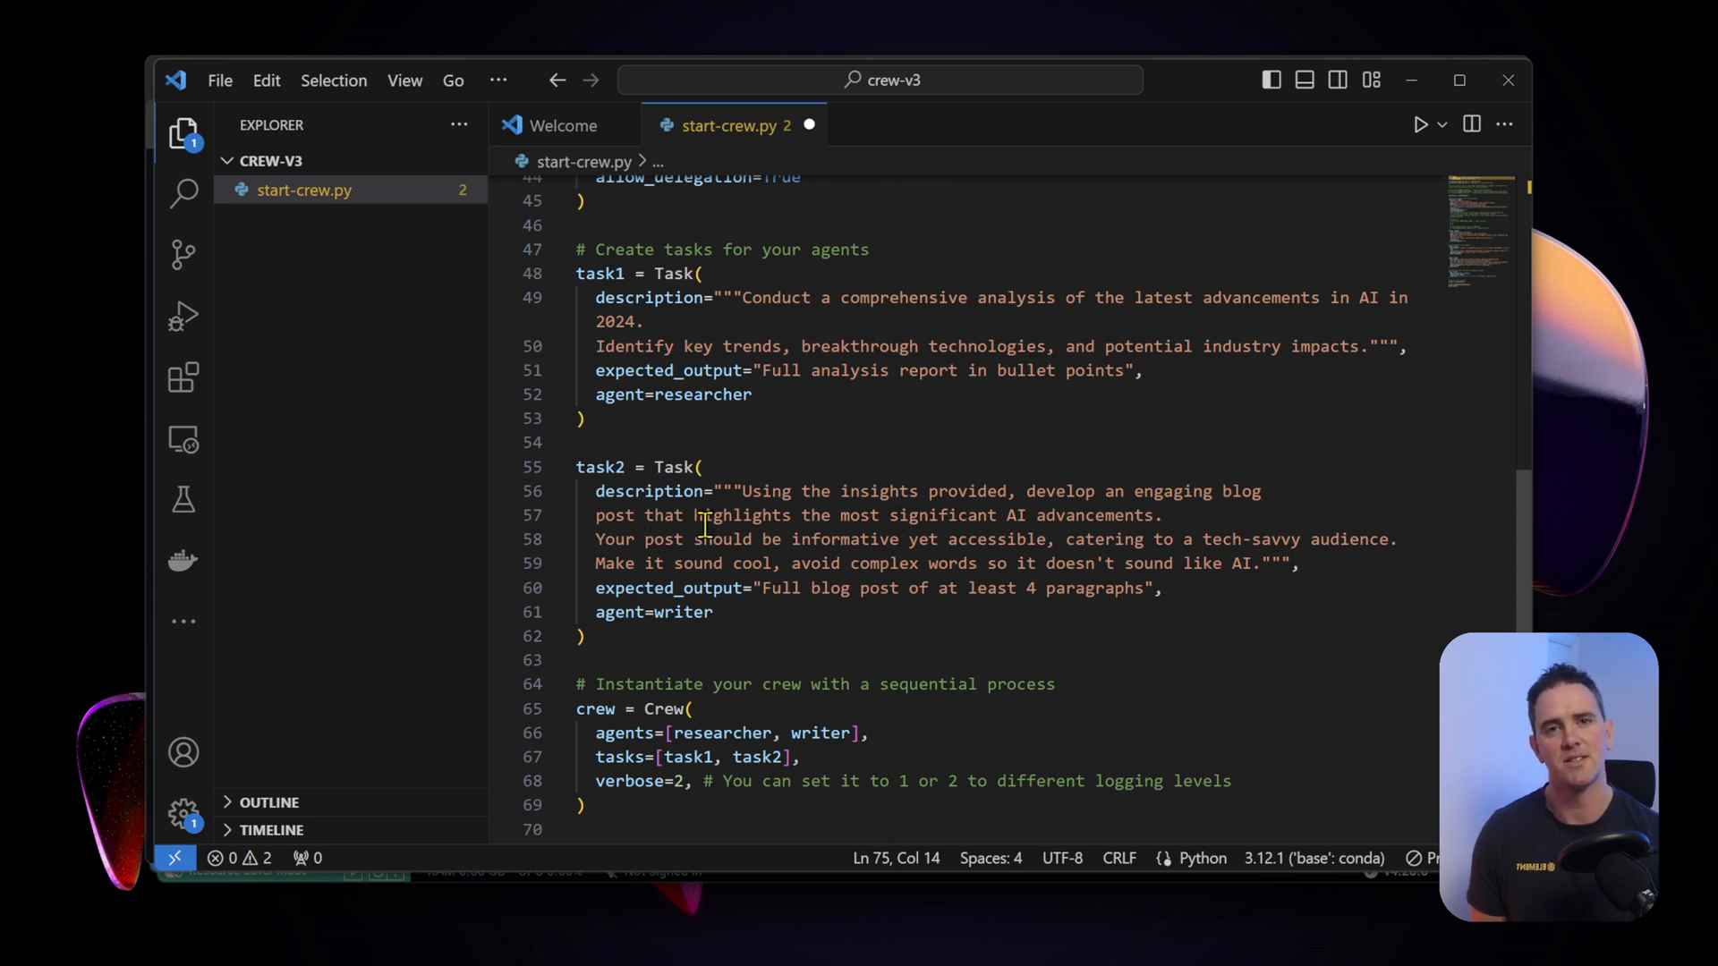
scroll(up, 3)
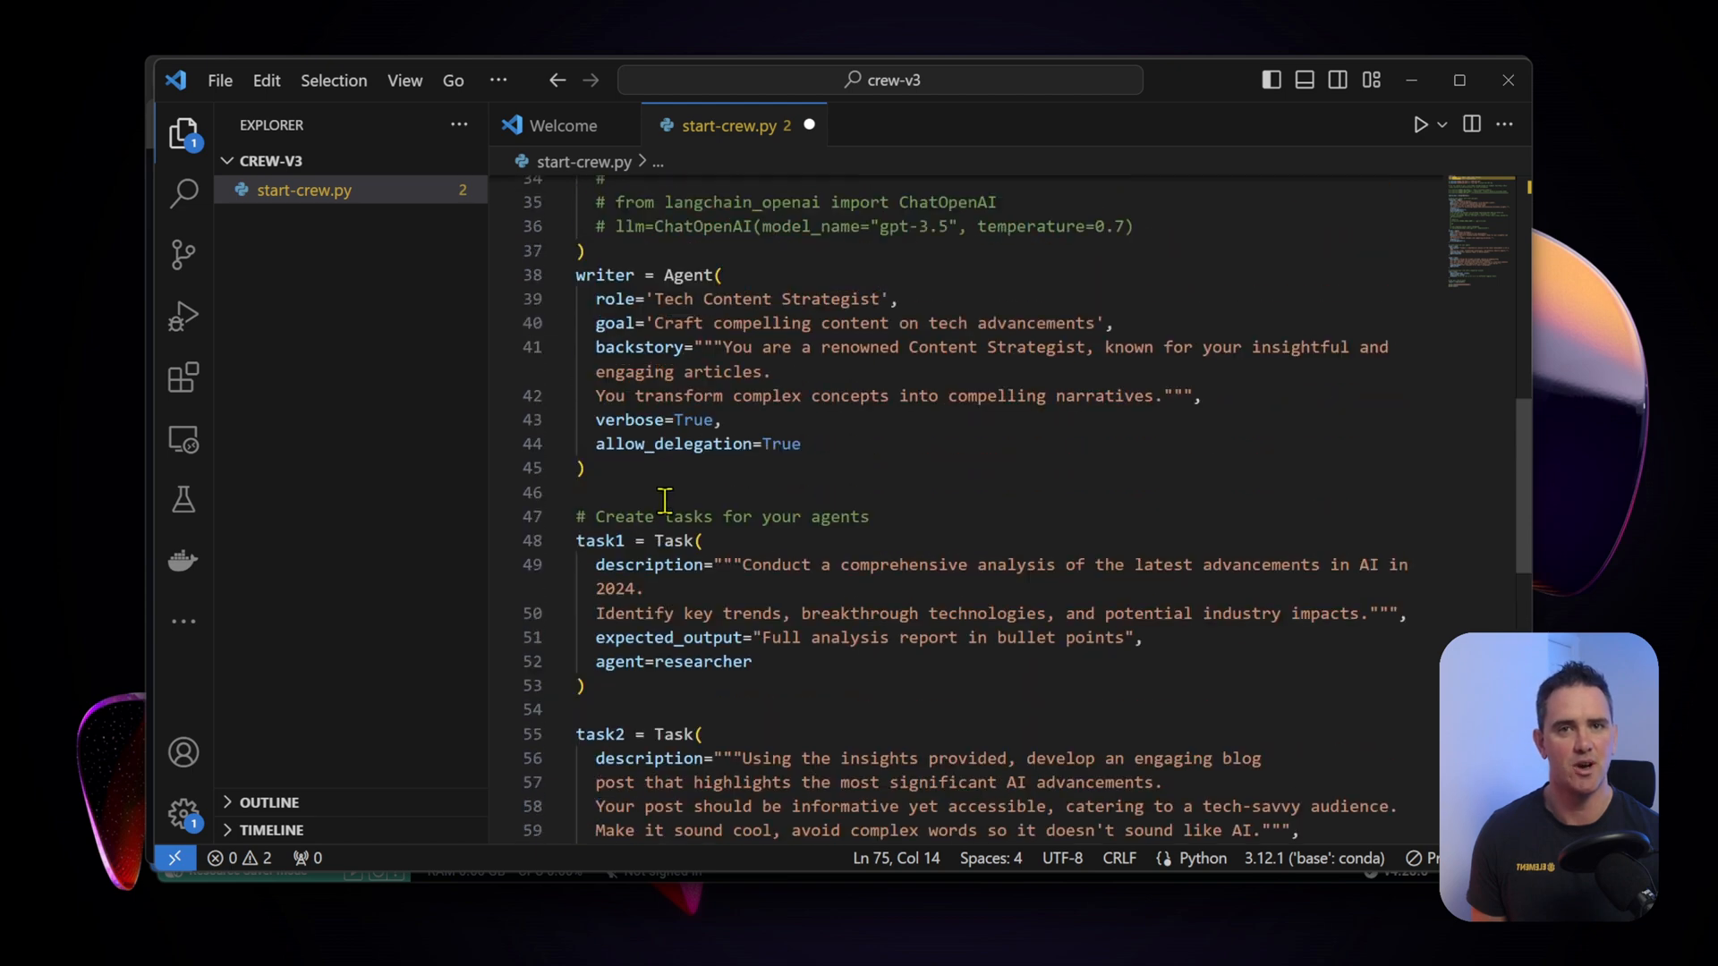
scroll(up, 3)
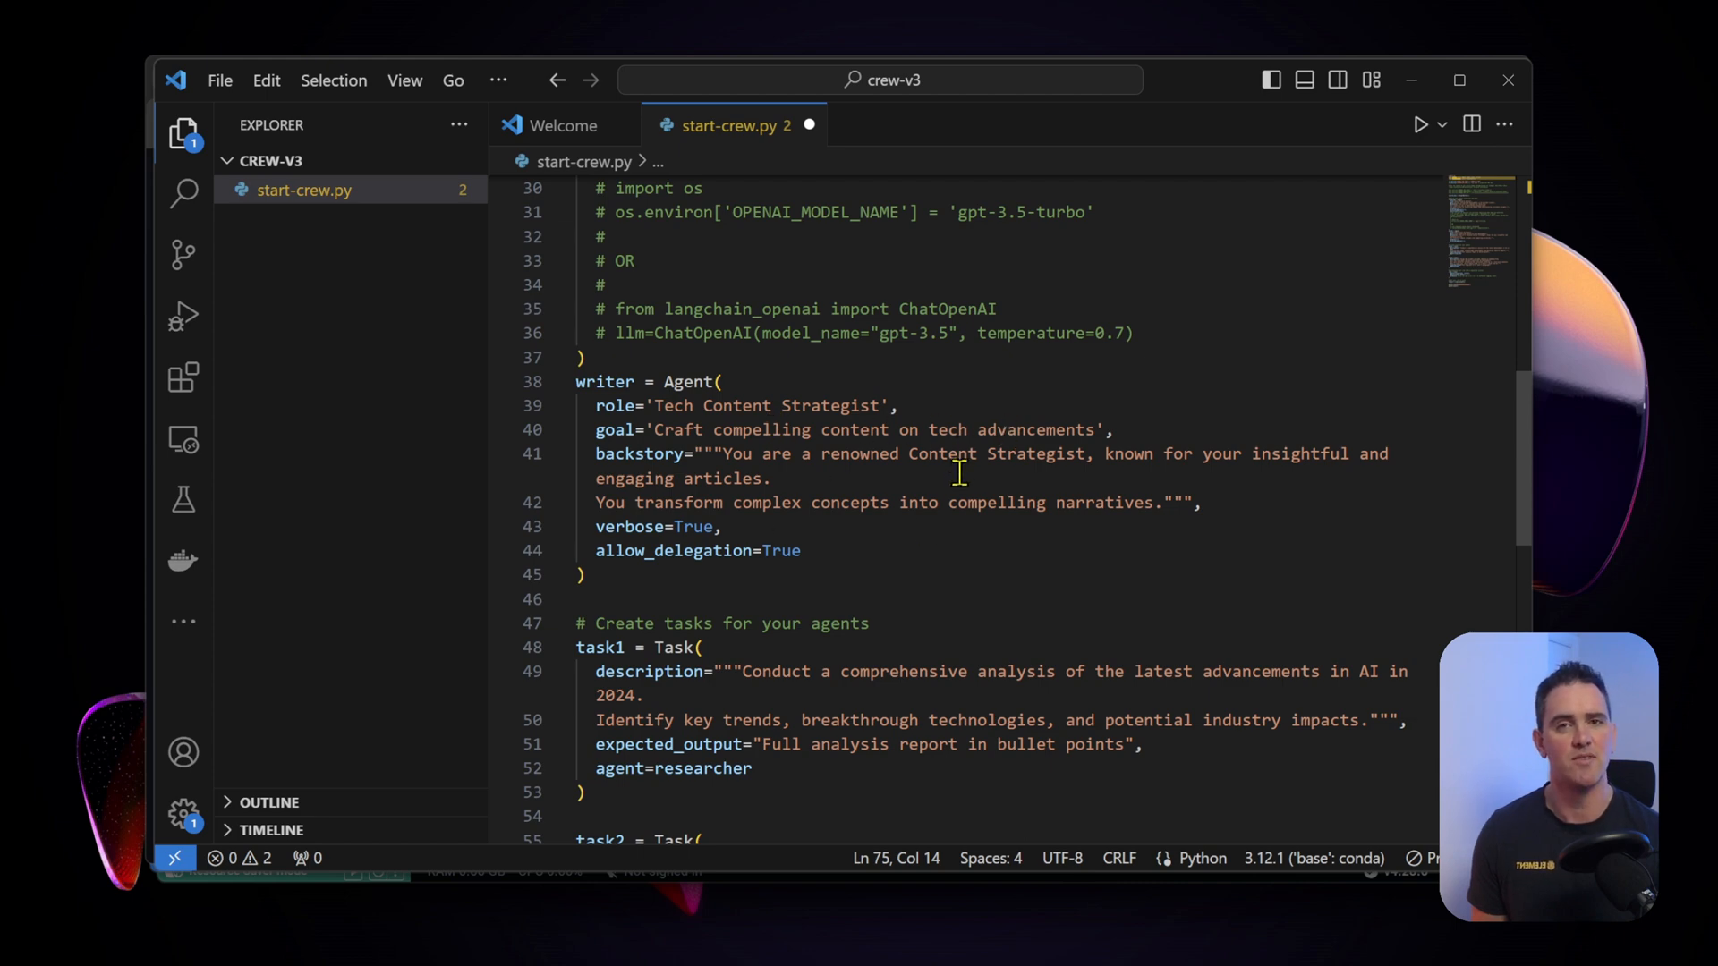
scroll(down, 3)
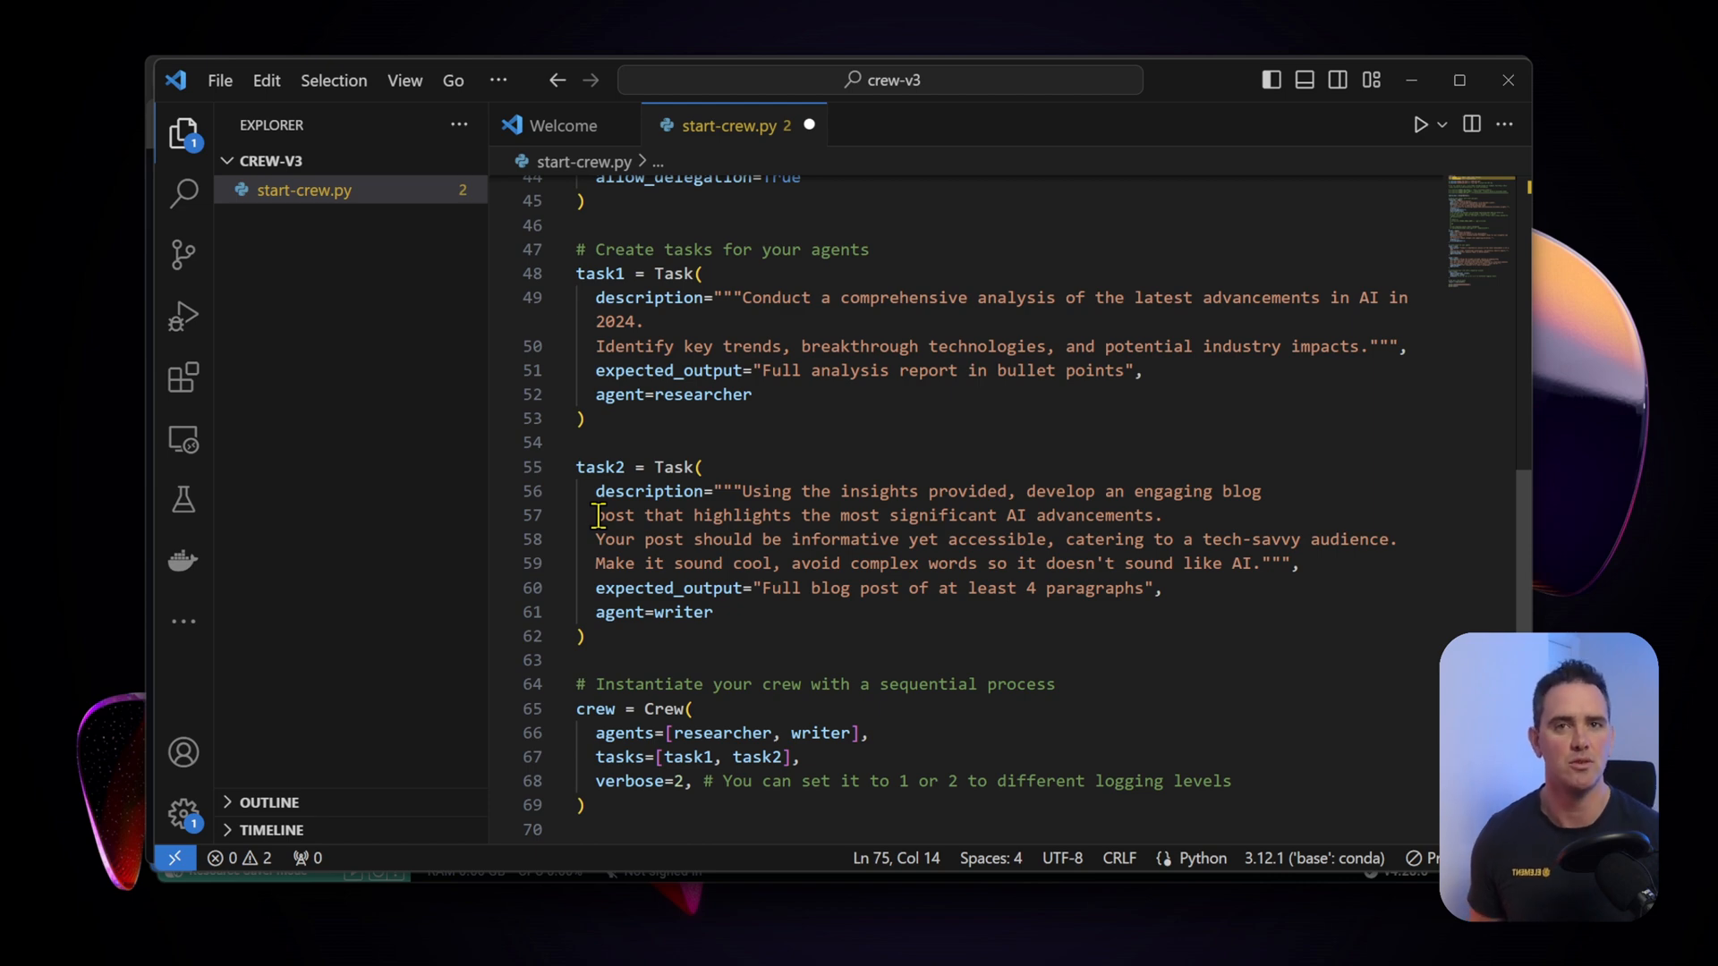
Save start-crew.py with auto-formatting and open the terminal panel at the crew-v3 prompt.
scroll(down, 3)
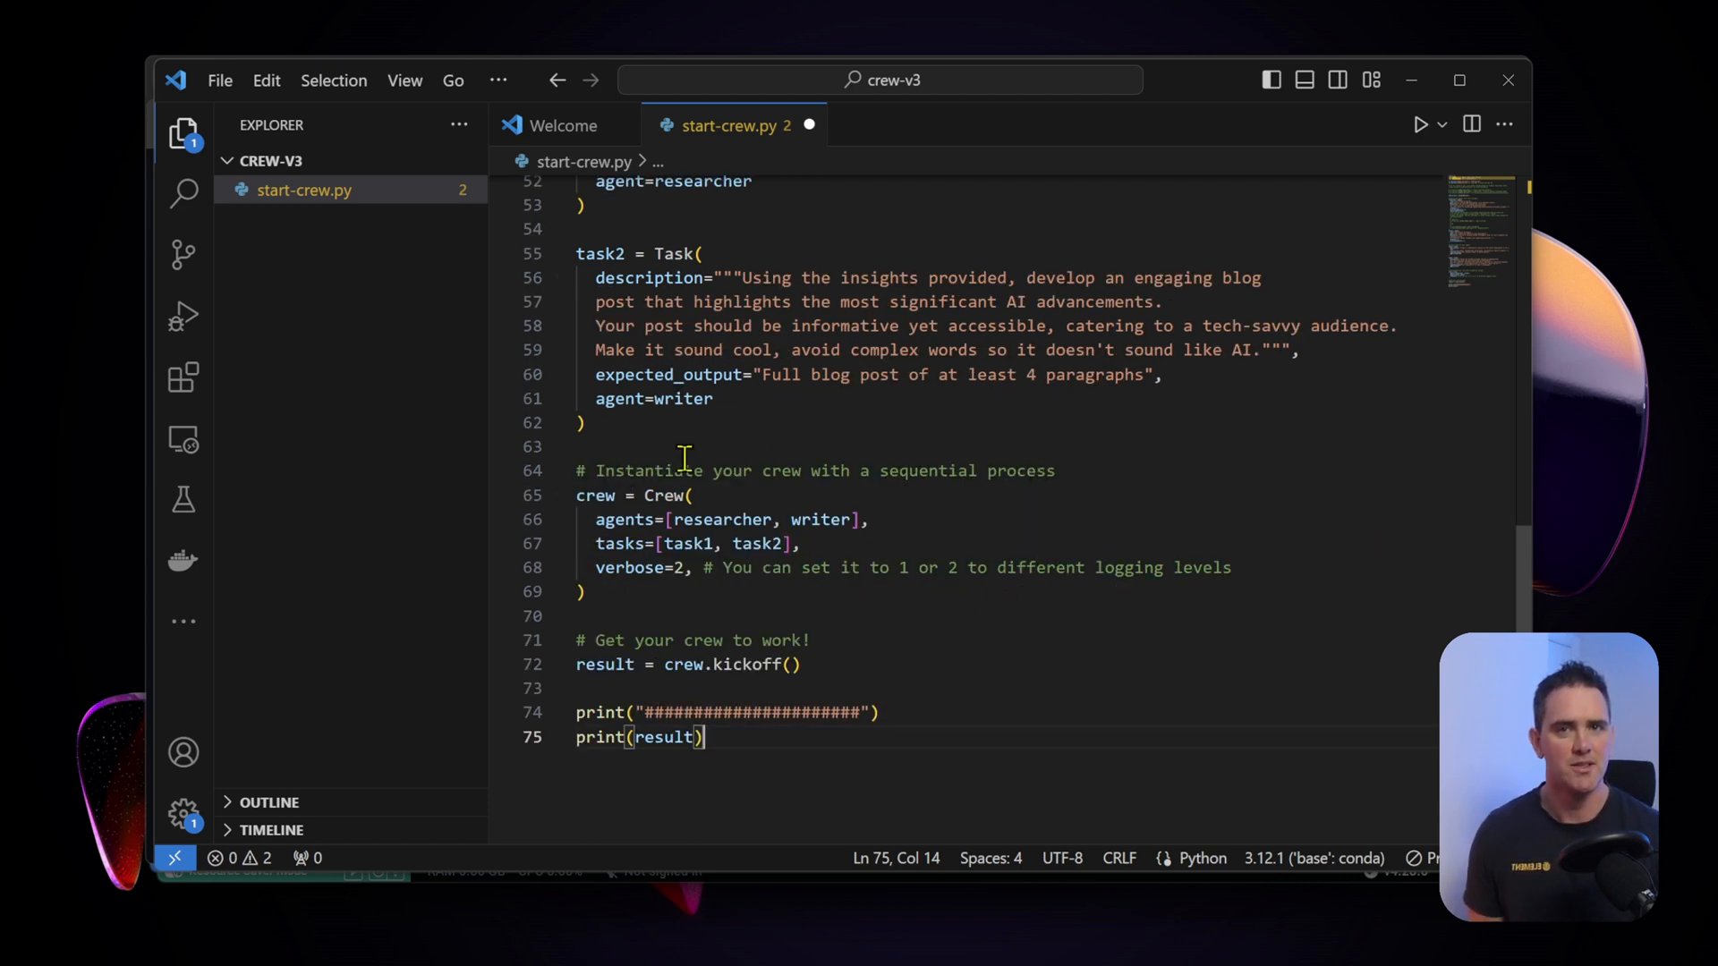
mouse_move(751, 572)
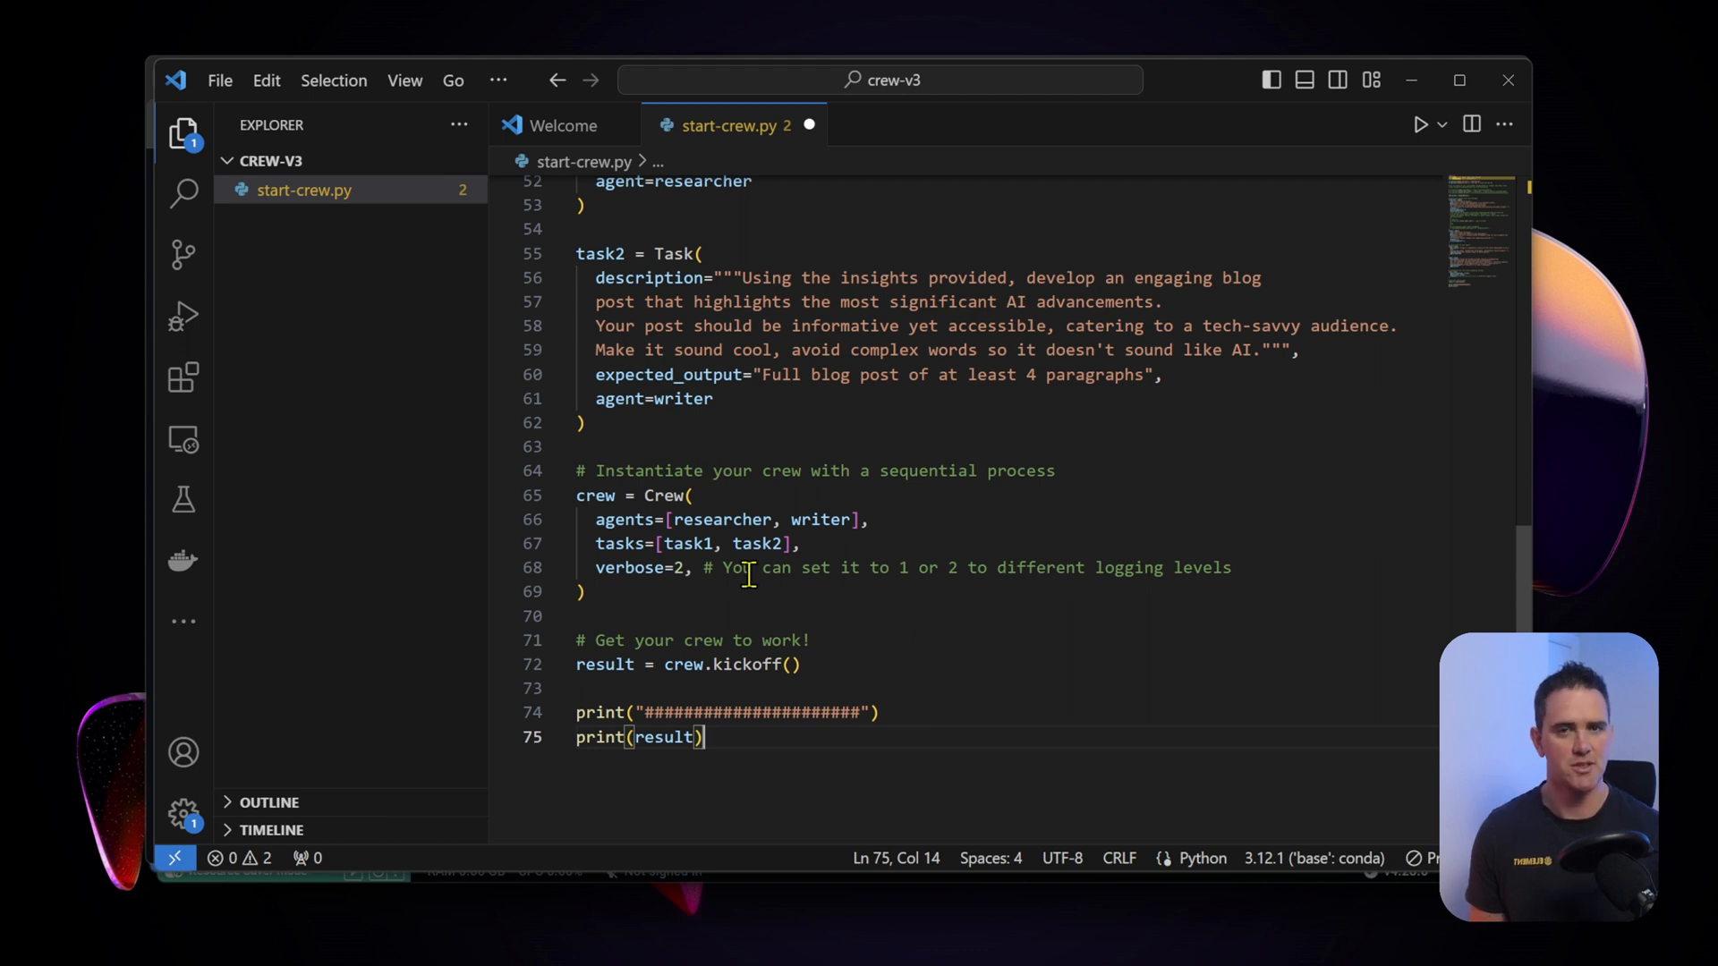
mouse_move(816, 519)
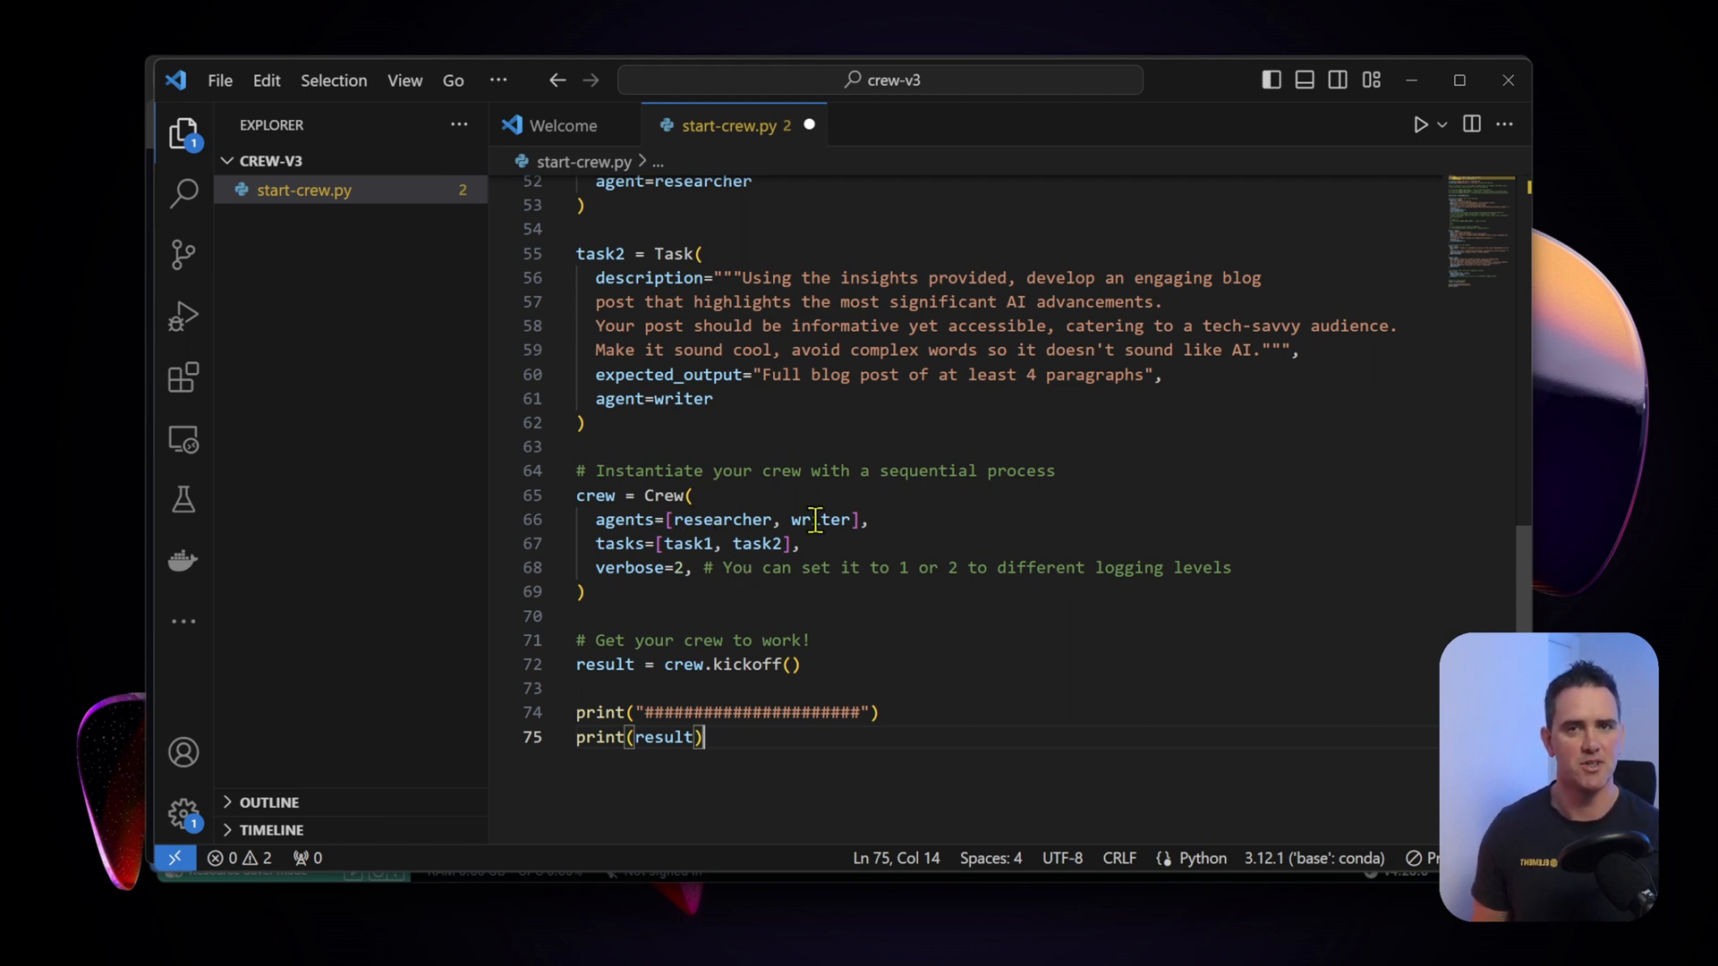
mouse_move(619, 543)
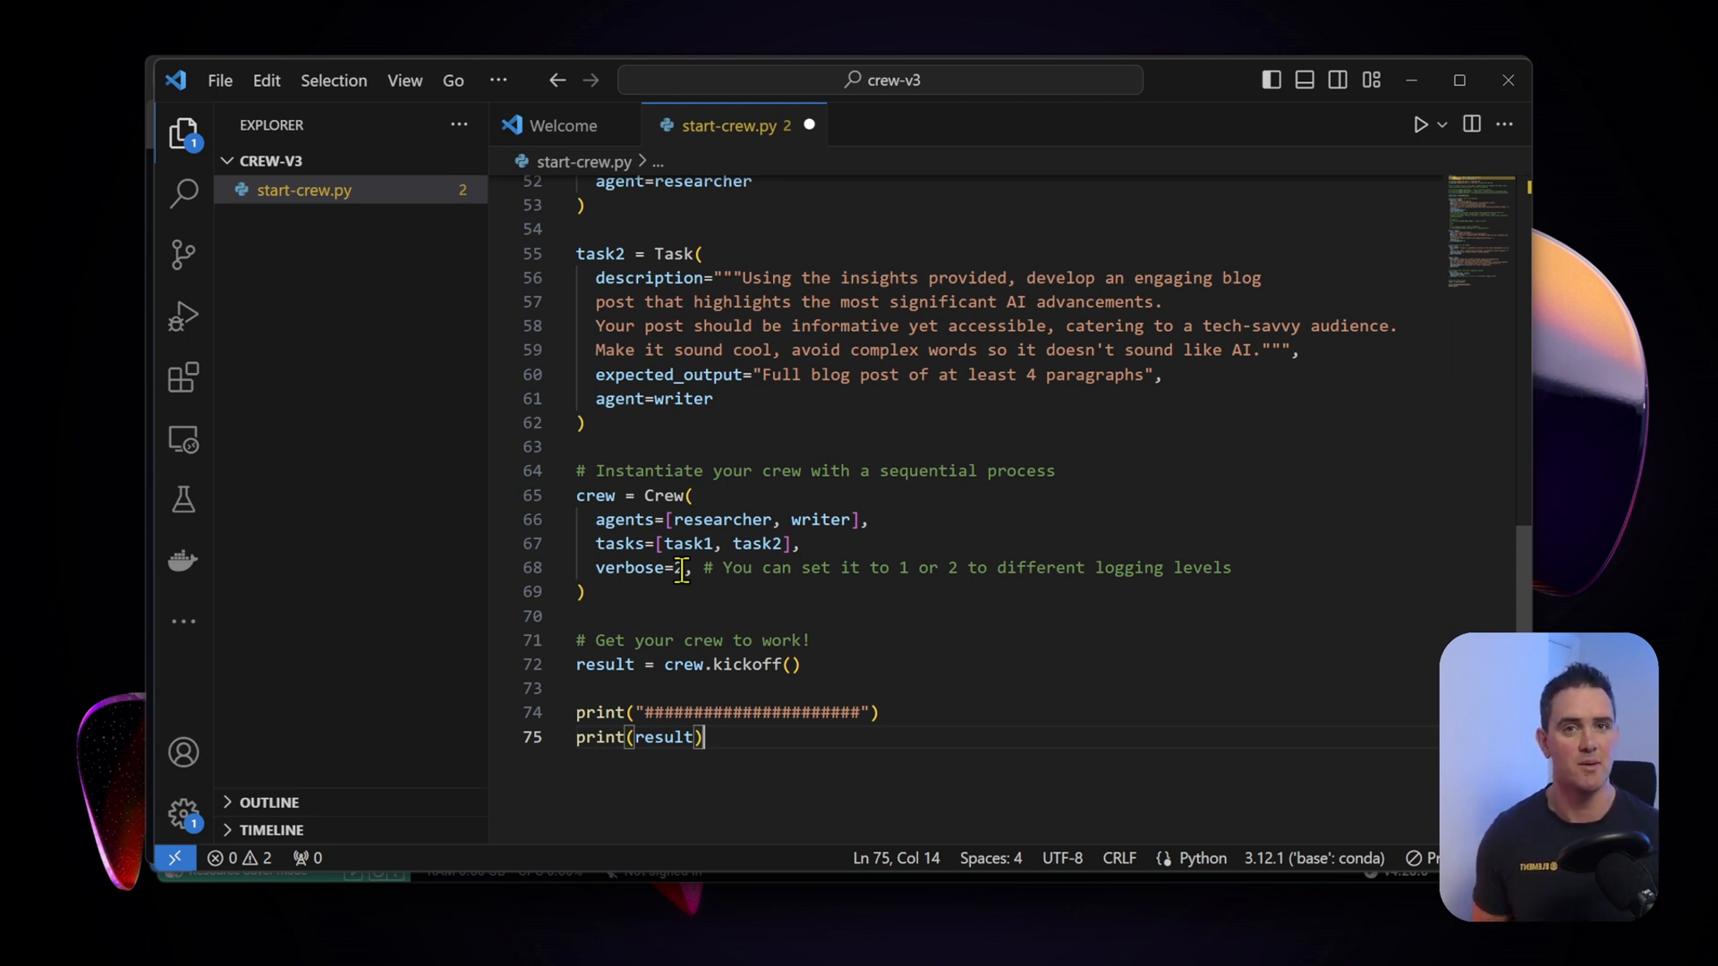
scroll(down, 3)
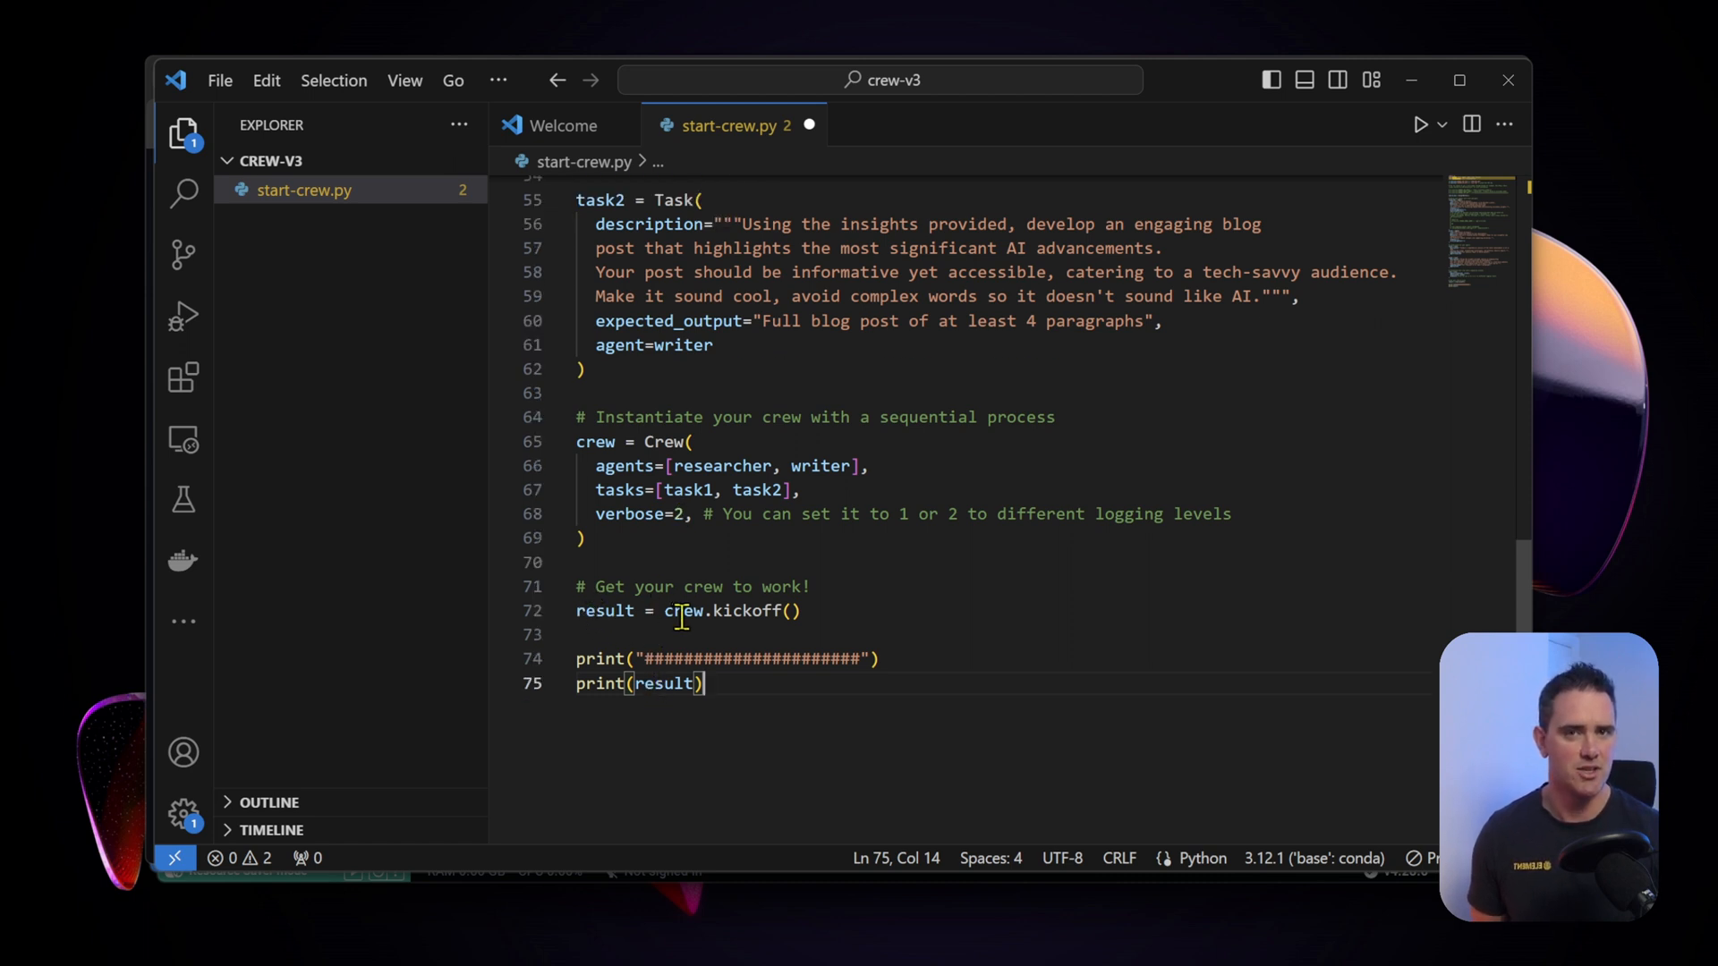
mouse_move(581, 710)
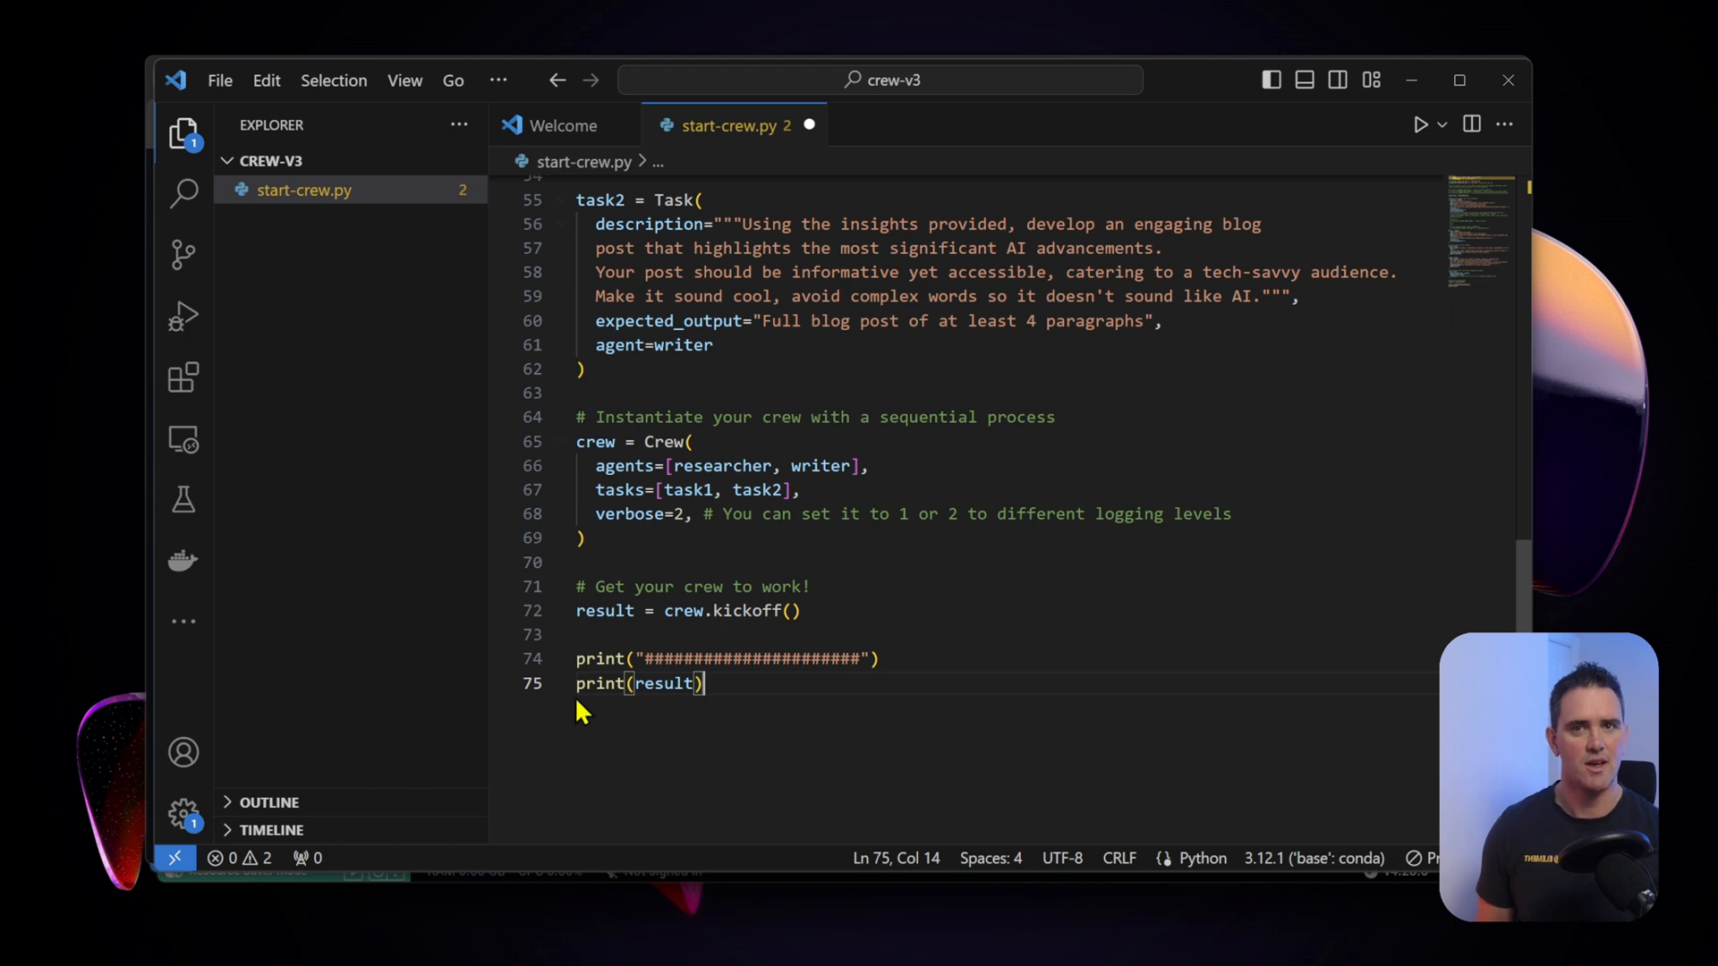
mouse_move(717, 683)
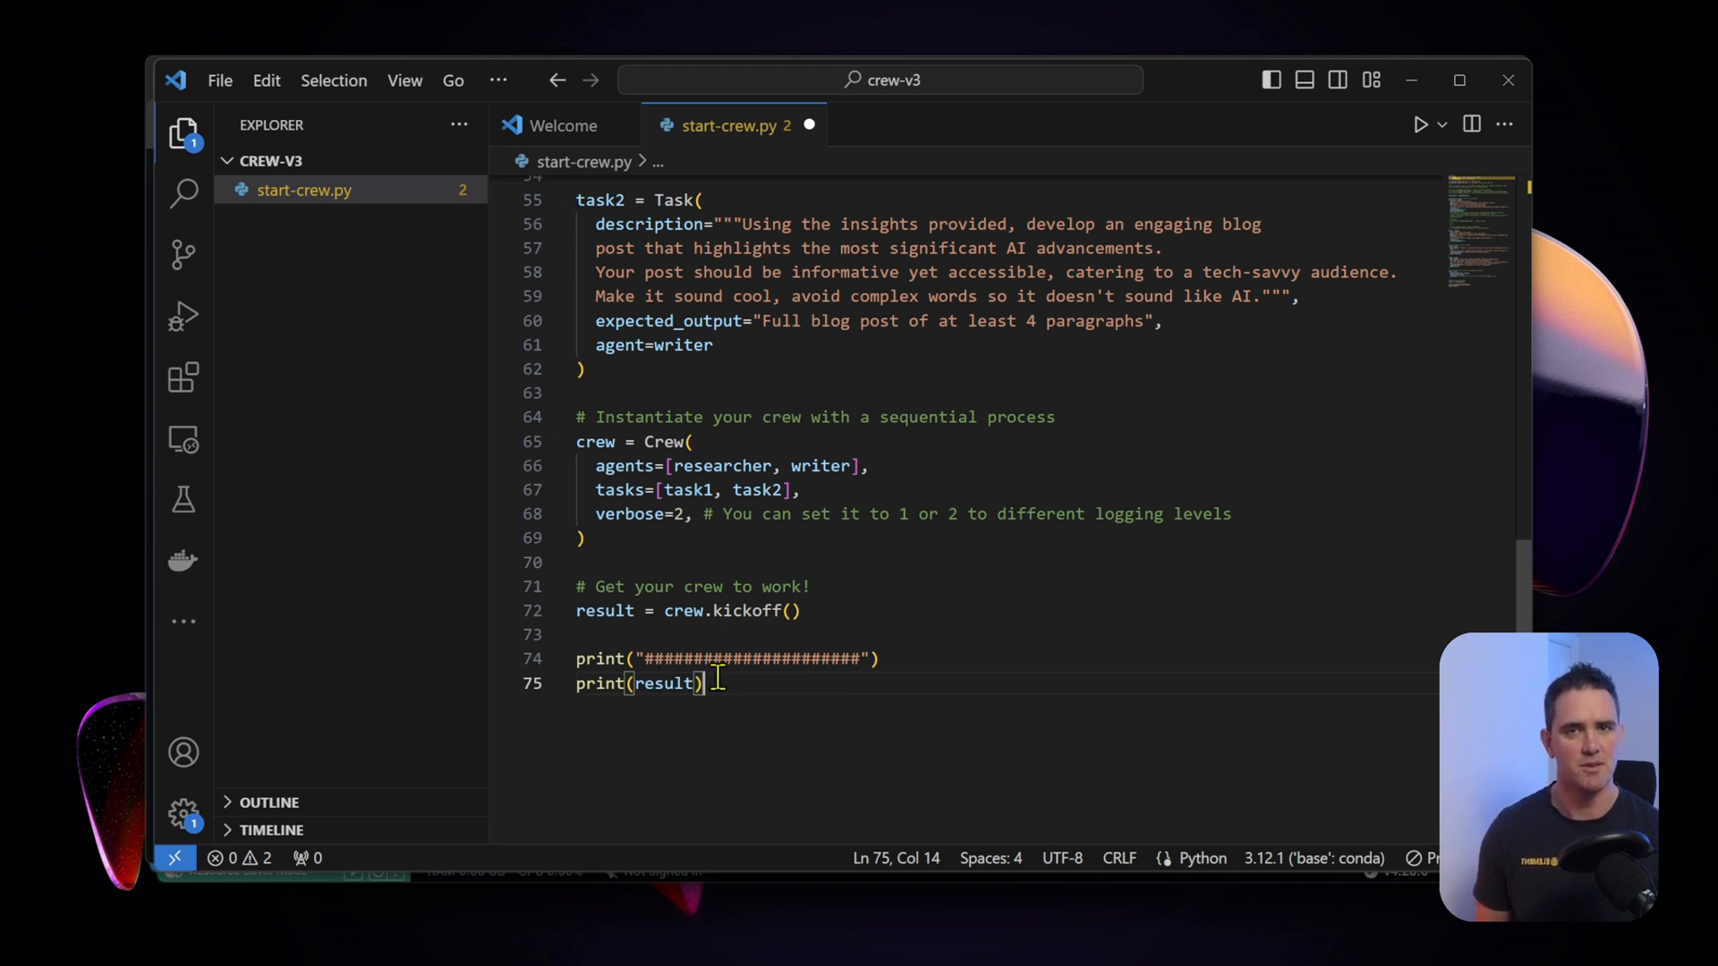
mouse_move(748, 352)
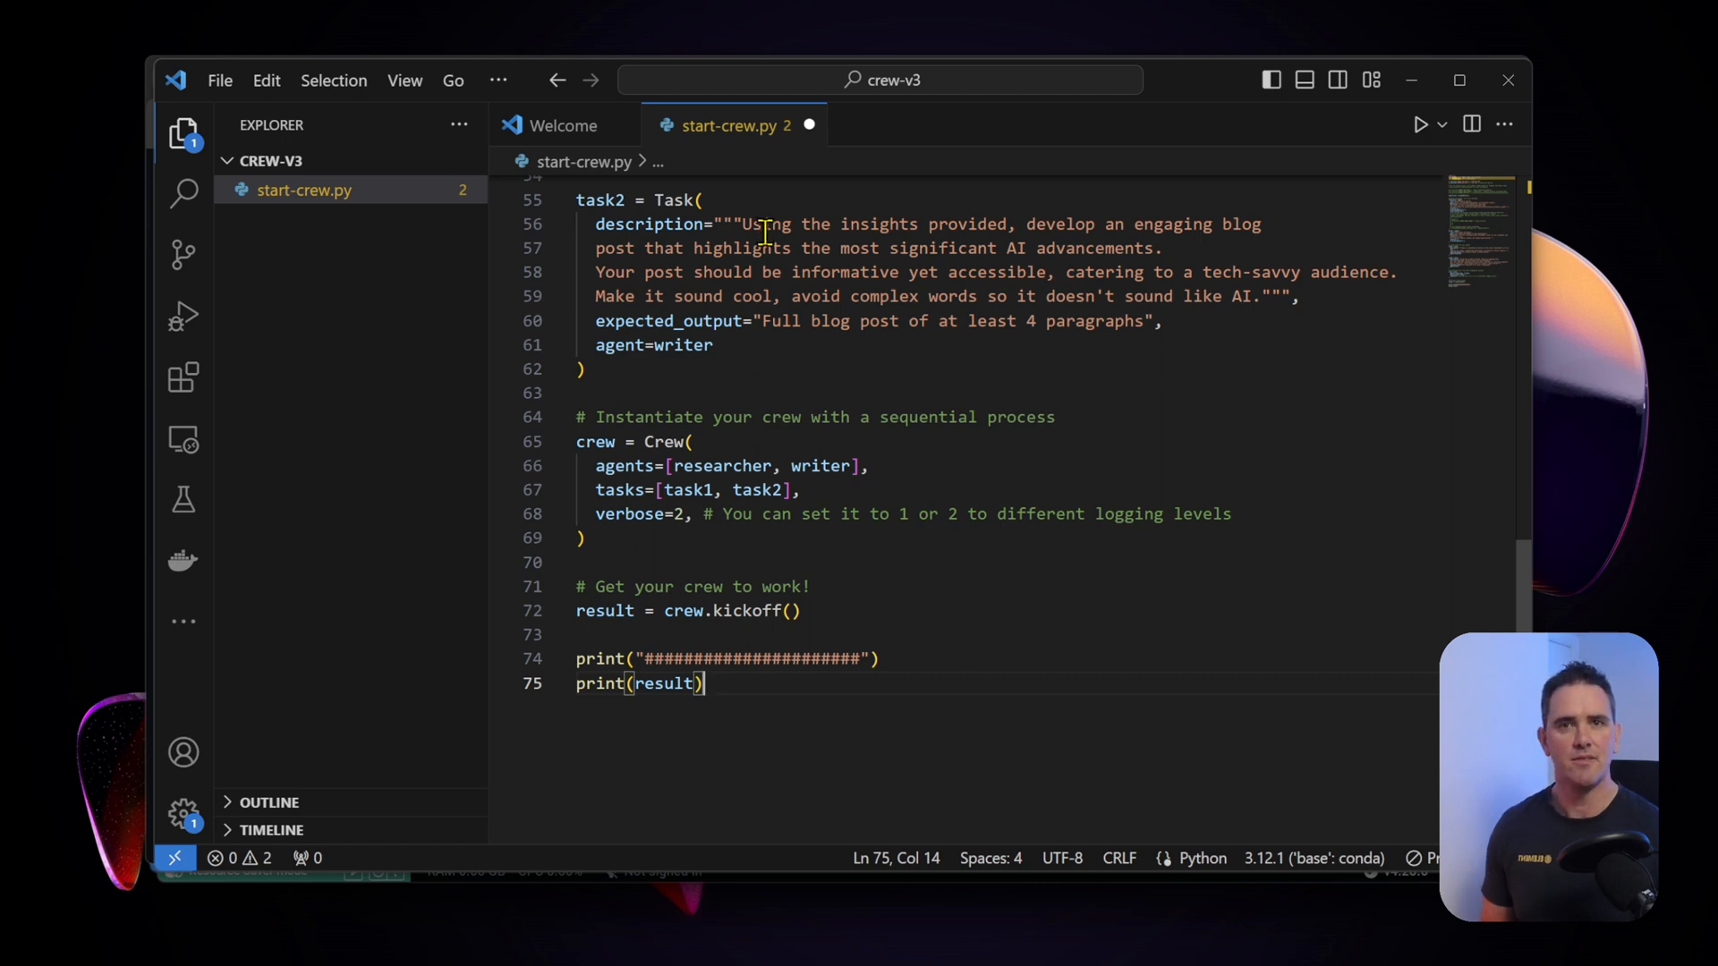
key(enter)
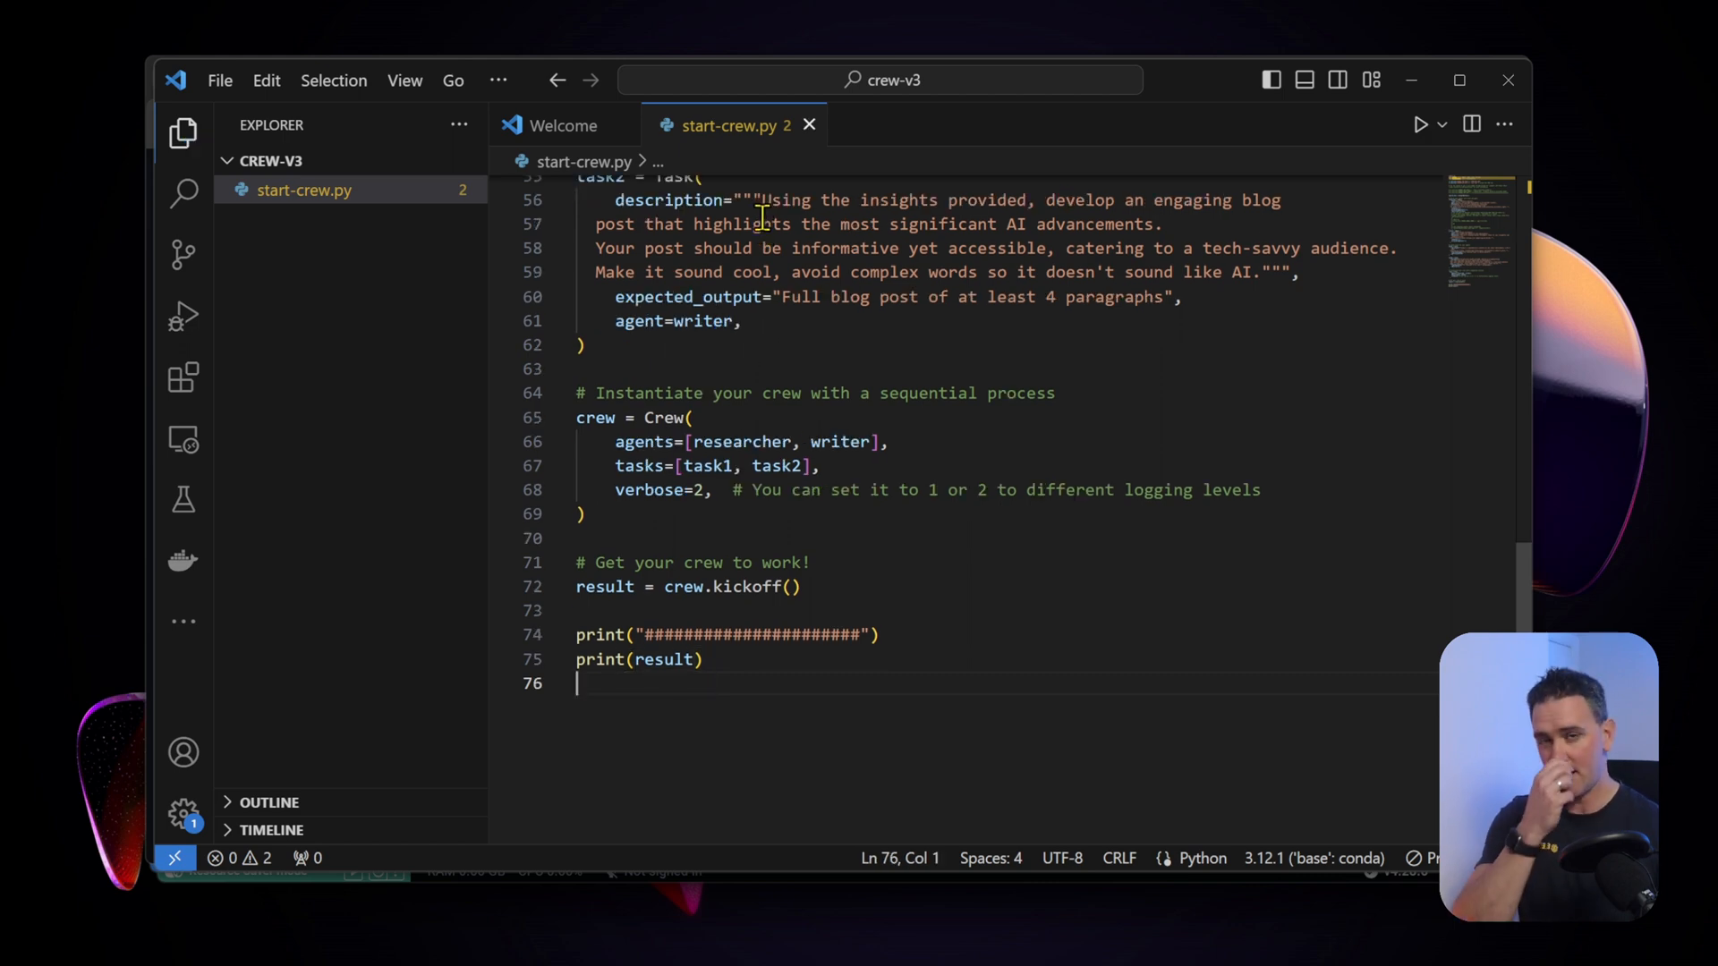
scroll(up, 3)
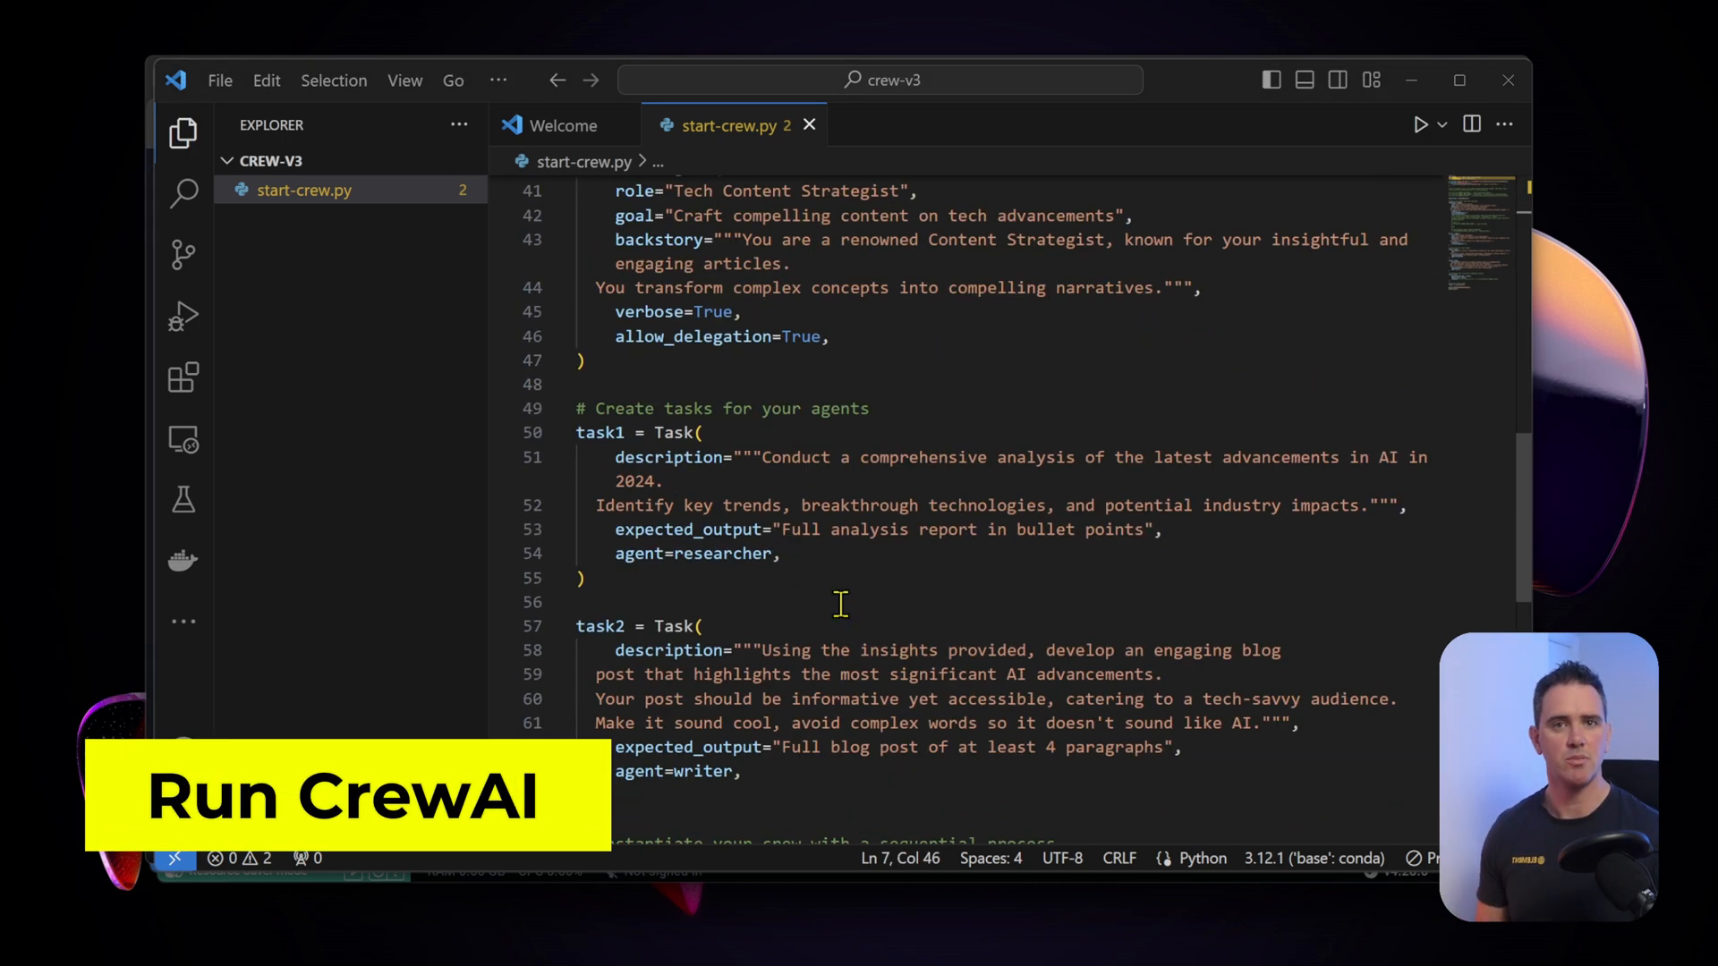
mouse_move(1293, 129)
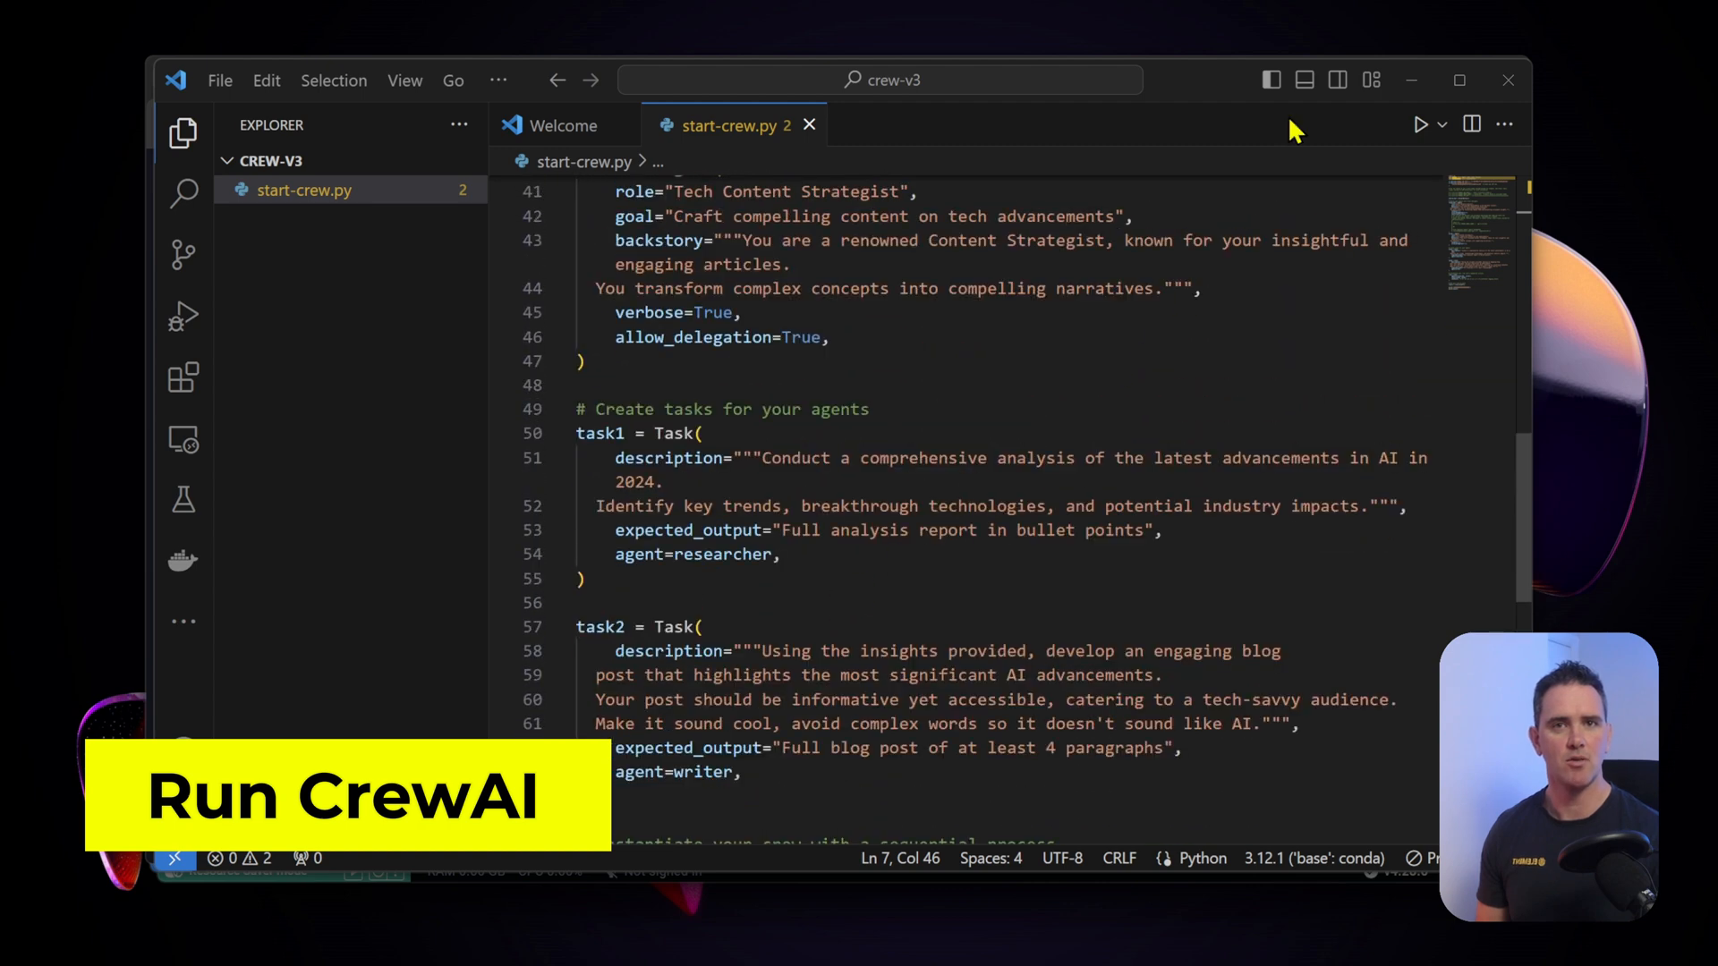
click(1304, 79)
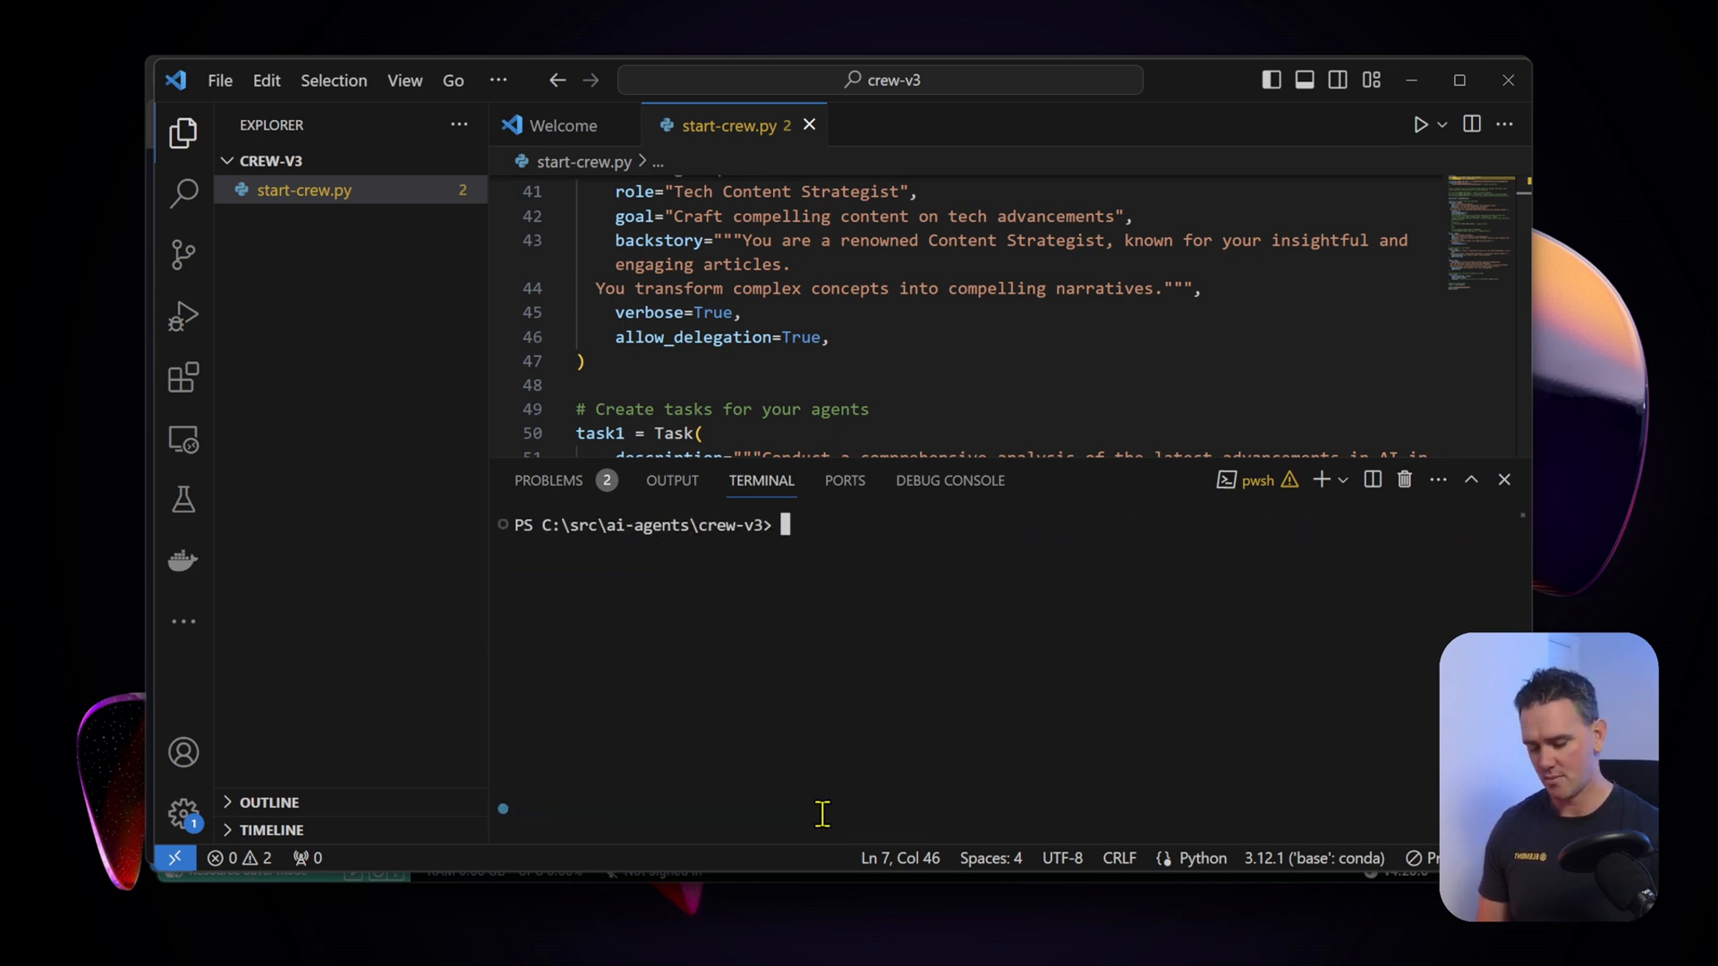
List the project files with ls, then run python .\start-crew.py.
text(ls)
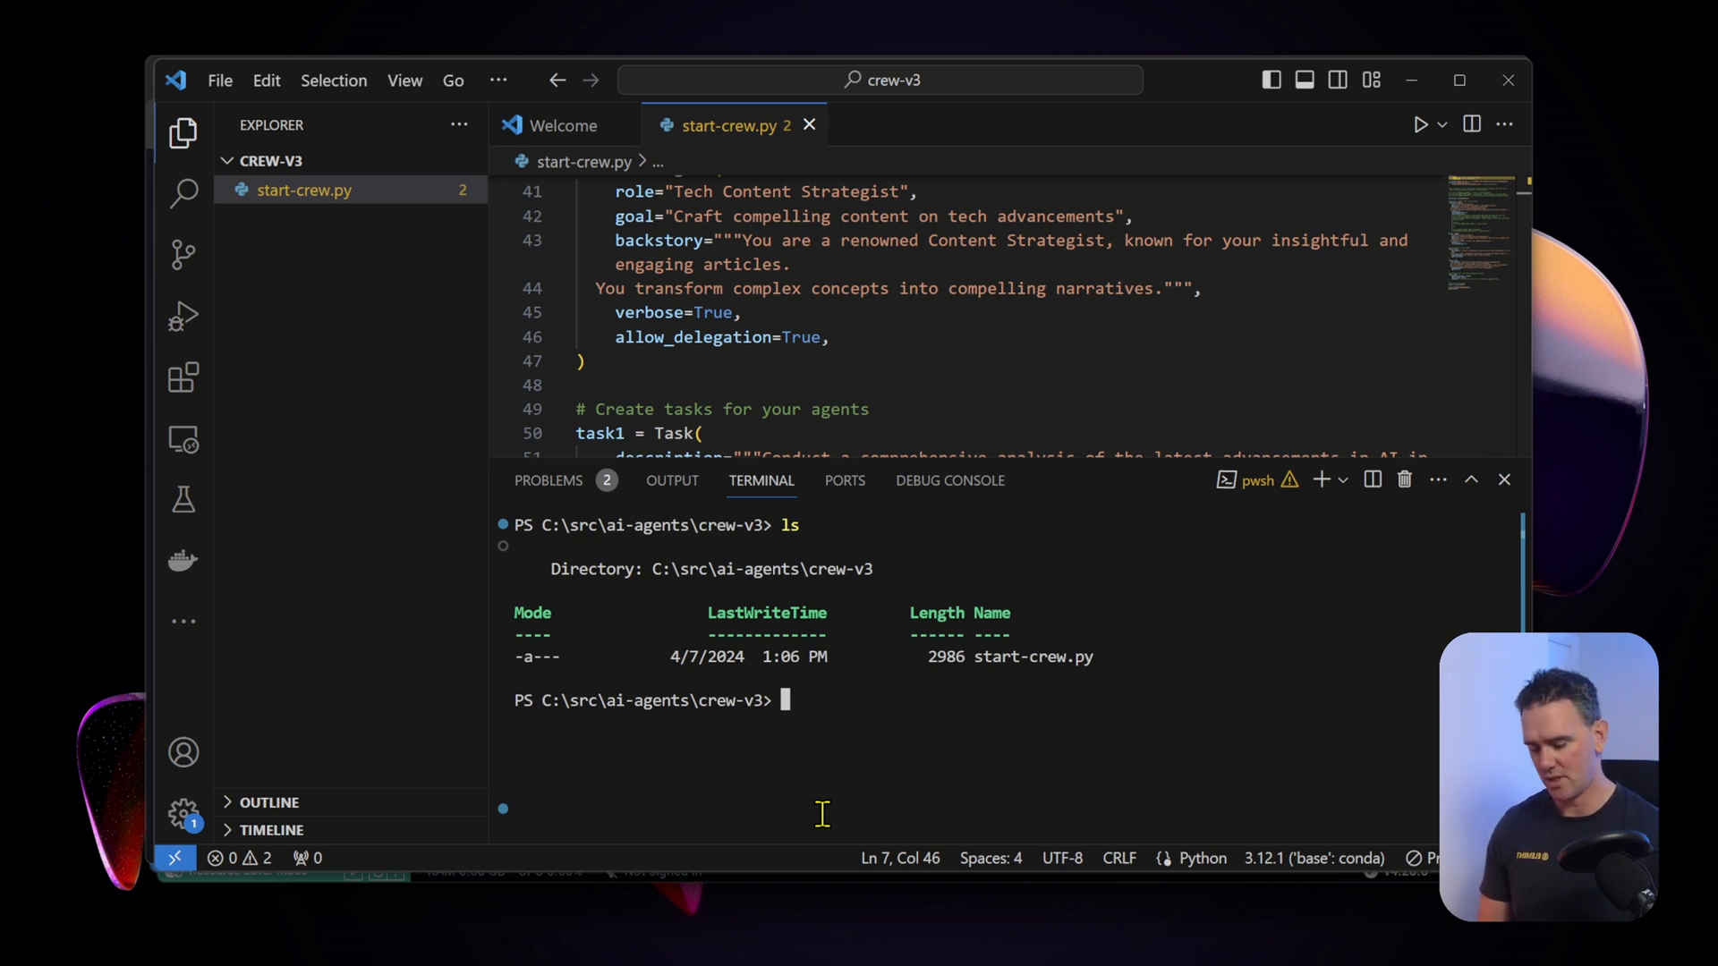
text(python .\start-crew.py)
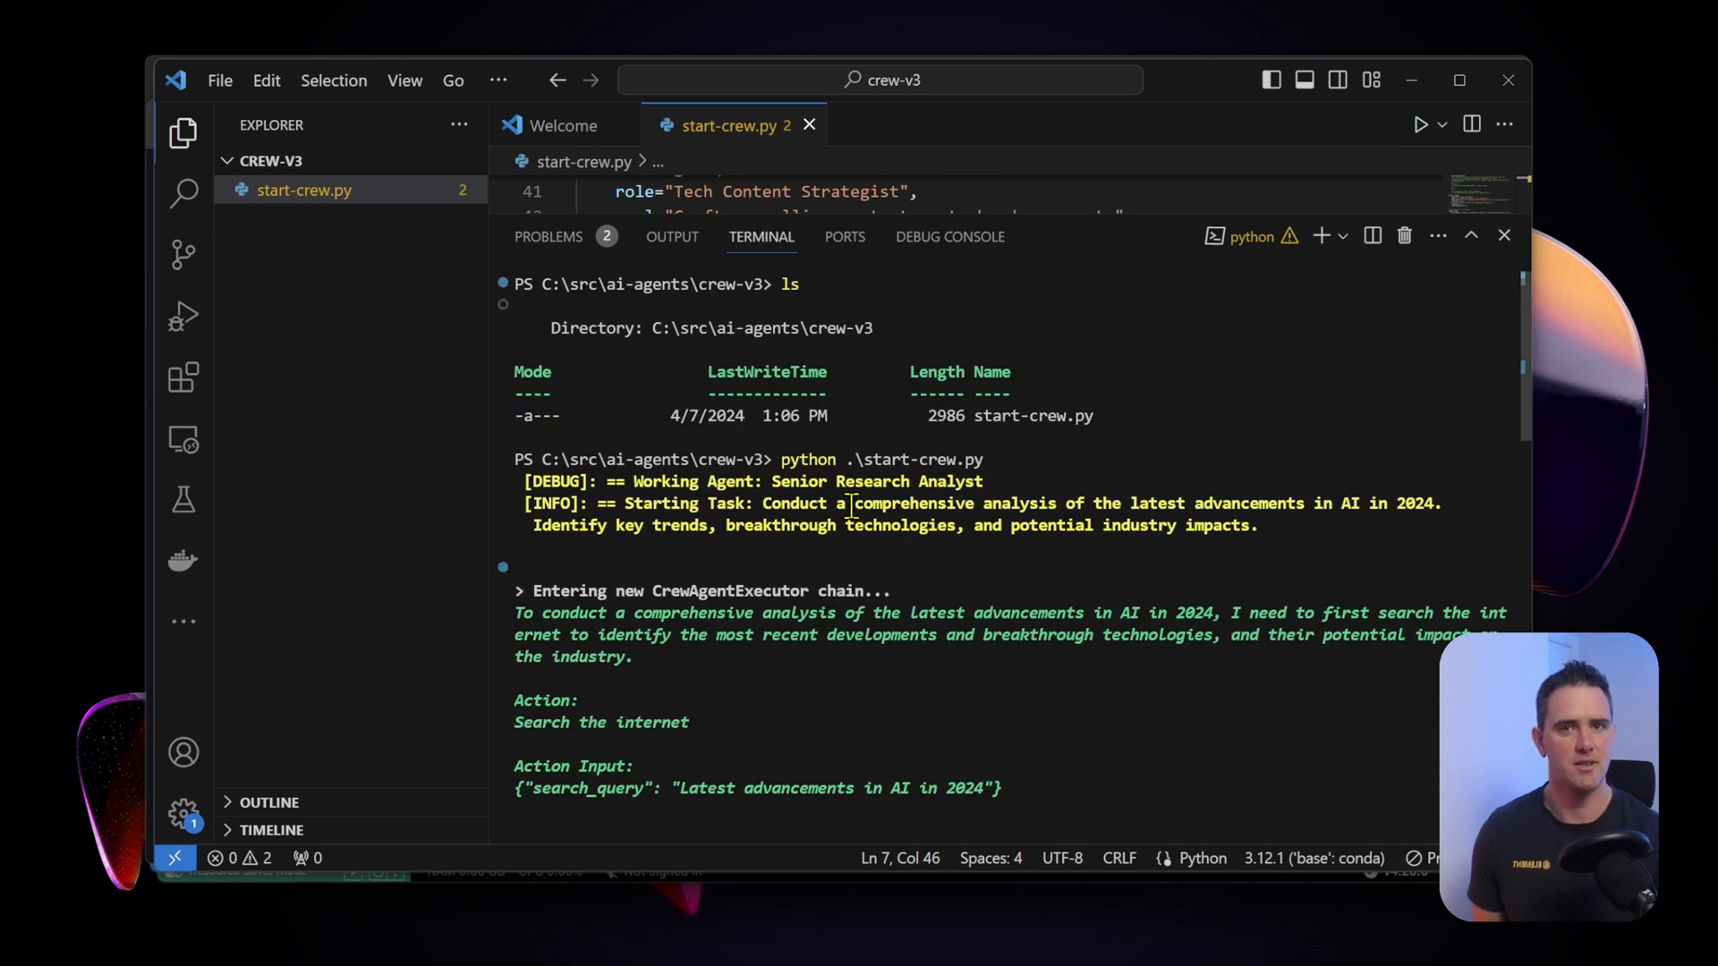
mouse_move(1270, 509)
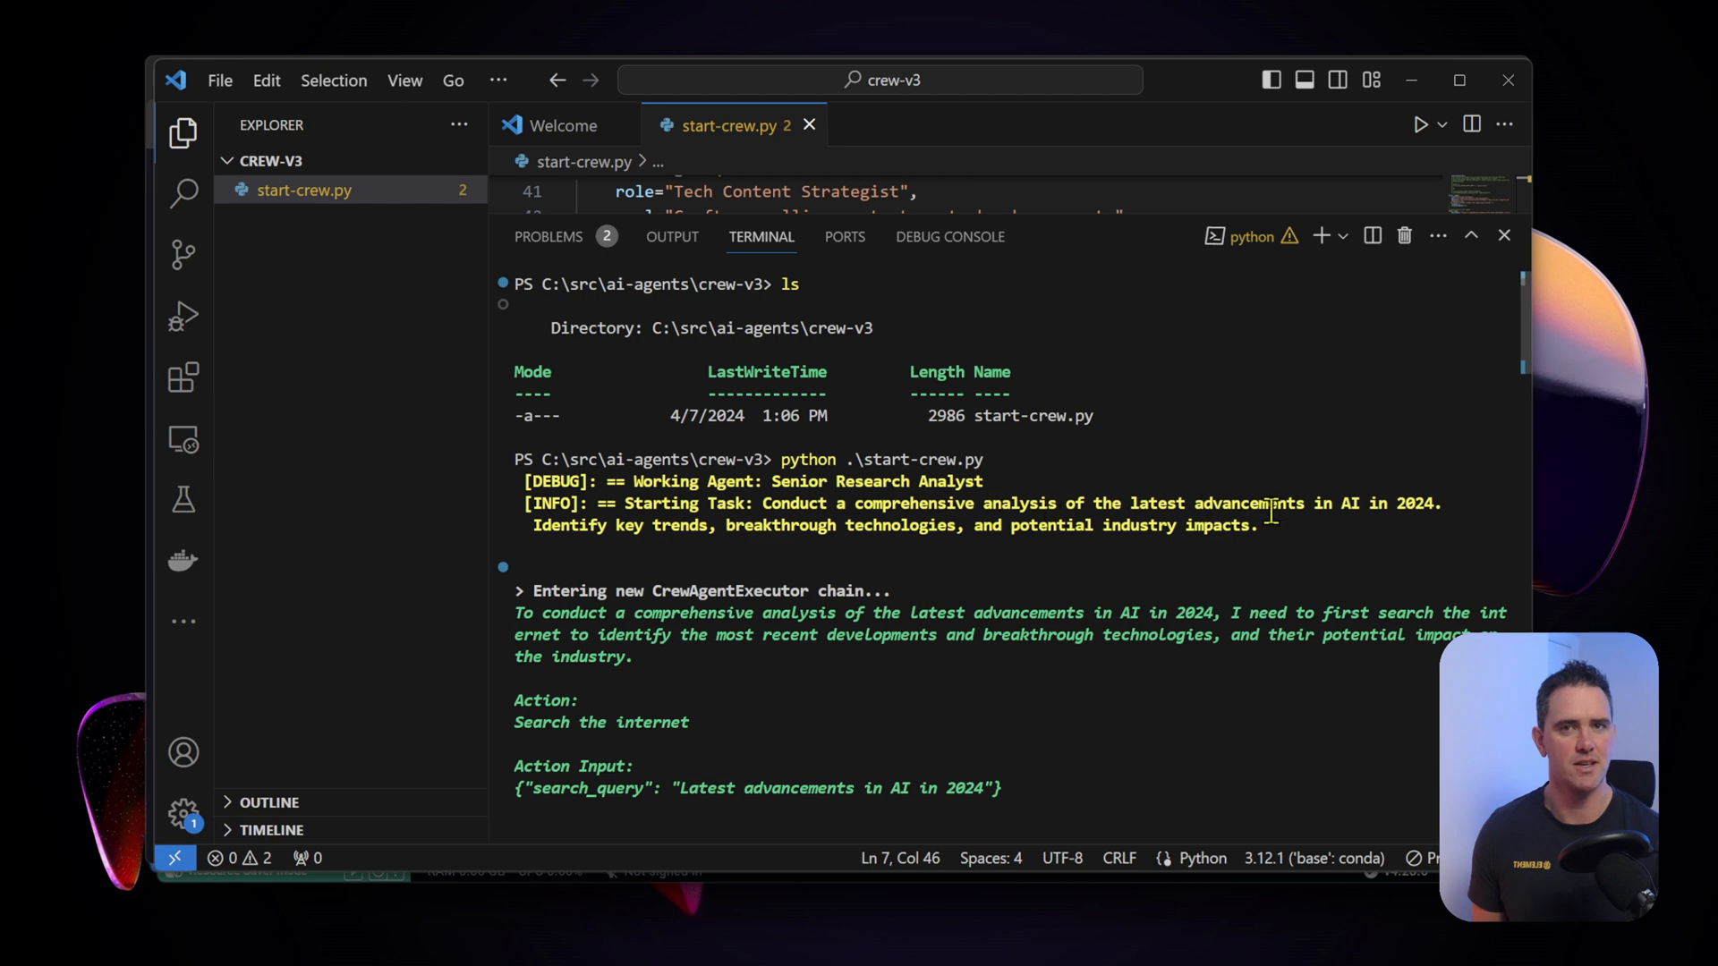
Scroll the run output to the search results for 'Latest advancements in AI in 2024'.
scroll(down, 3)
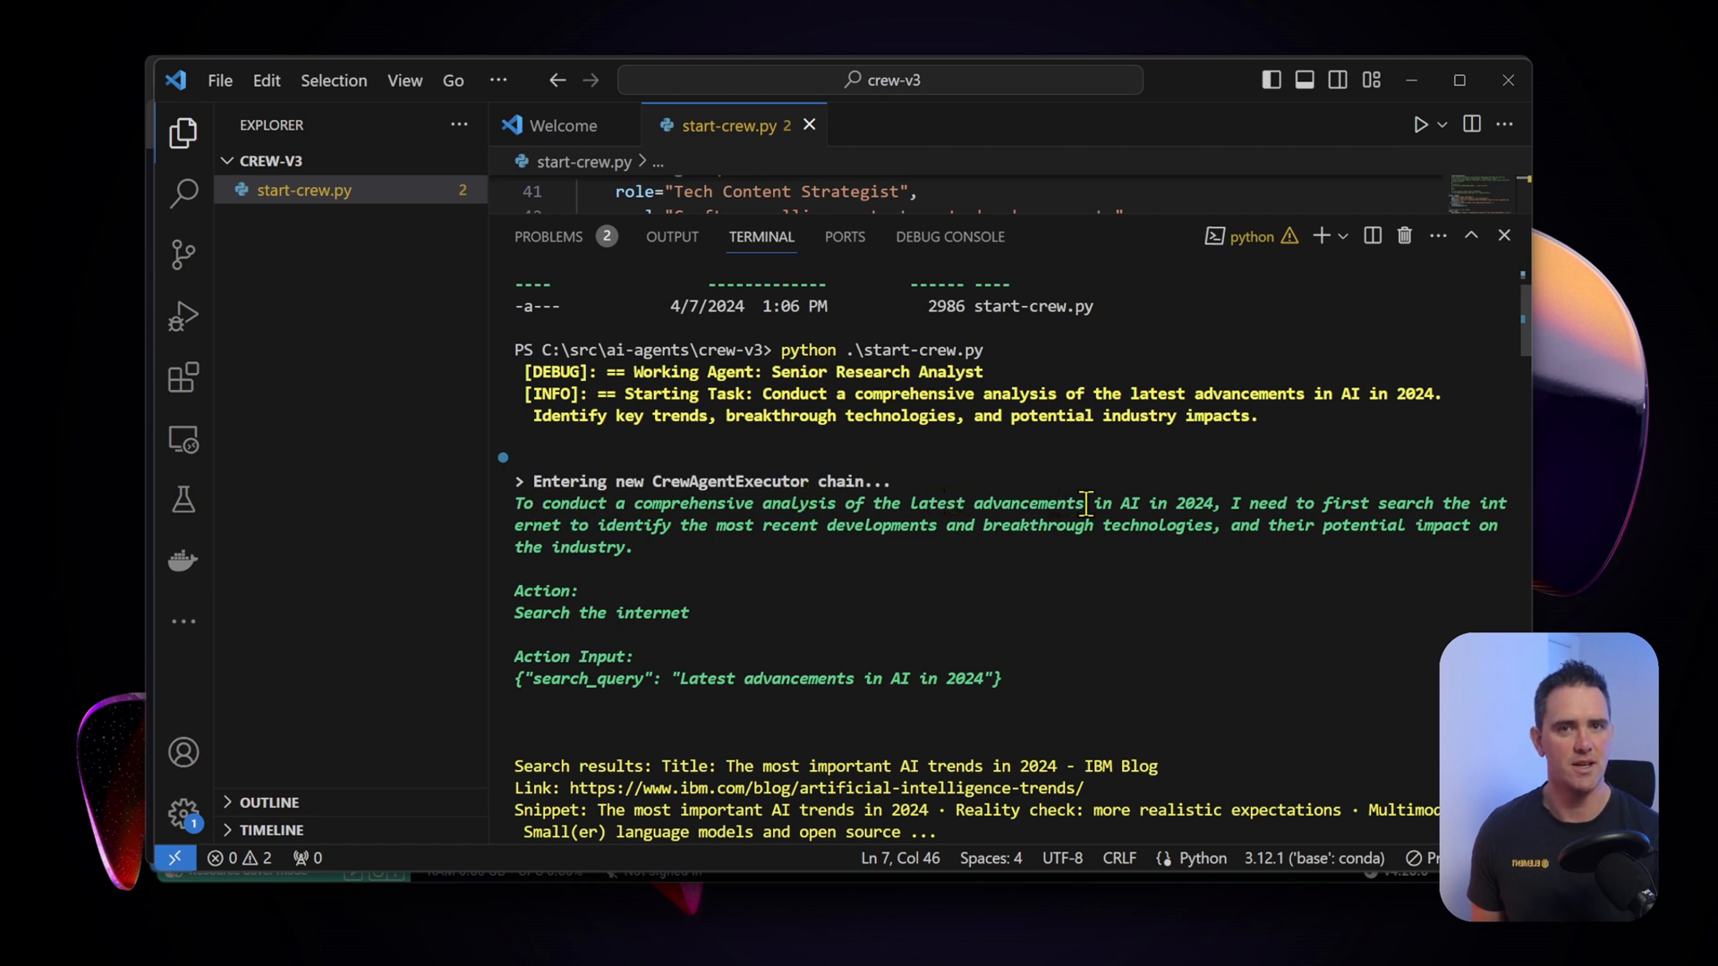
mouse_move(628, 635)
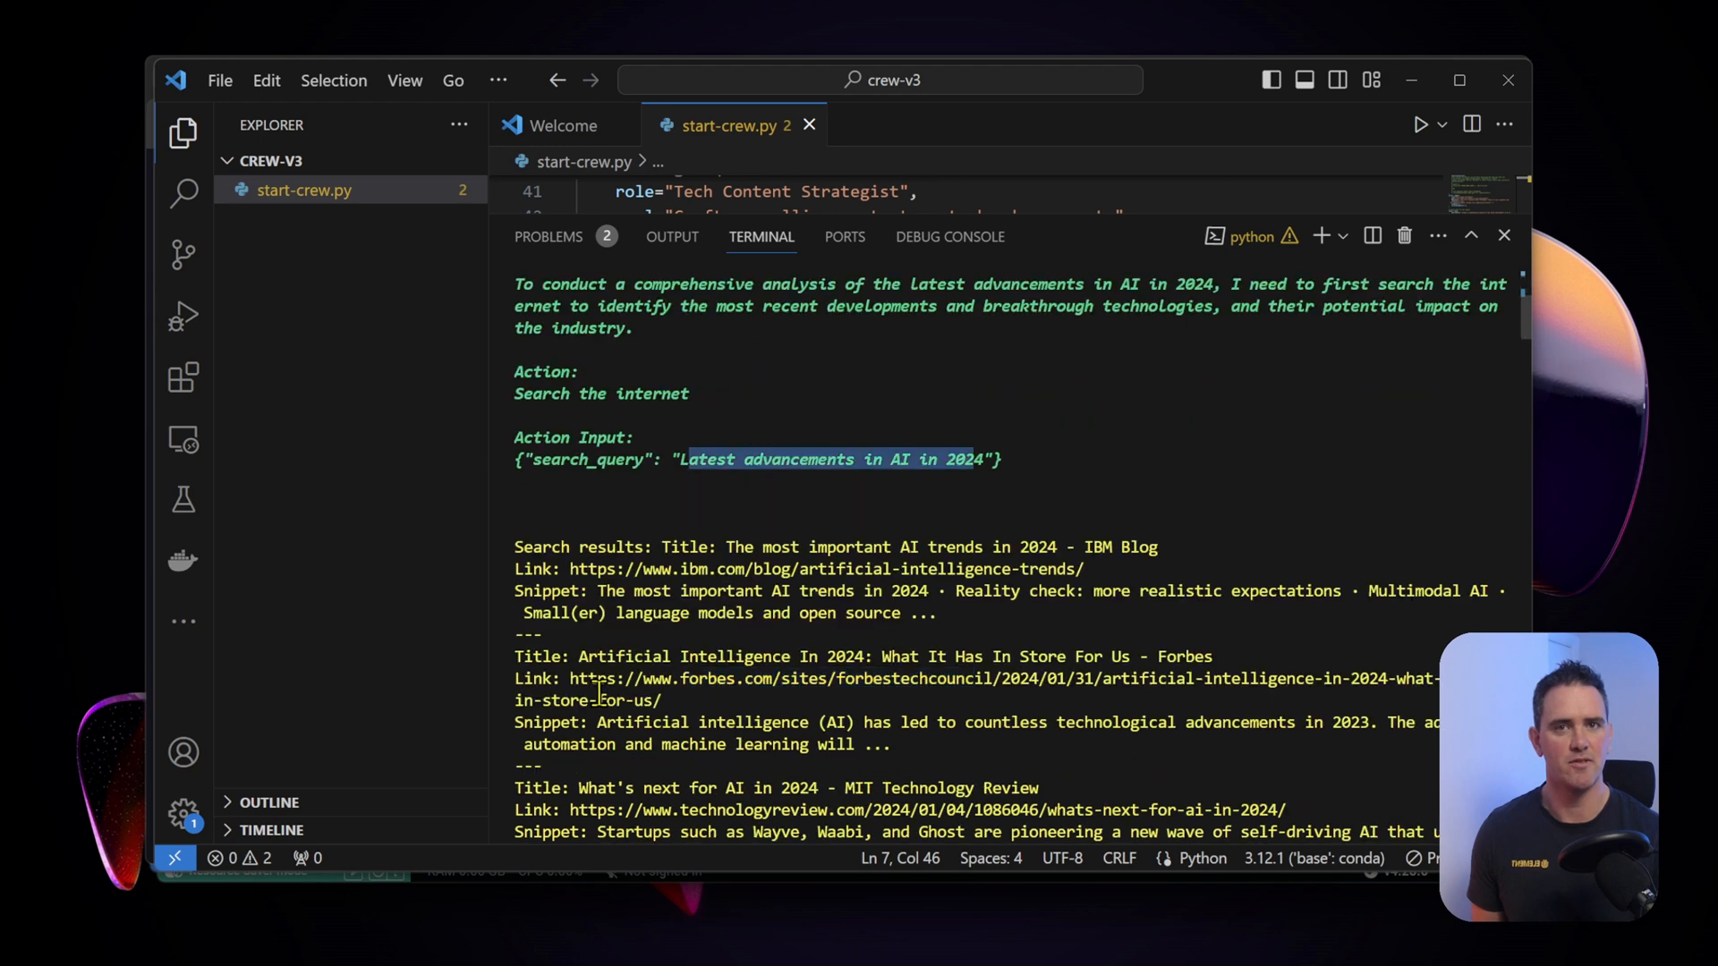
scroll(down, 3)
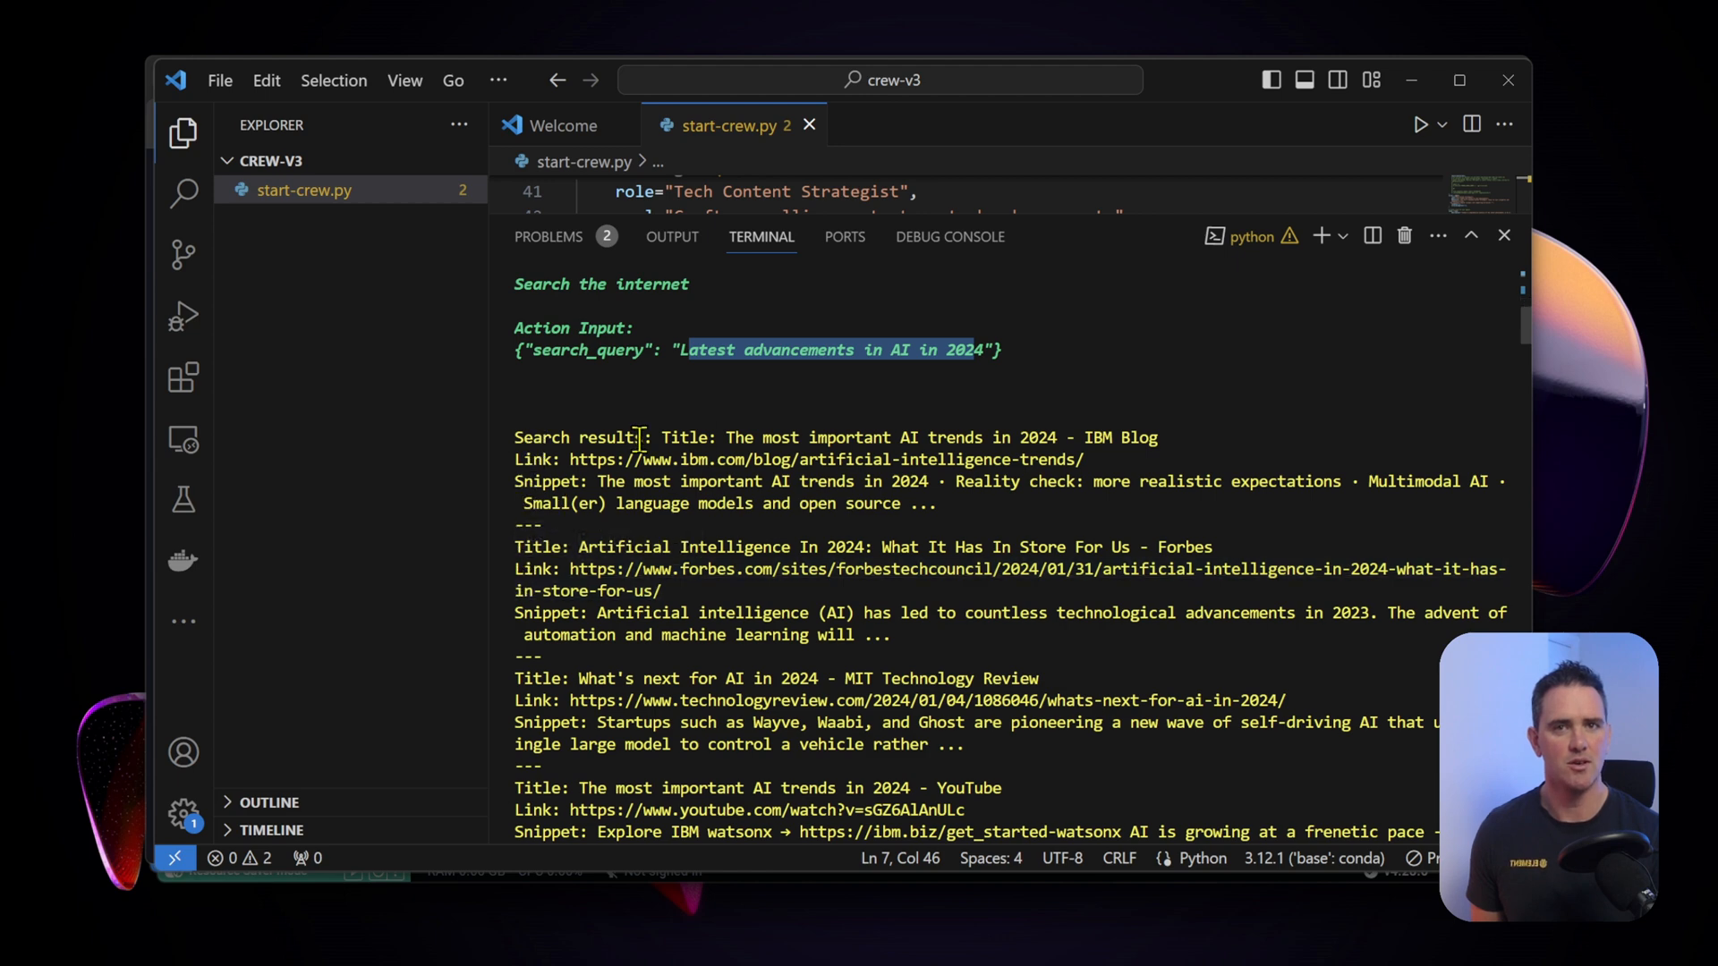
mouse_move(690, 459)
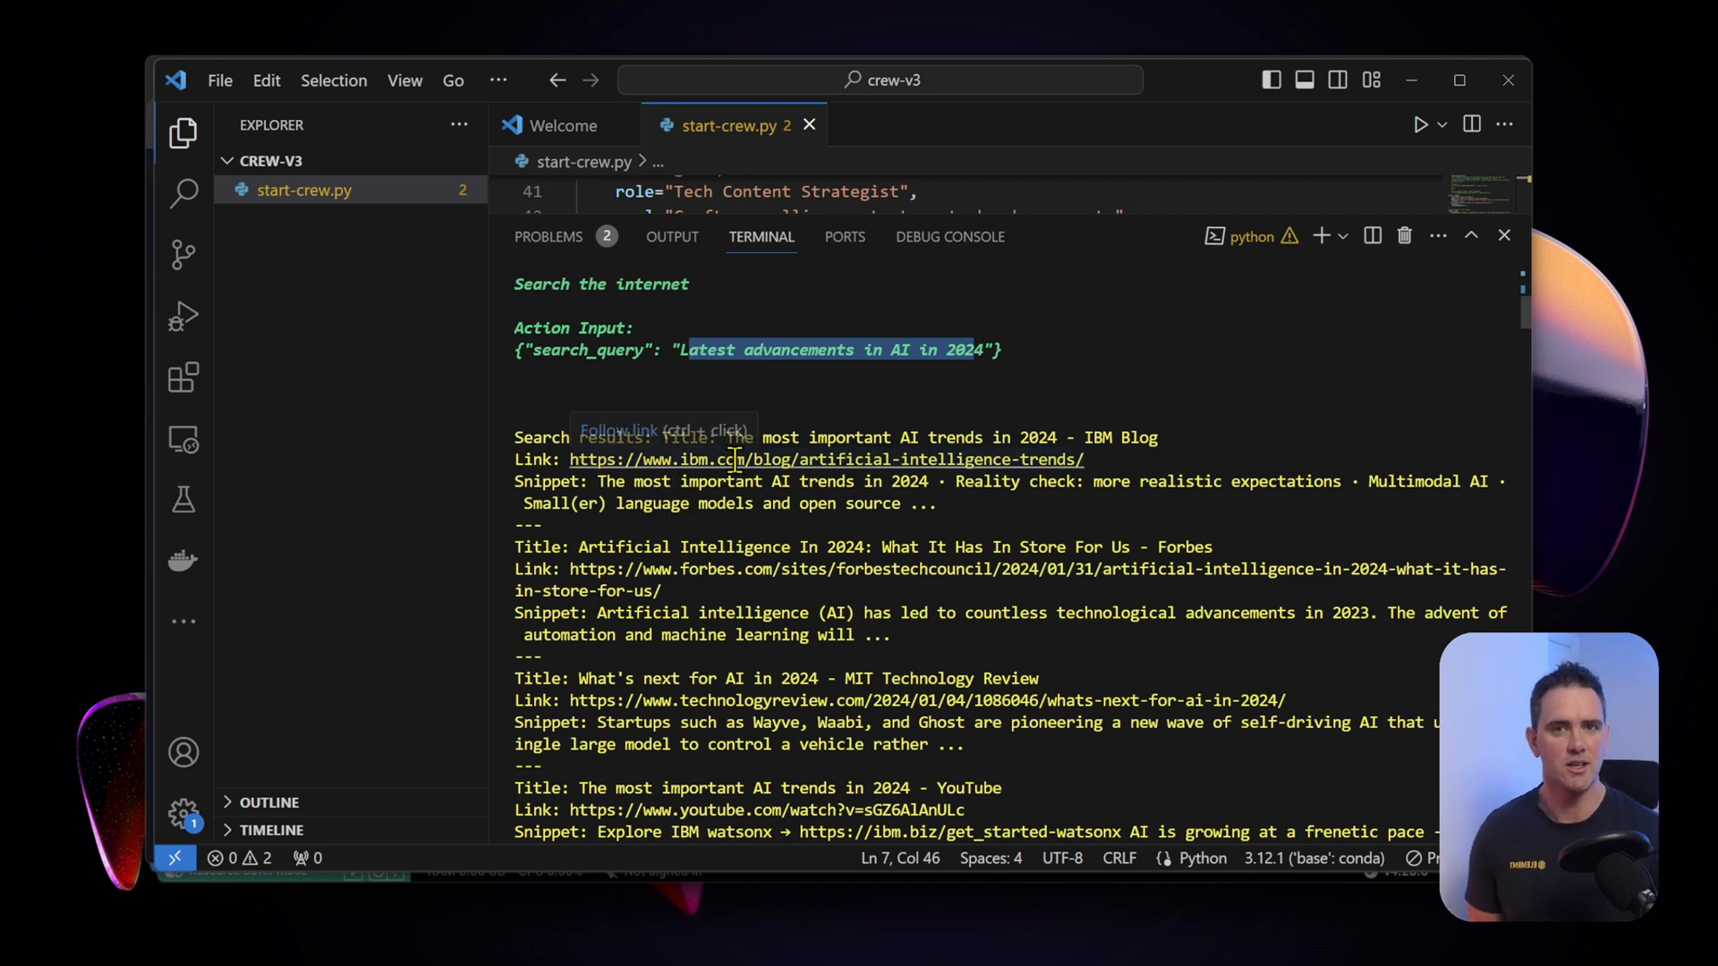
Scroll down to the researcher's Final Answer with its numbered list of 2024 AI advancements.
scroll(down, 3)
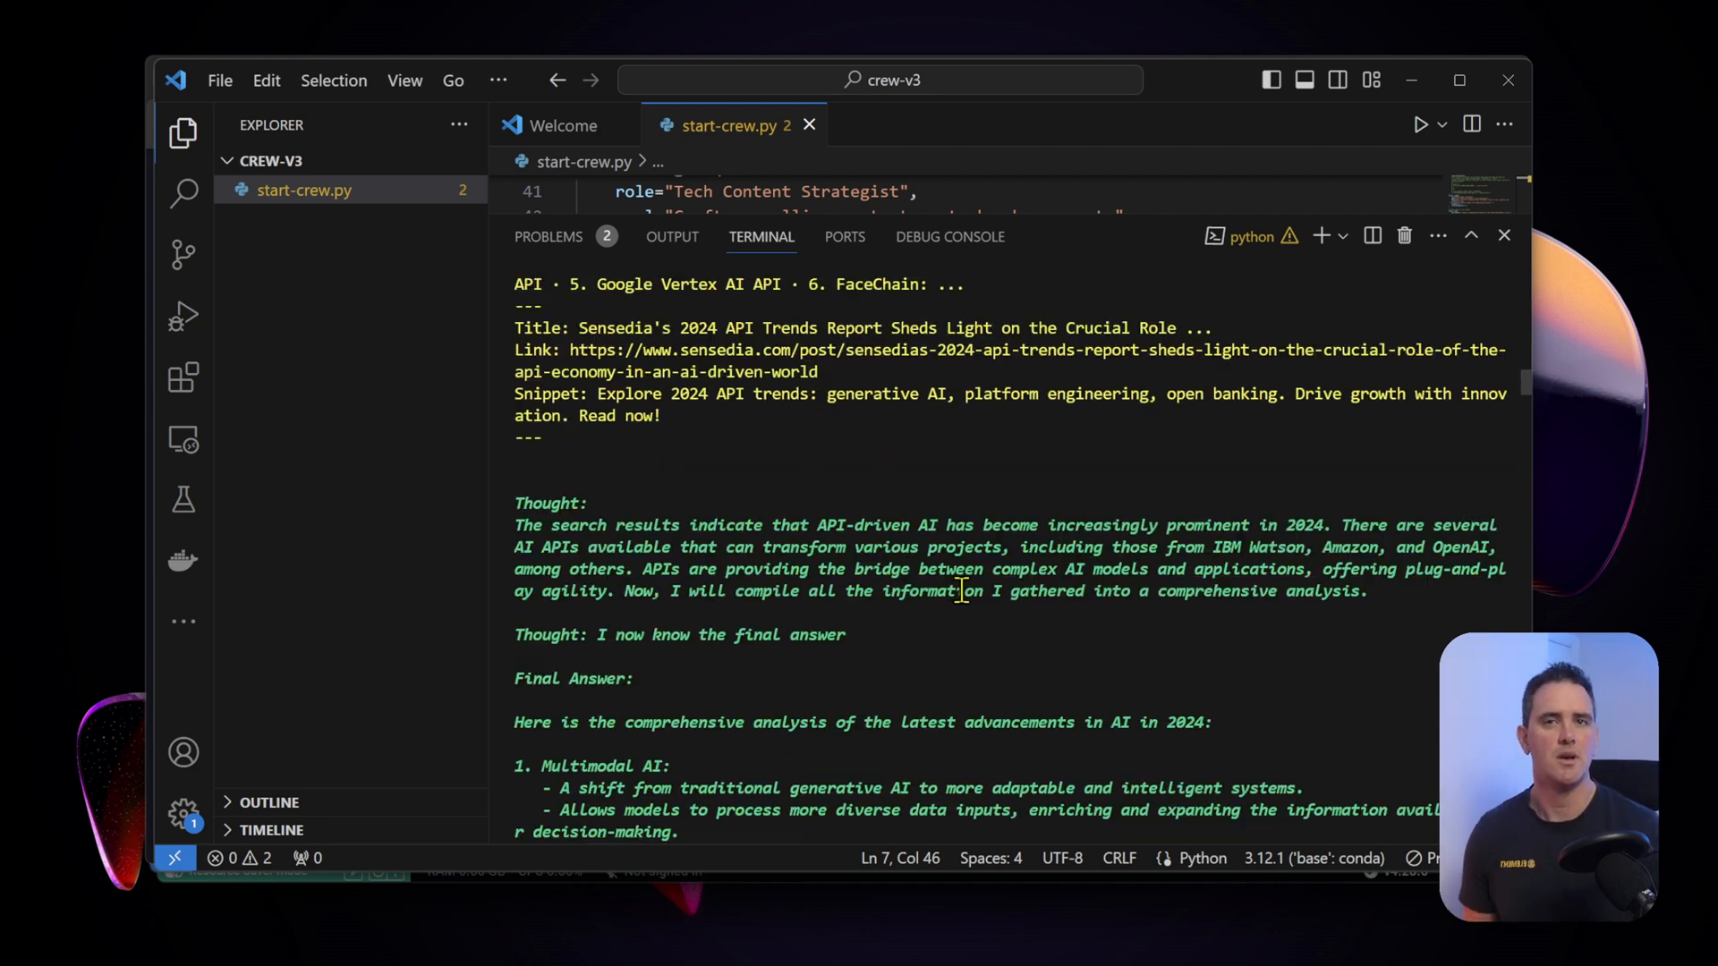
scroll(down, 3)
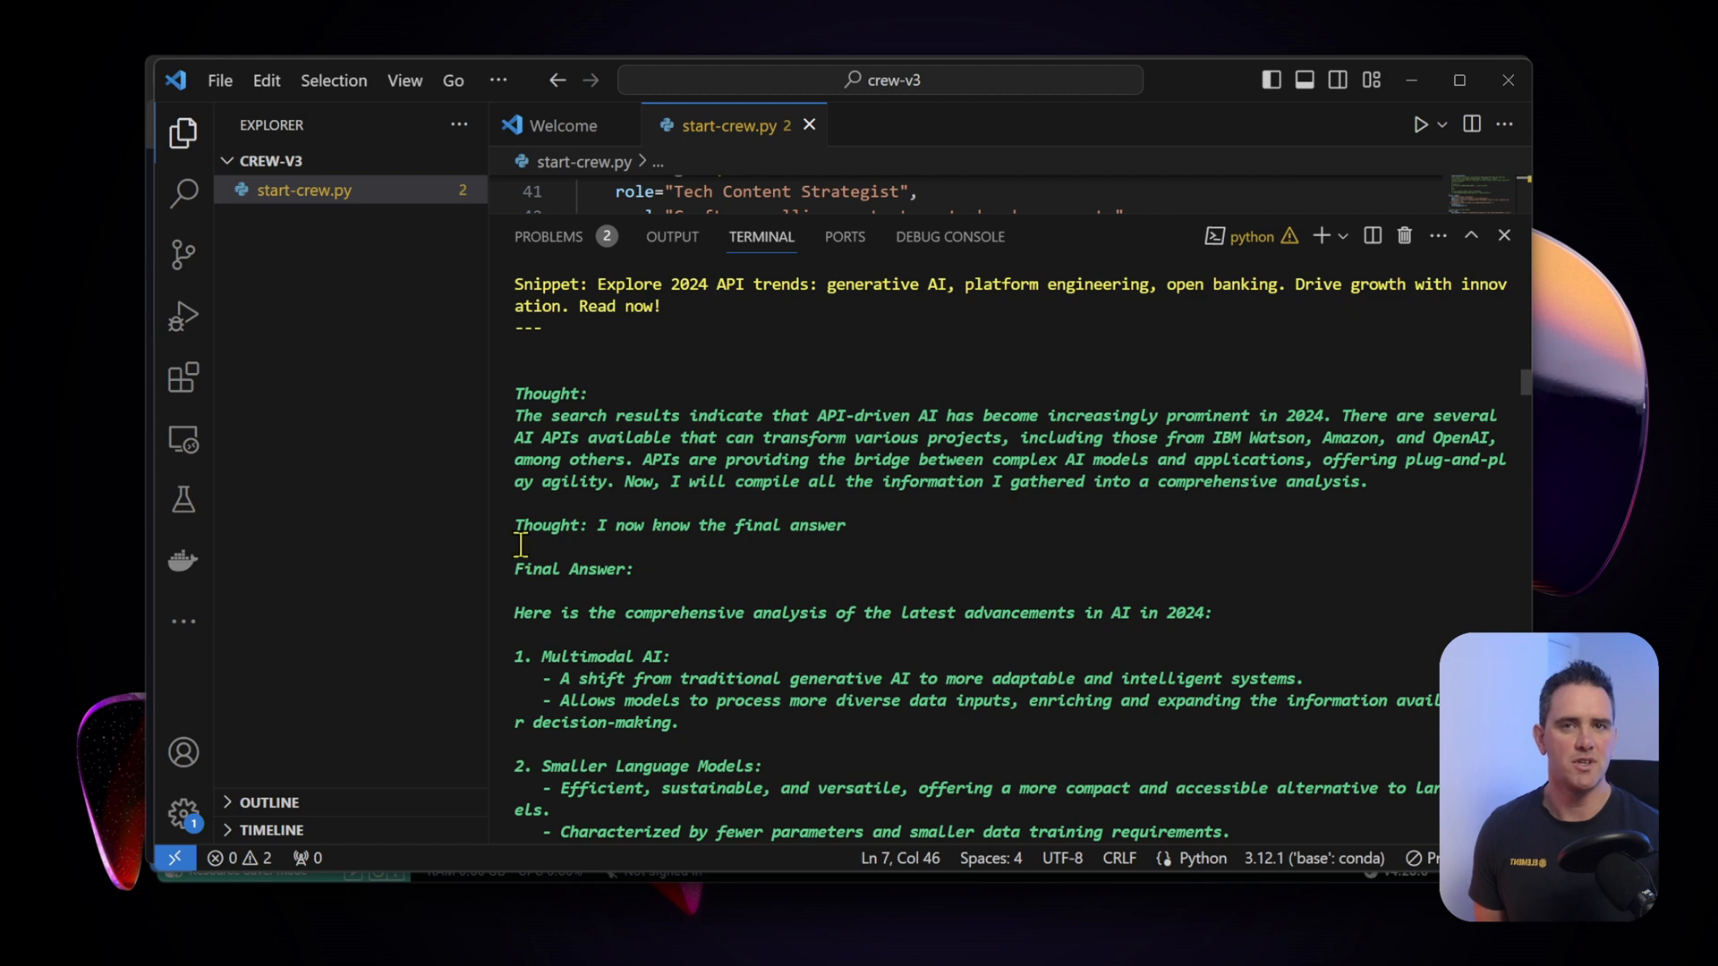
mouse_move(726, 665)
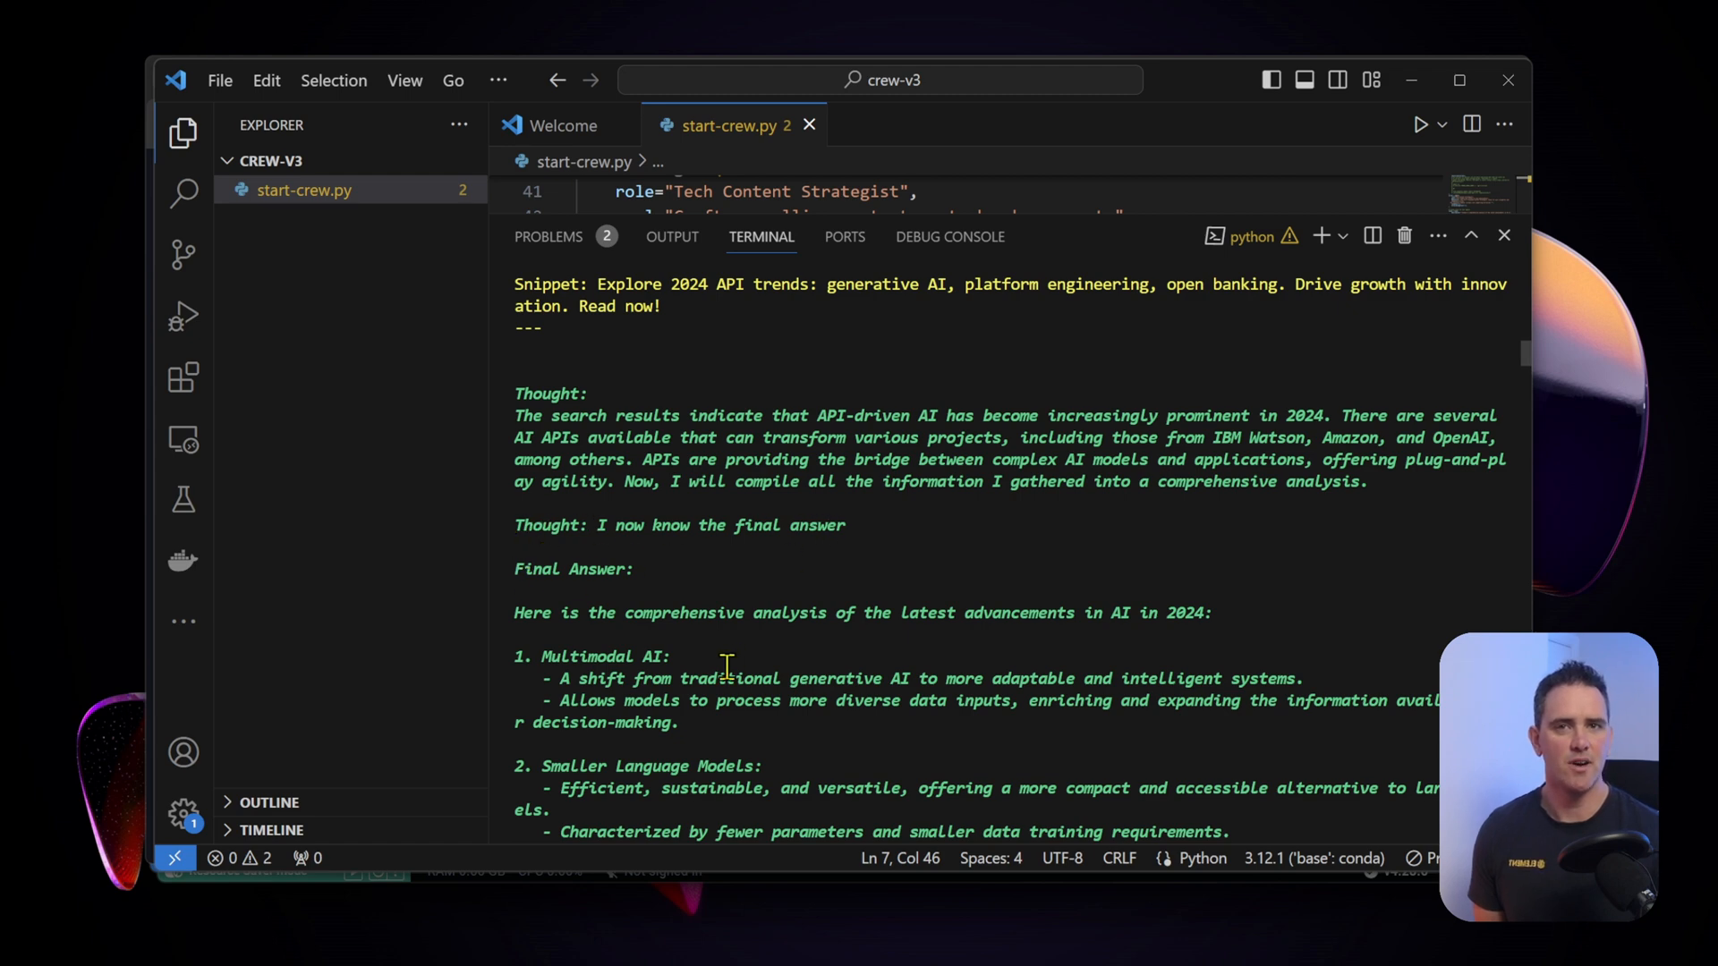
scroll(down, 3)
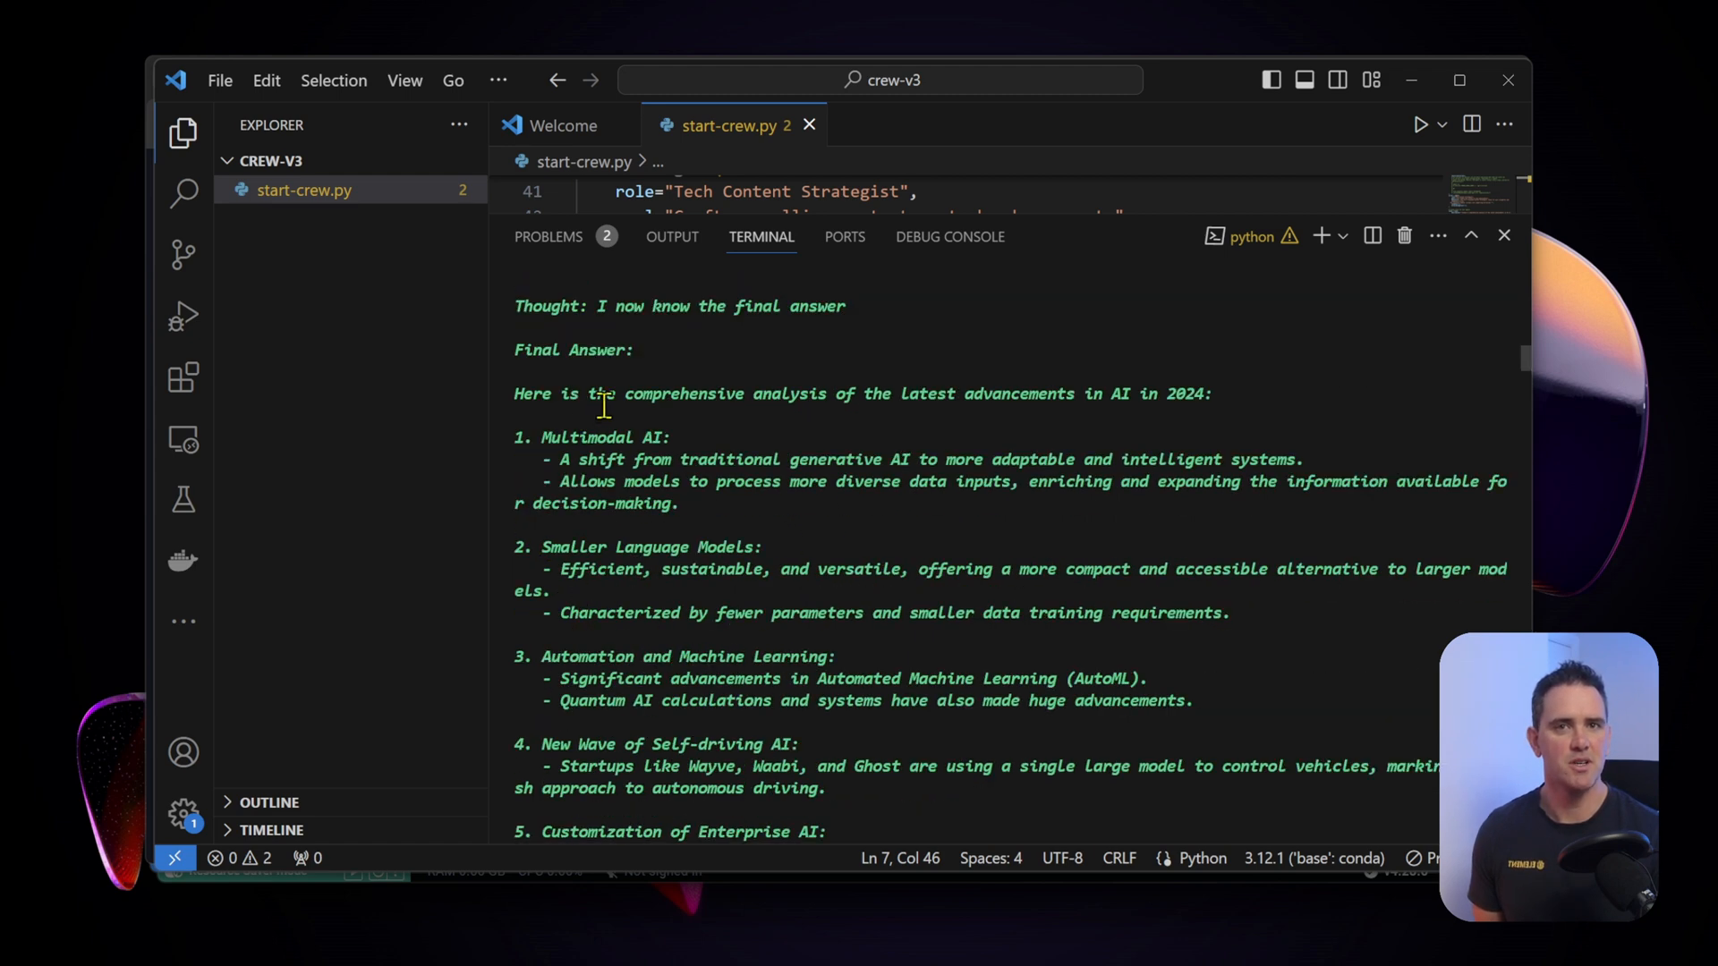
mouse_move(707, 506)
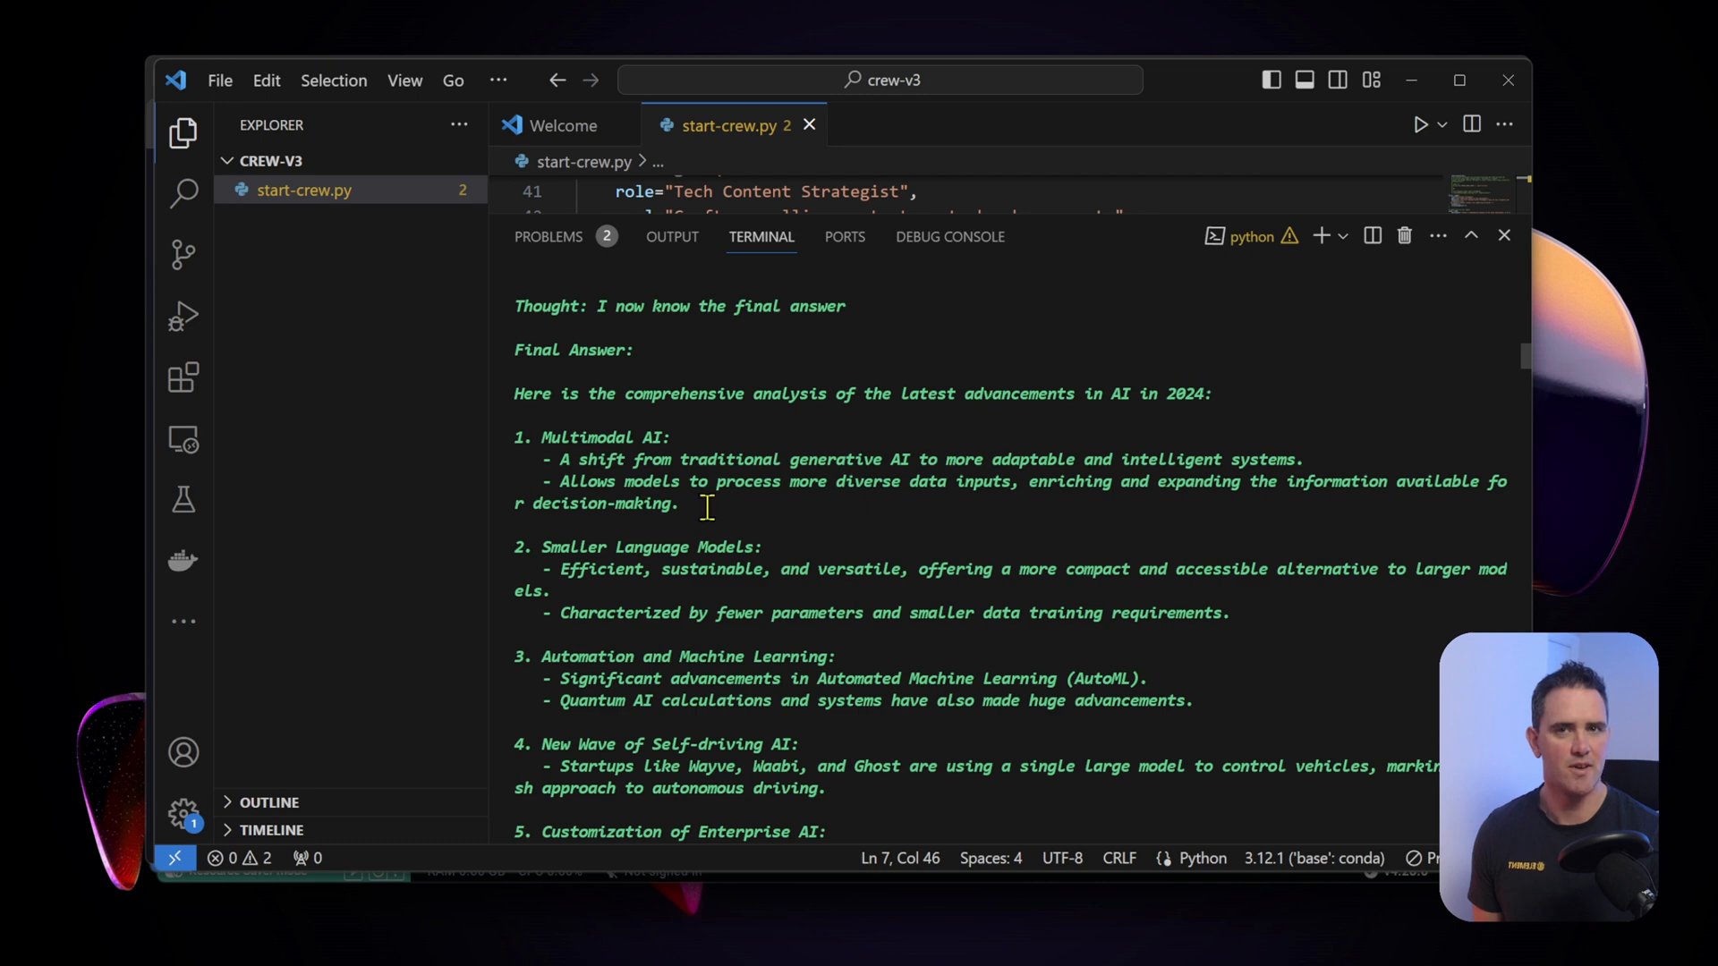
scroll(down, 3)
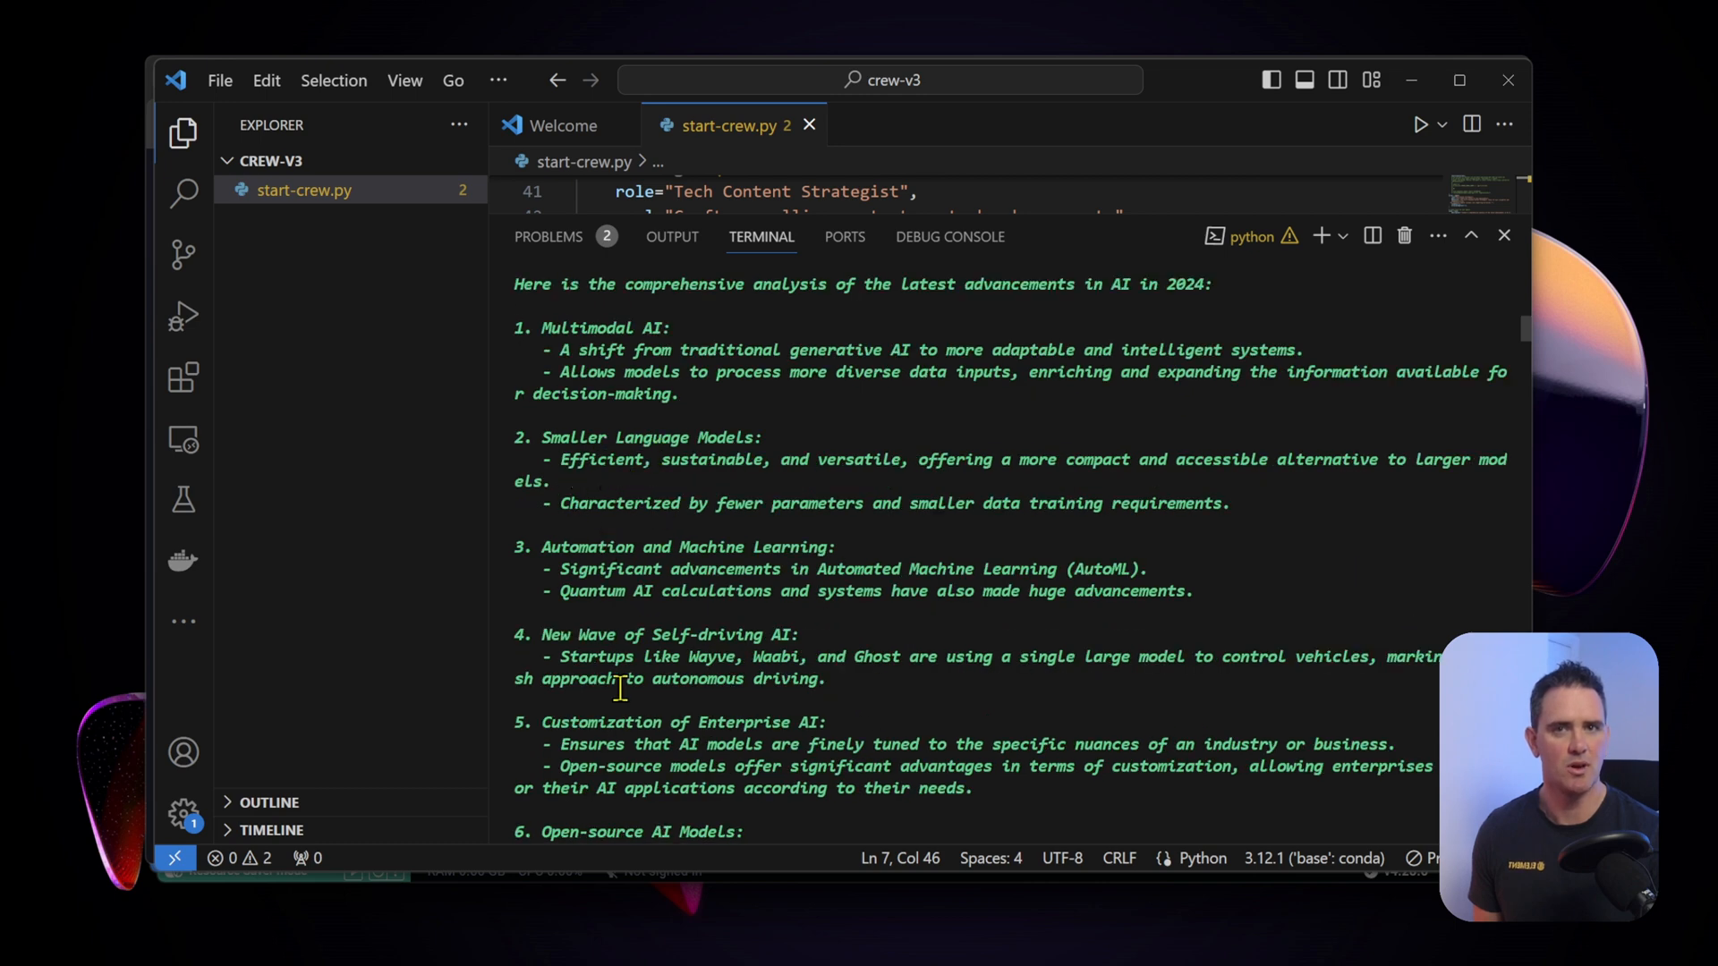
scroll(down, 3)
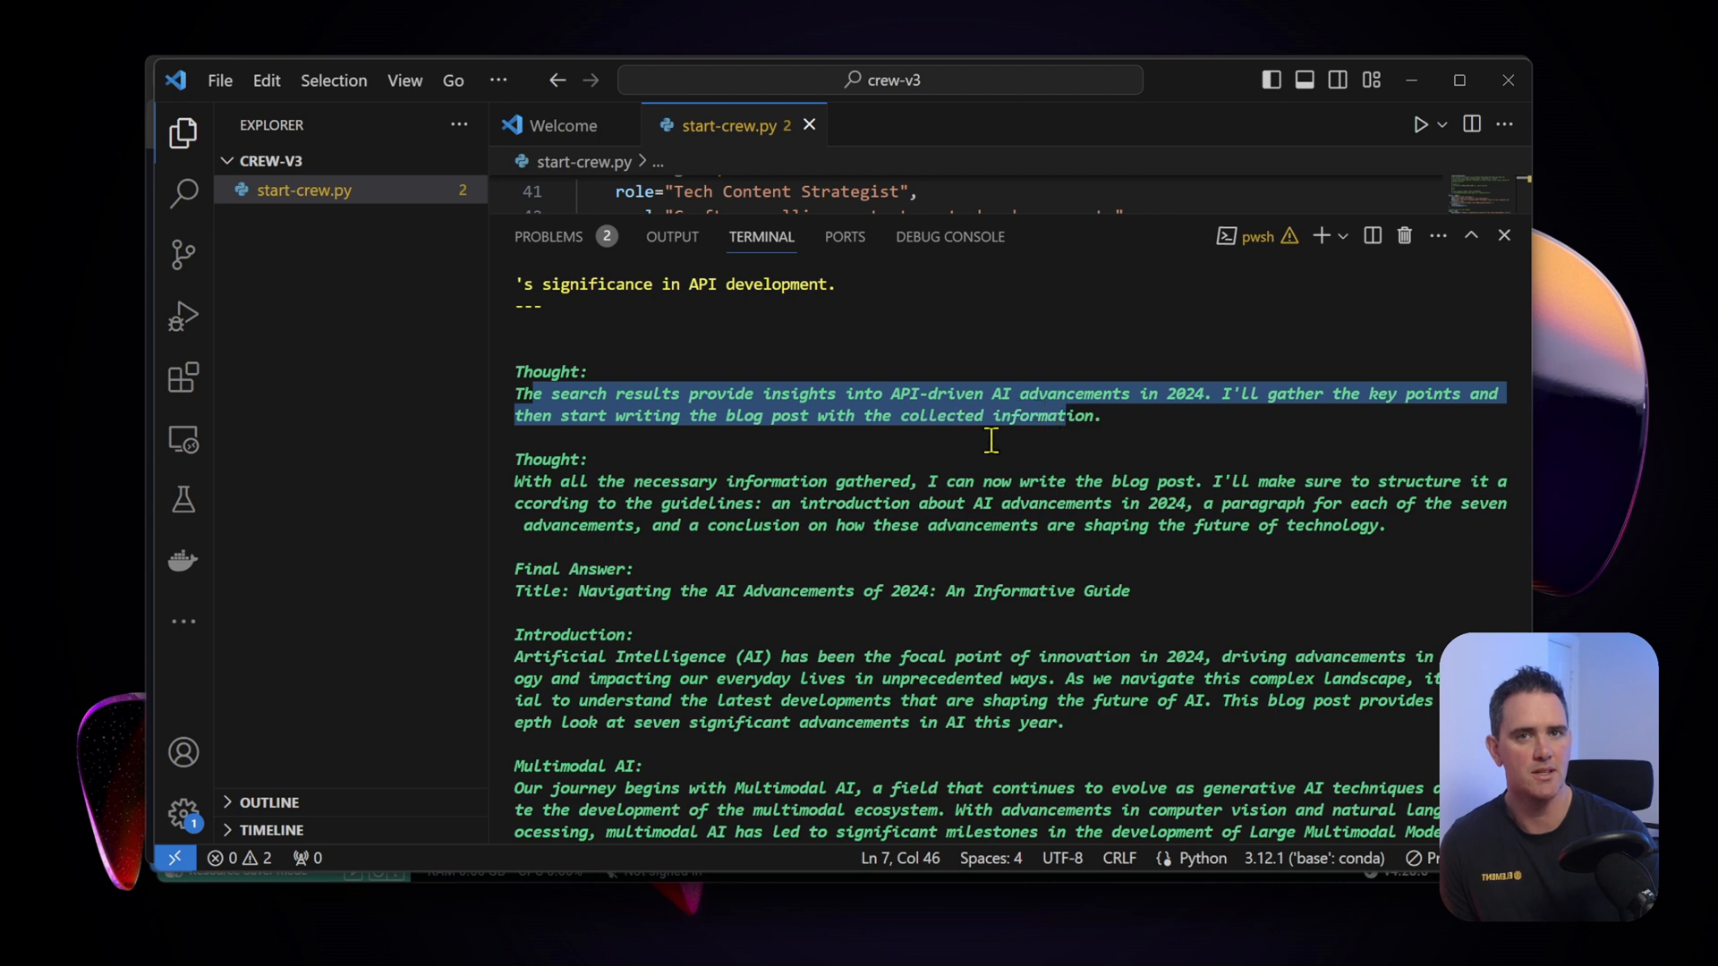
Scroll past 'Finished chain.' through the completed 'Navigating the AI Advancements of 2024' blog post.
scroll(down, 3)
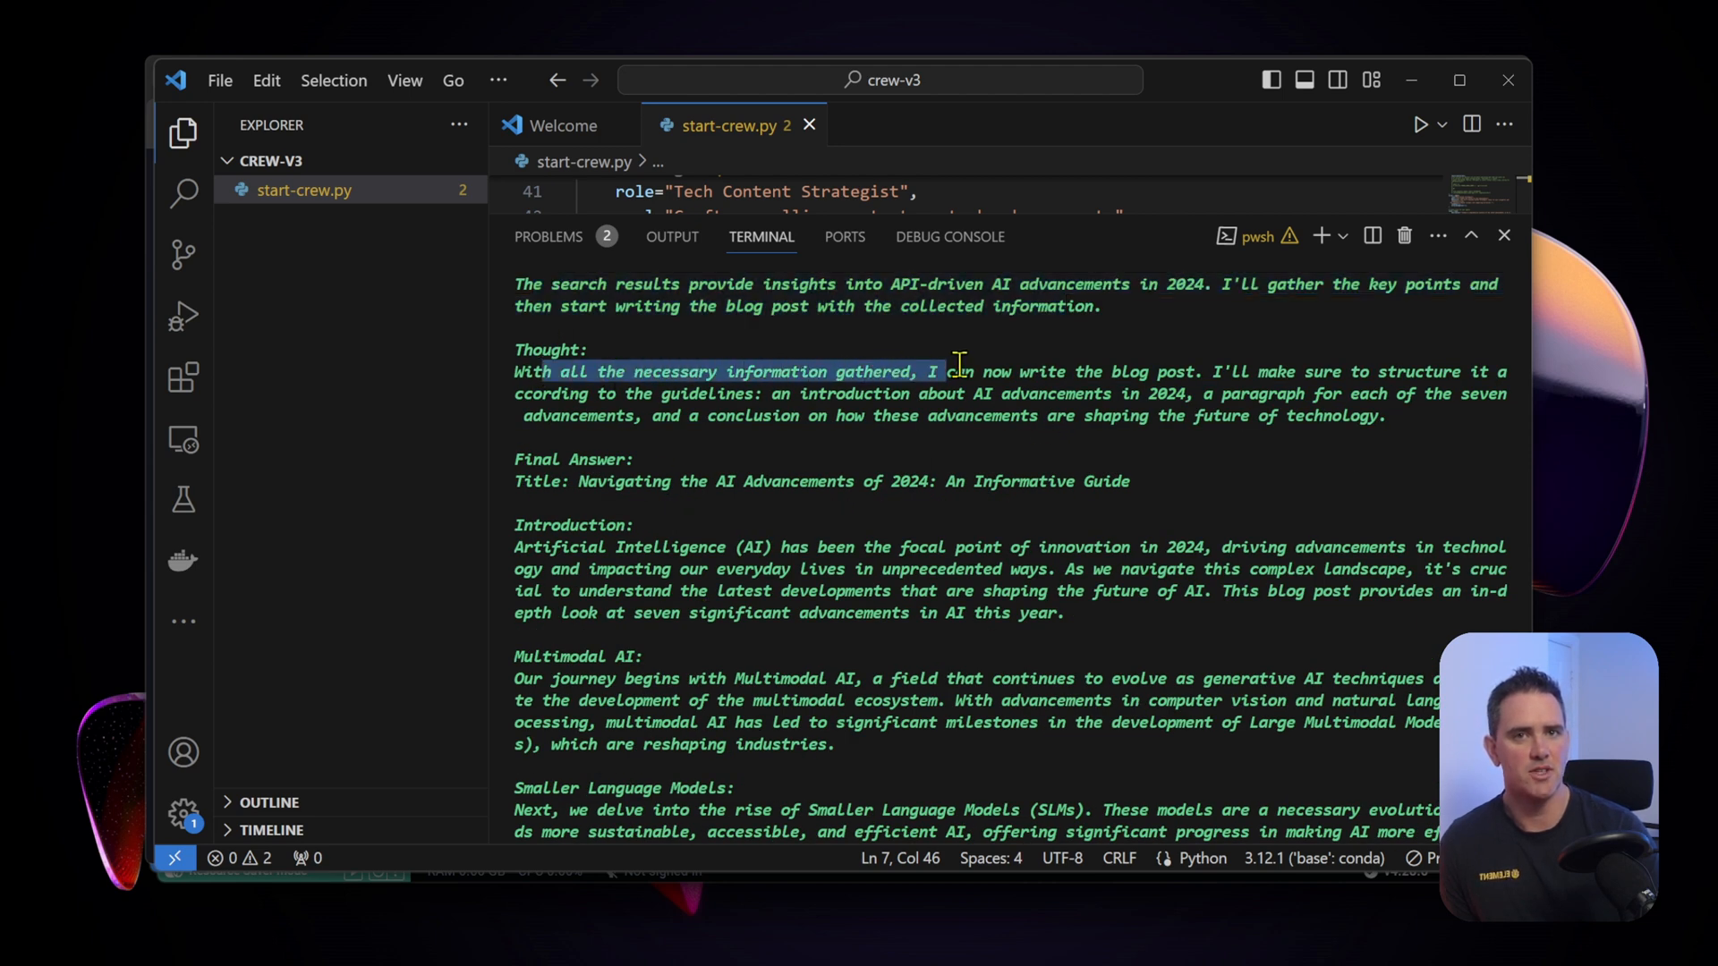
scroll(down, 3)
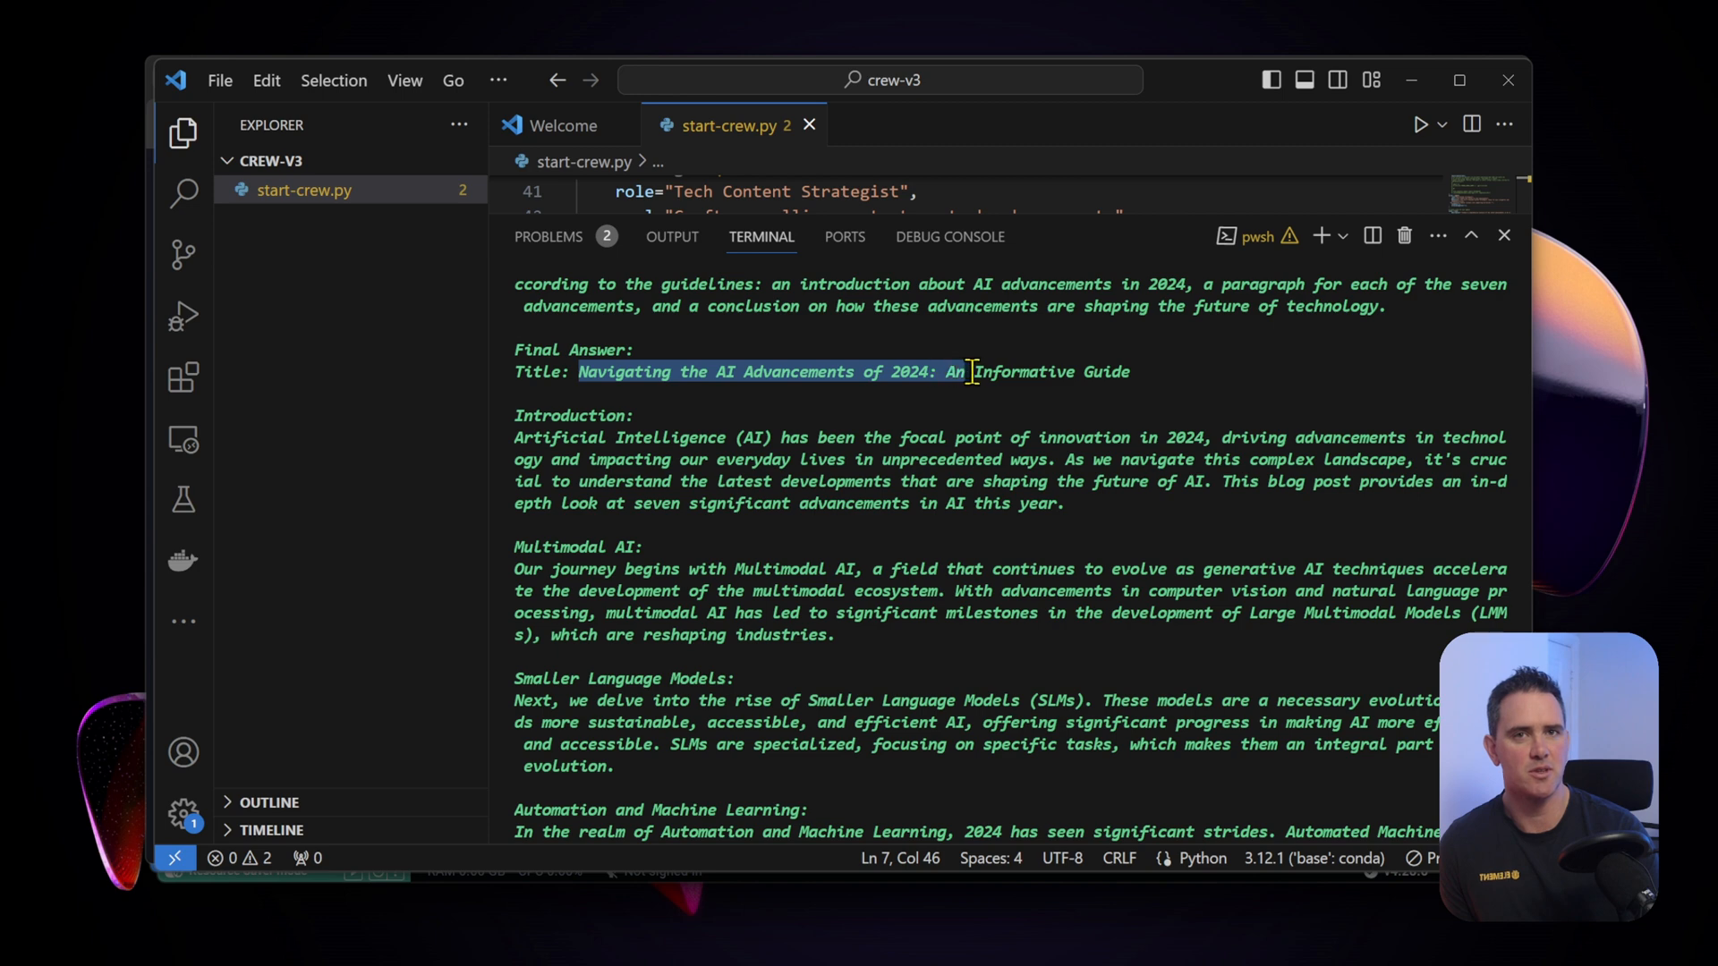
scroll(down, 3)
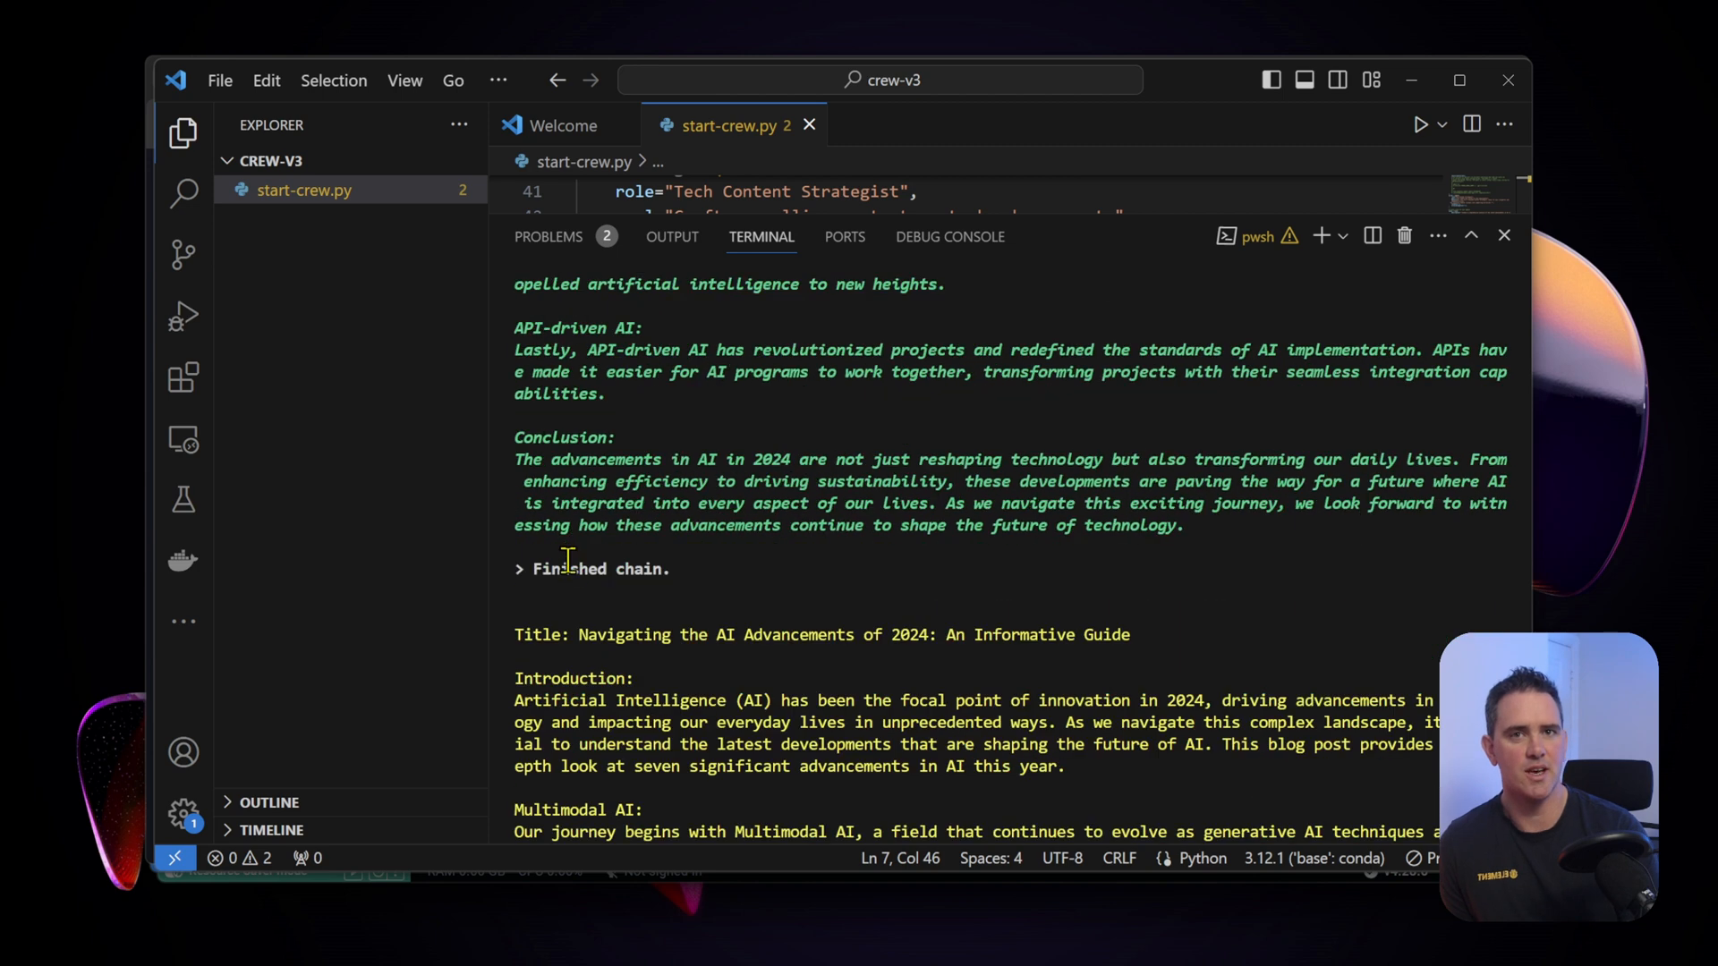
scroll(down, 3)
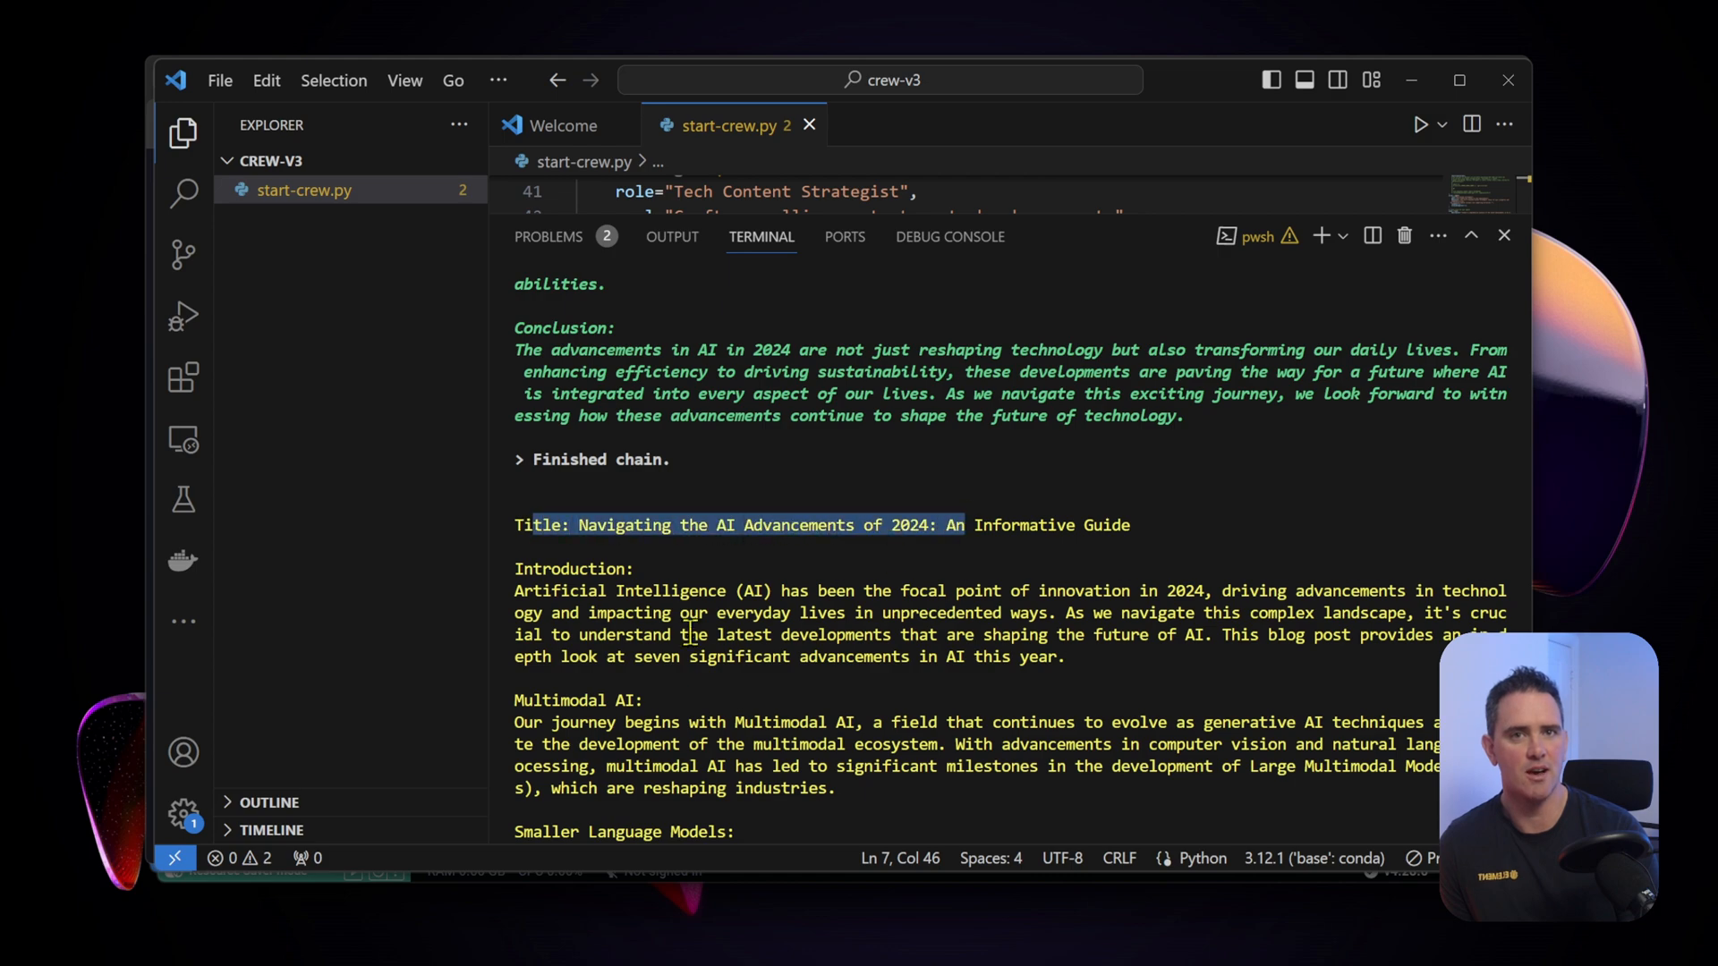
scroll(down, 3)
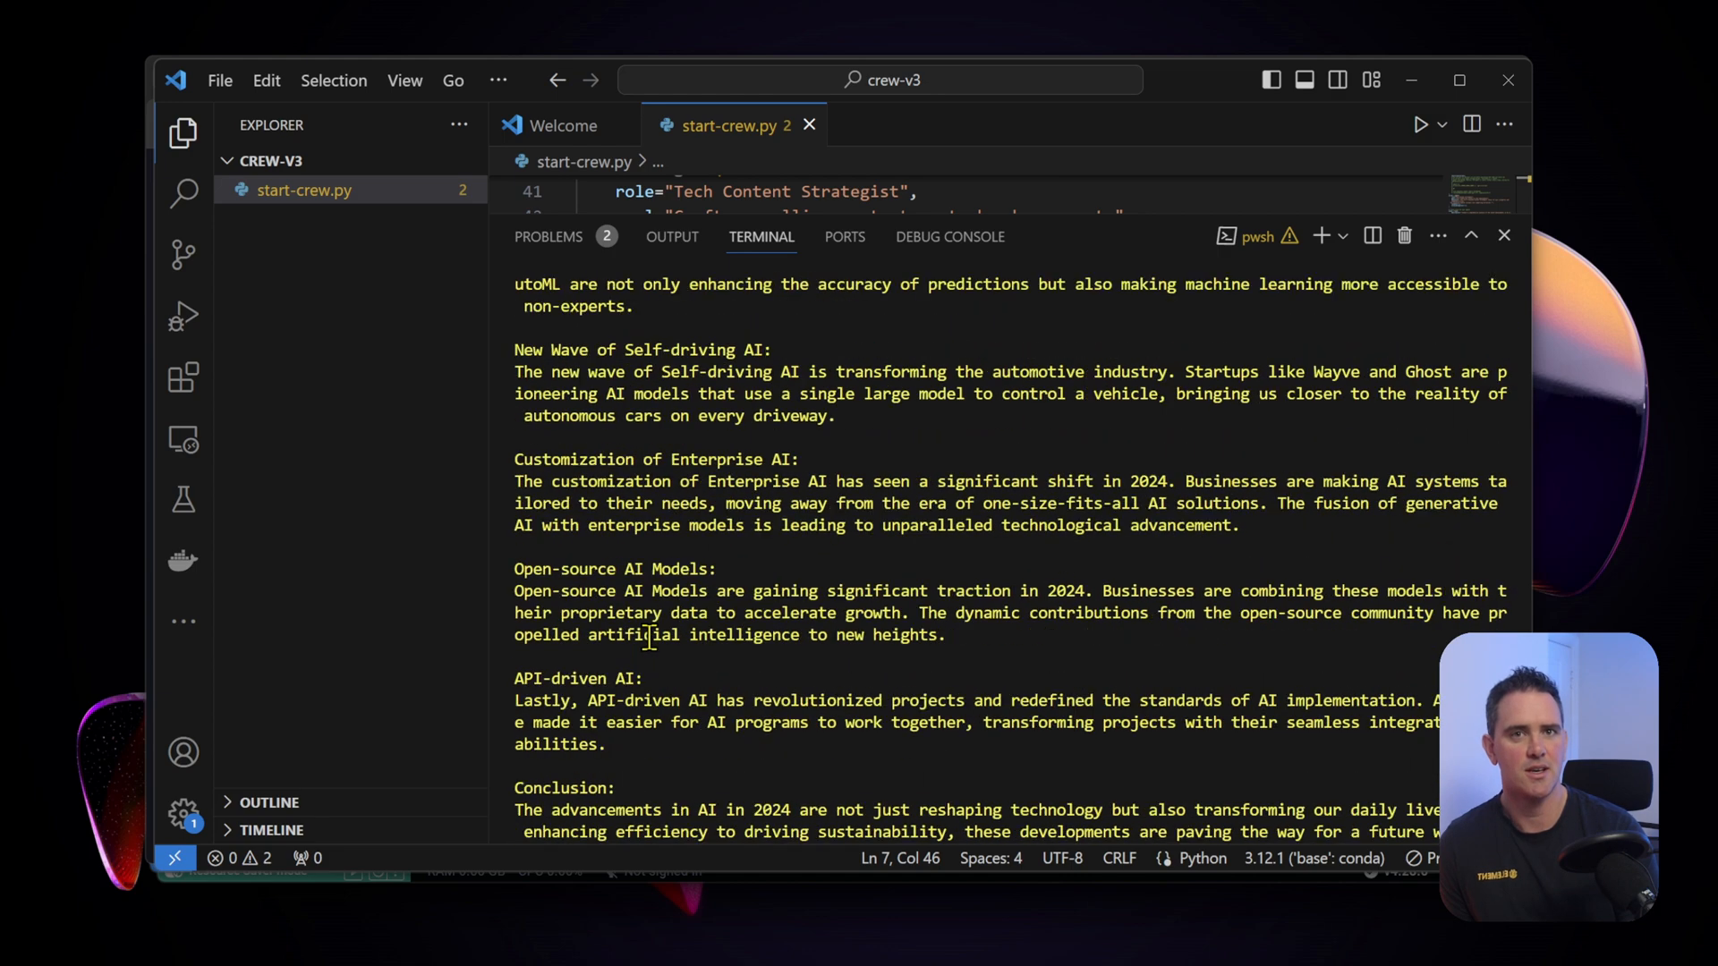
scroll(down, 3)
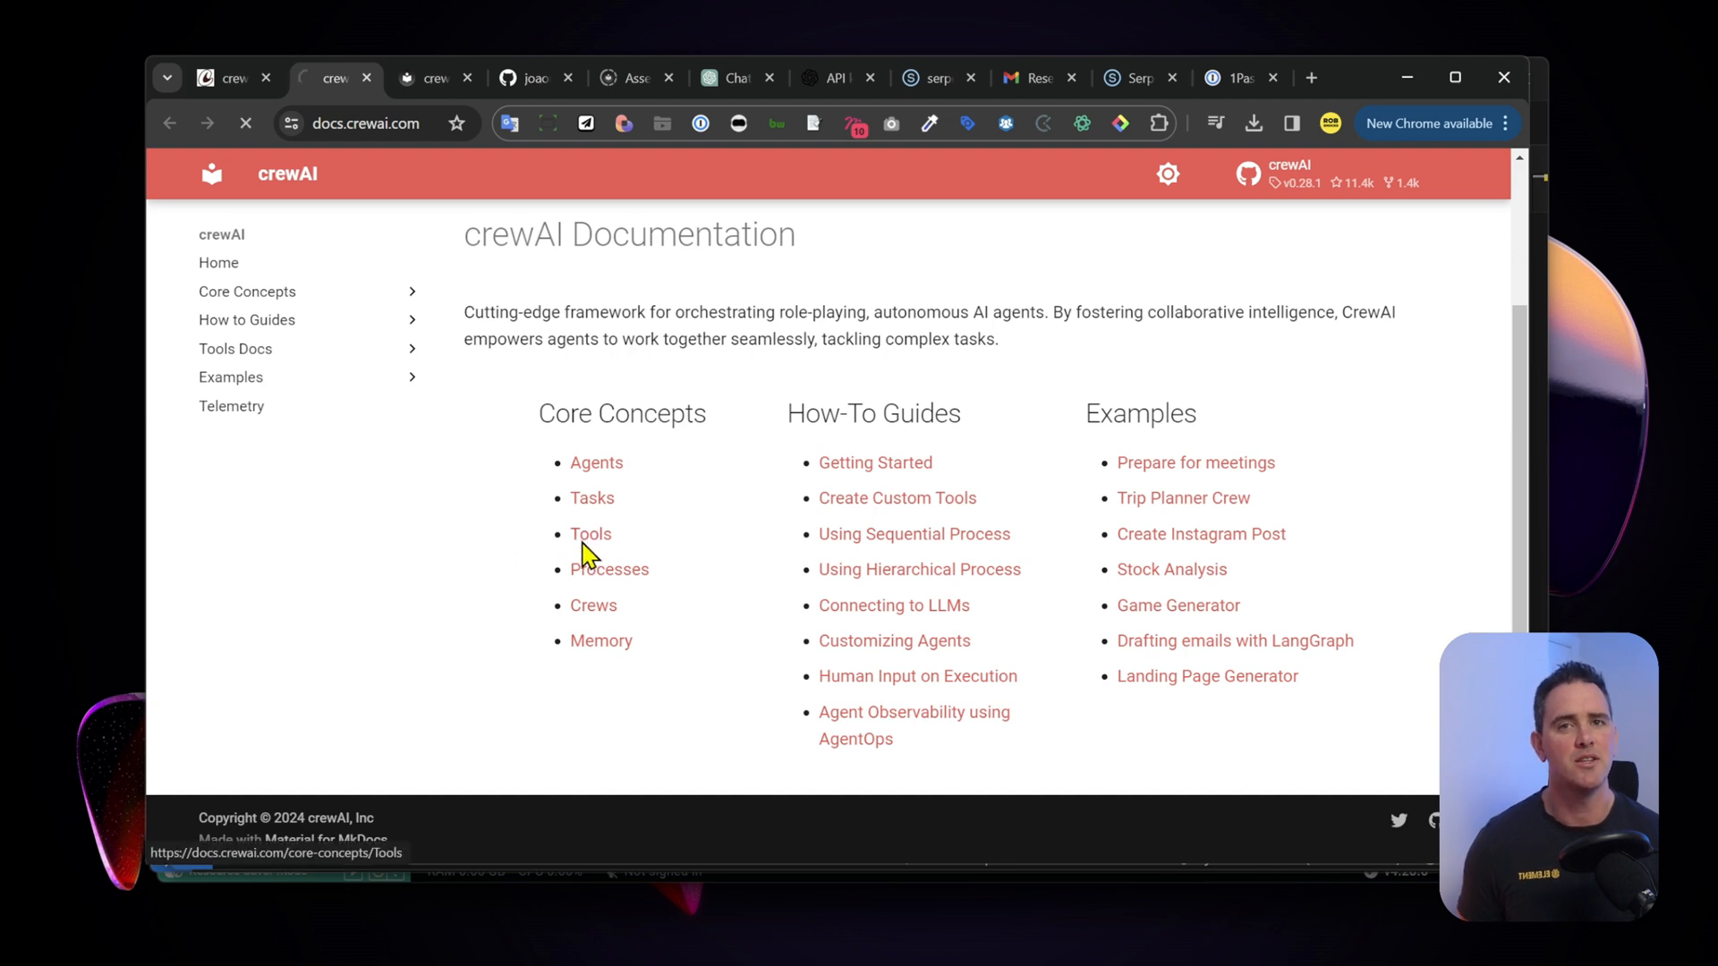
Open the Core Concepts Tools page and look over the Available crewAI Tools table.
click(590, 533)
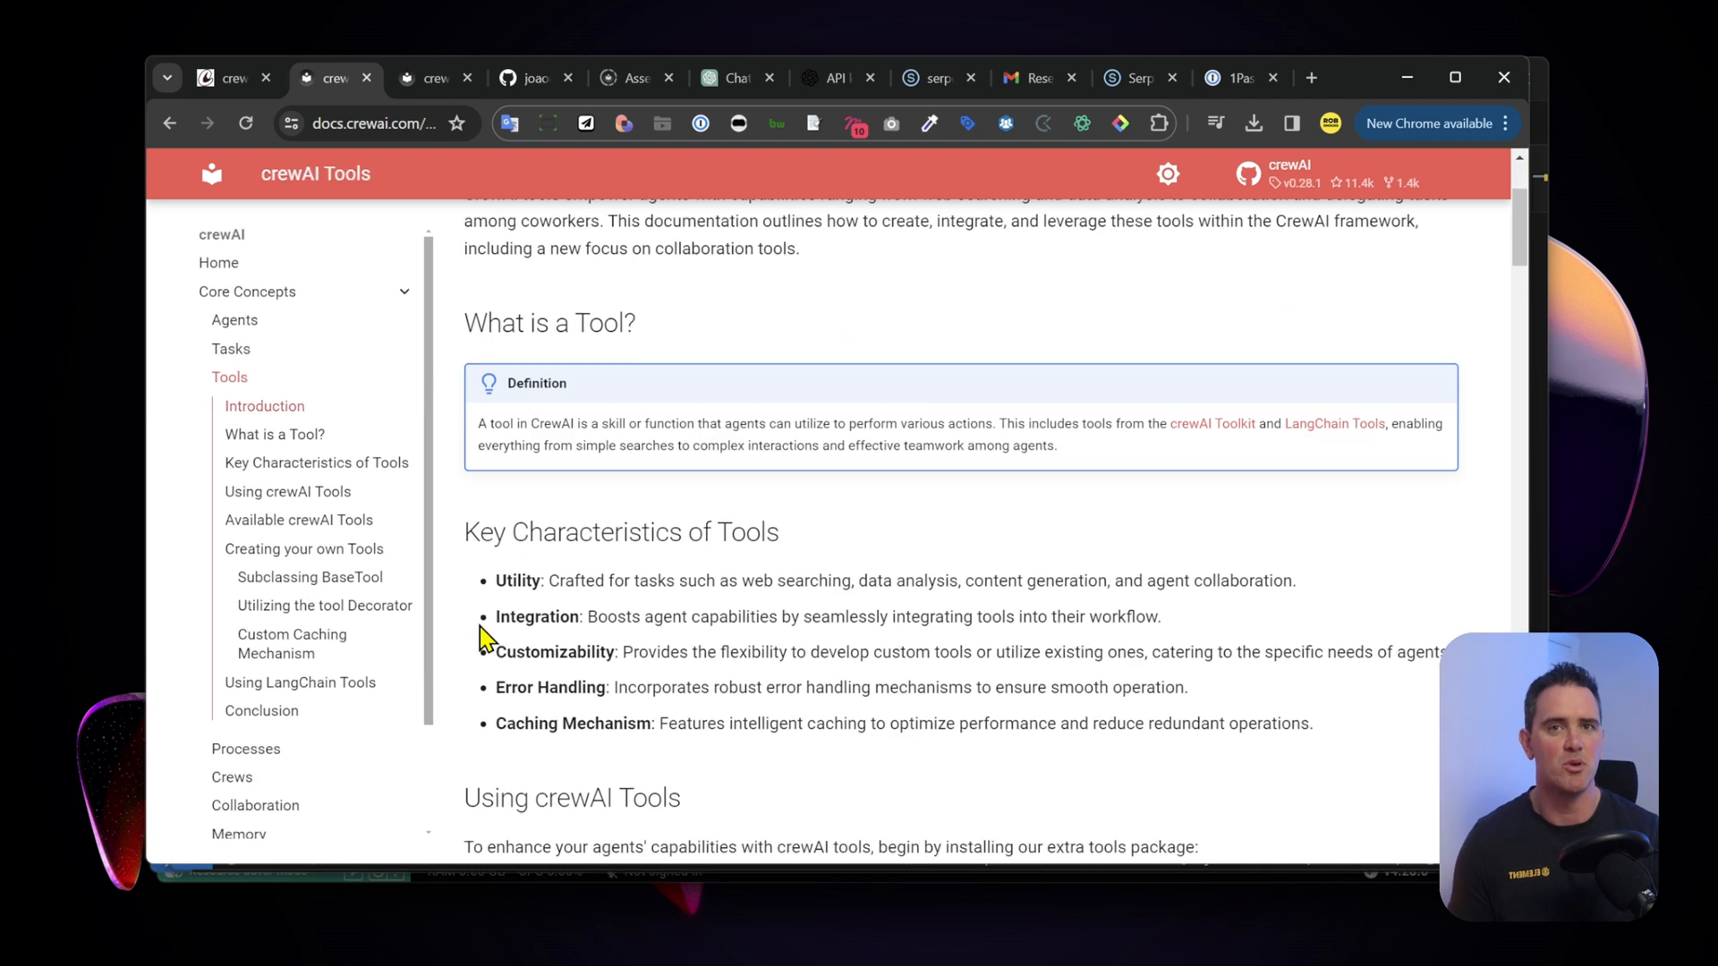
scroll(down, 3)
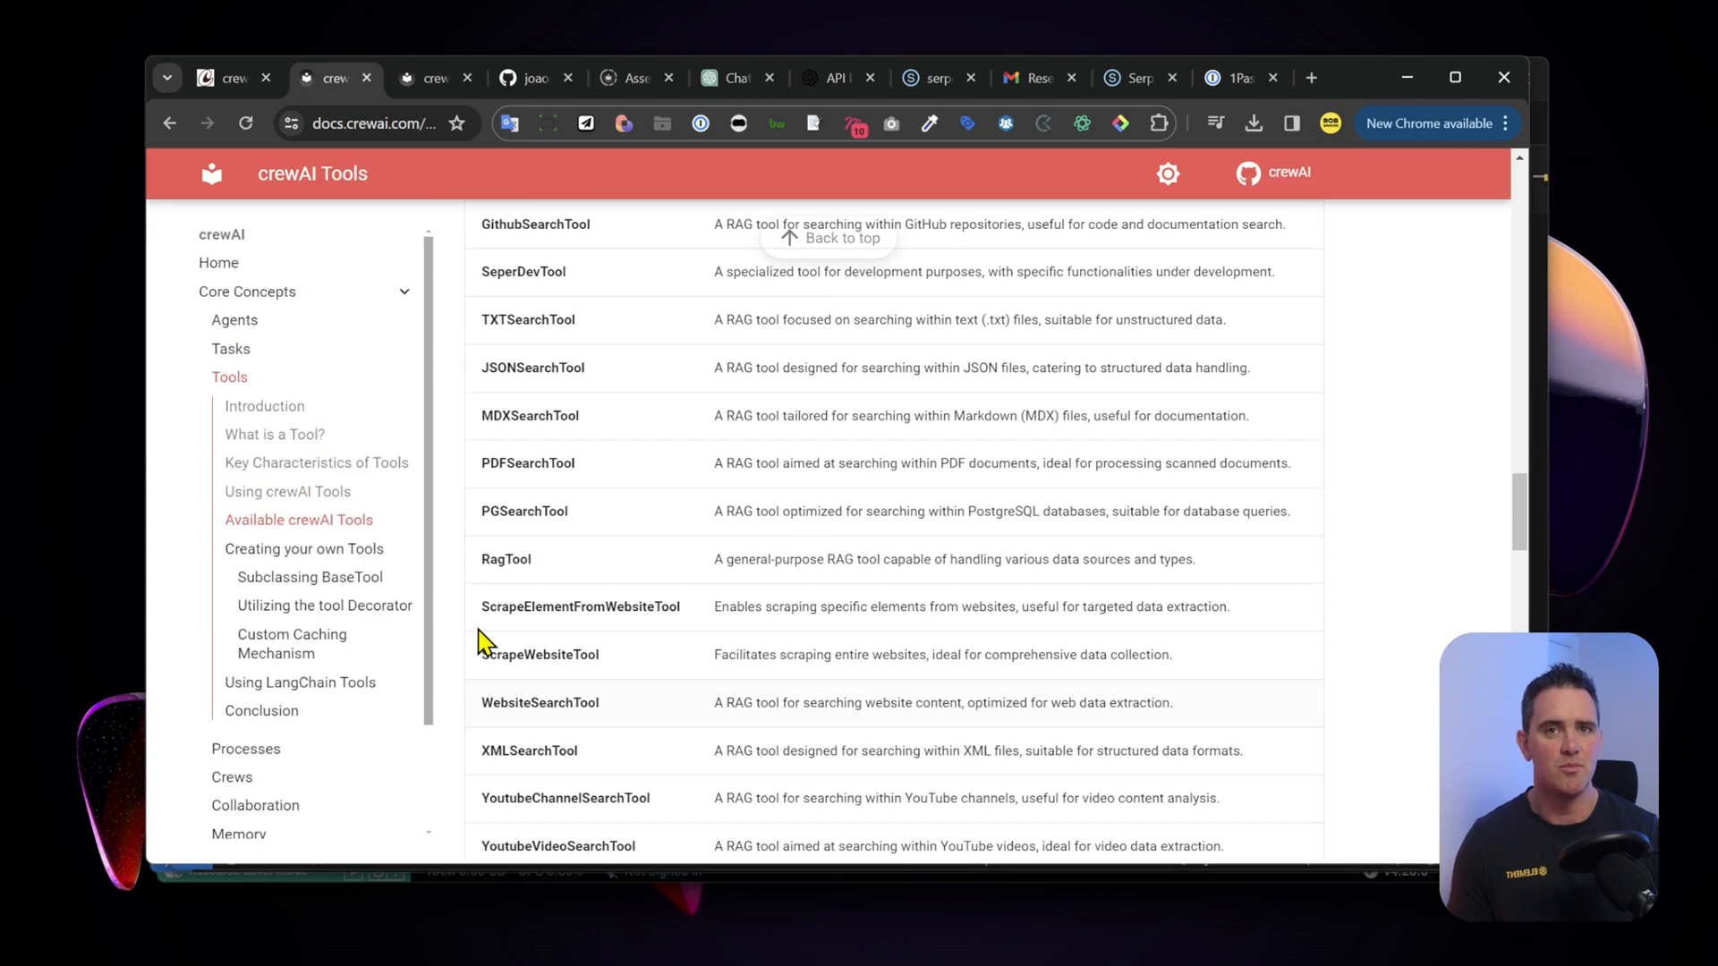
scroll(down, 3)
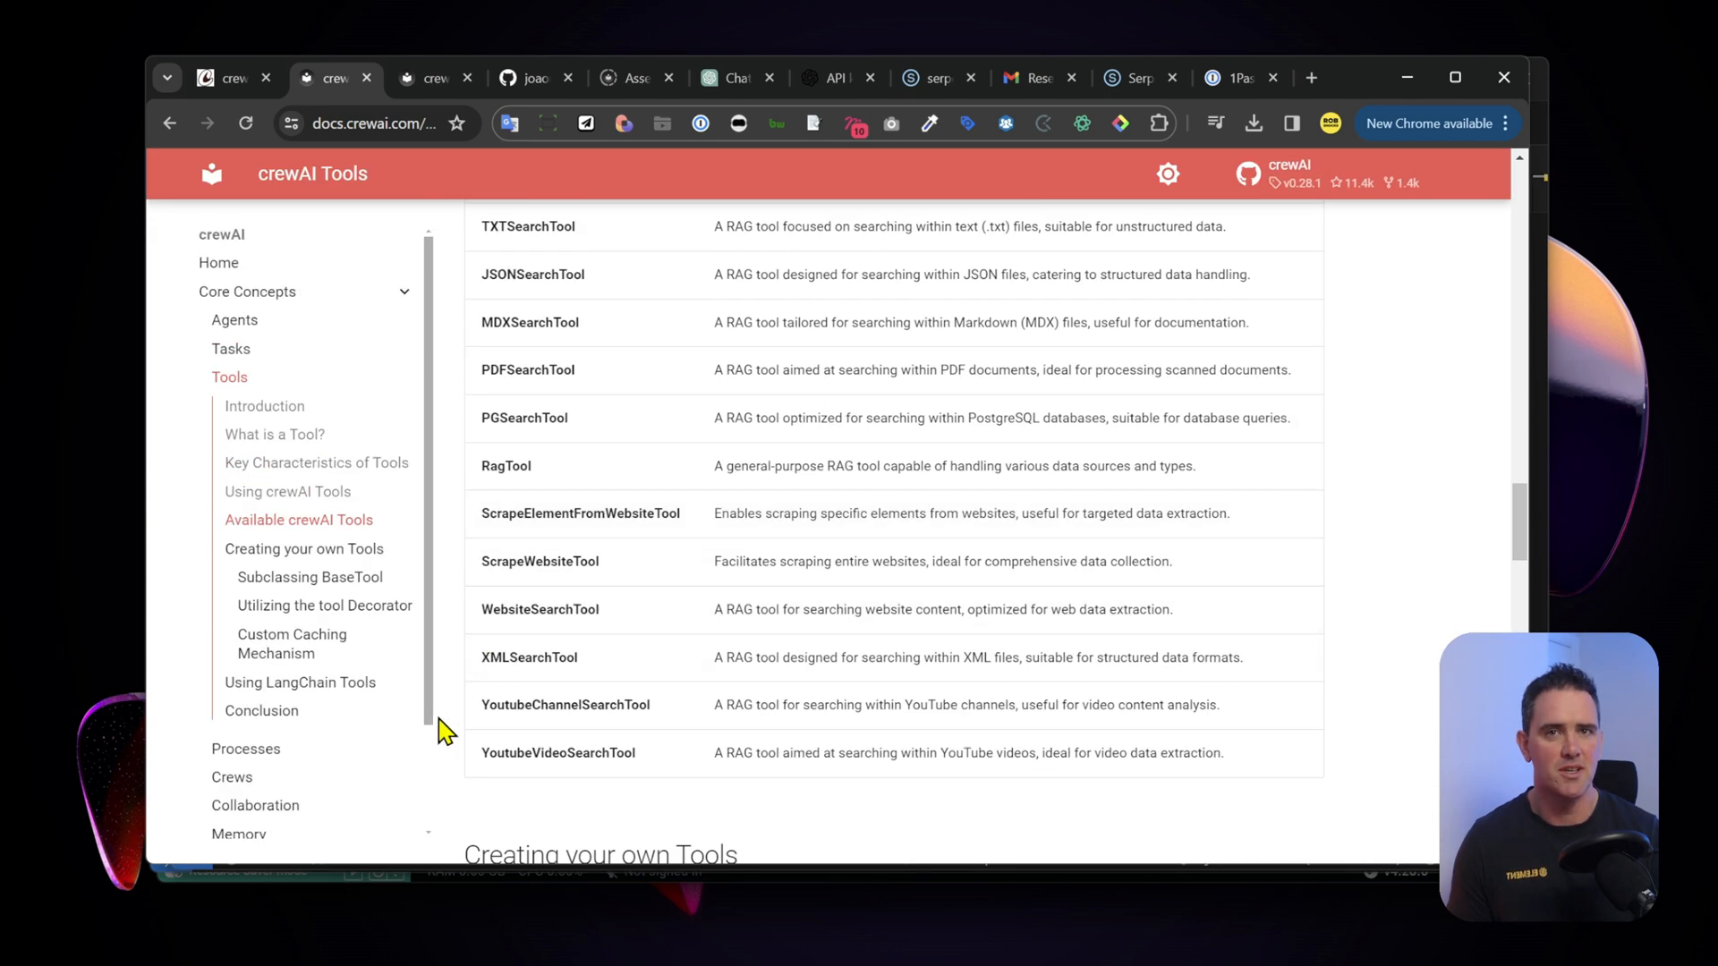
scroll(up, 3)
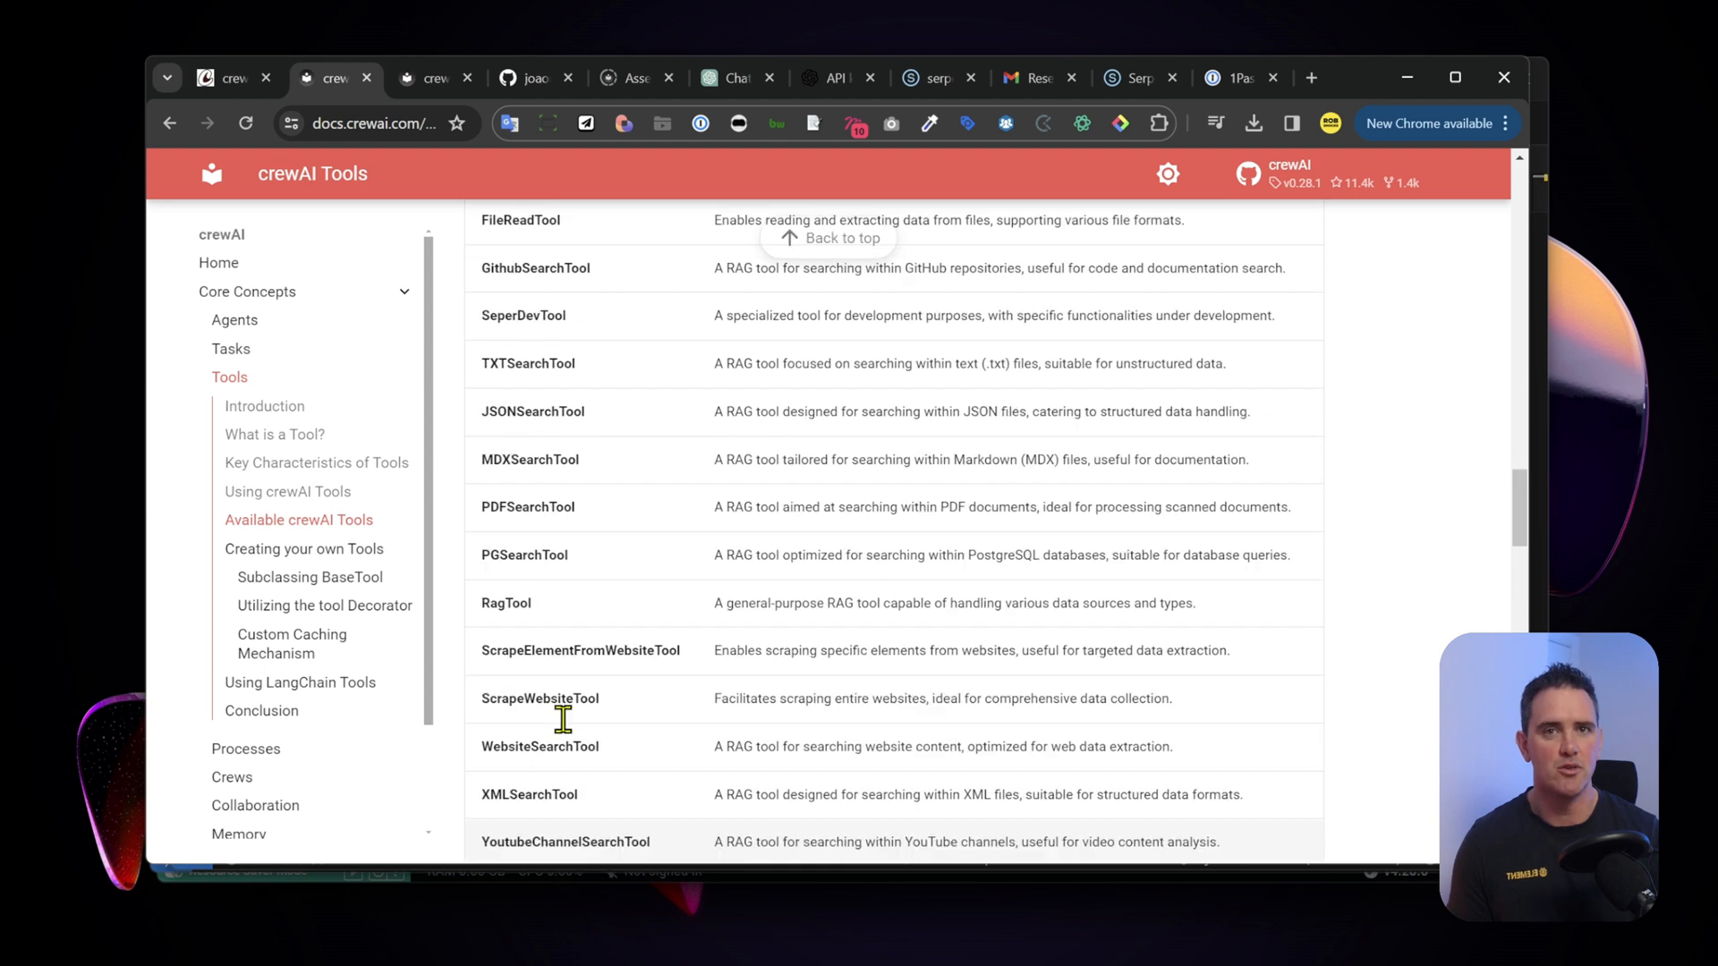
scroll(up, 3)
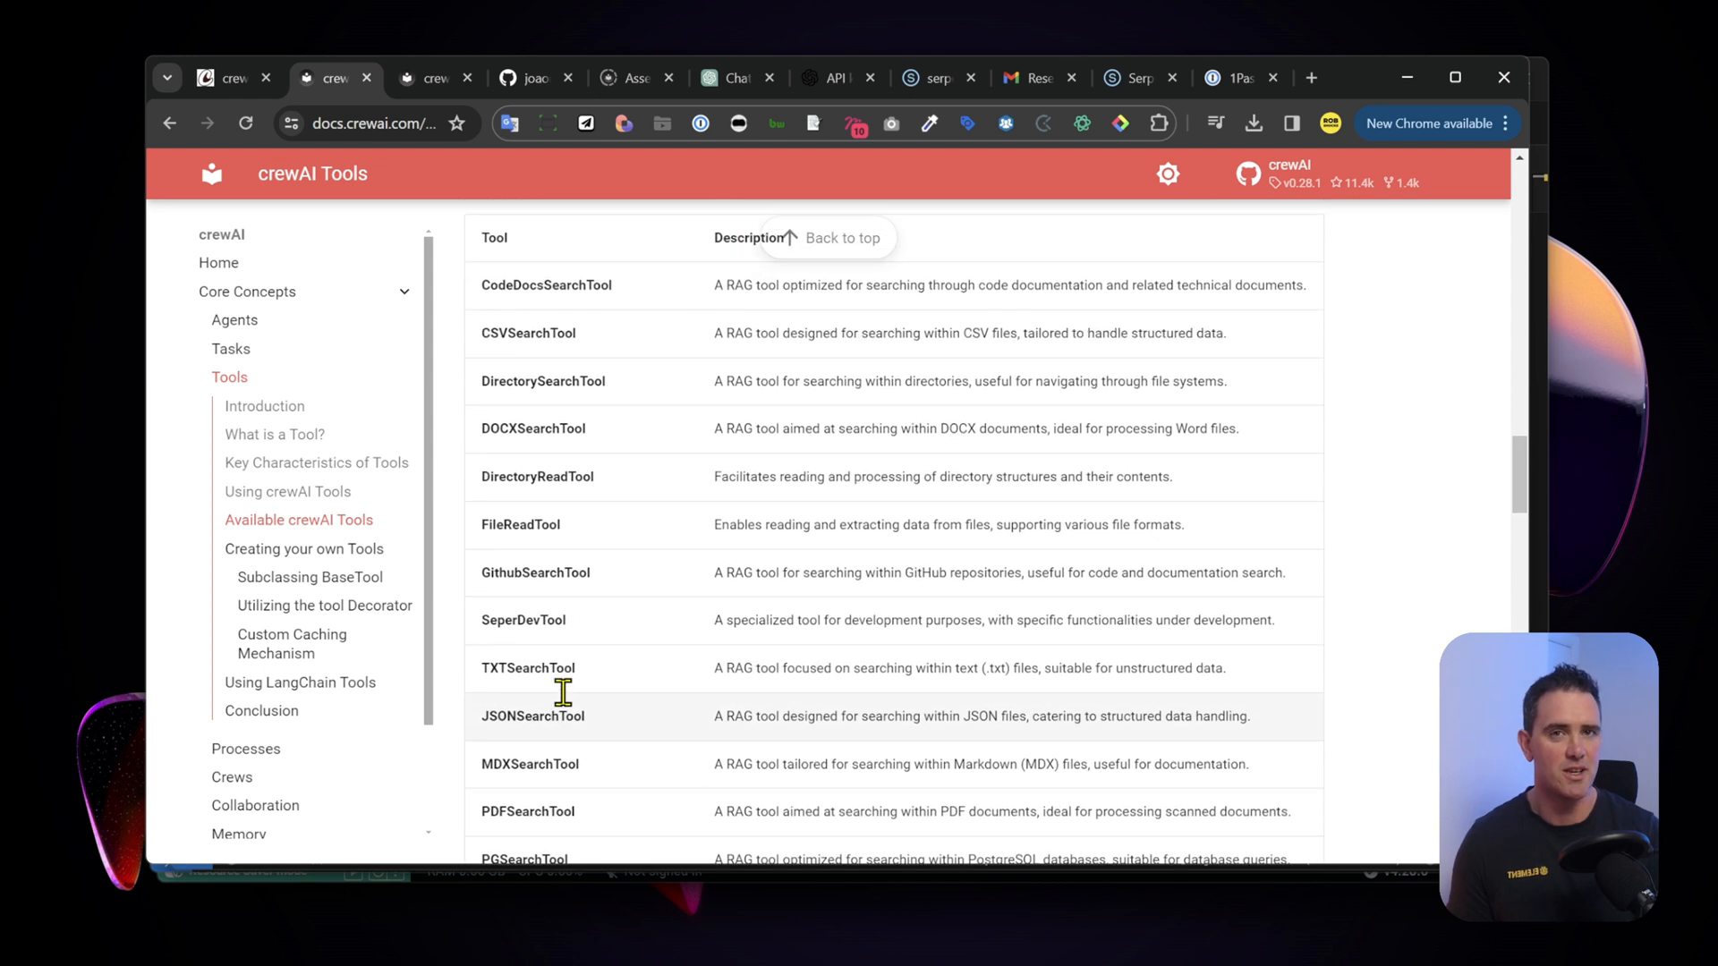
scroll(down, 3)
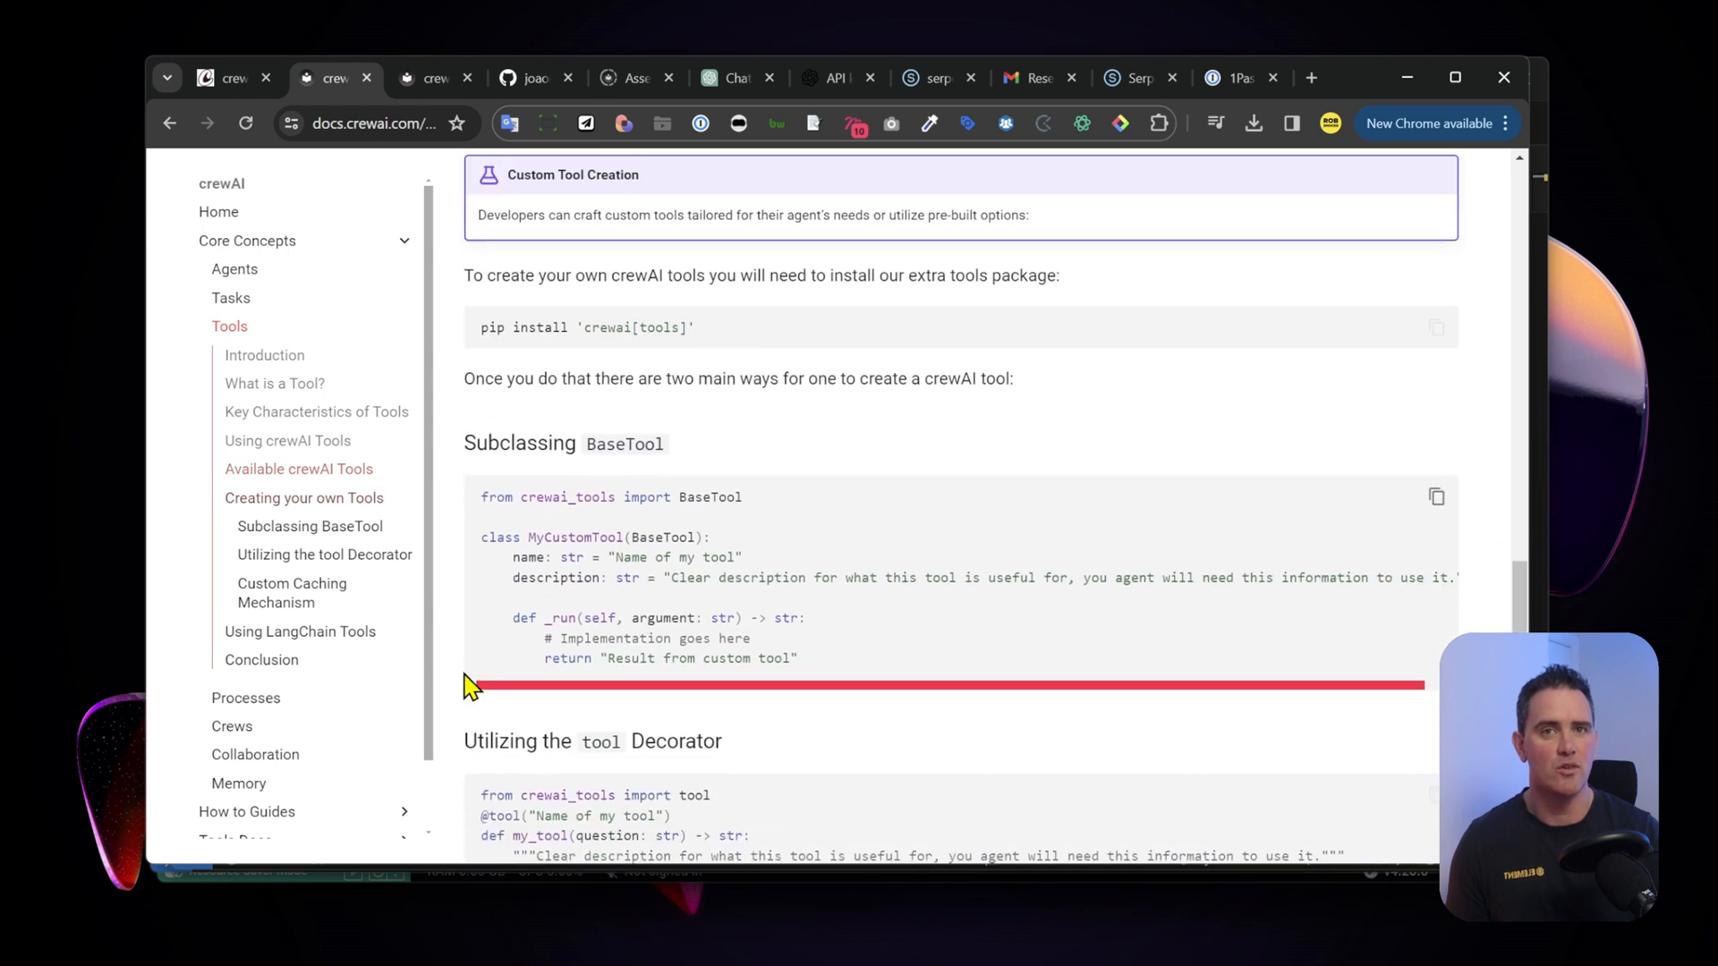
scroll(up, 3)
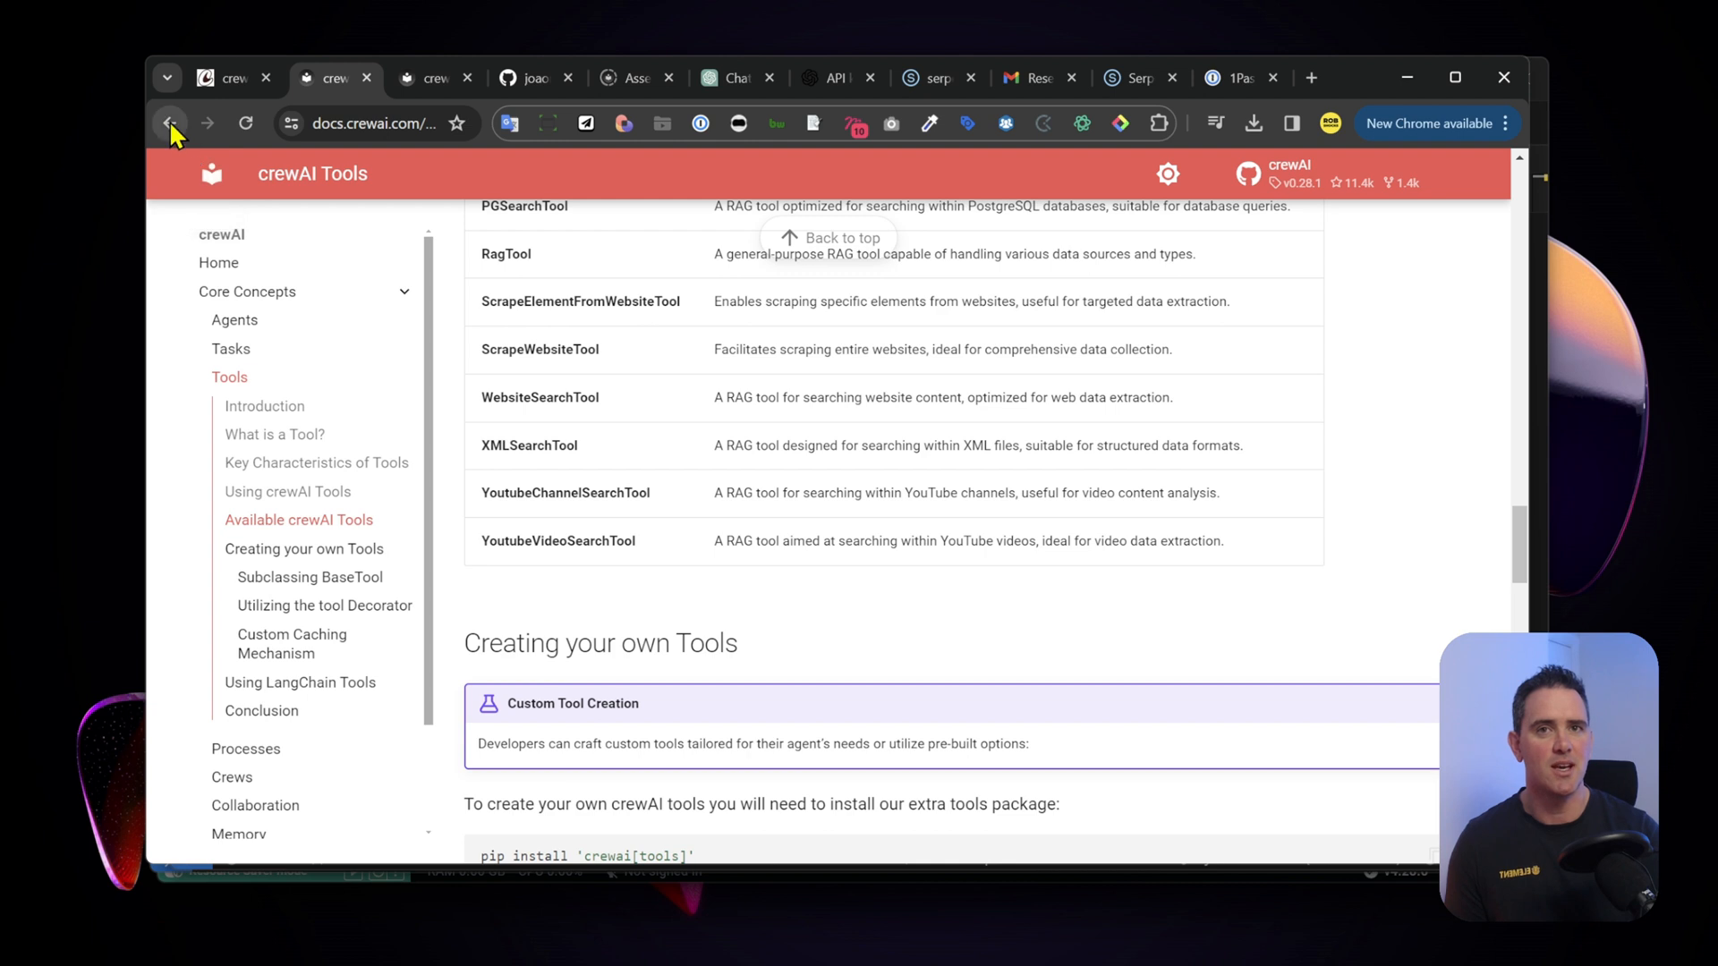
Go back to the crewAI Documentation home page showing its Examples section.
click(170, 123)
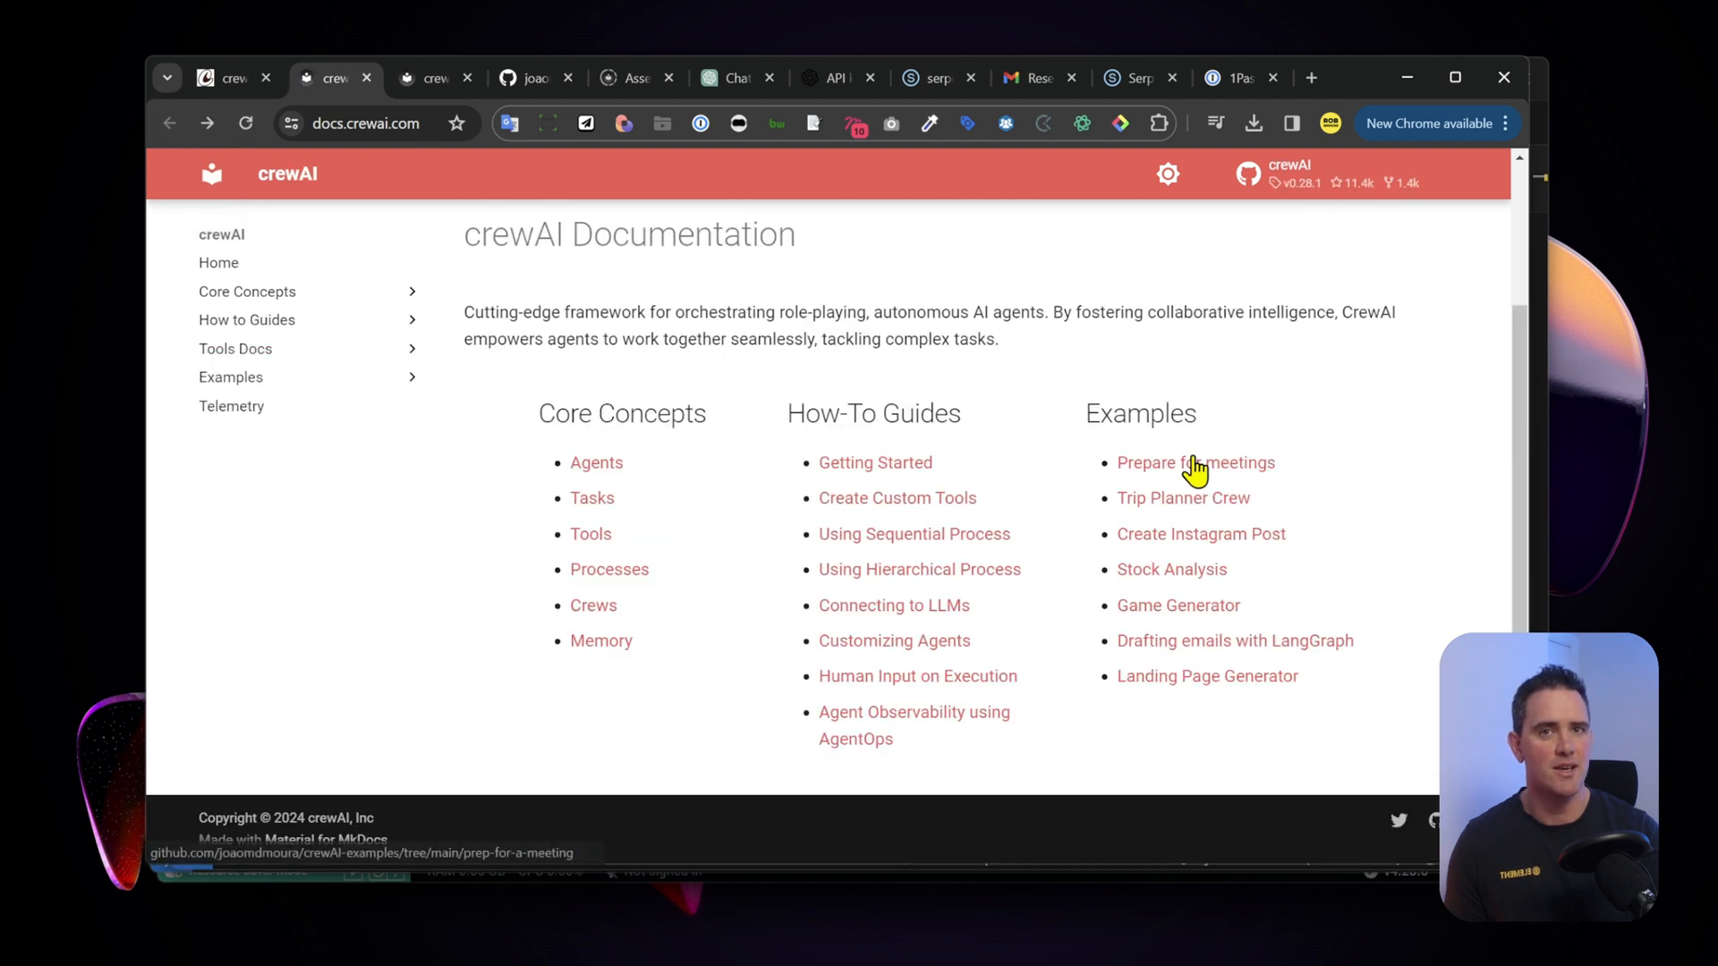
mouse_move(1139, 654)
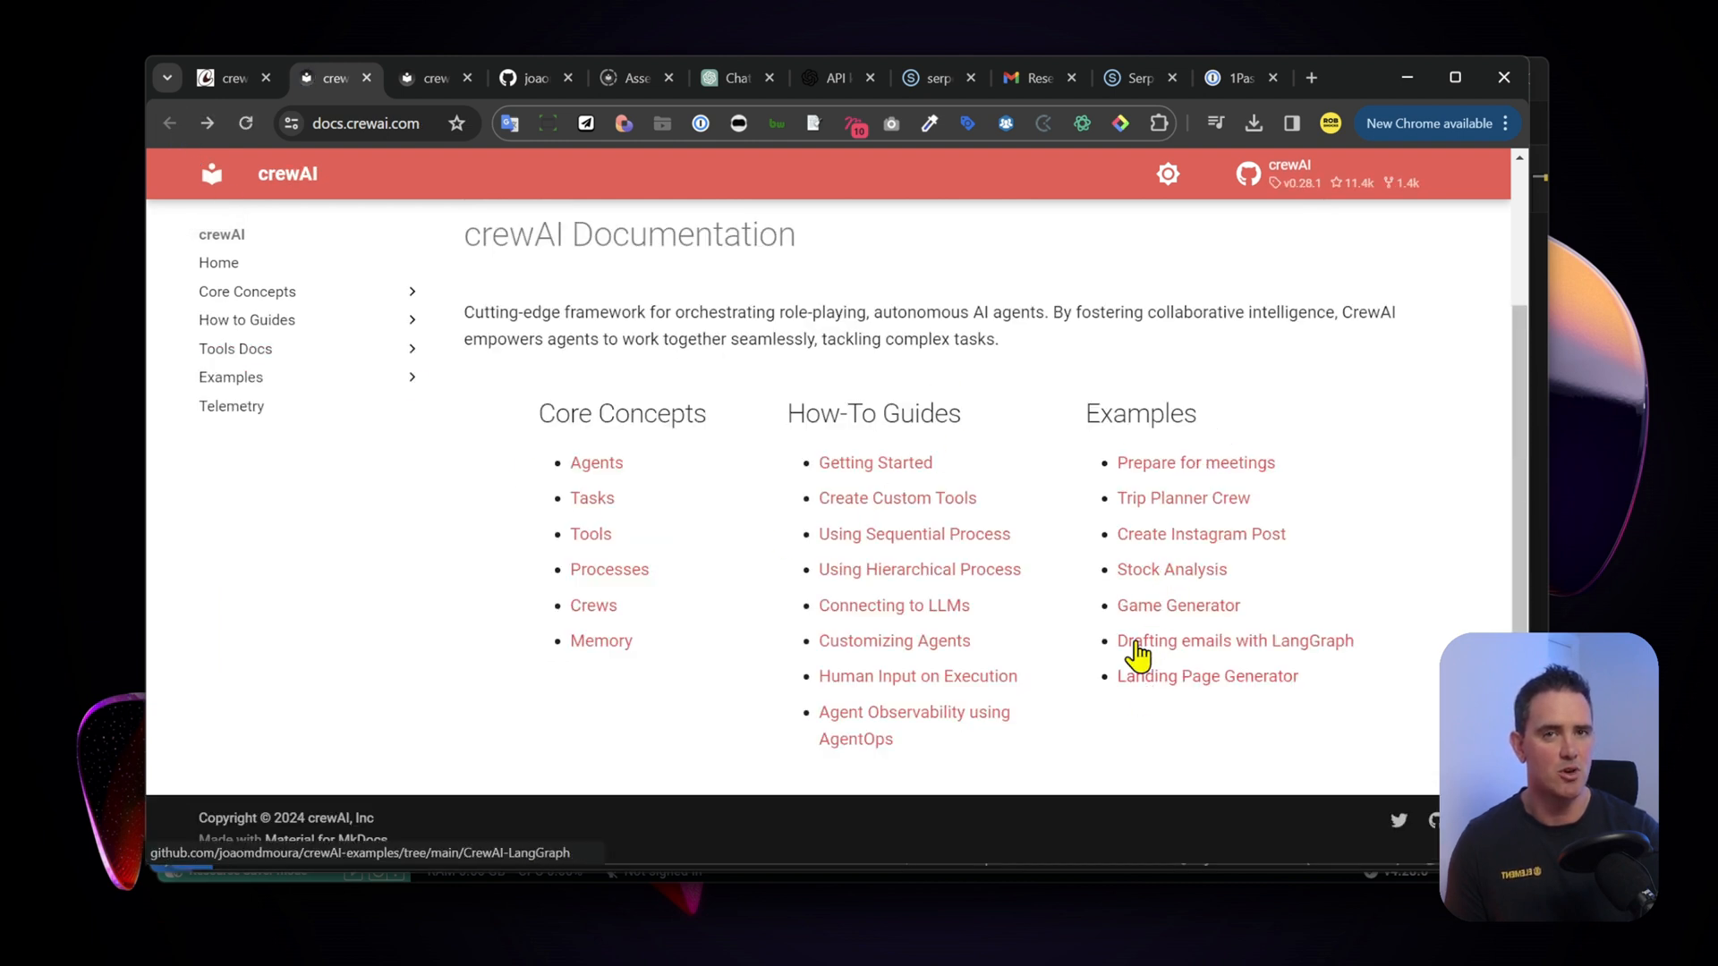
mouse_move(1201, 533)
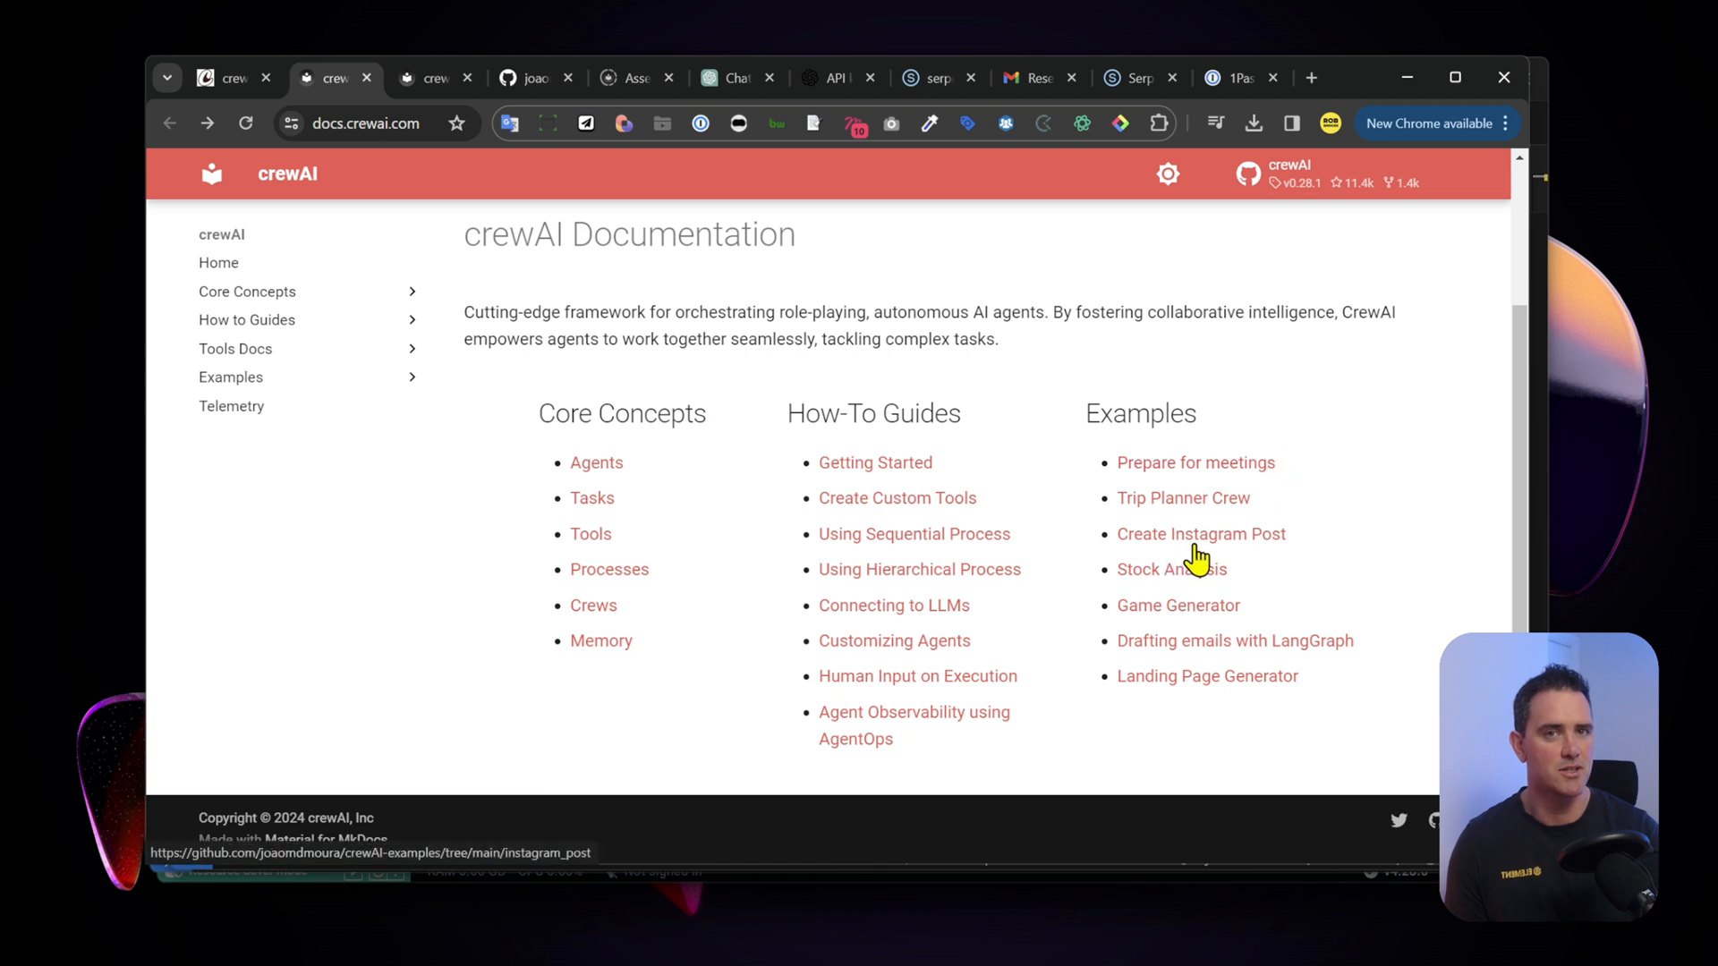
mouse_move(1195, 579)
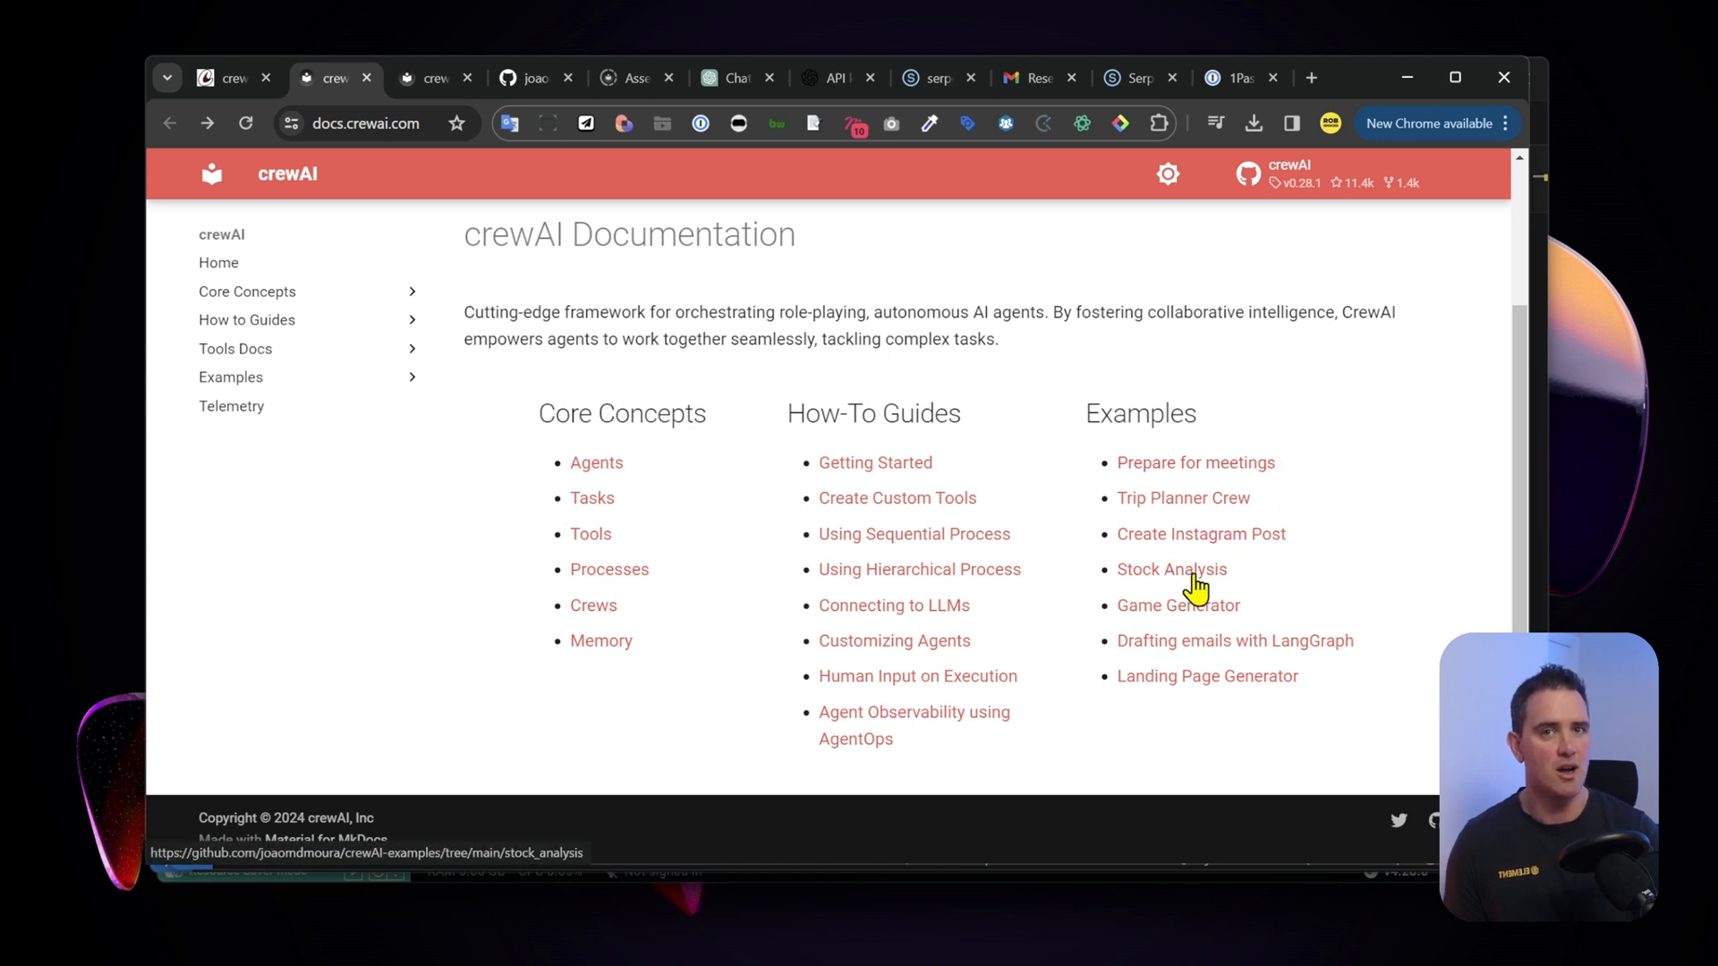
mouse_move(762, 642)
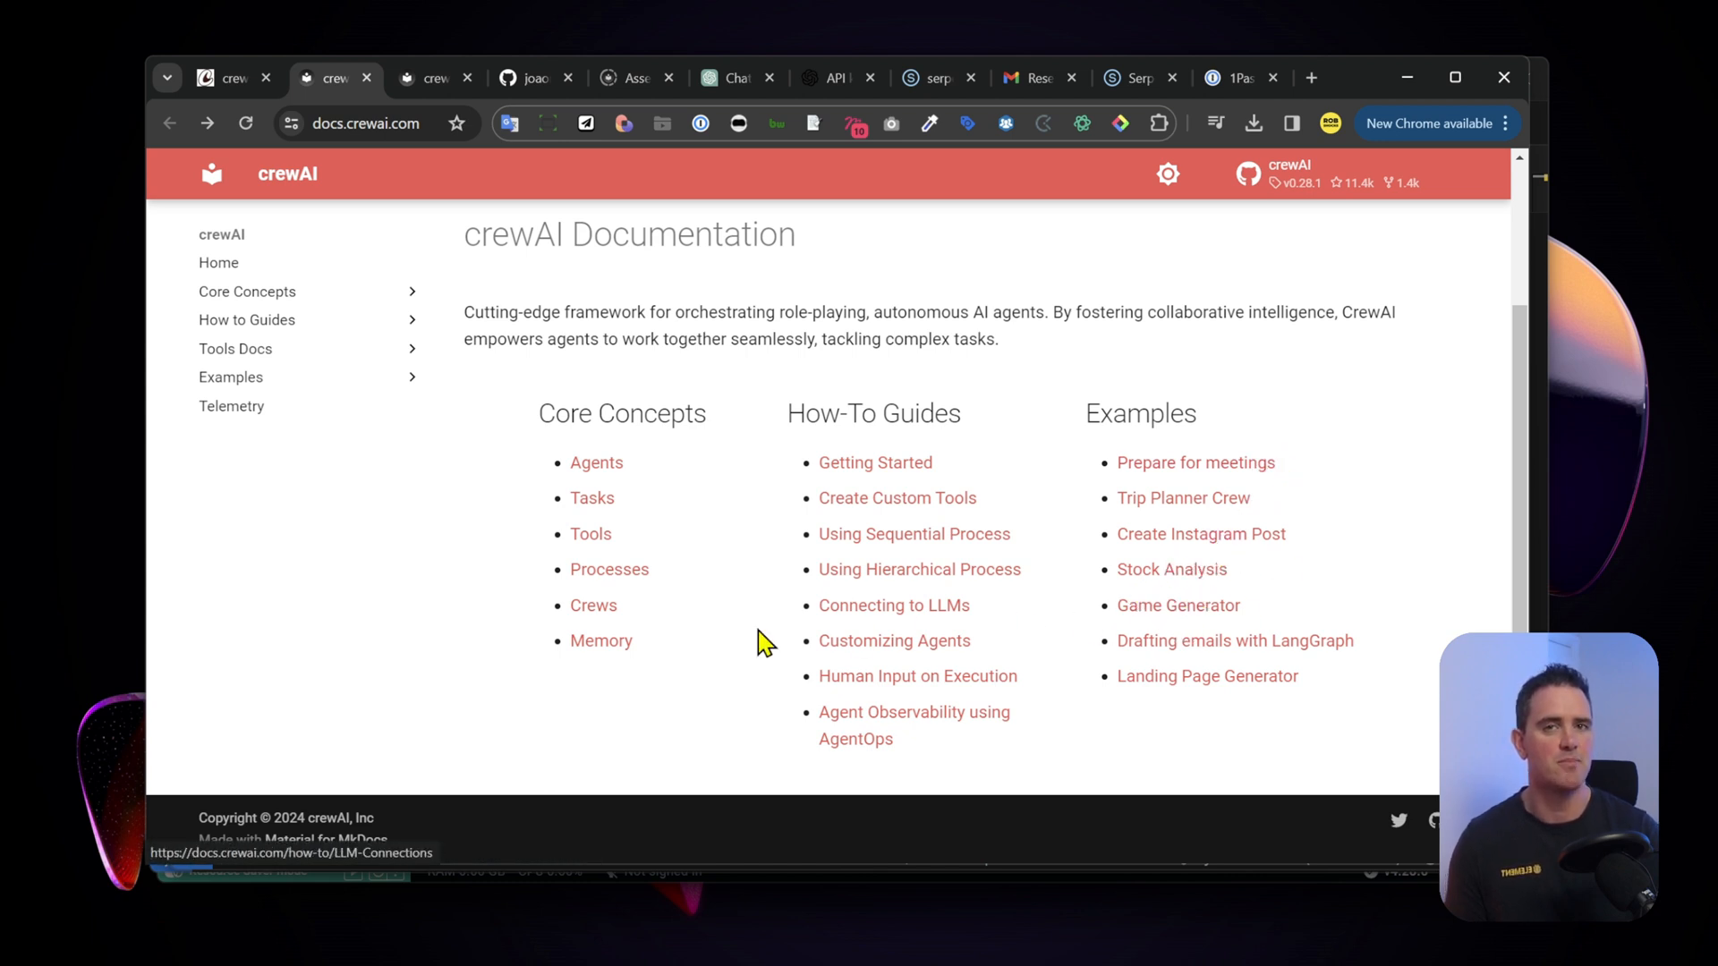